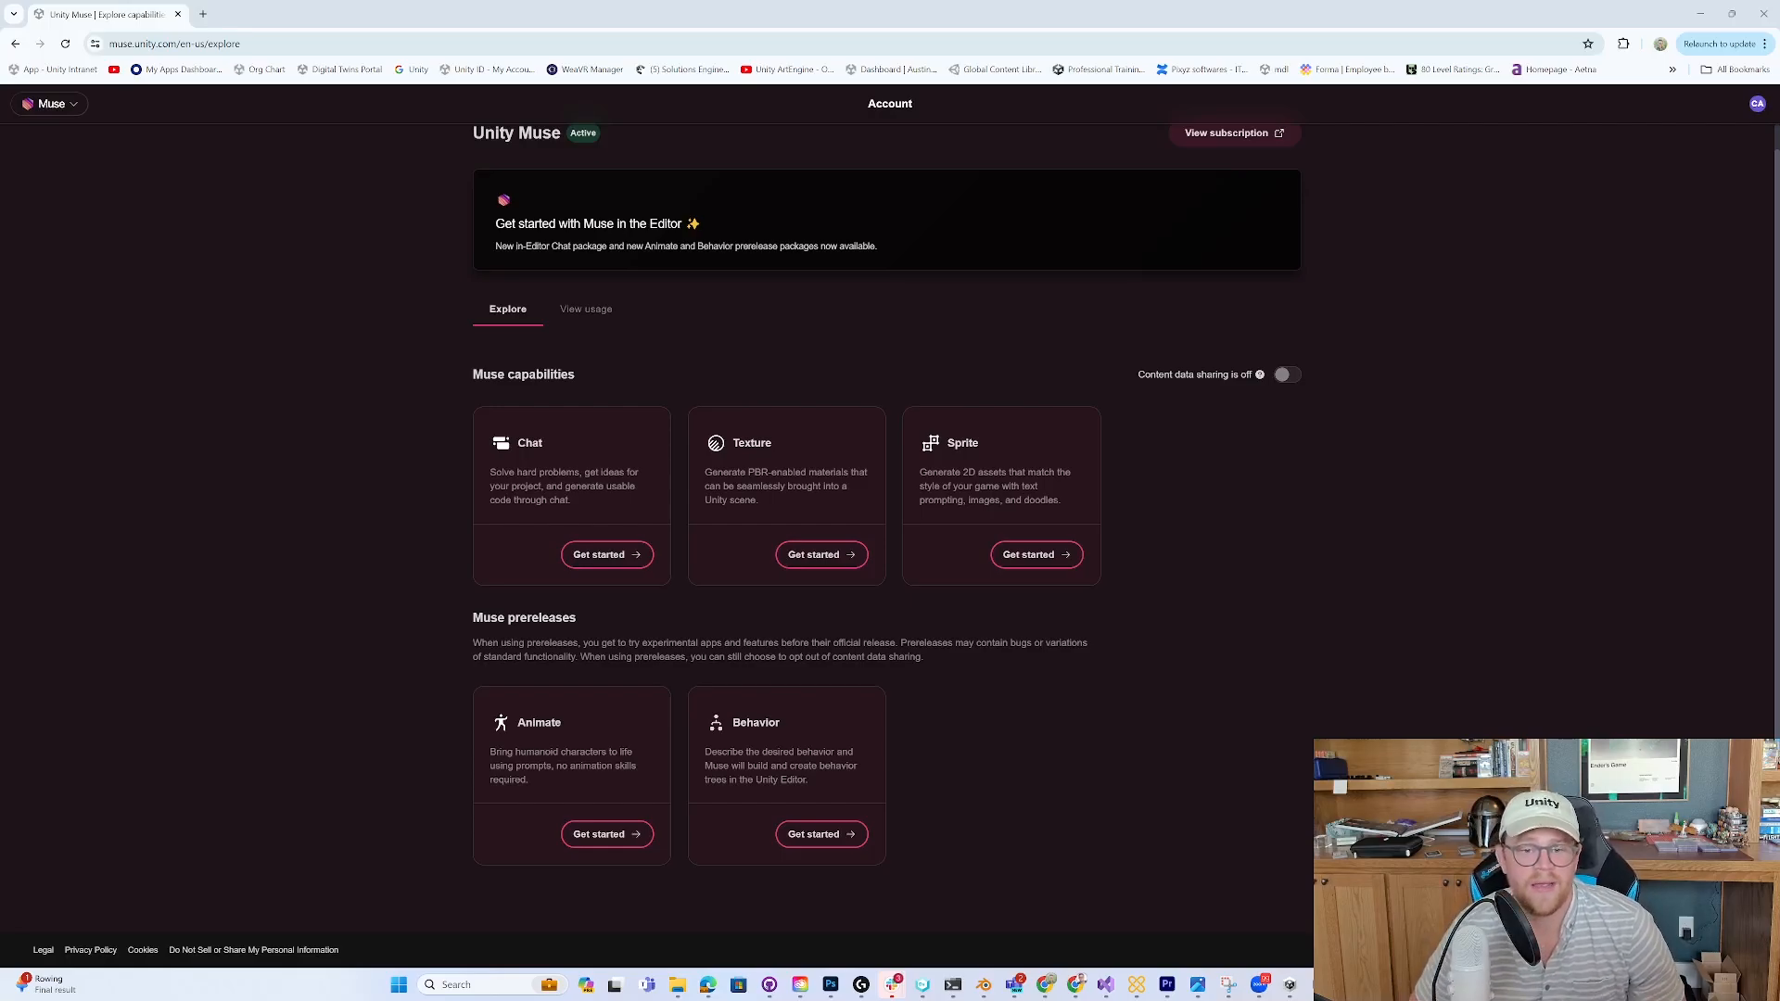
mouse_move(850, 778)
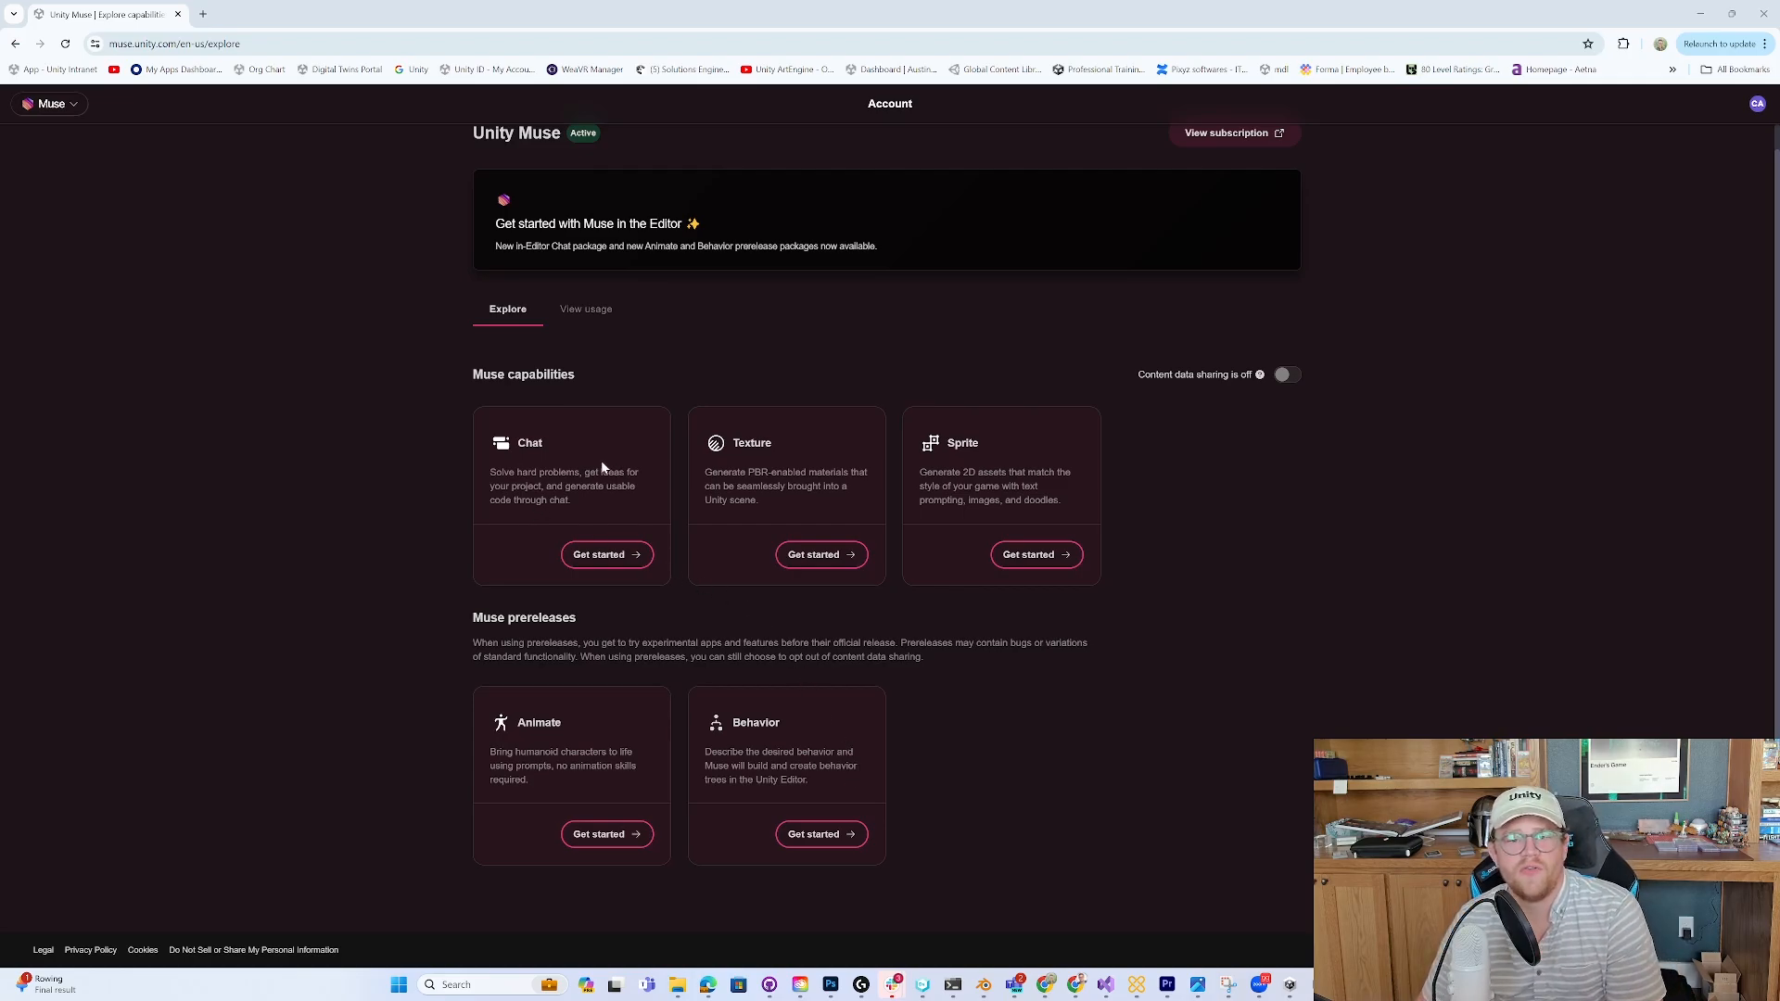
mouse_move(837, 94)
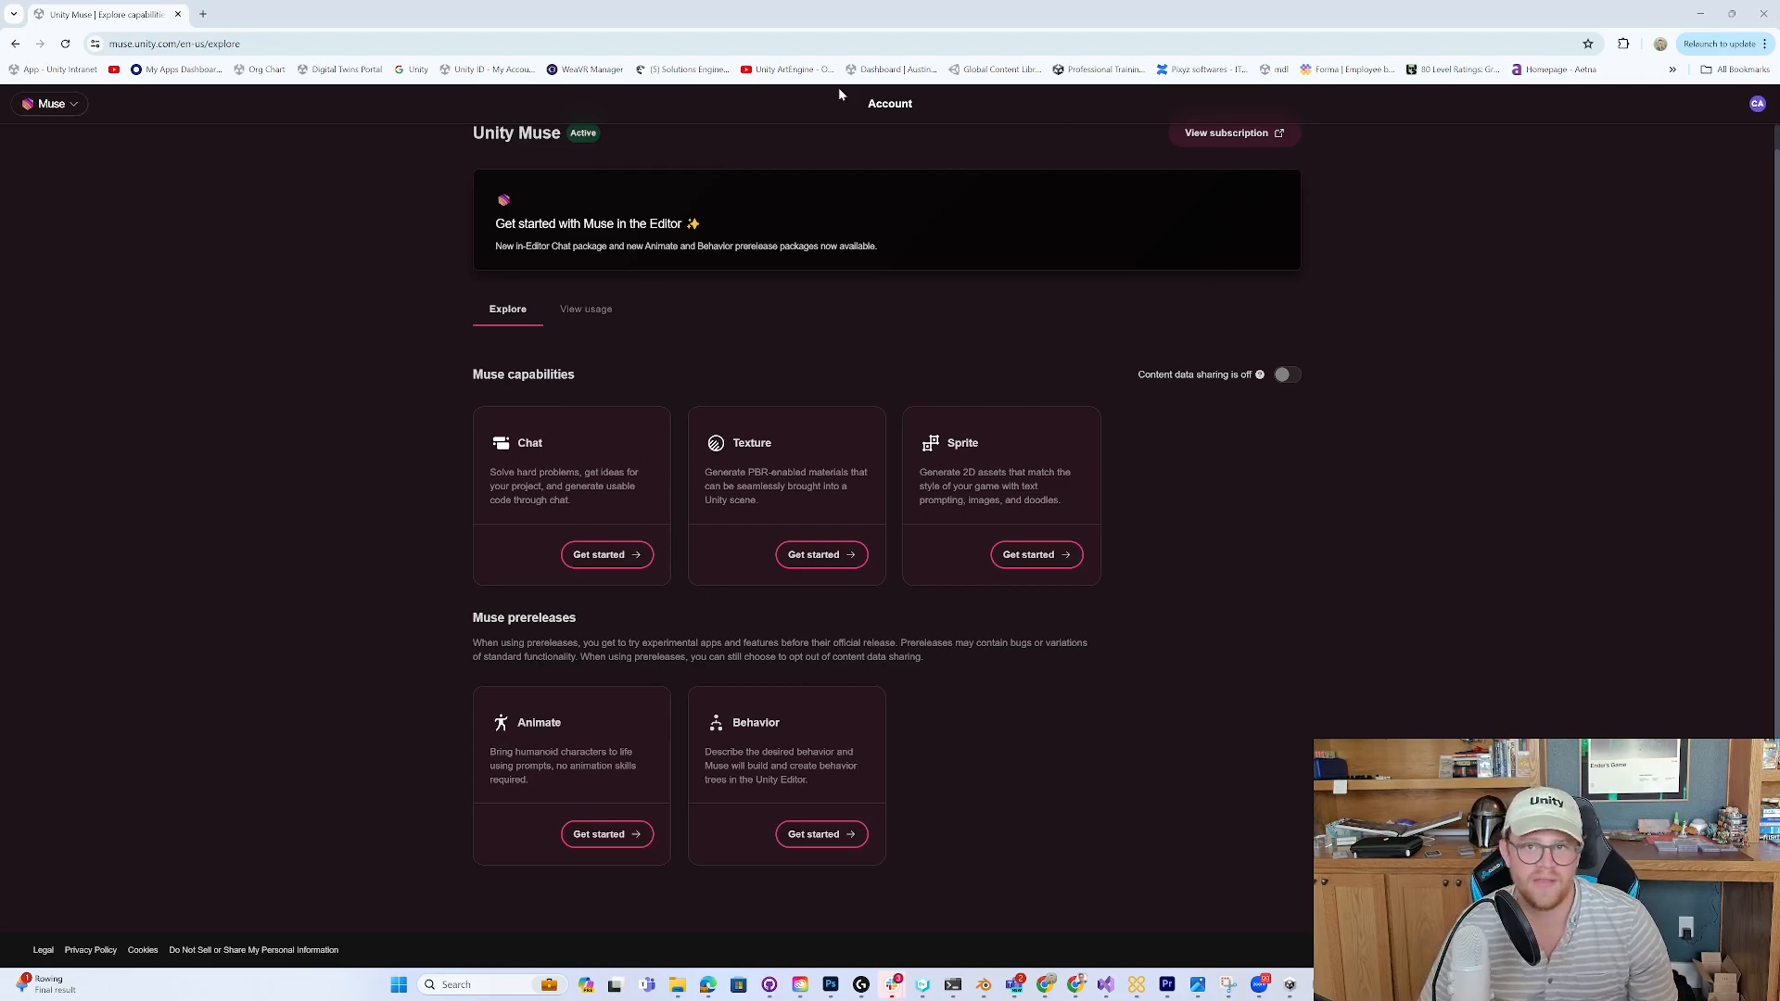
mouse_move(1040, 231)
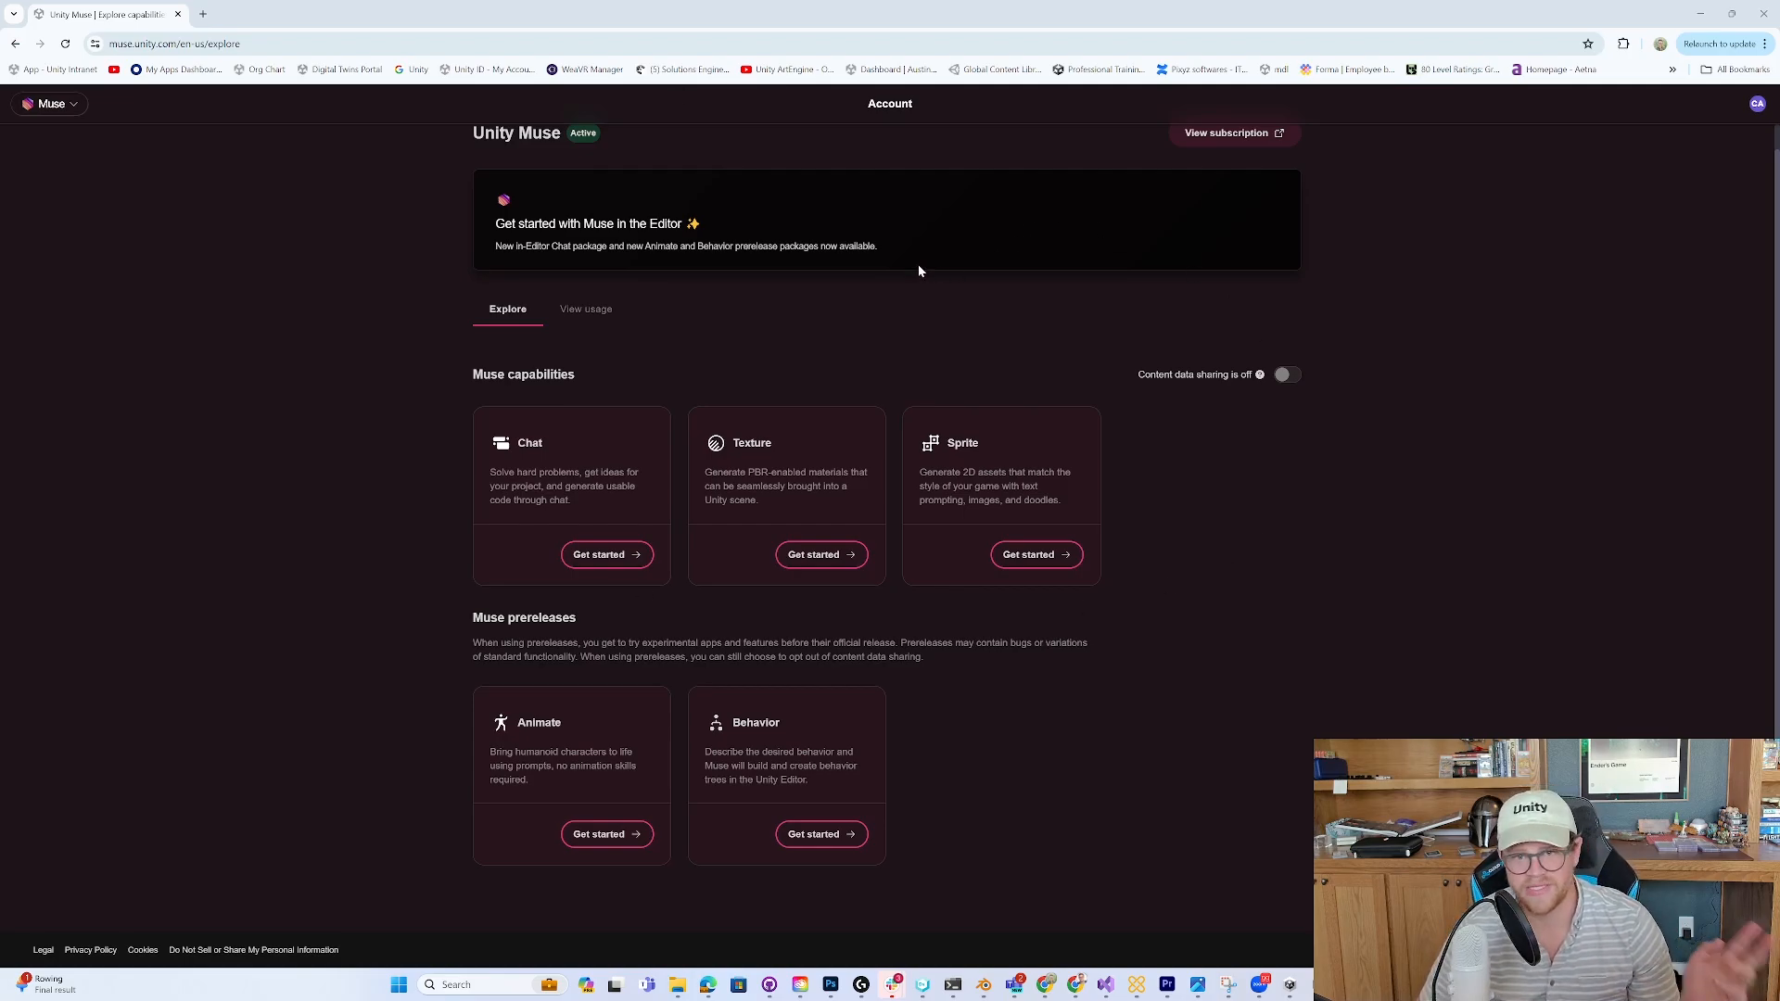
mouse_move(896, 298)
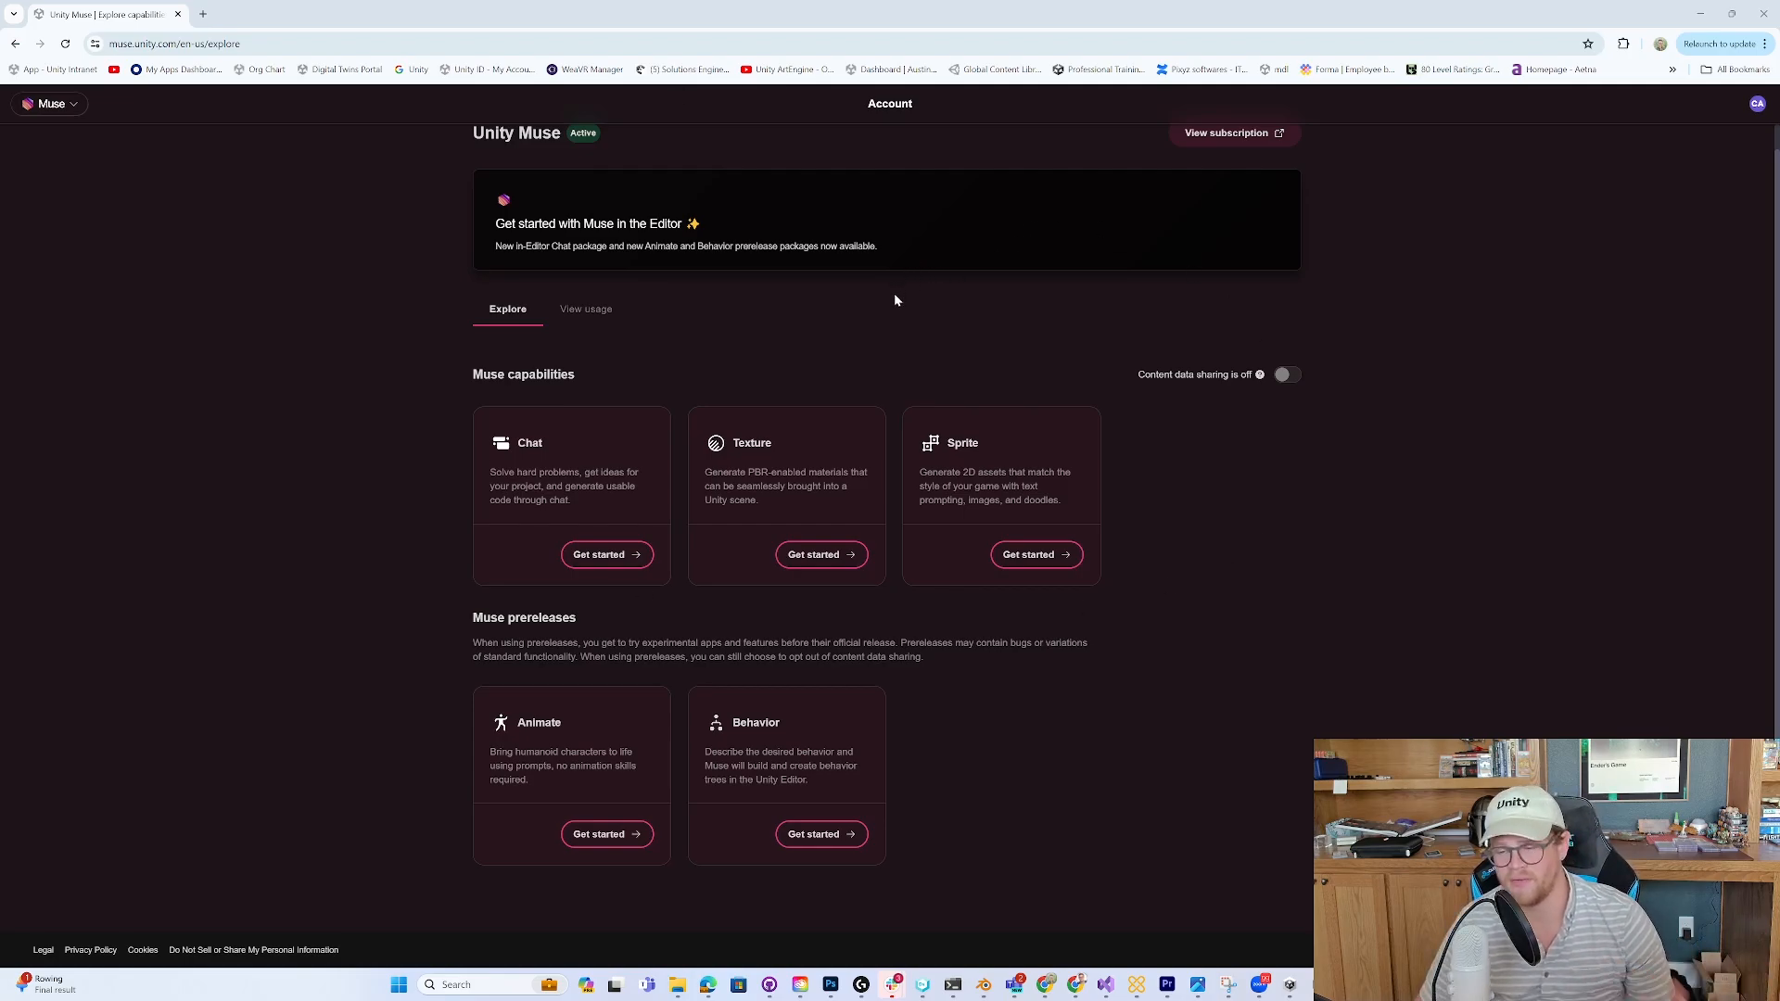
mouse_move(808, 453)
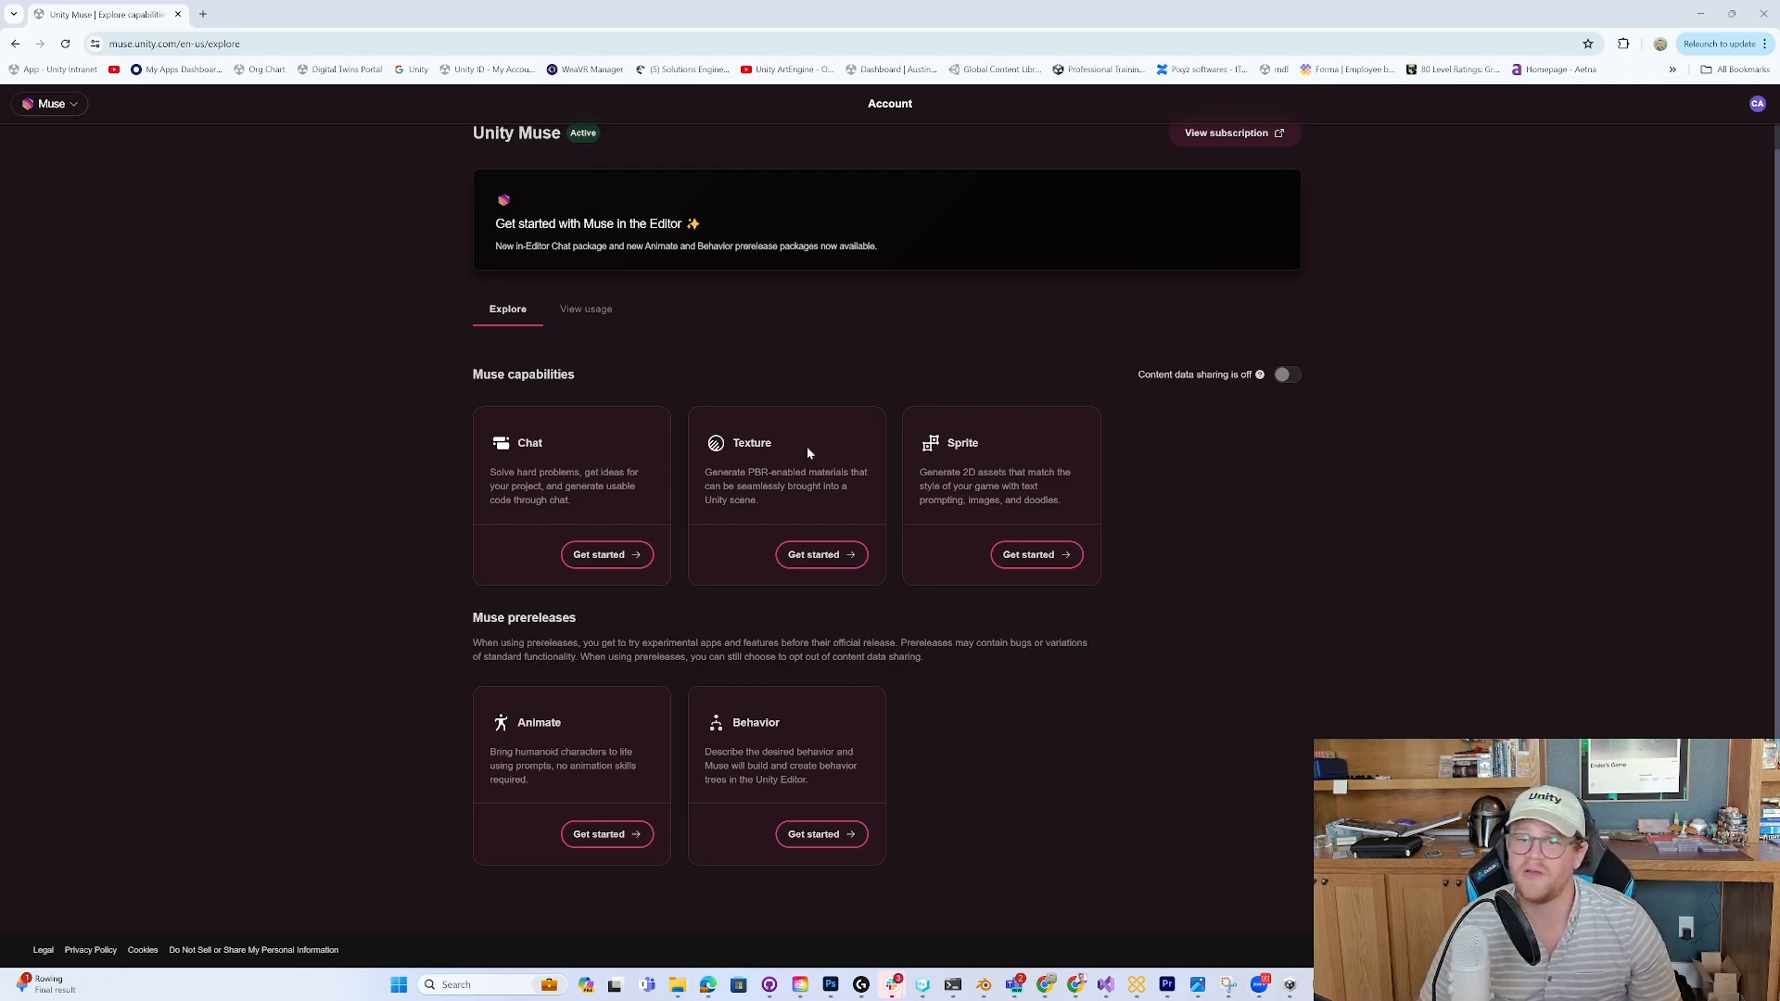
mouse_move(946, 460)
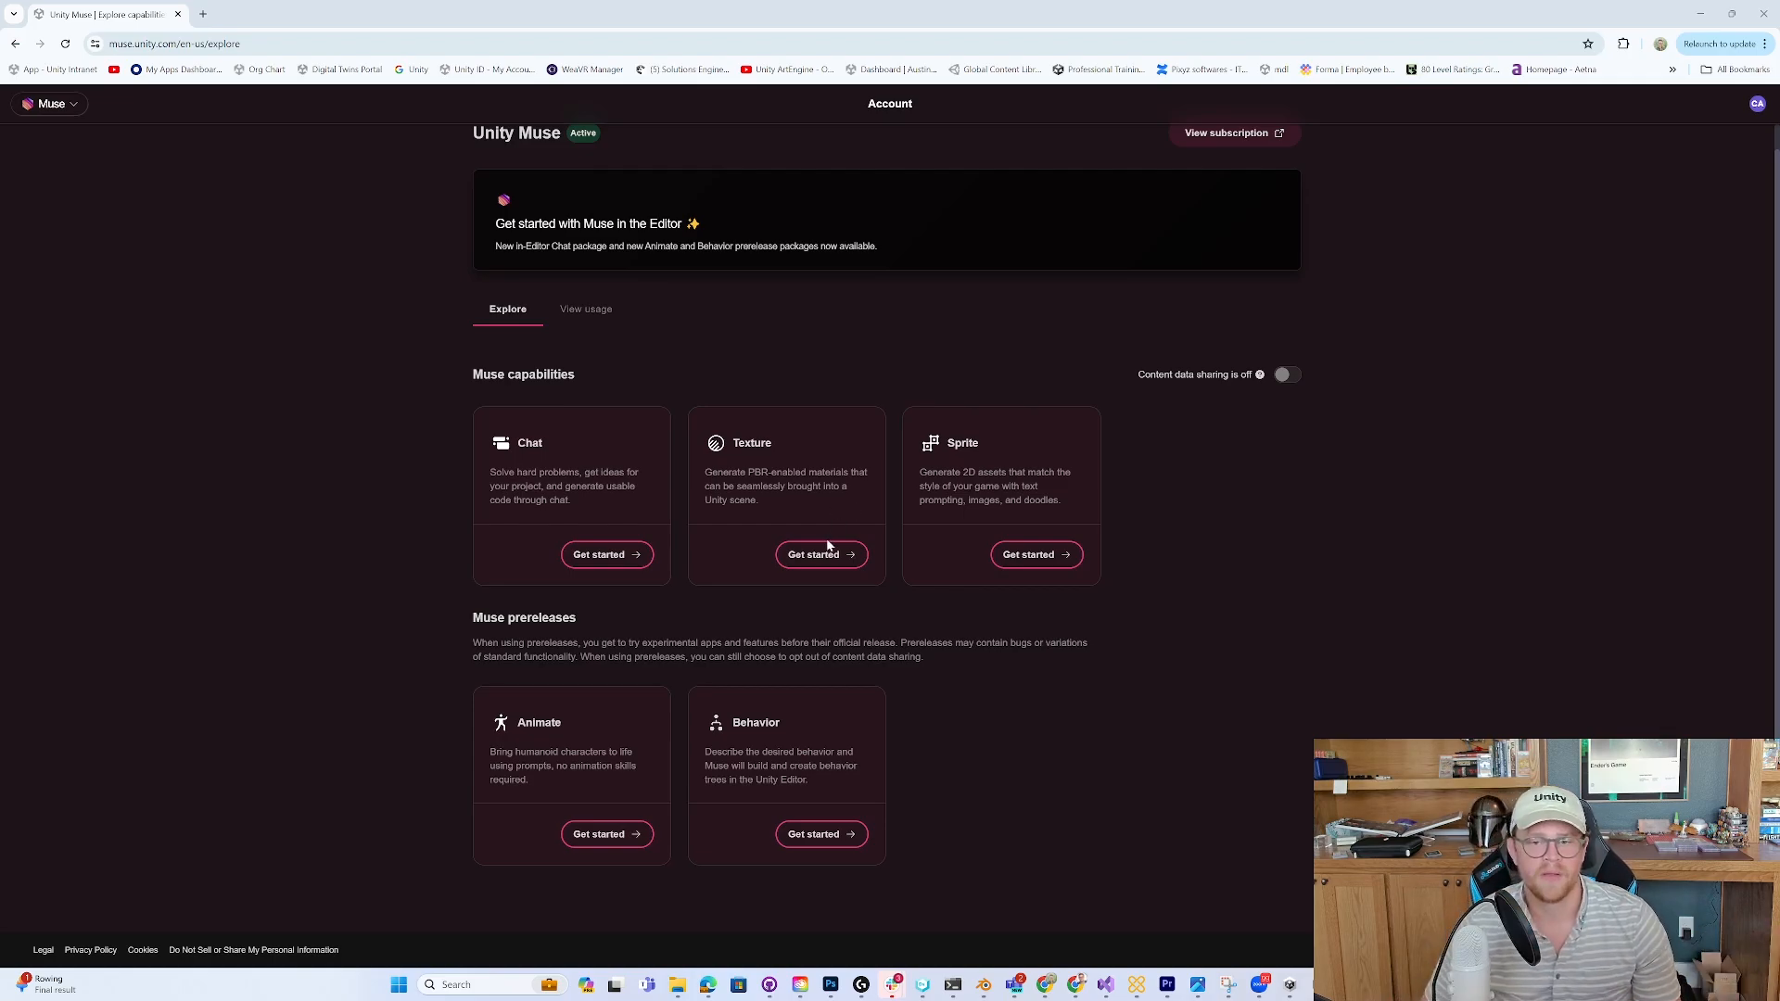
- Search the web for Unity Muse and start its free trial from the product page
click(185, 43)
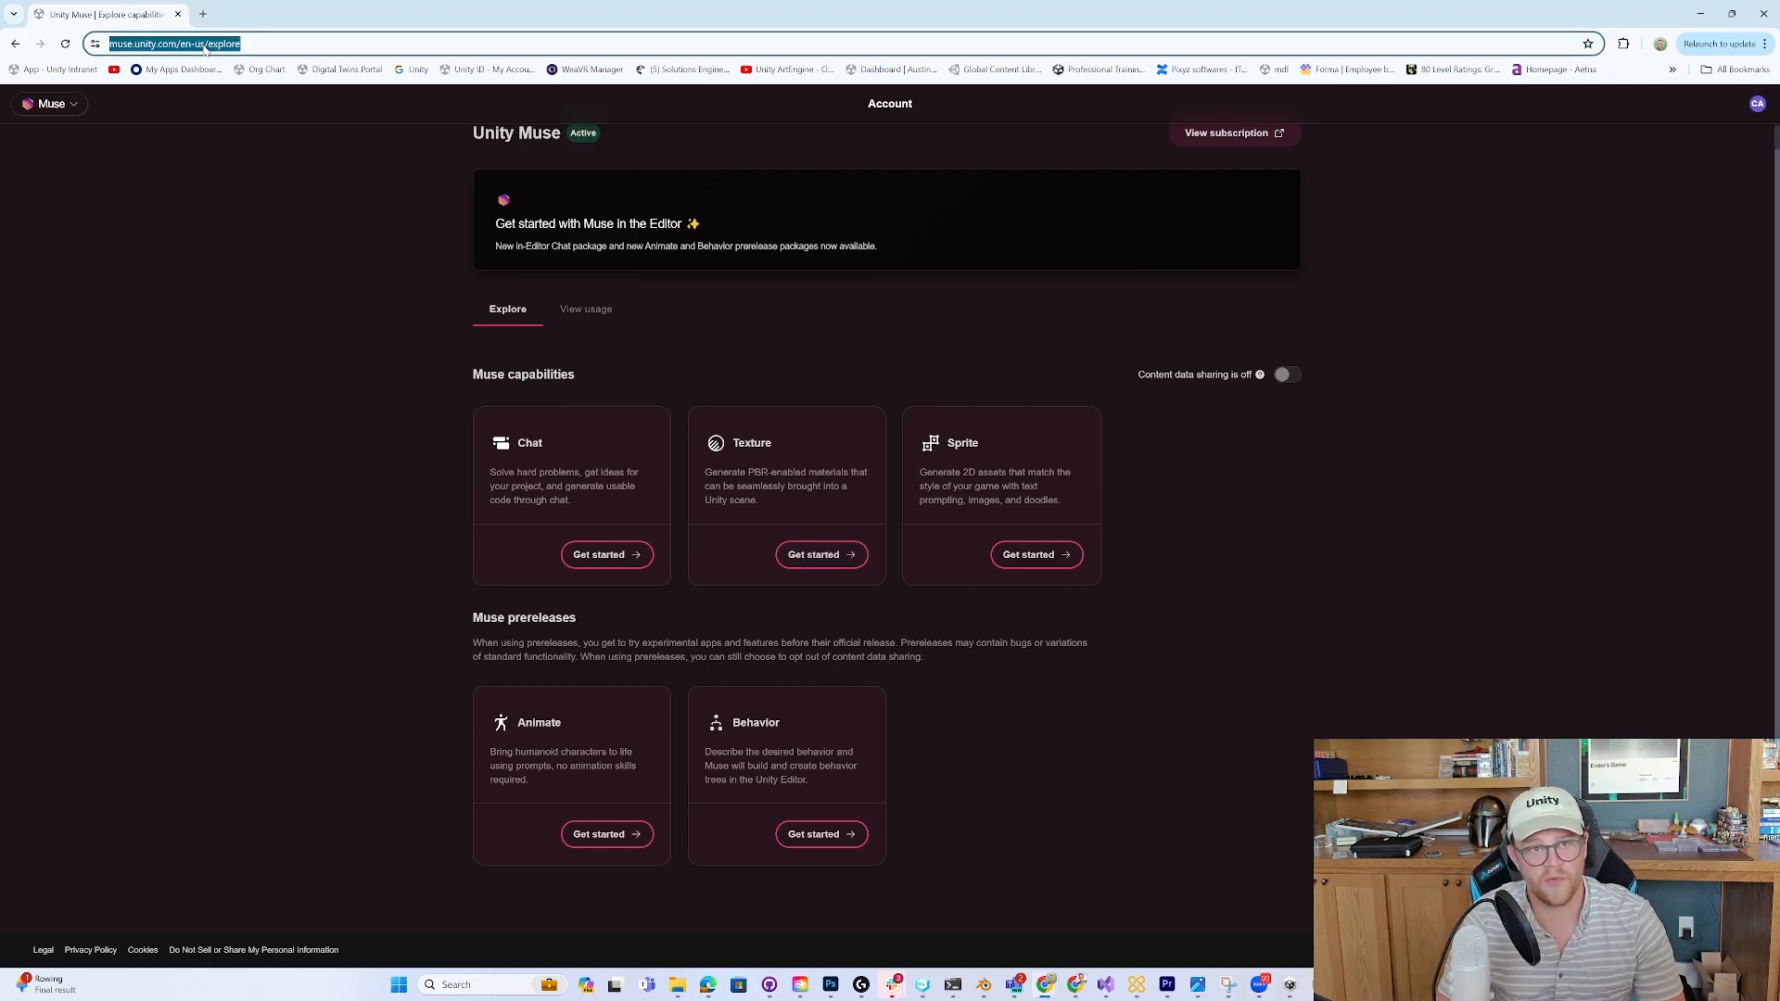
text(unity muse)
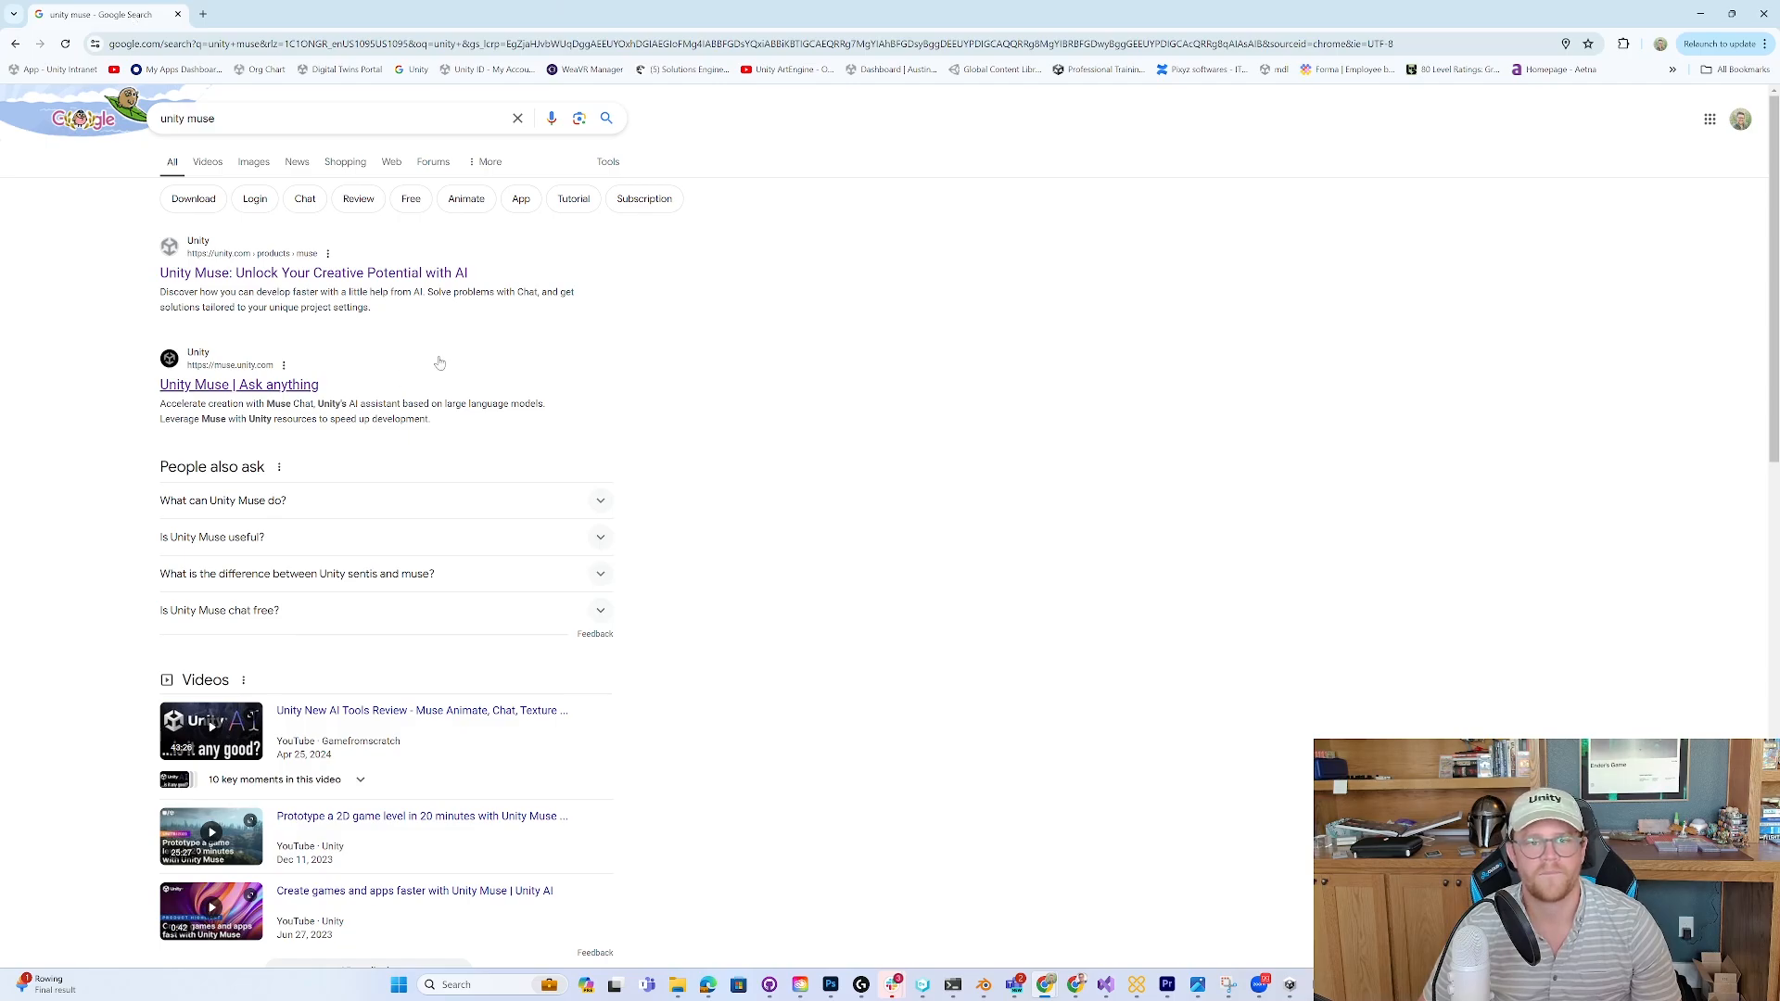
mouse_move(291, 277)
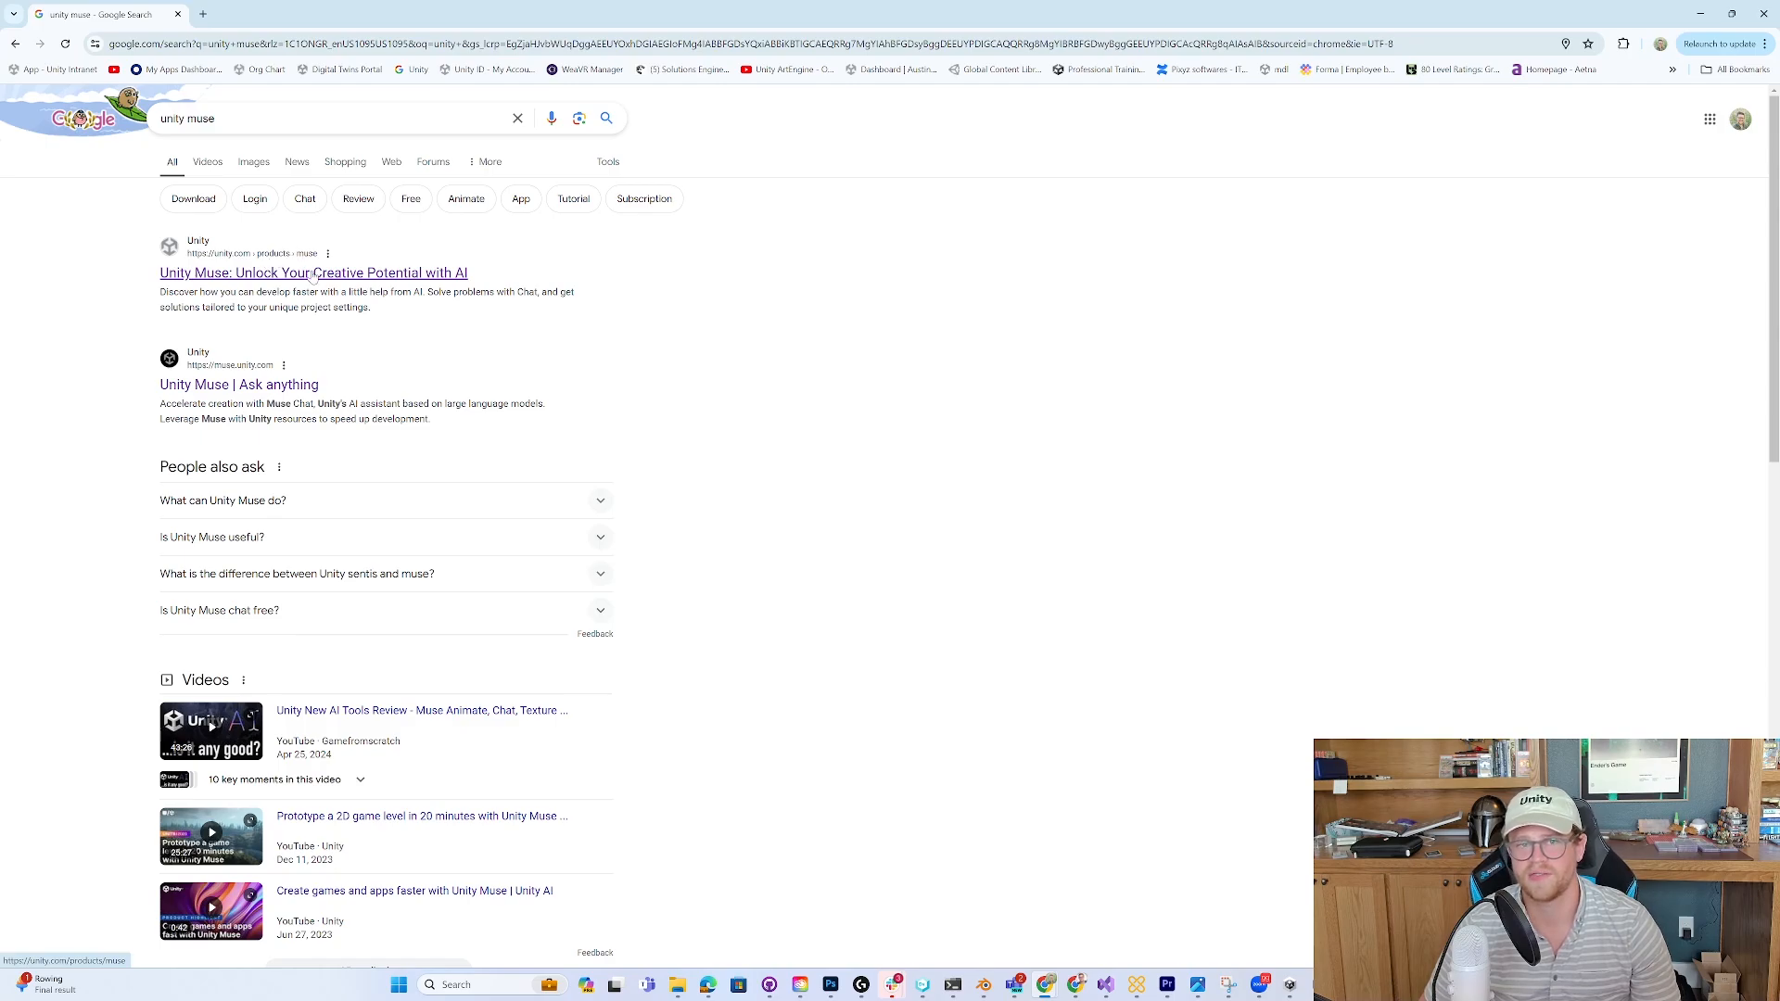
click(313, 273)
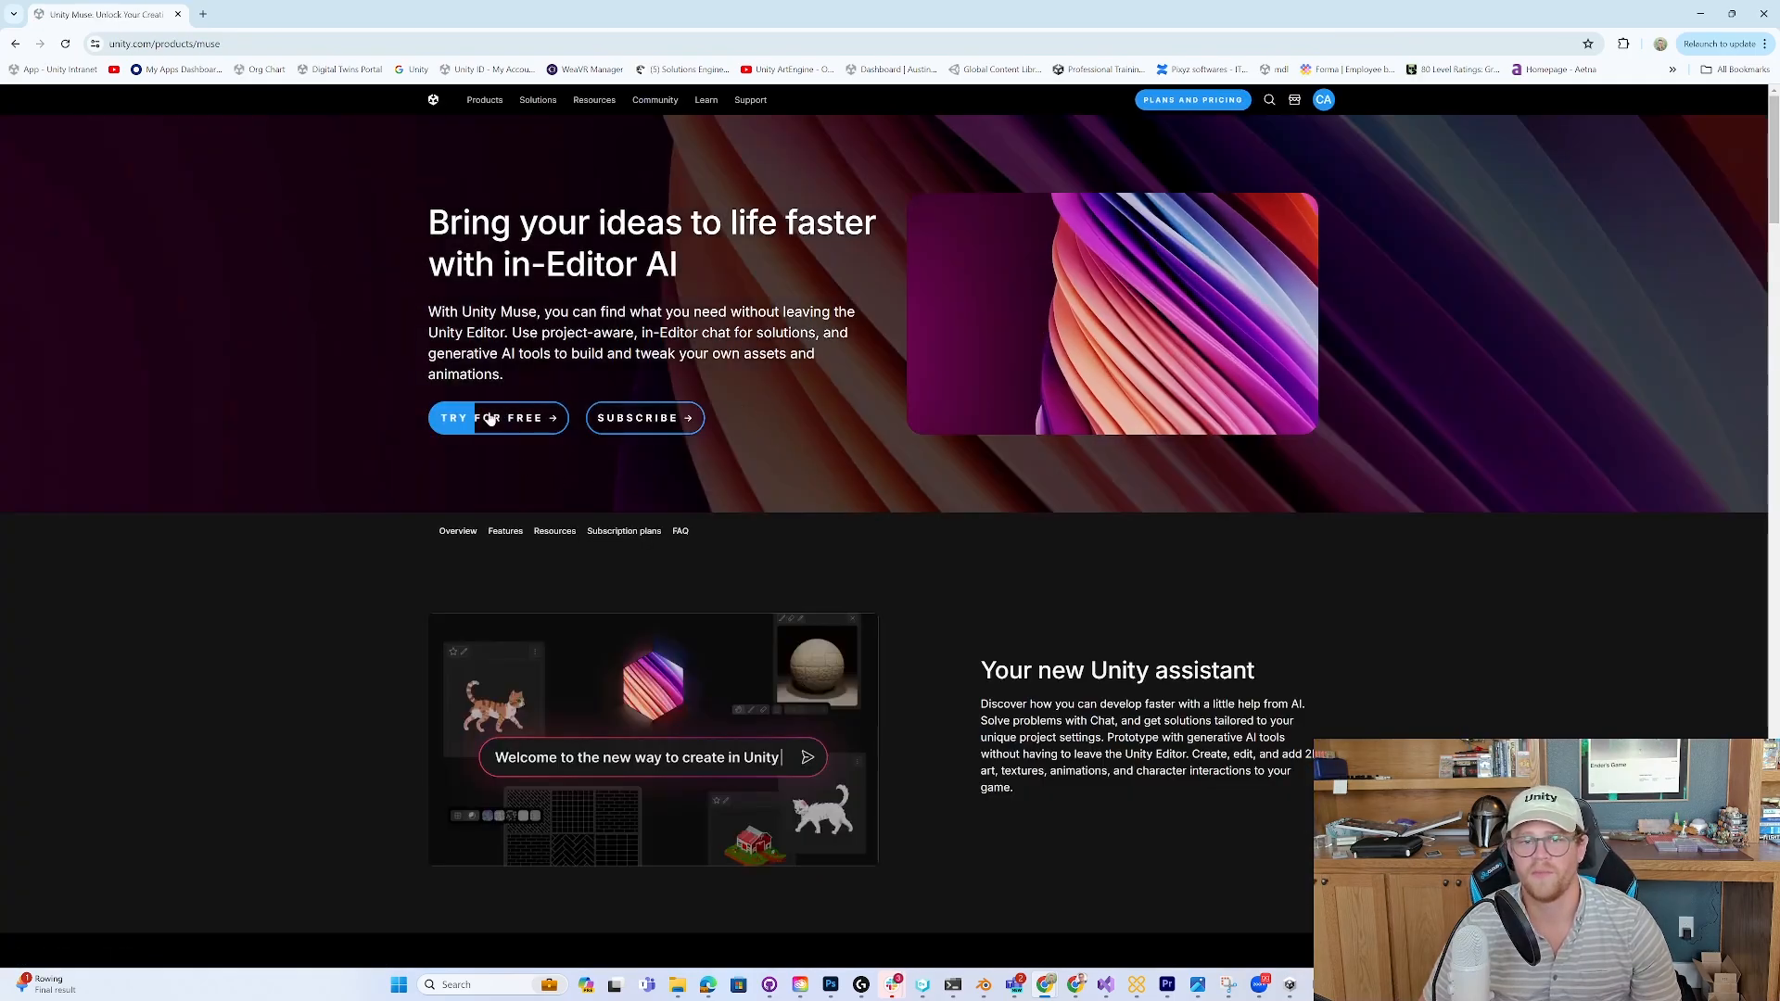
click(498, 418)
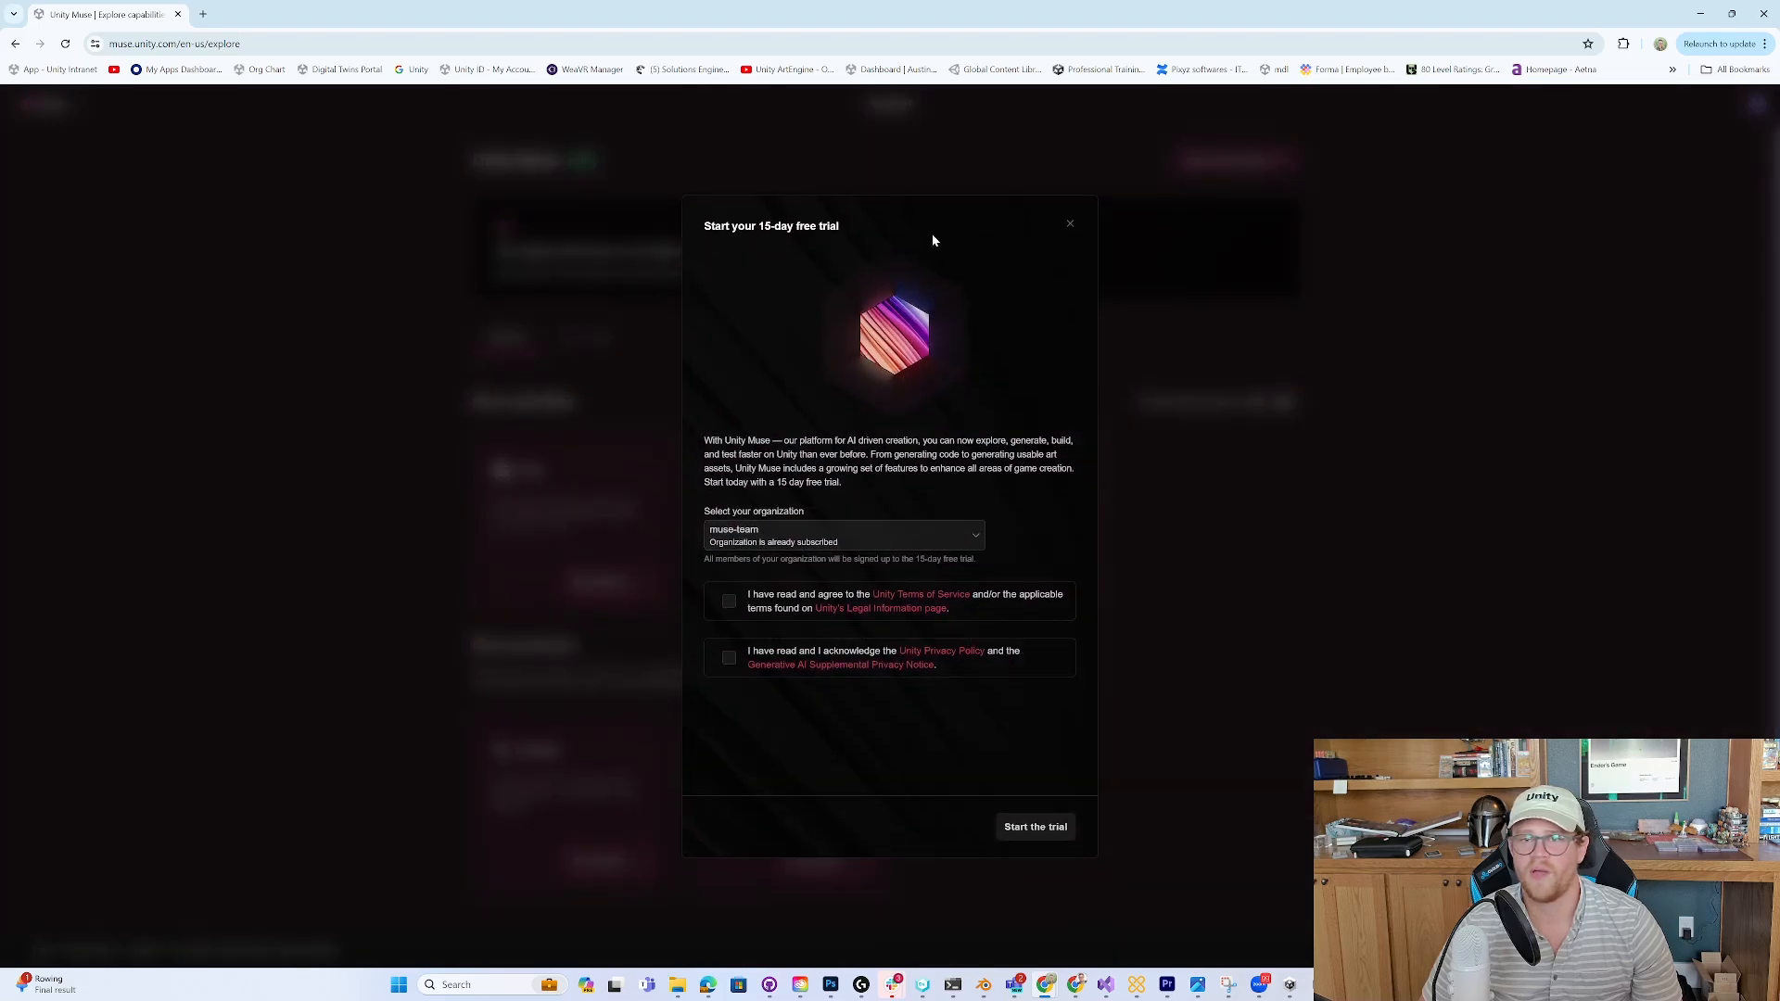
- Dismiss the trial offer, check the HDRP Wizard checklist in Unity, then return to Chrome
click(1070, 223)
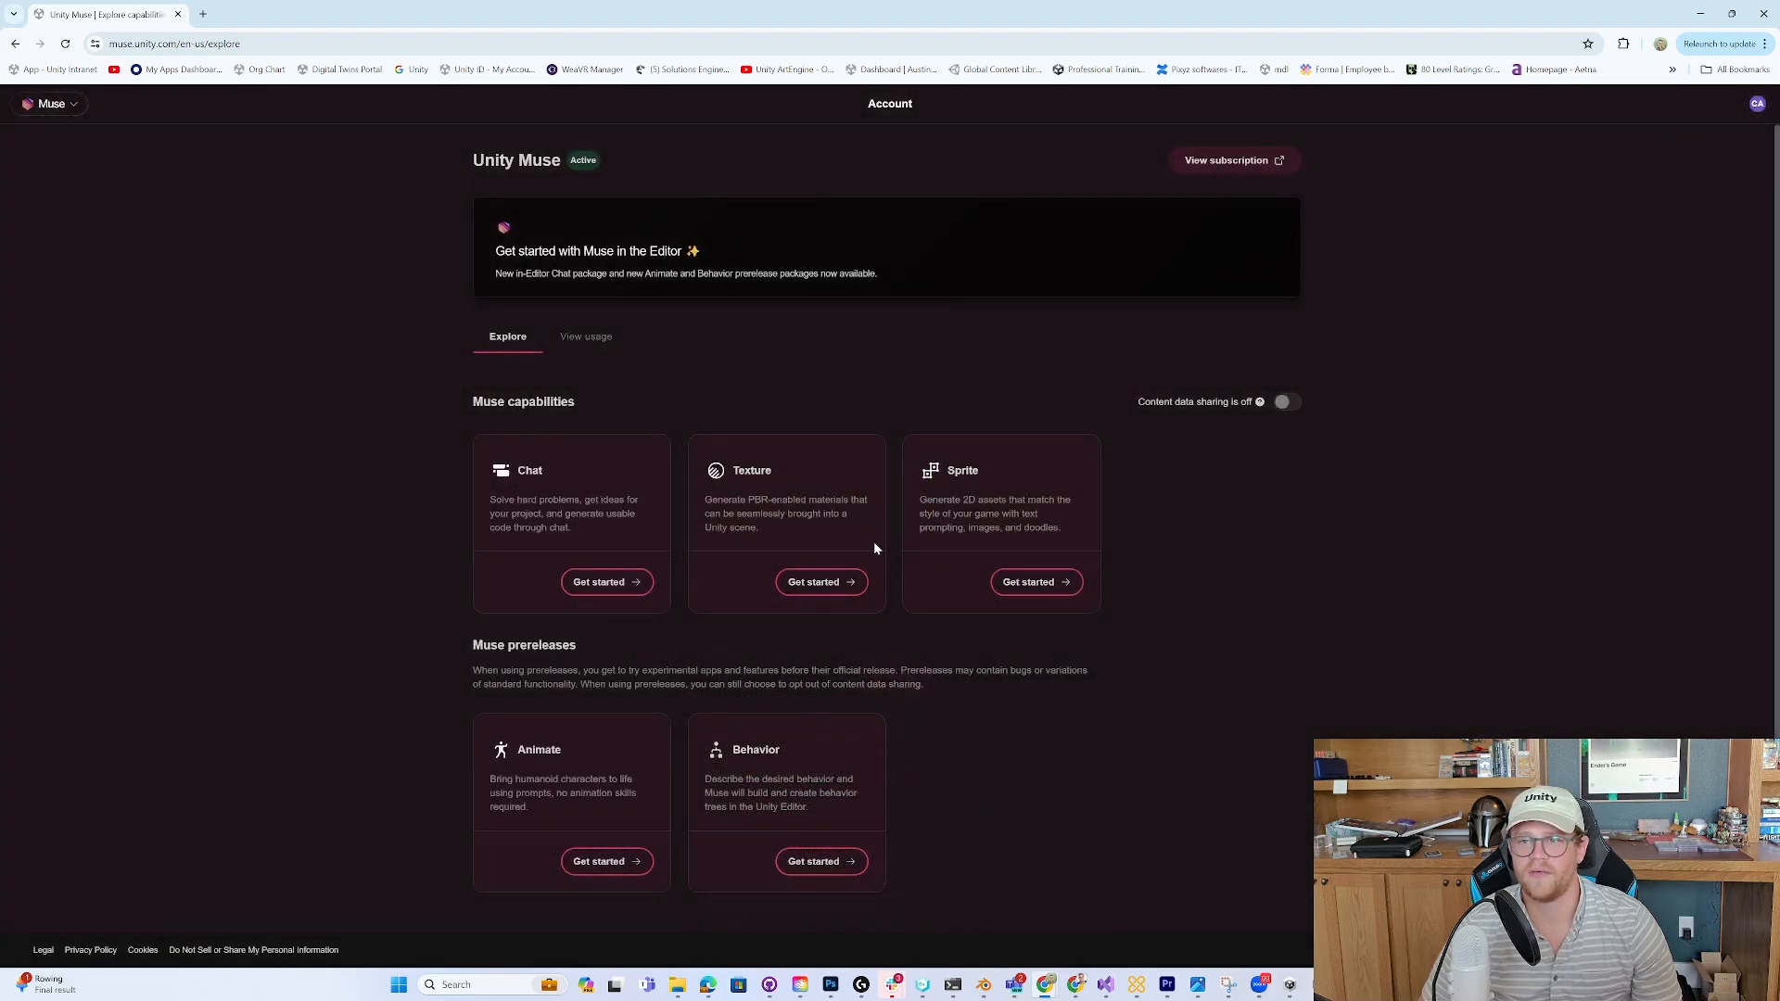
mouse_move(1298, 688)
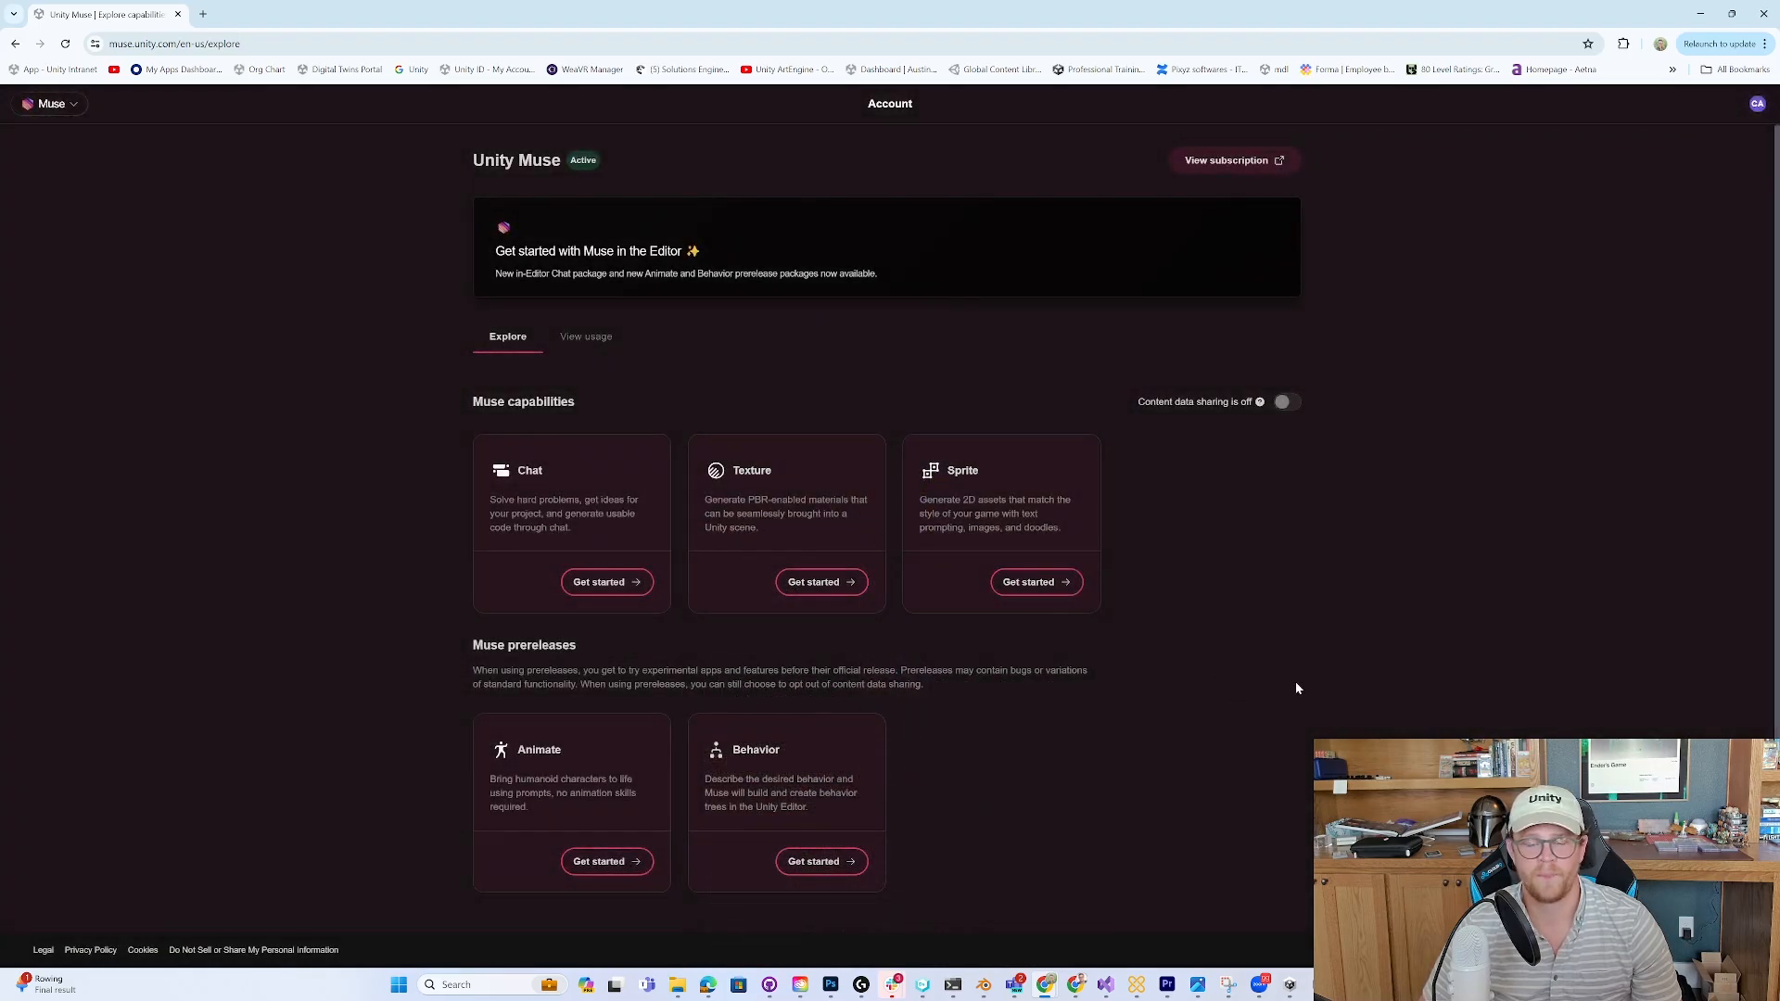
click(821, 581)
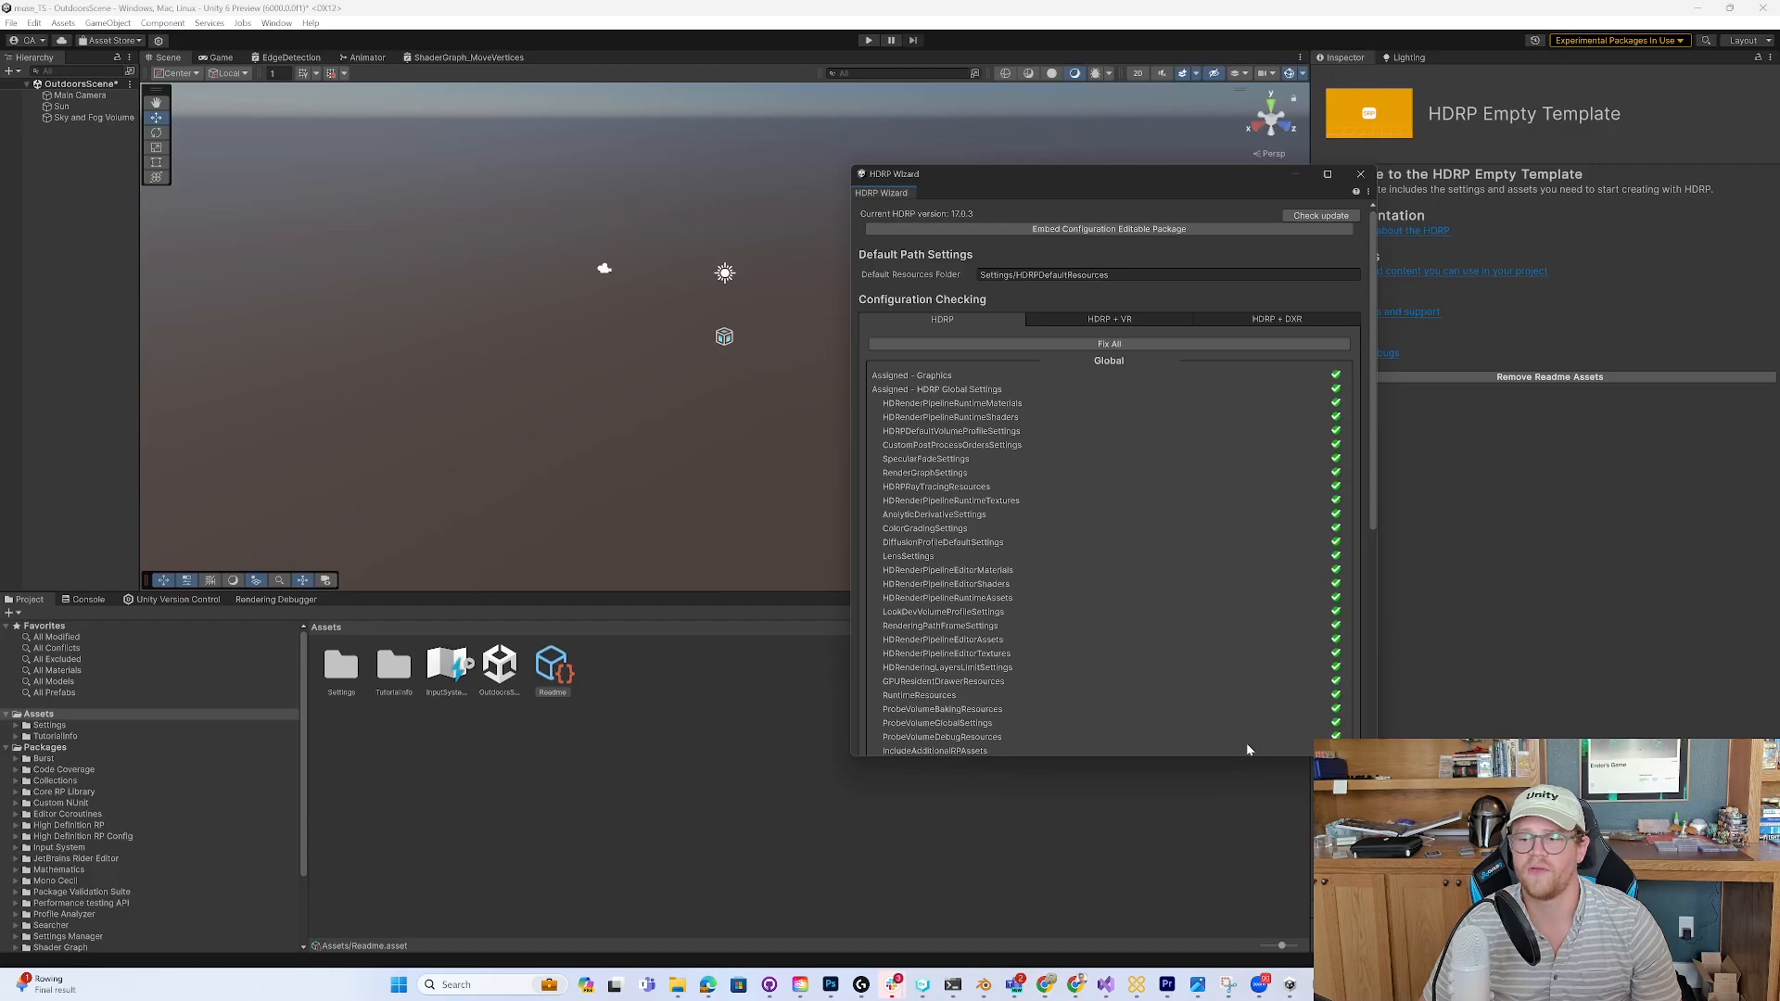
mouse_move(1036, 414)
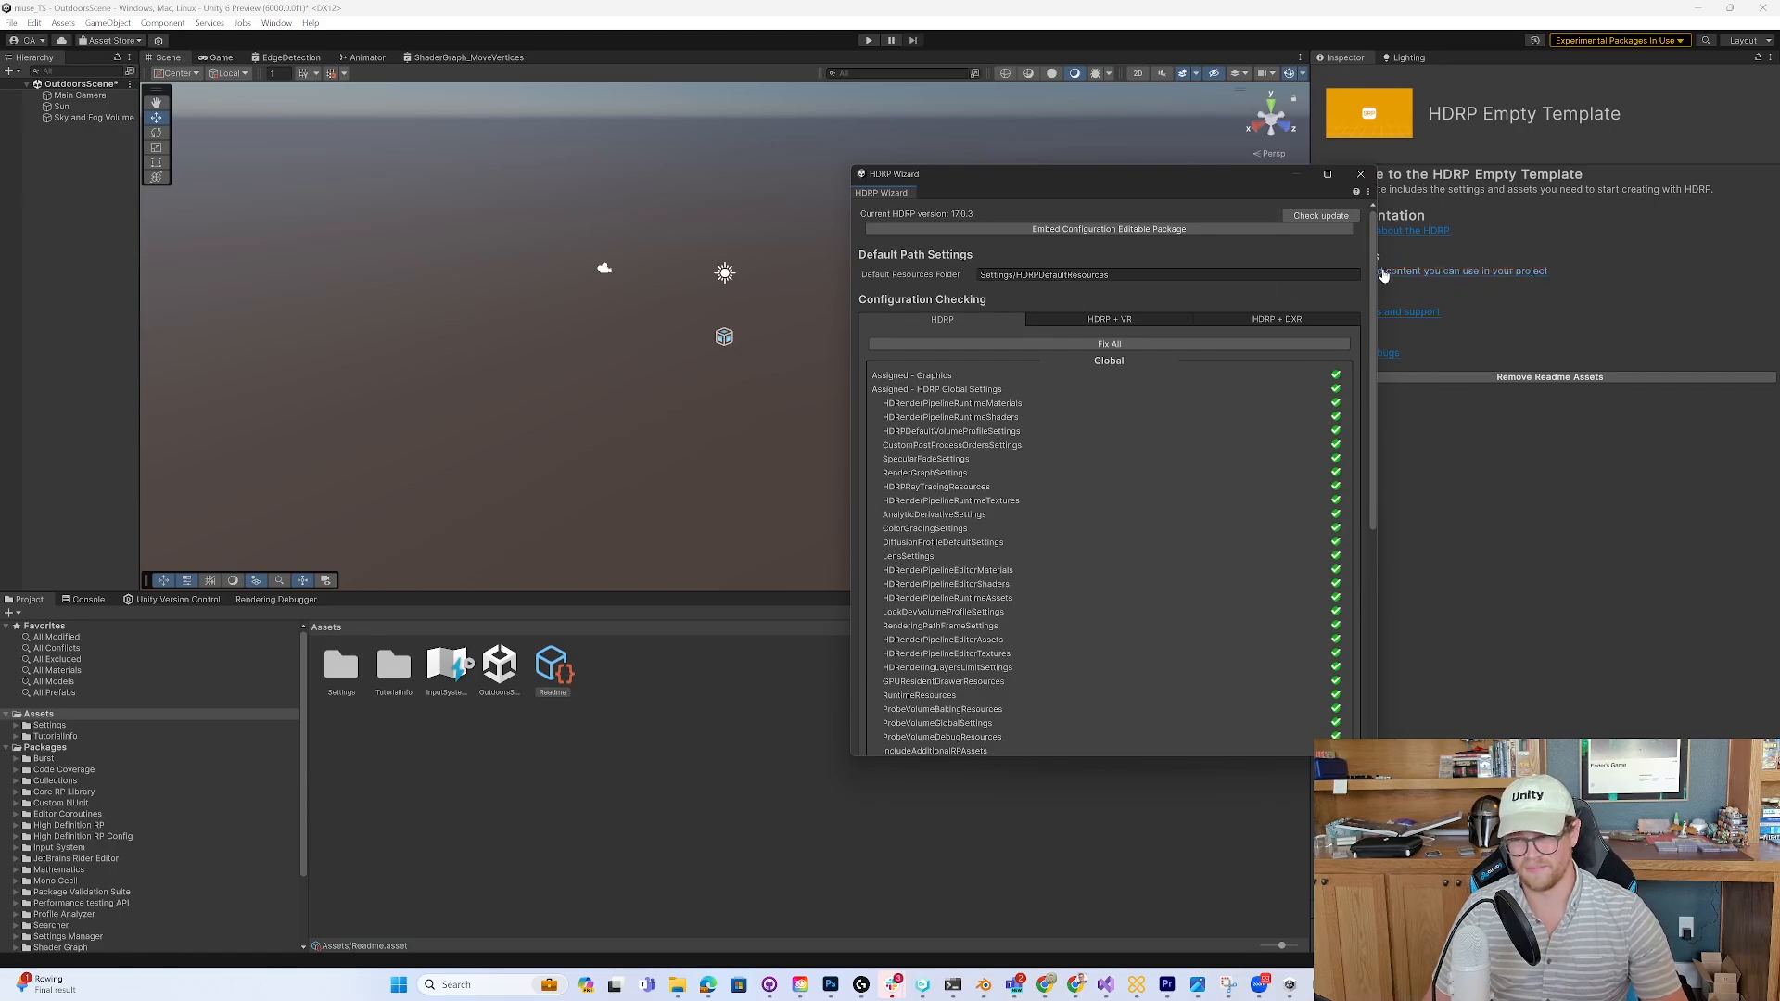
click(1360, 174)
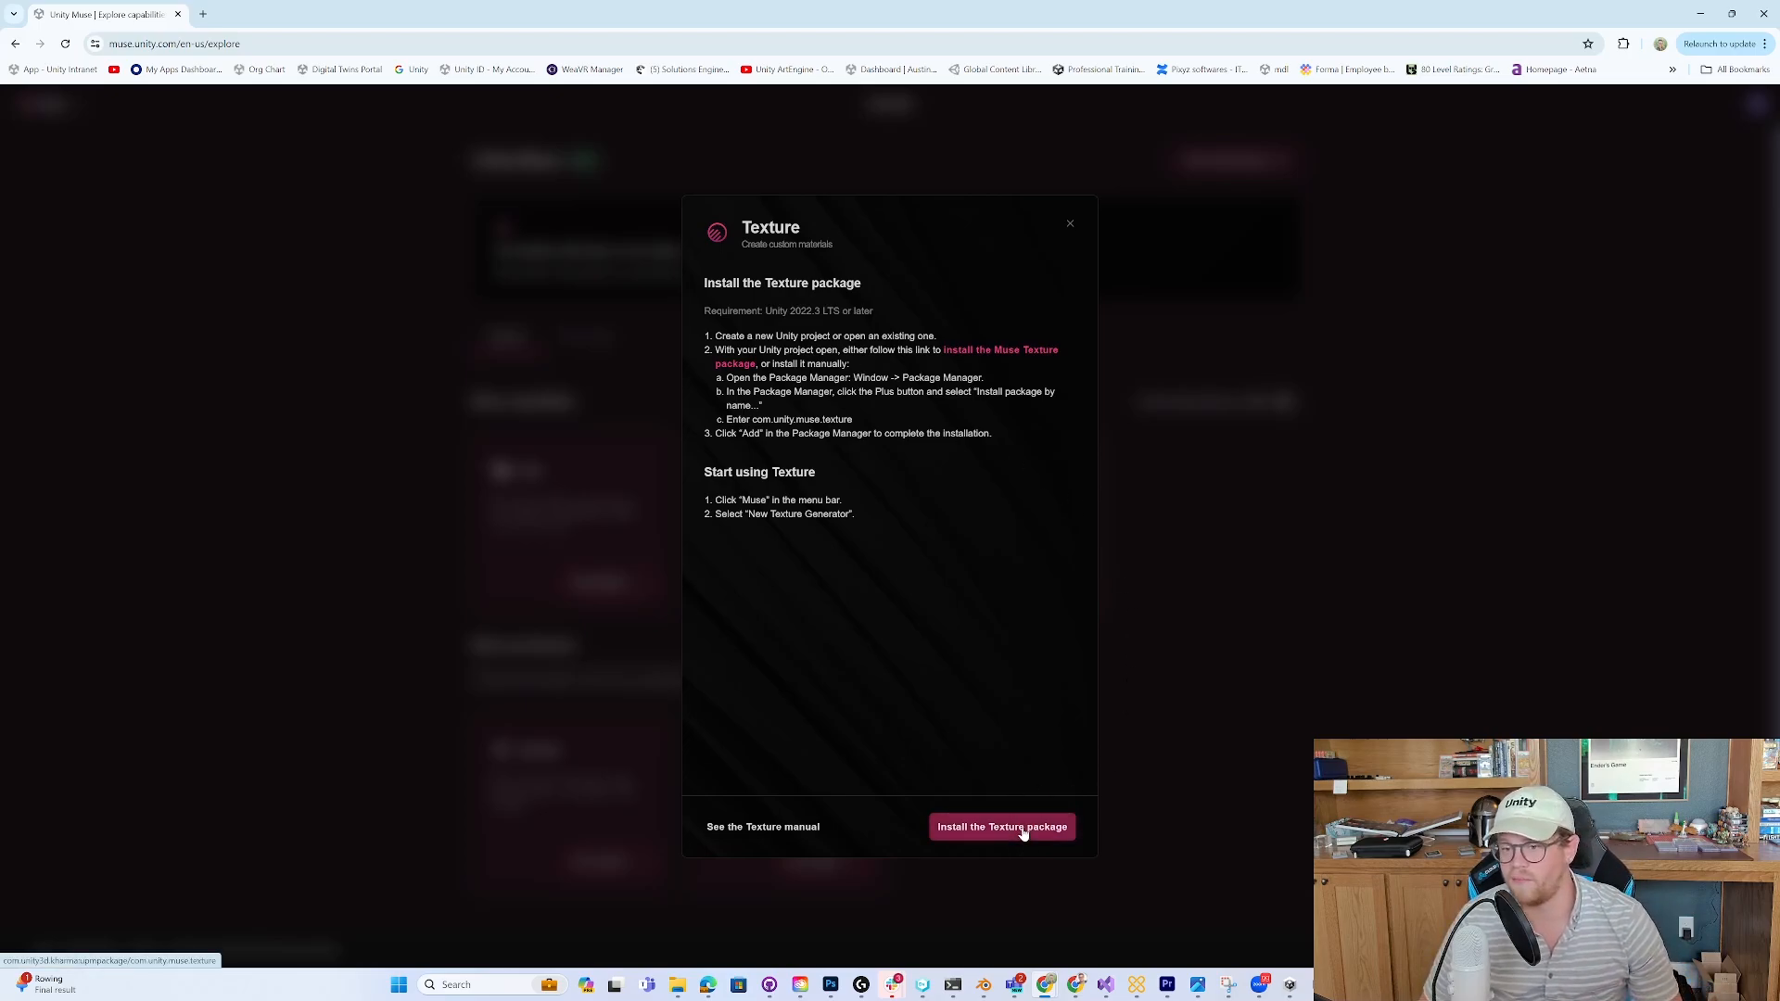
- Install the Muse Texture package into Unity's Package Manager through the site's install link
click(1002, 827)
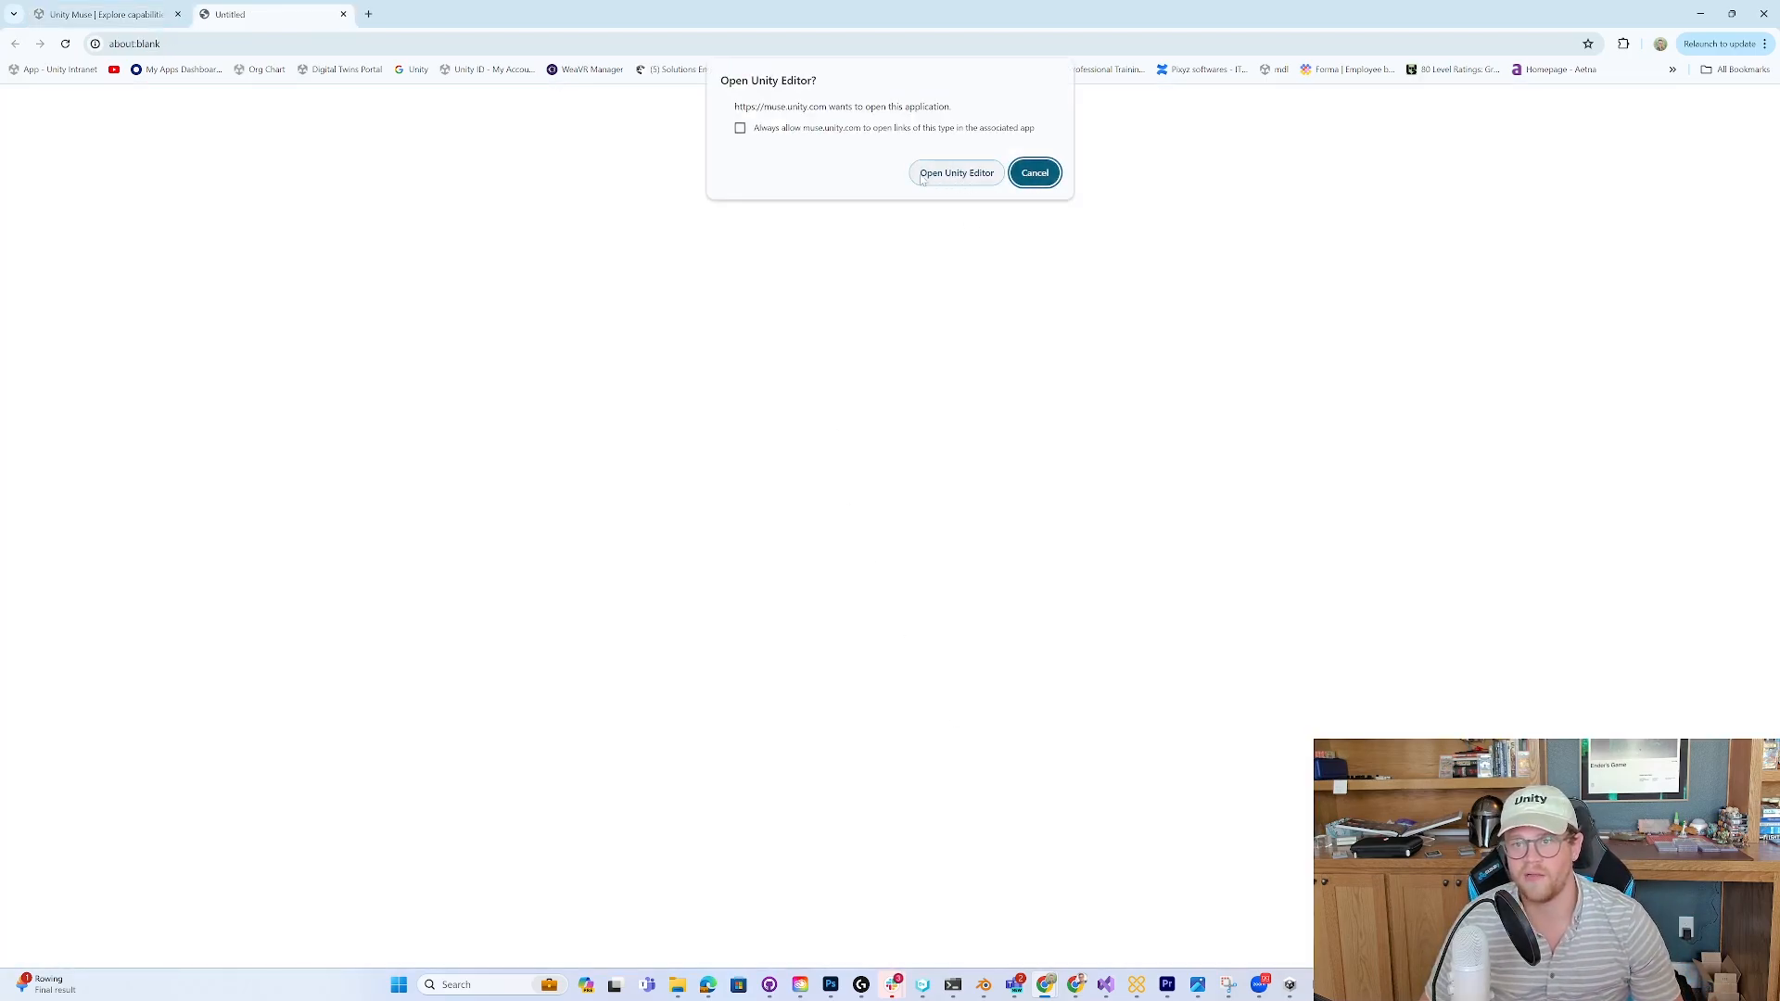
click(956, 172)
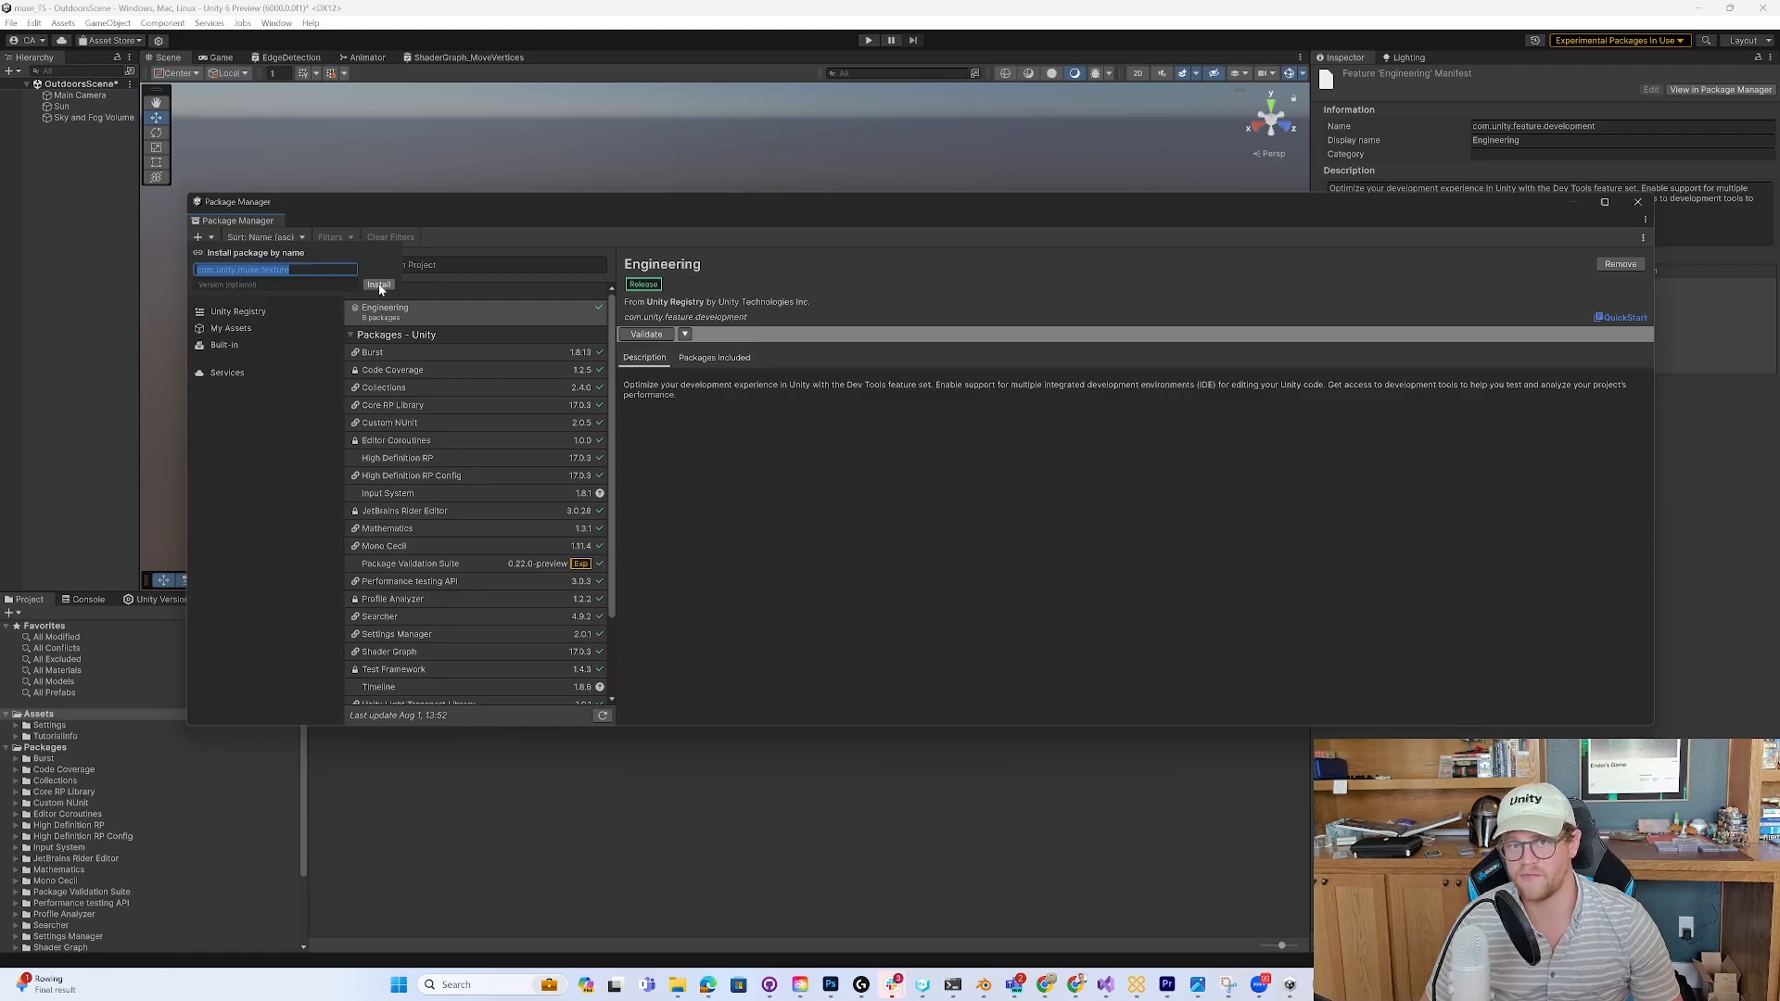
click(378, 284)
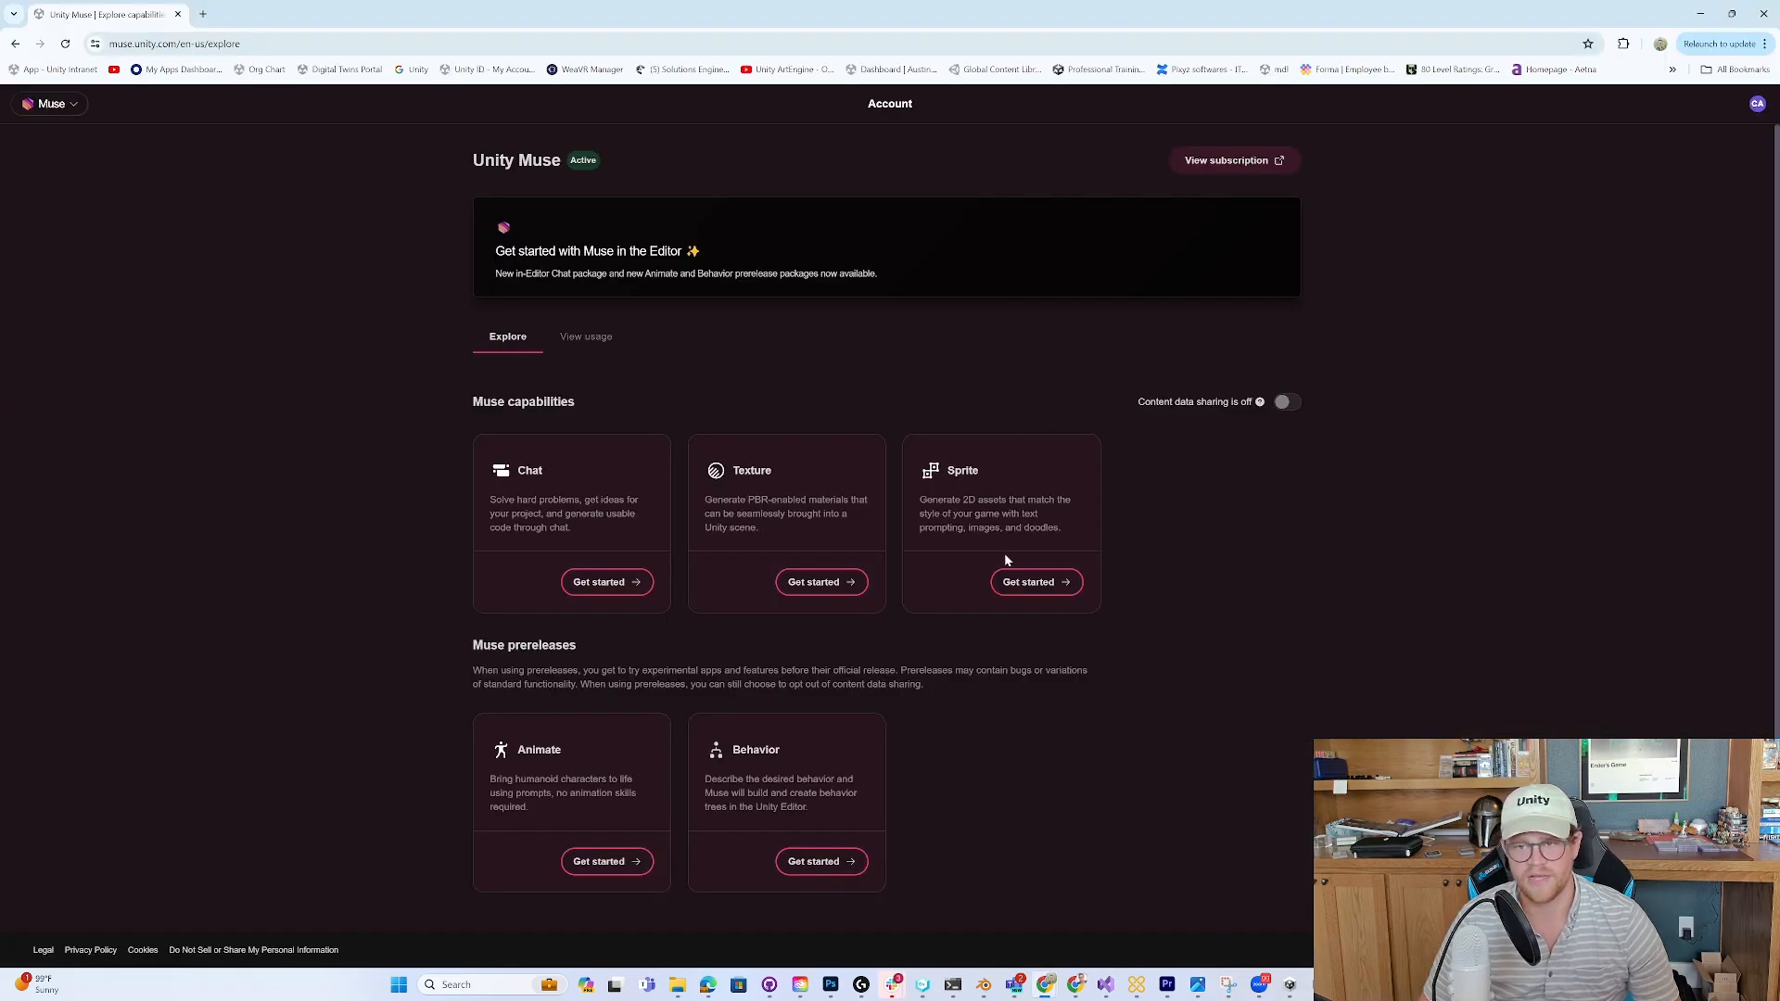
- Install the Muse Sprite Tool package into the project through Package Manager
click(1037, 581)
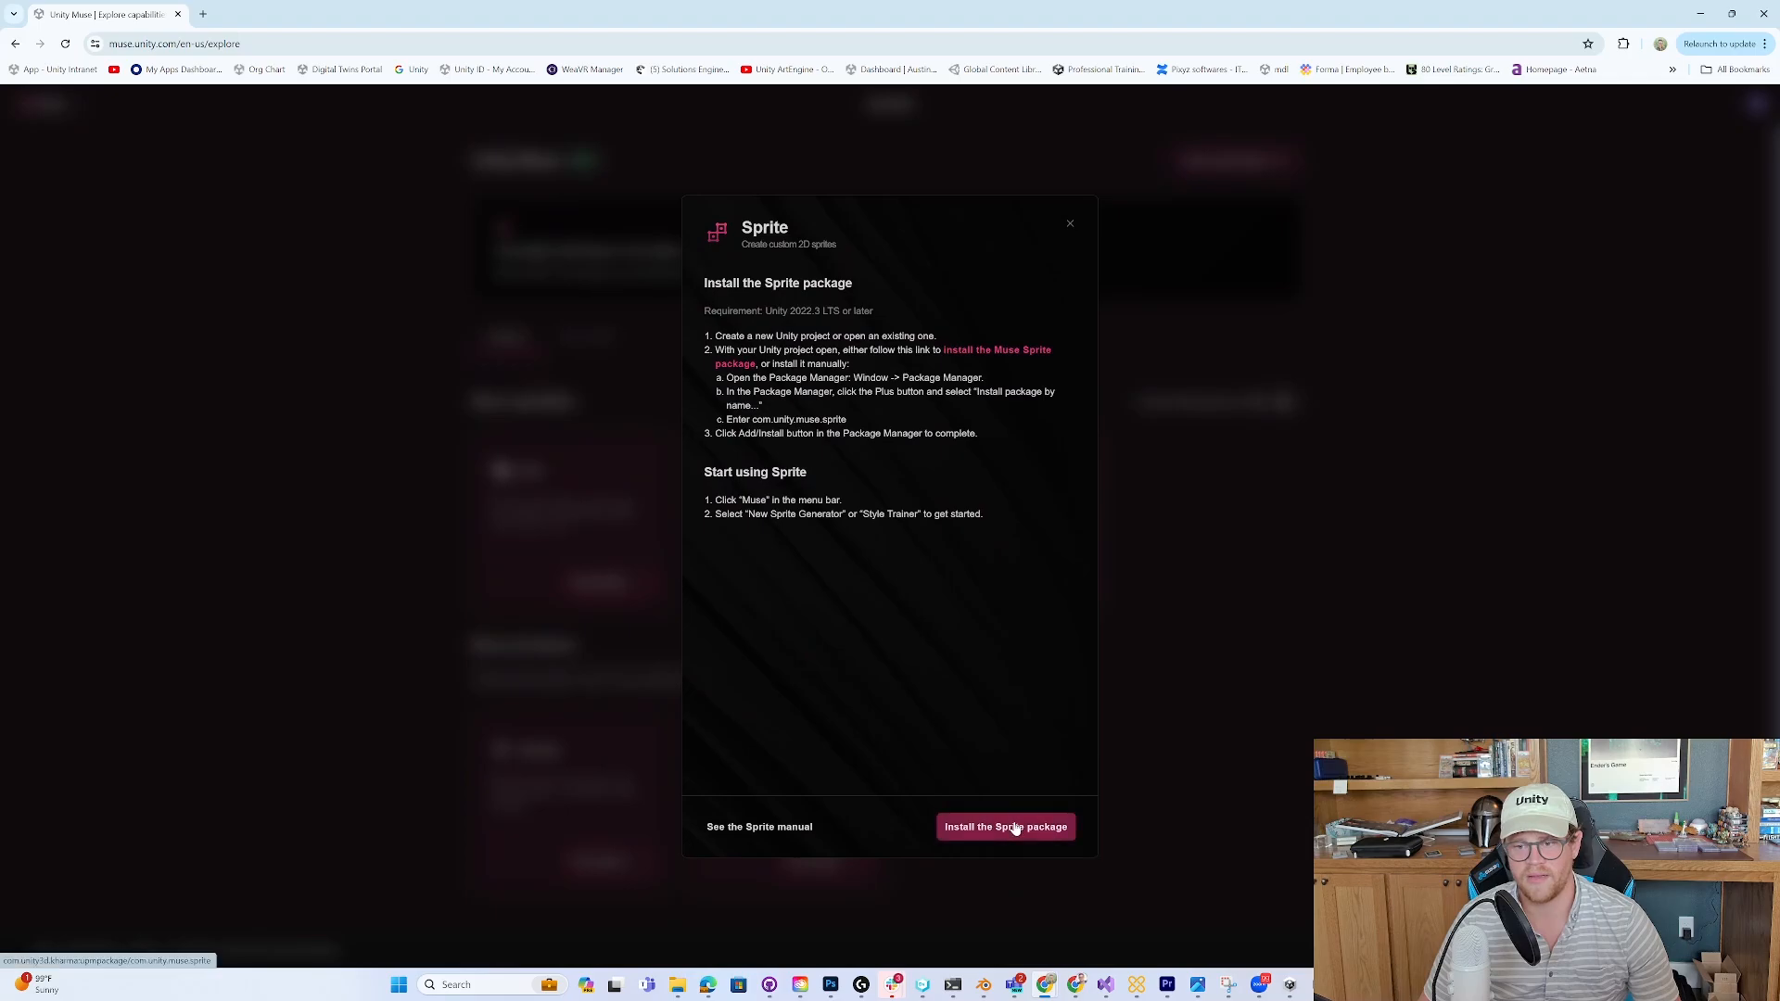
click(1006, 826)
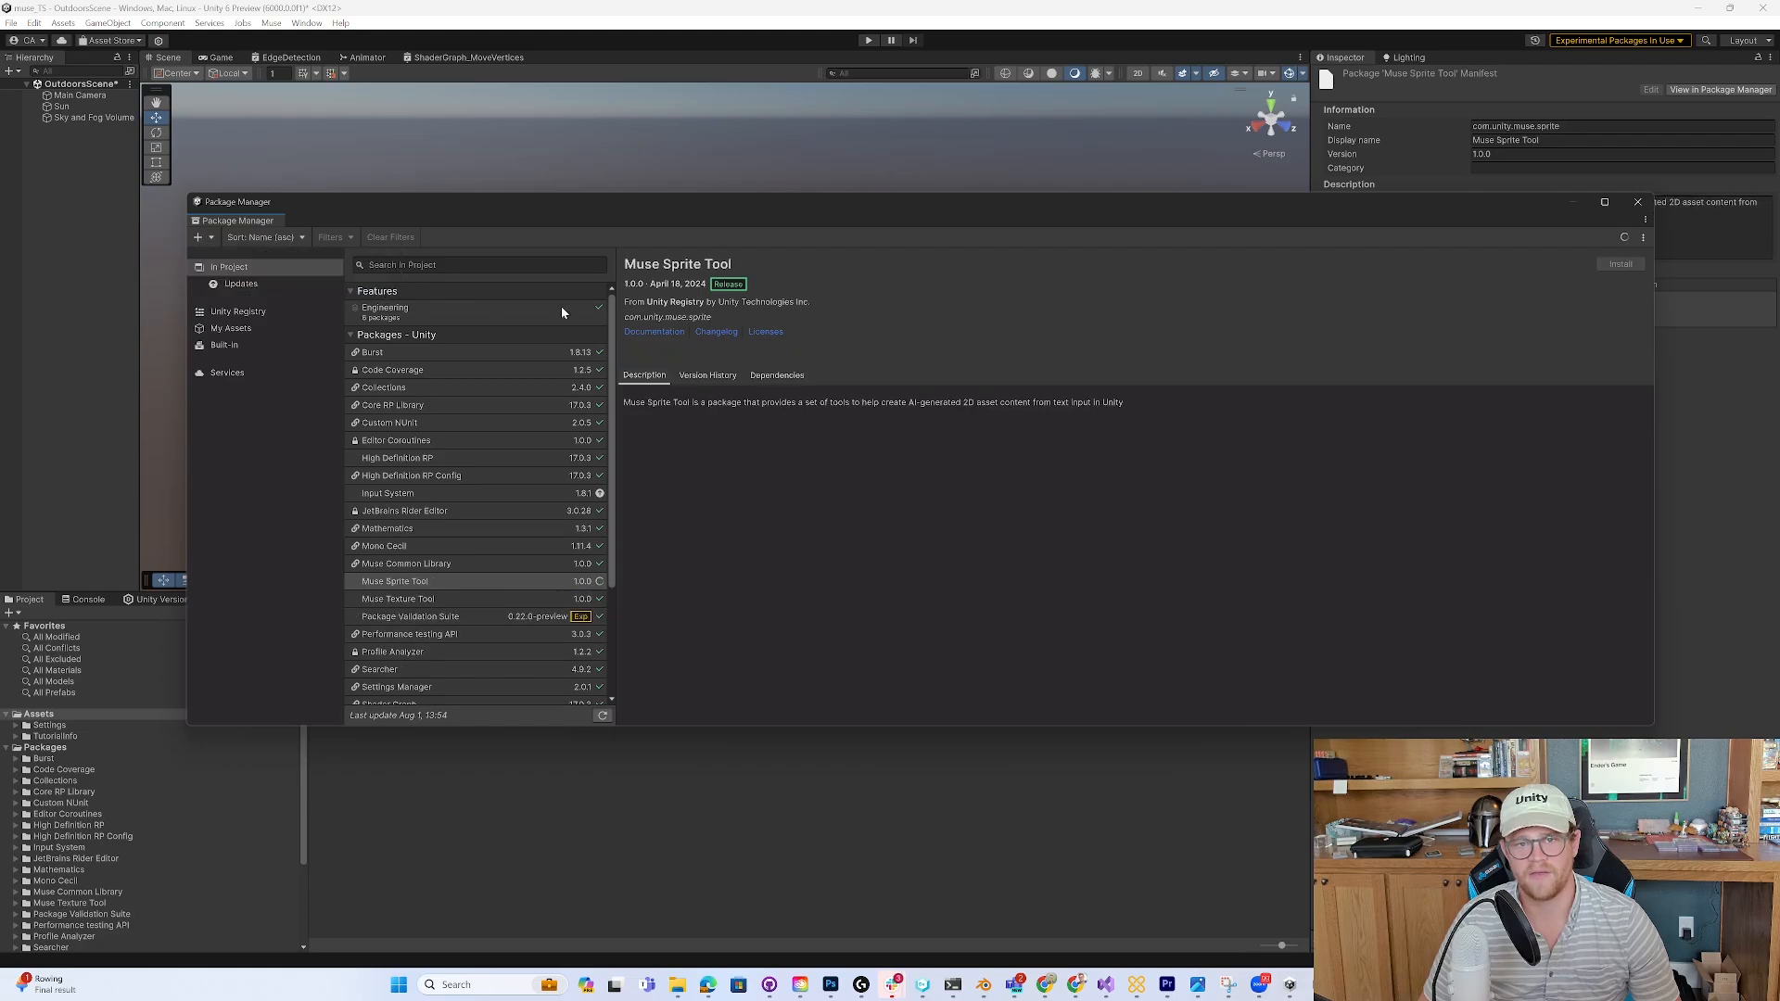
click(1620, 264)
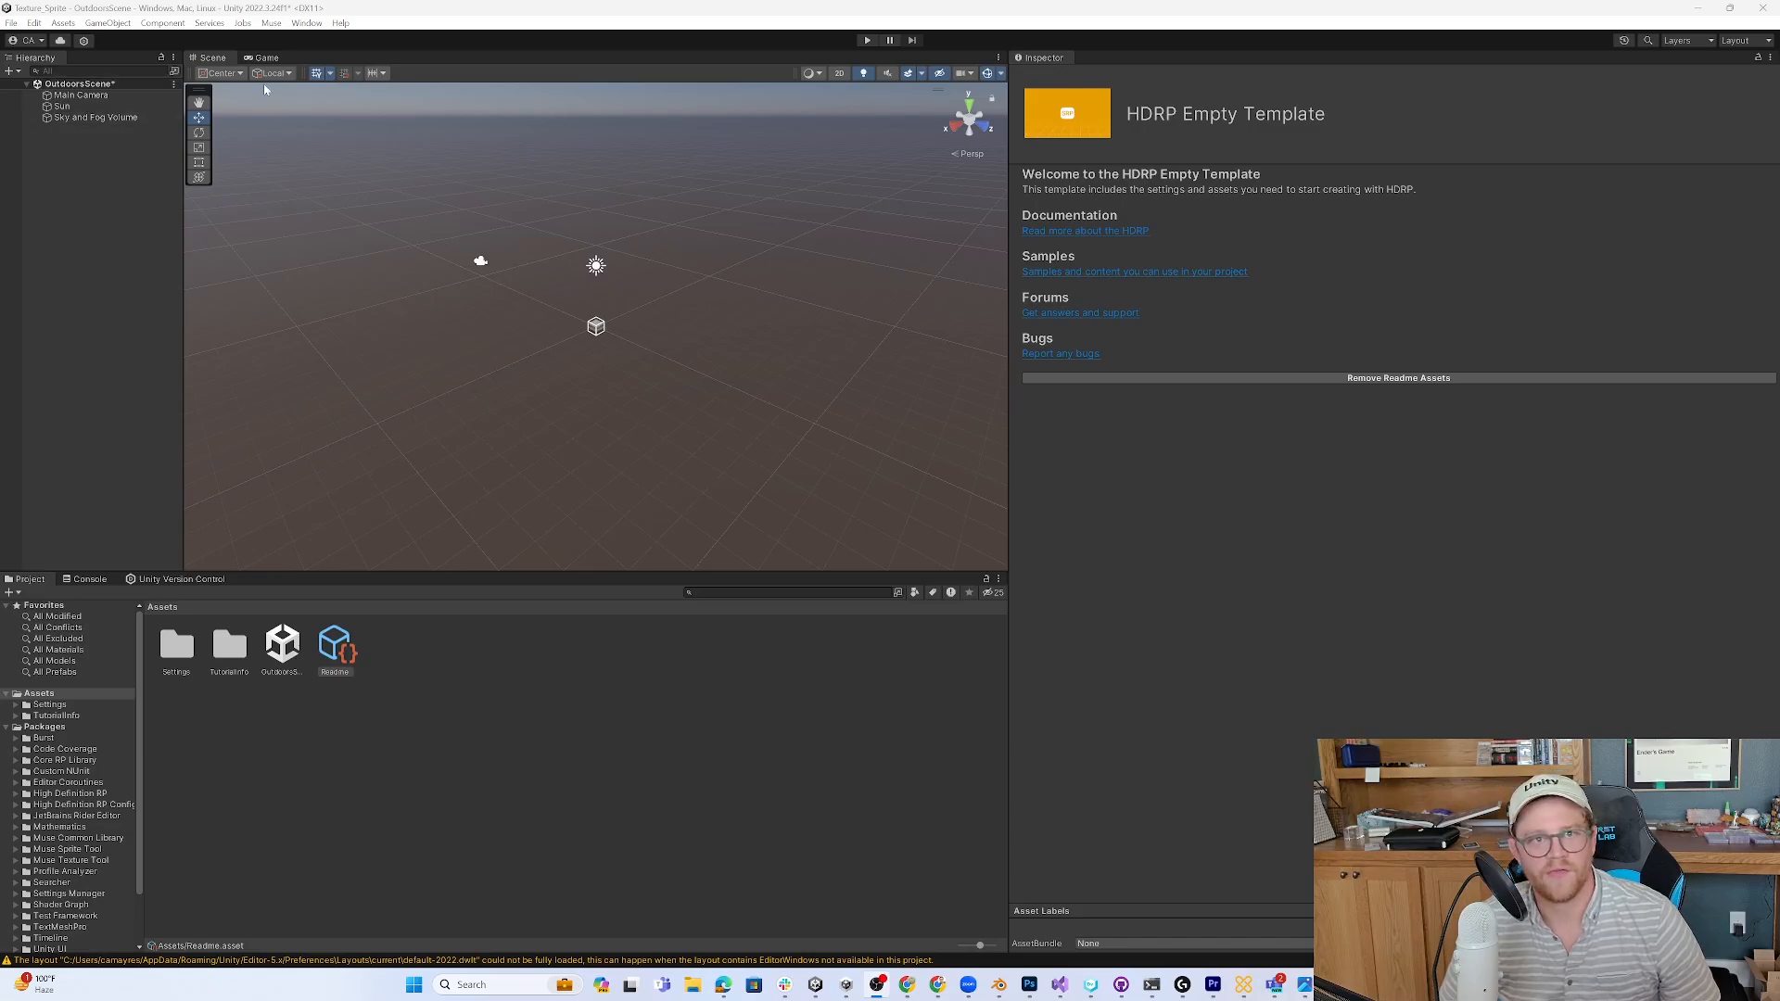
- Open an empty New Texture Generator window from the Muse menu
click(272, 23)
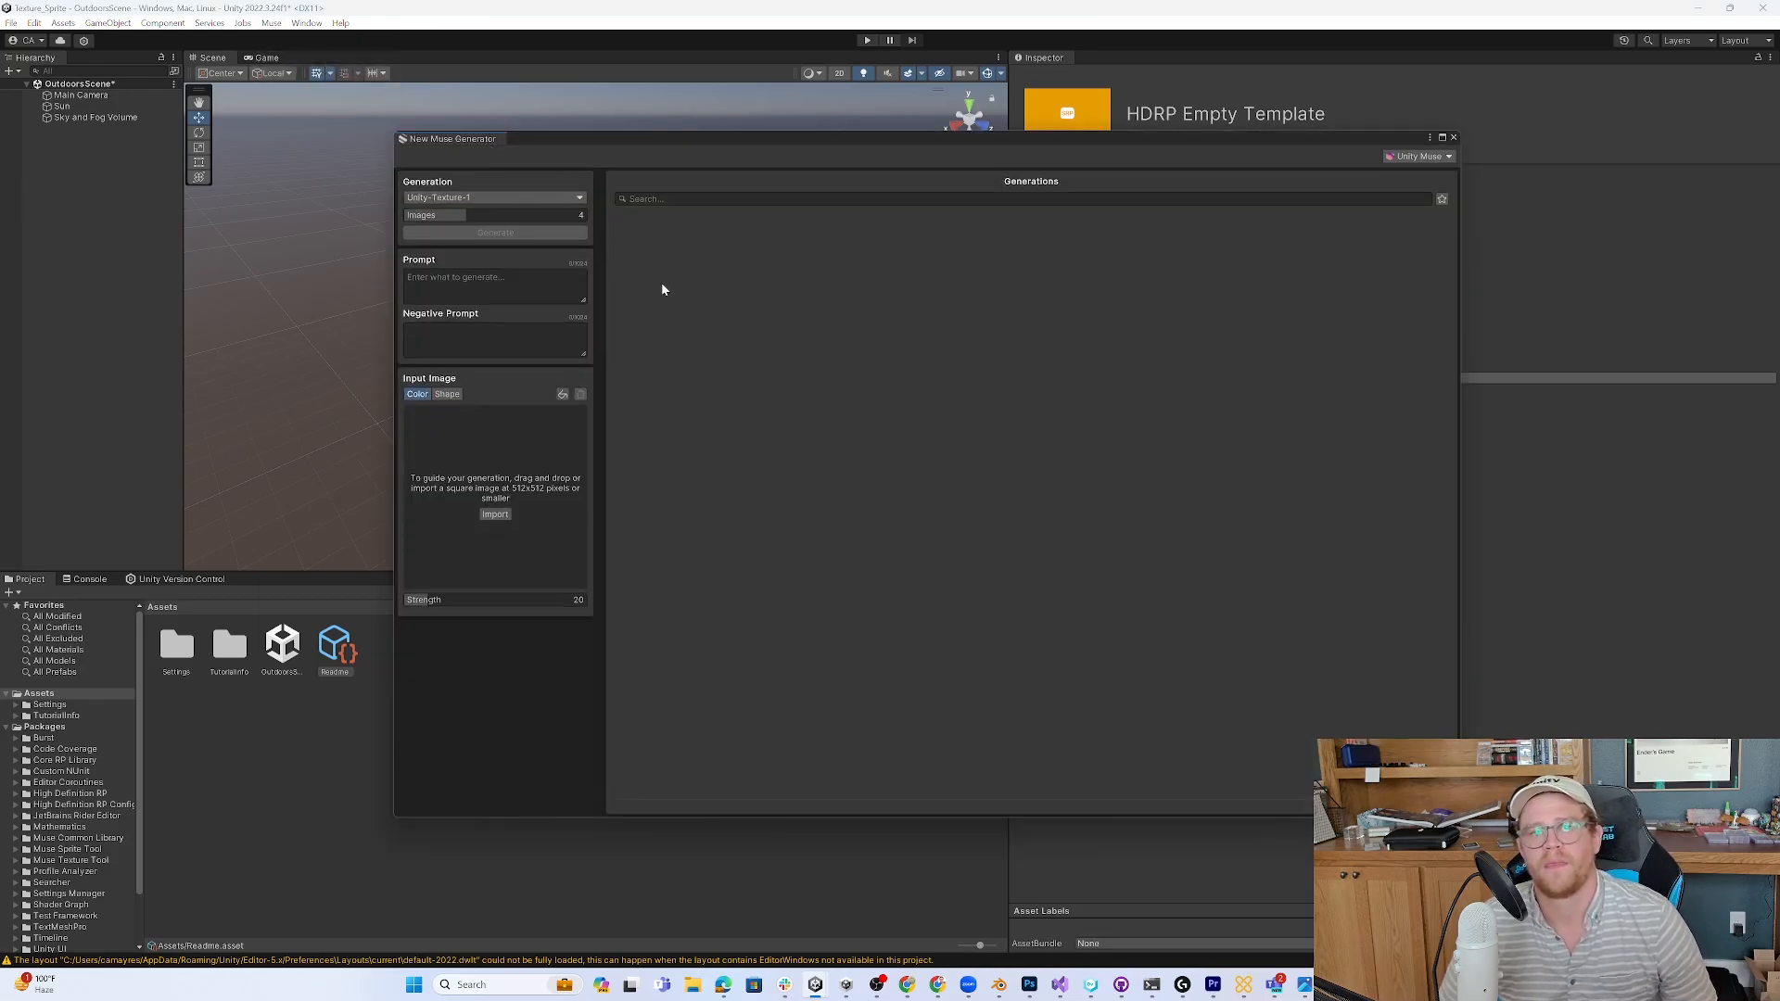
mouse_move(571, 211)
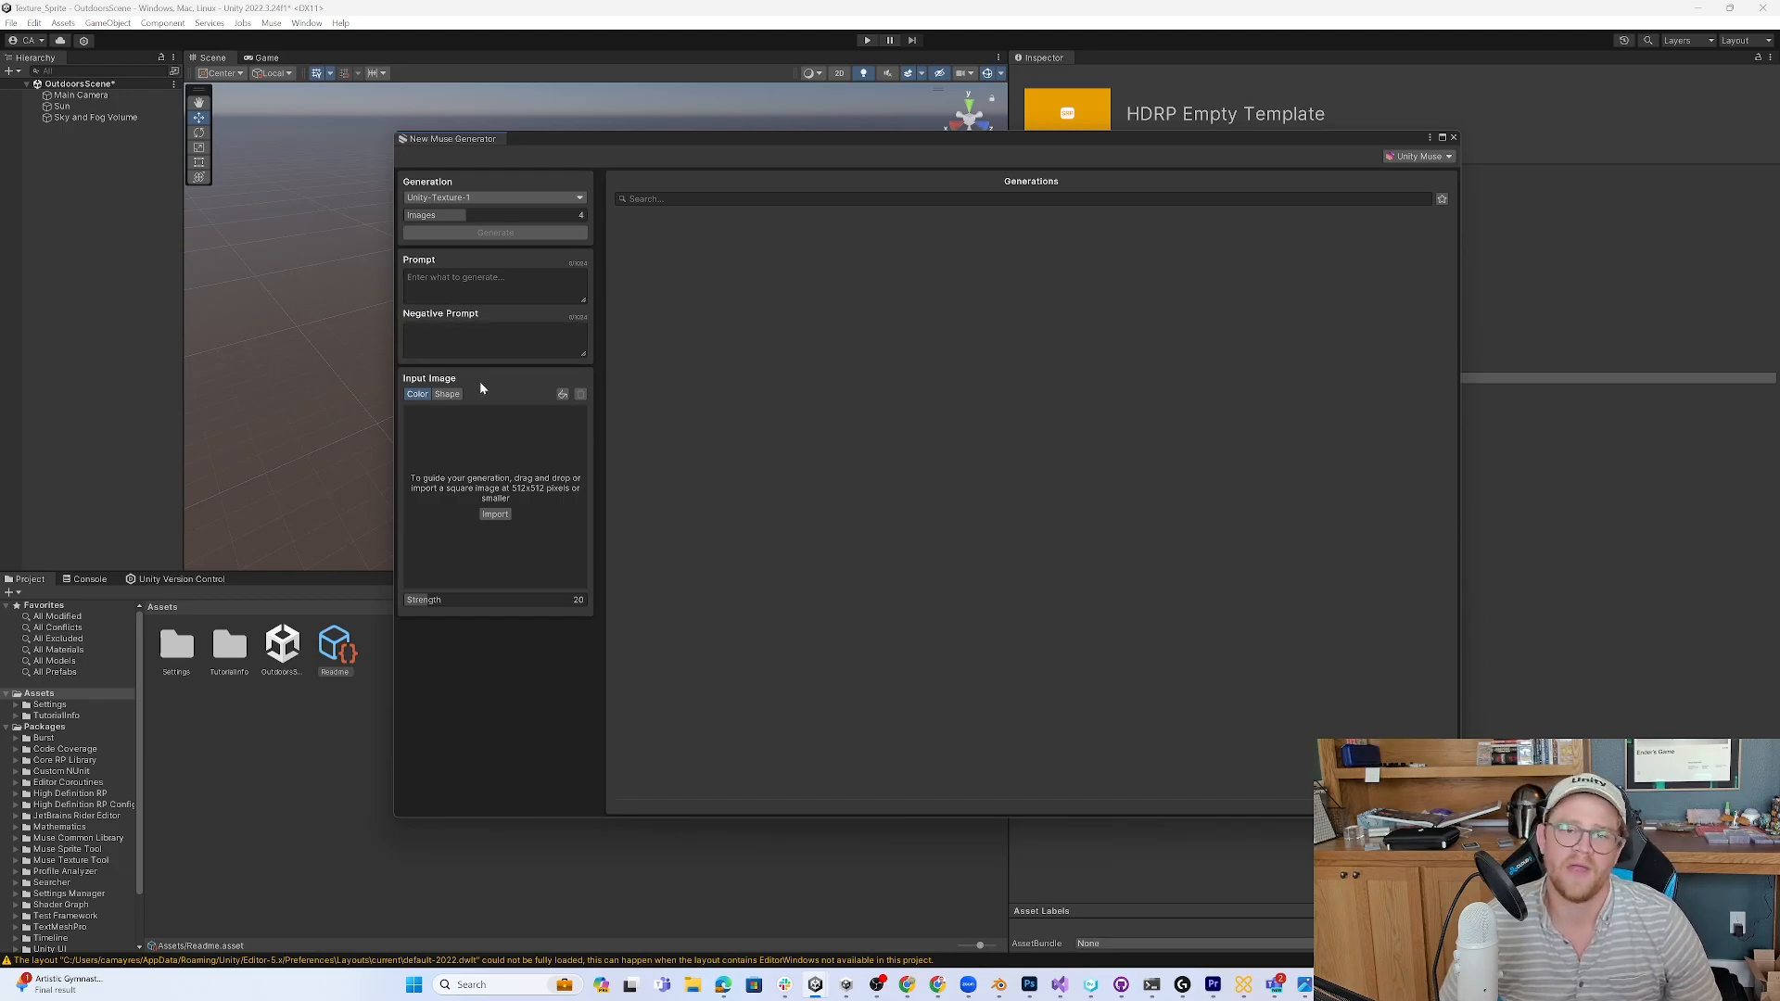
mouse_move(503, 541)
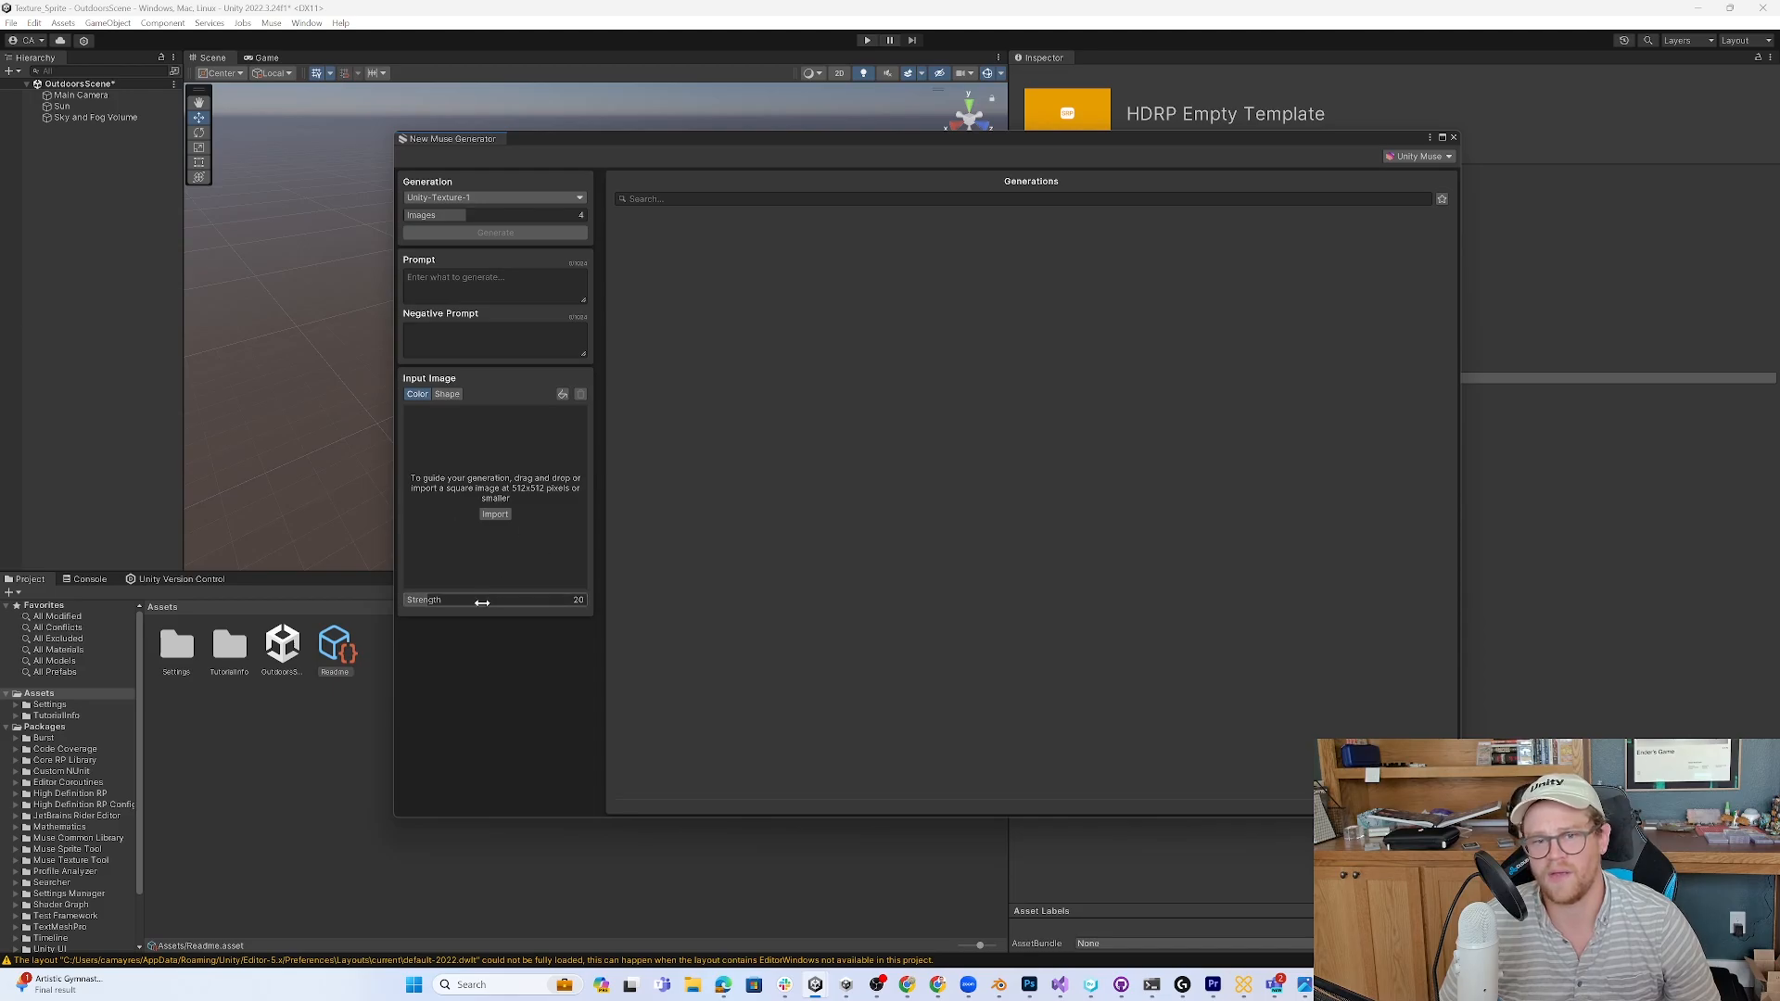
mouse_move(547, 587)
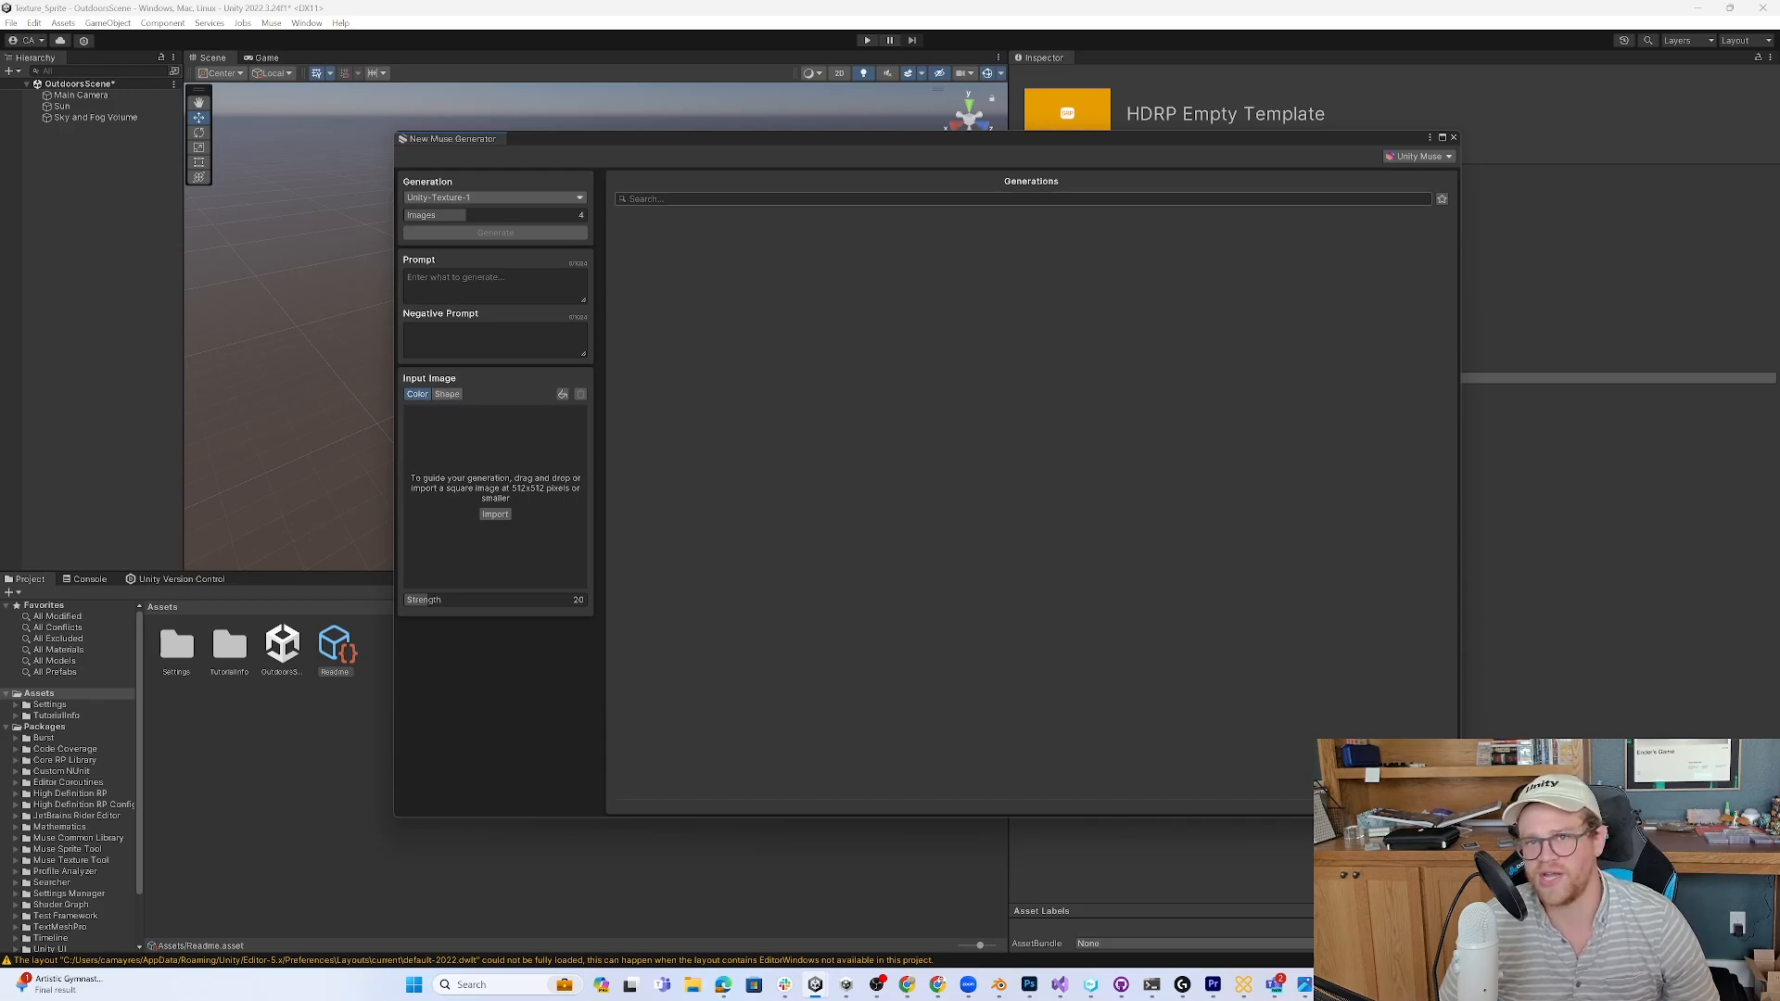
- Enter the prompt 'icy rock' and use a cracked-stone Shape pattern as the input image
click(496, 284)
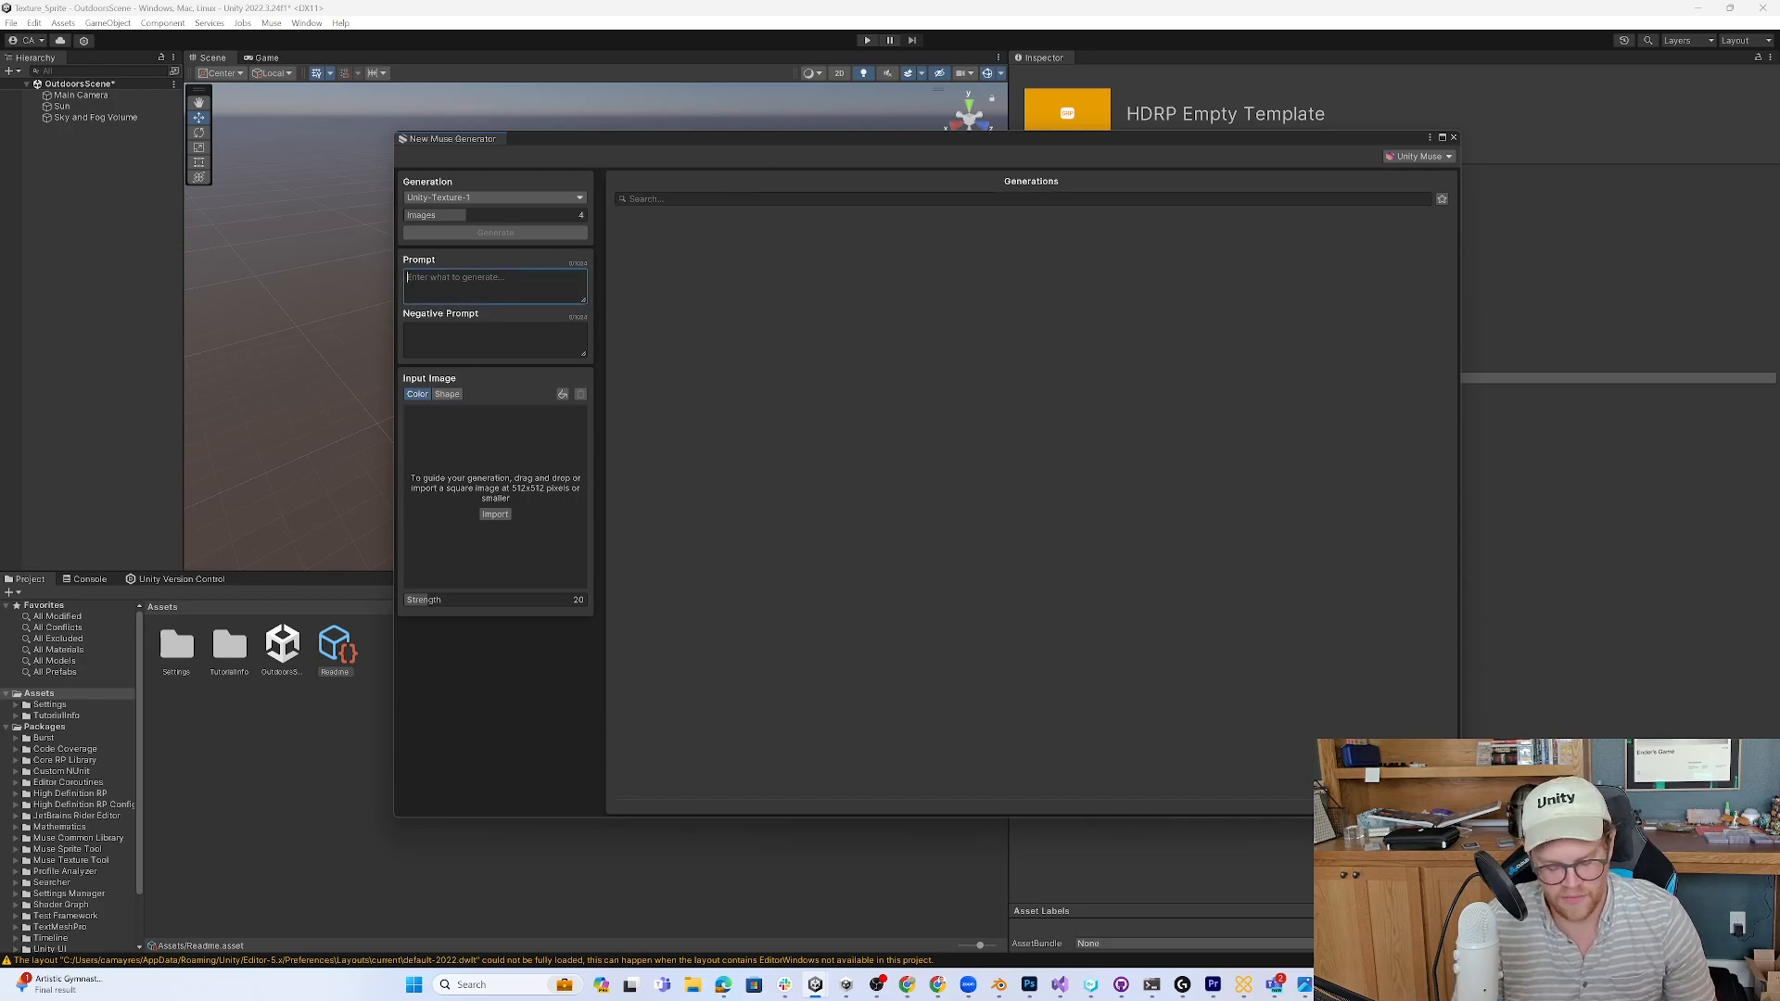
text(icy rock)
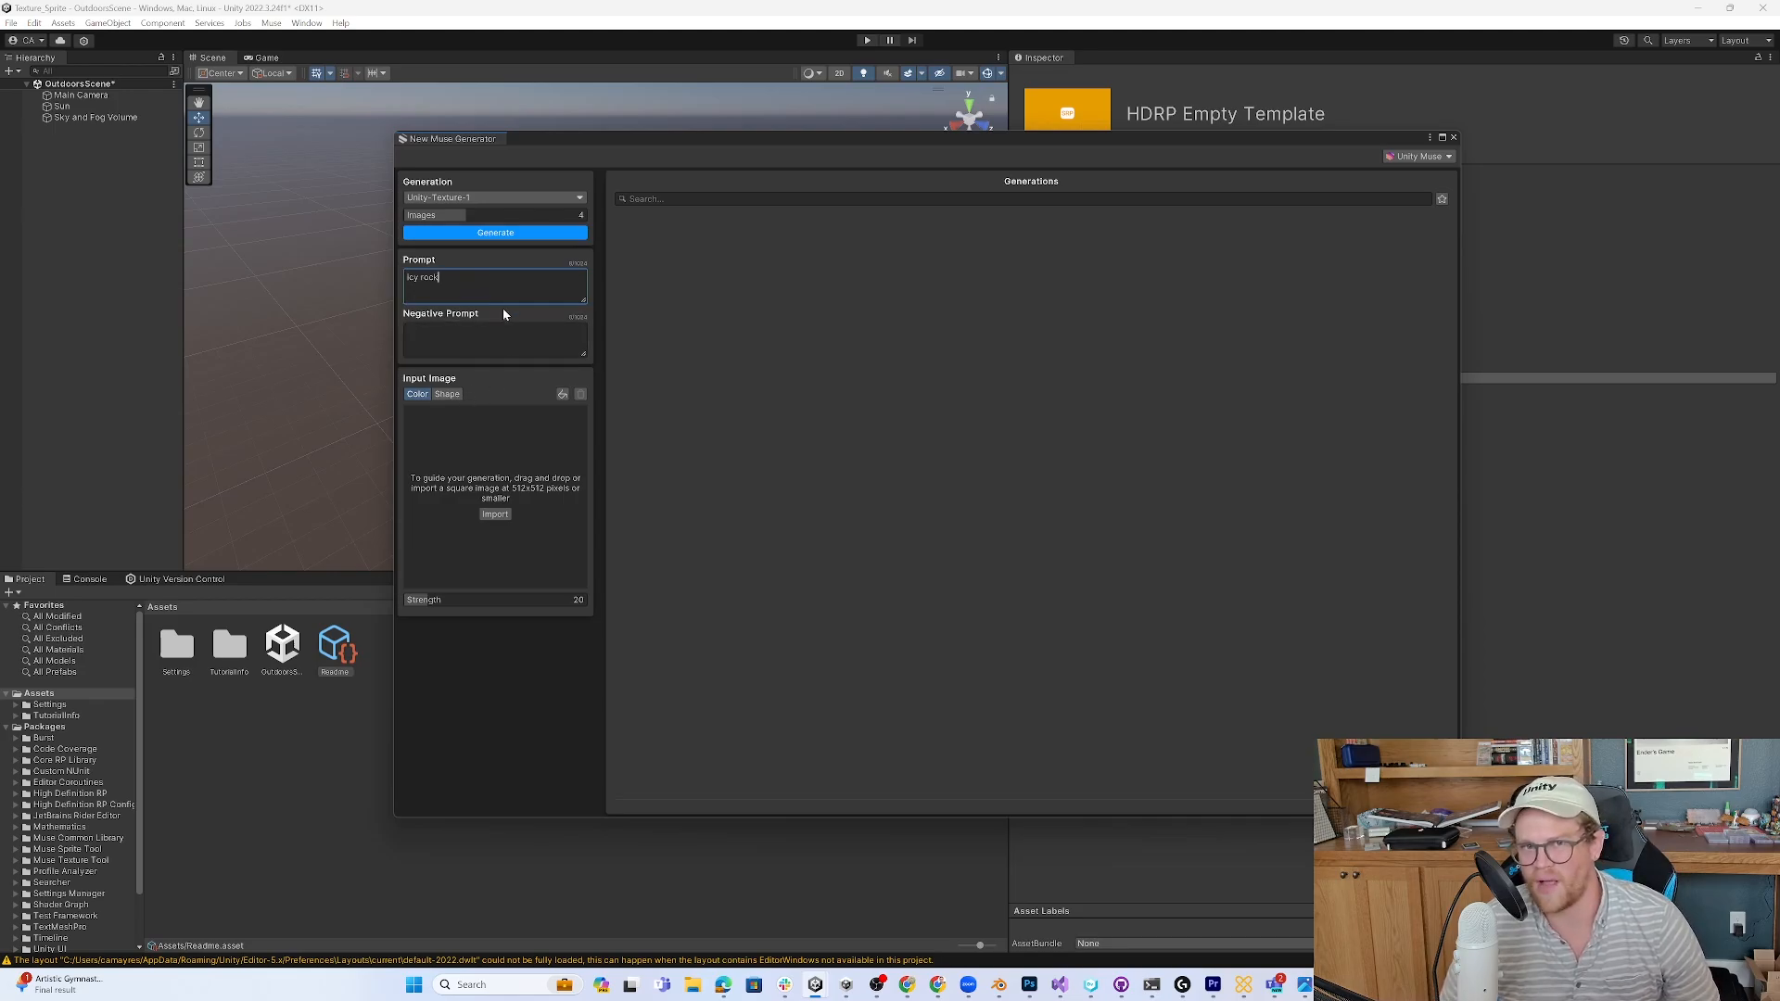
click(446, 394)
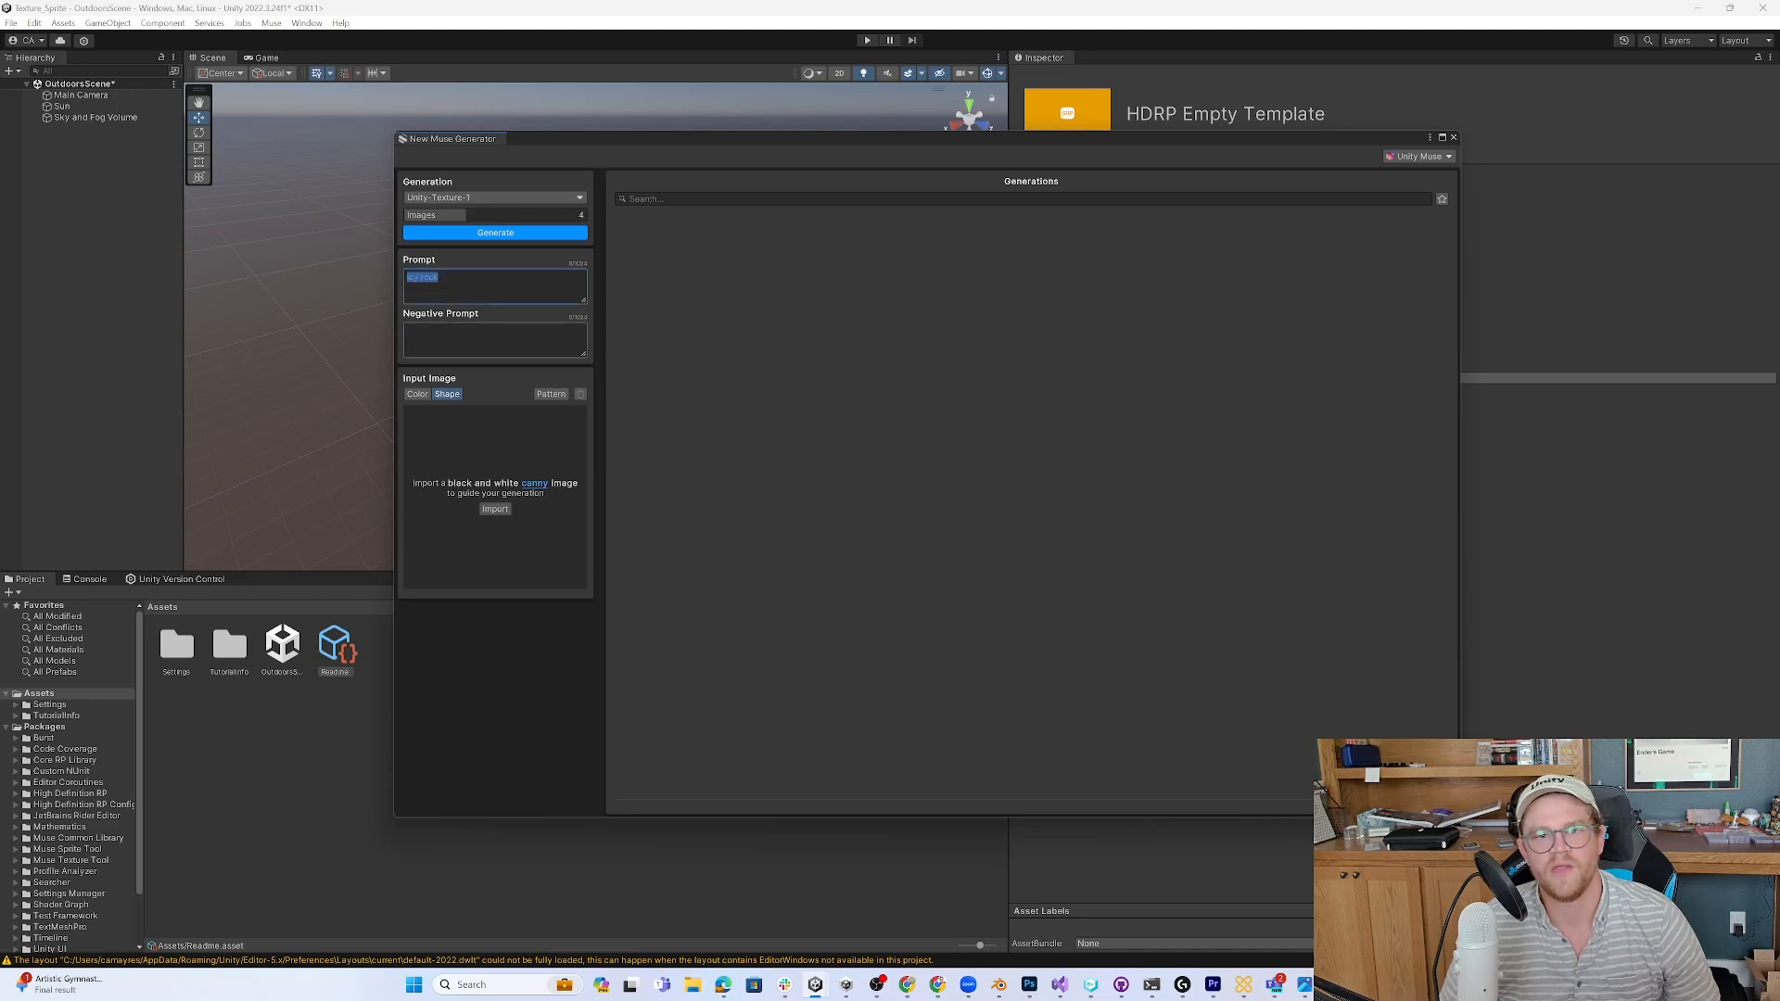
click(550, 393)
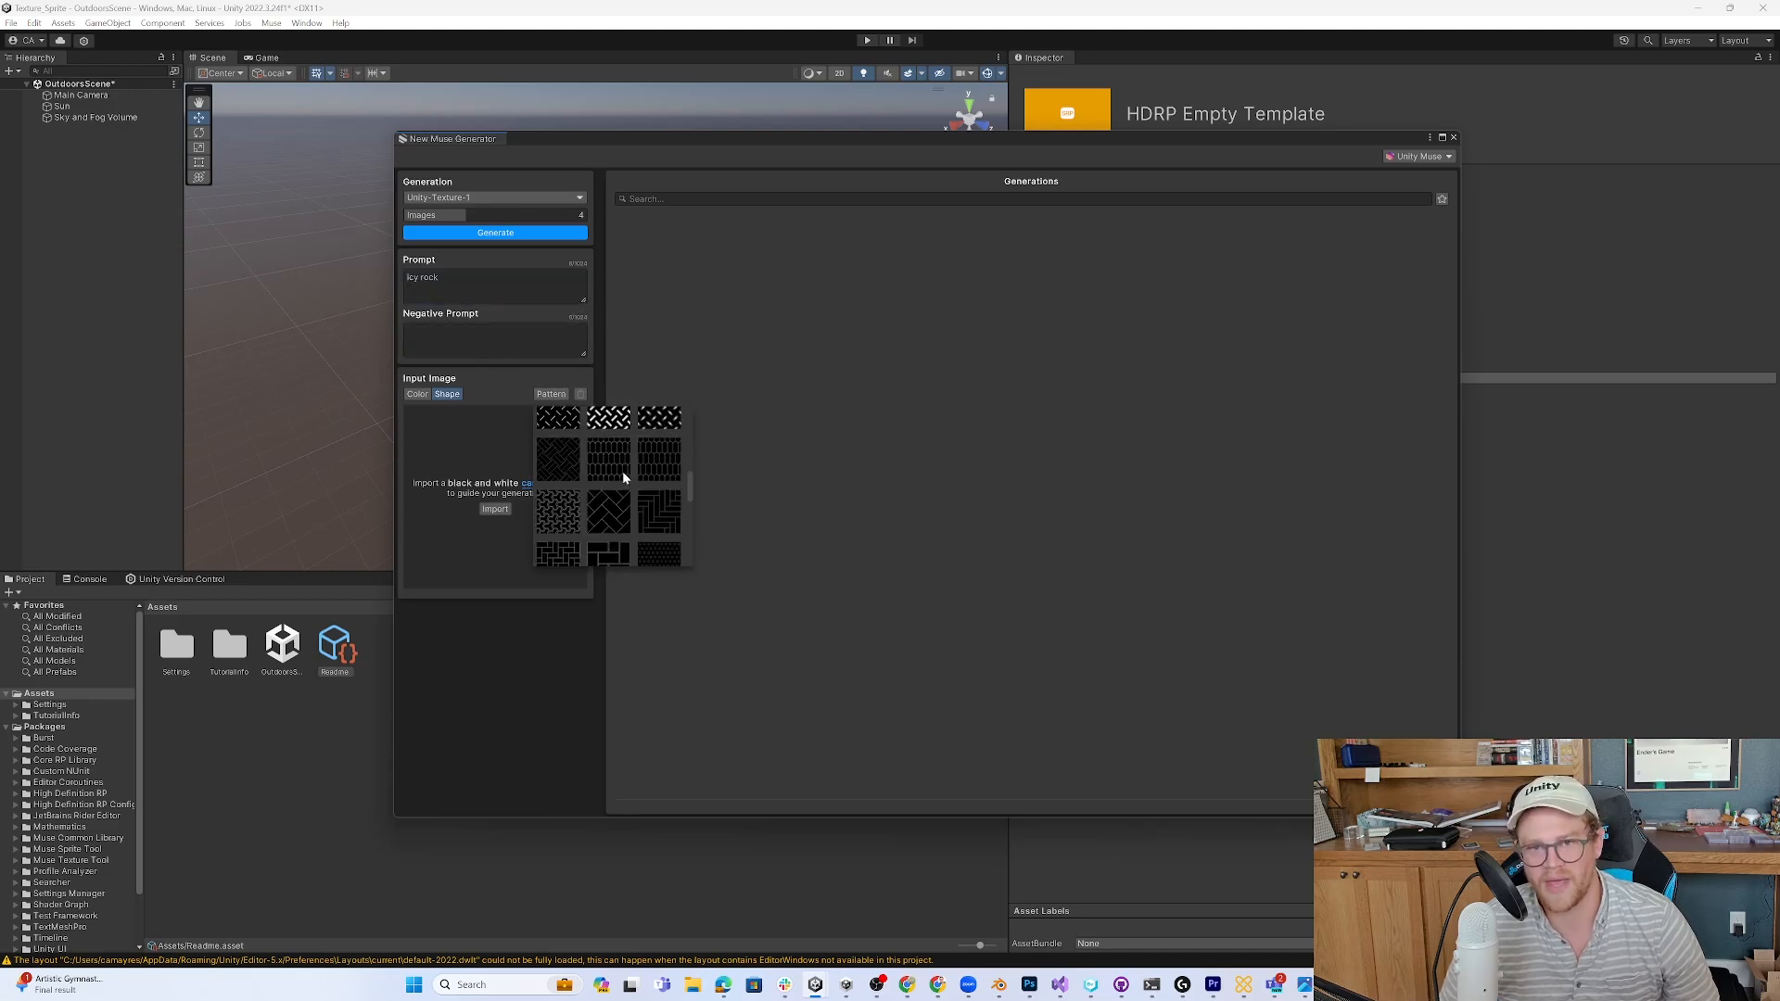
click(608, 442)
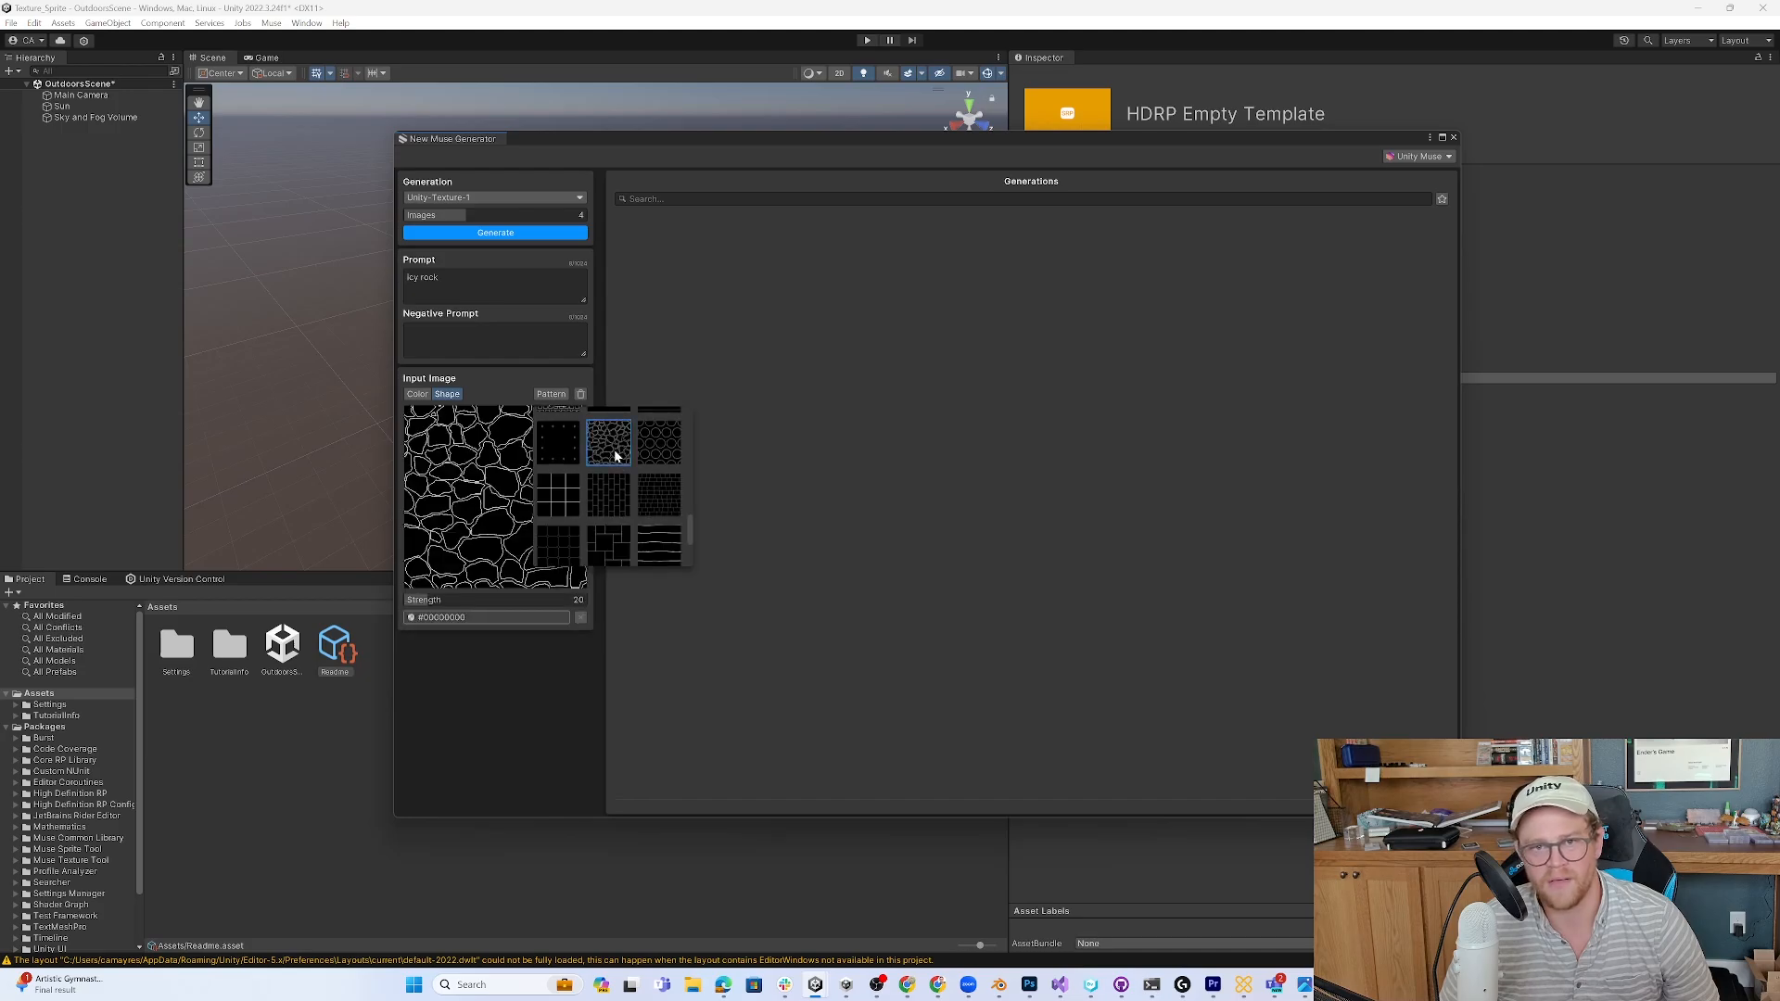
click(609, 443)
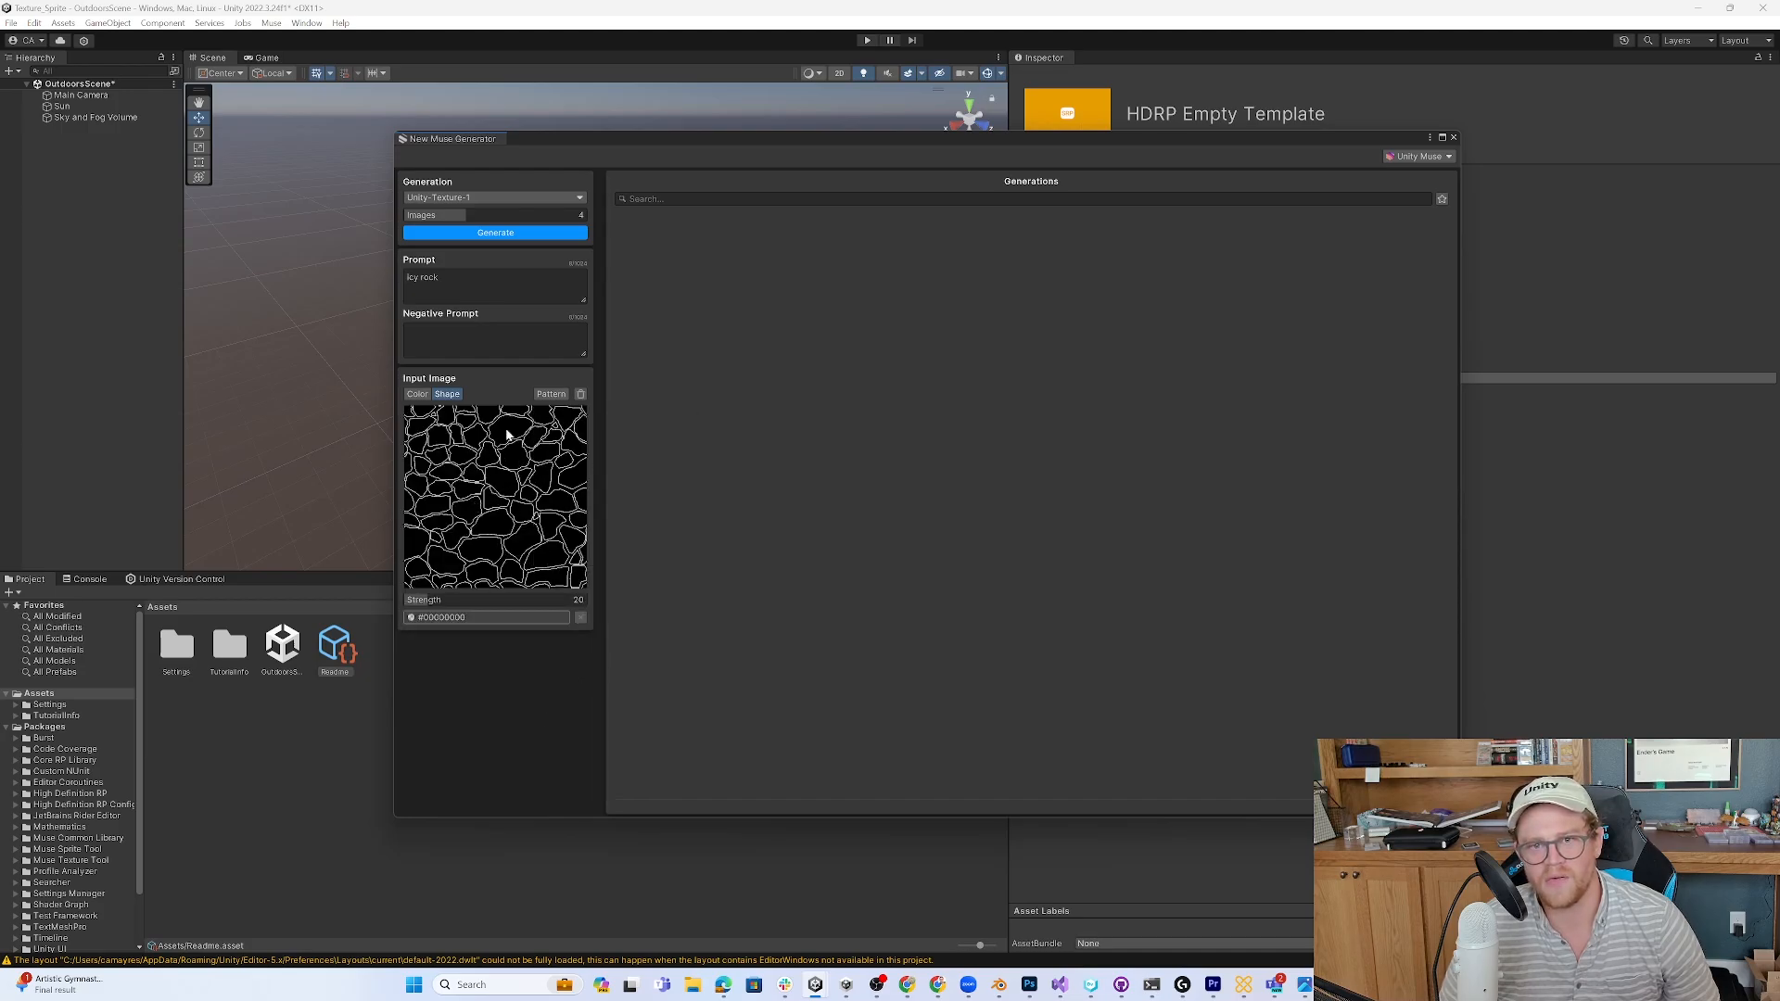
mouse_move(546, 493)
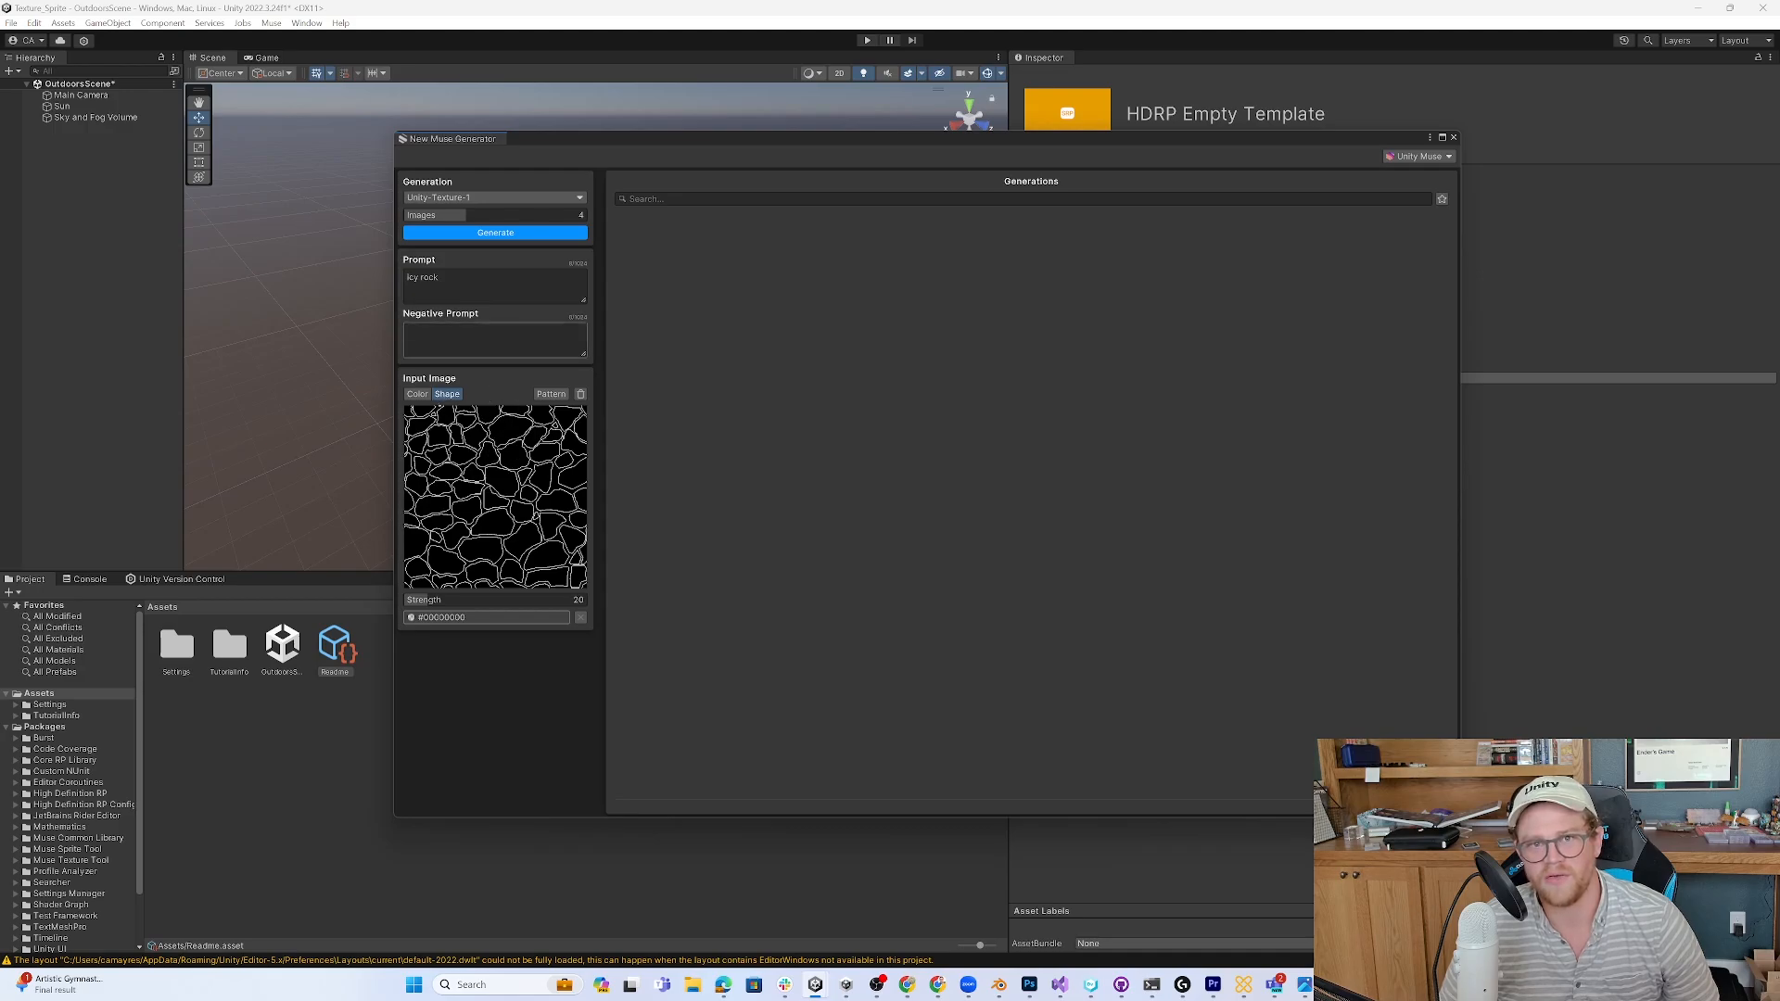
- Run Generate twice to produce eight icy rock texture variations
click(496, 233)
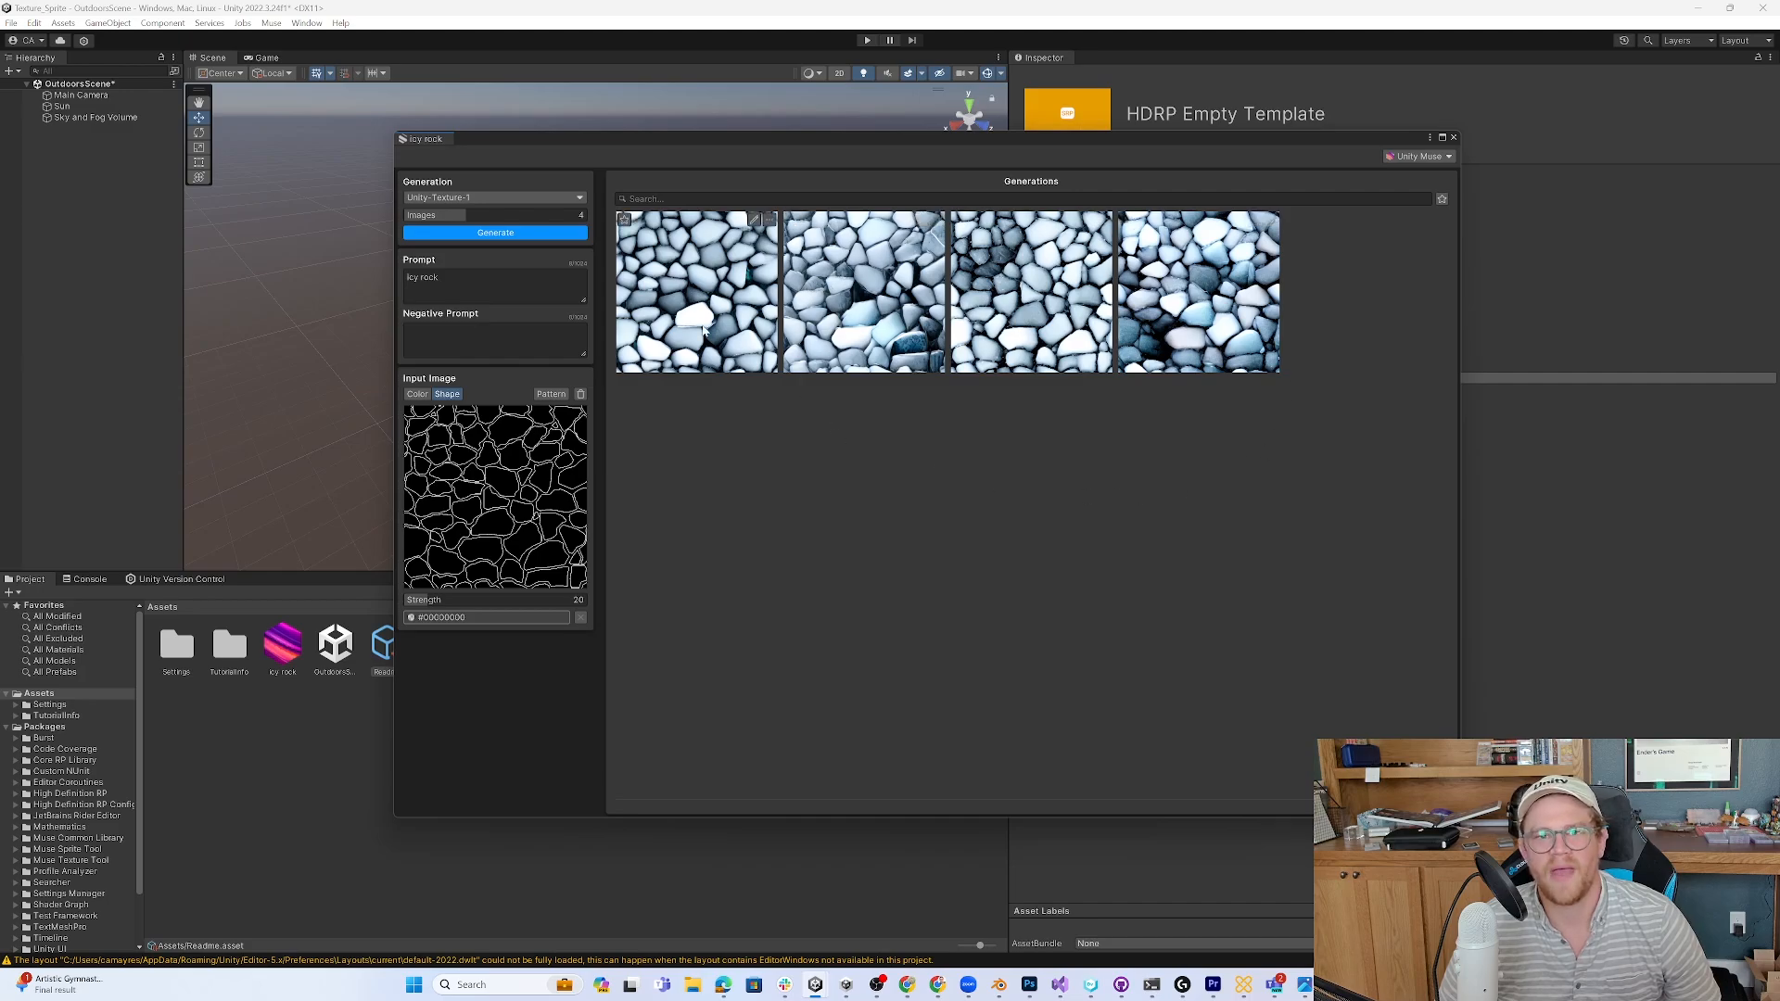
click(495, 233)
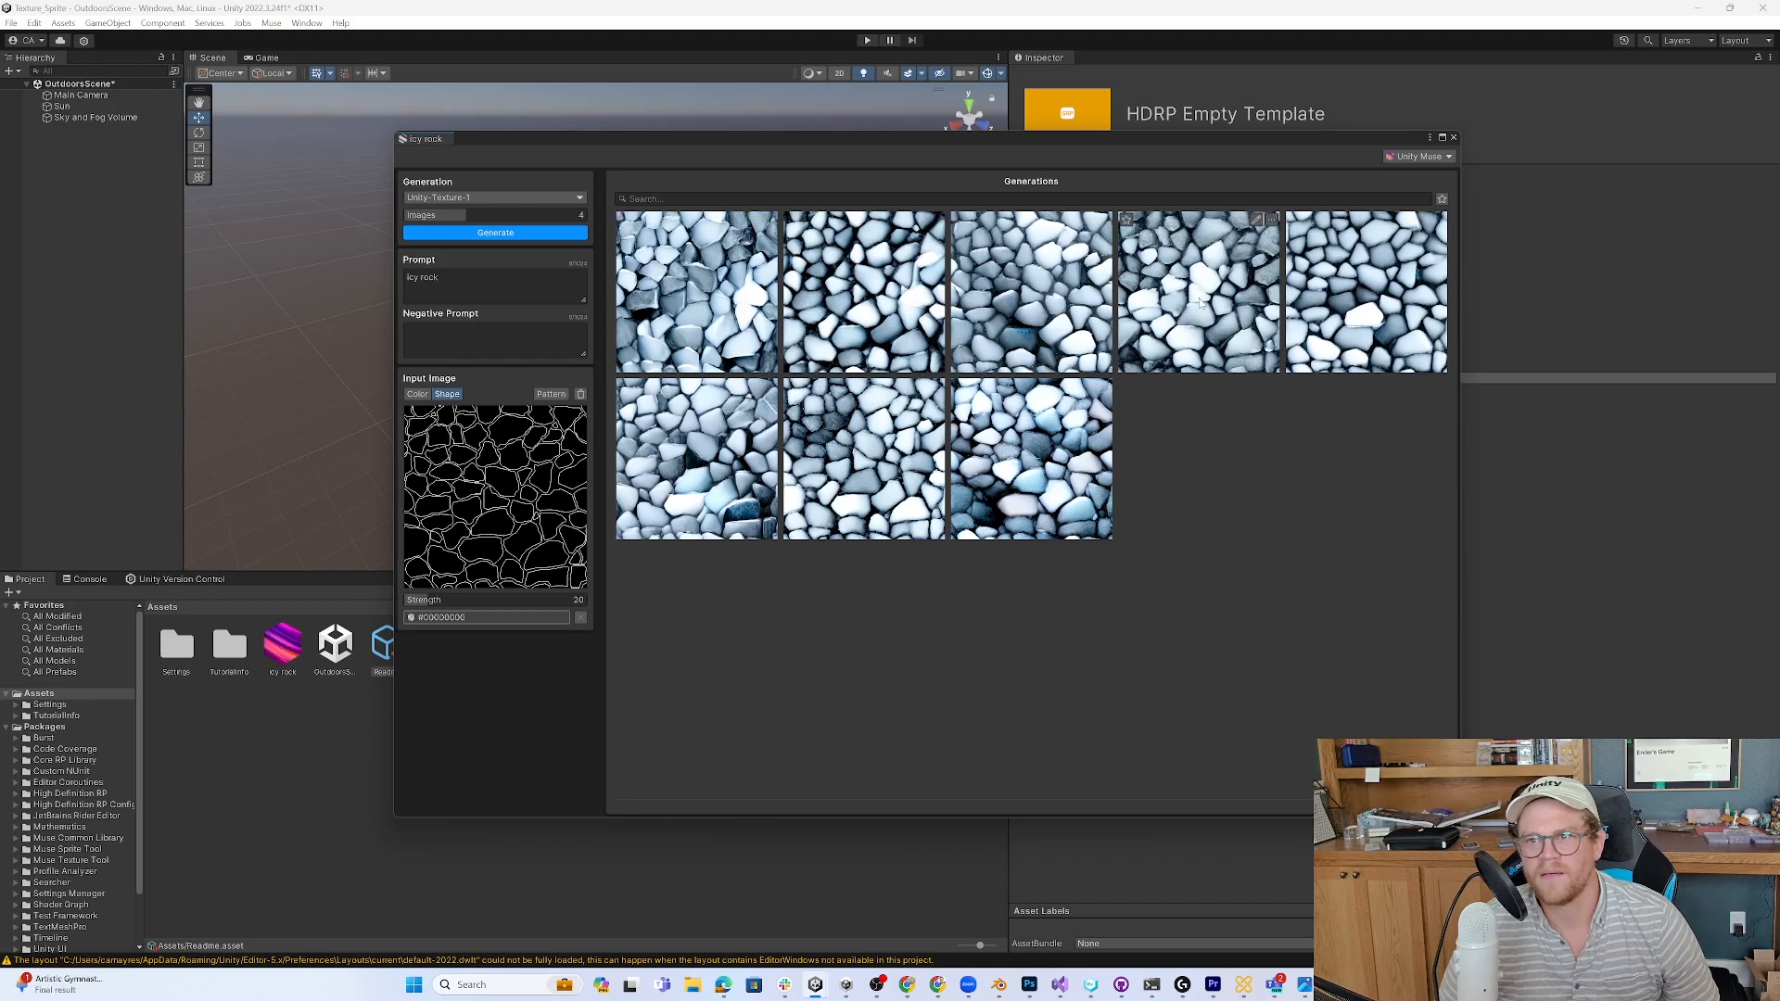
mouse_move(747, 288)
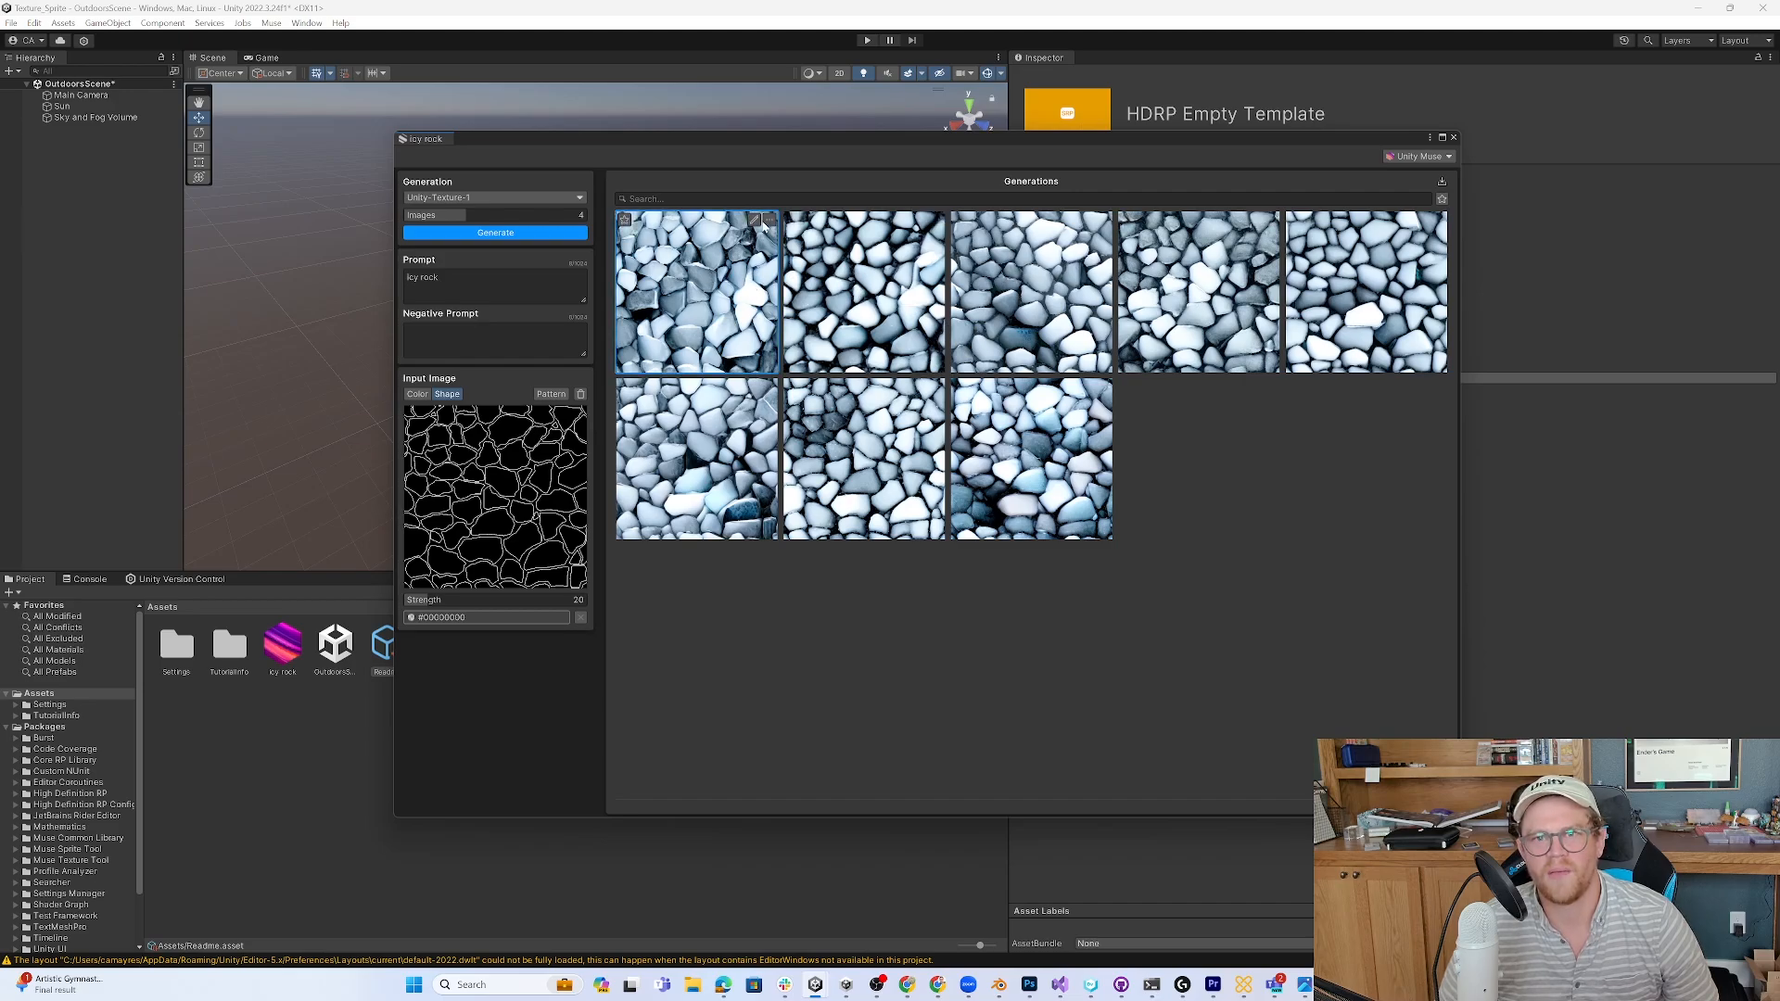
- Convert the first icy rock texture into a PBR material and select its sphere preview
click(764, 222)
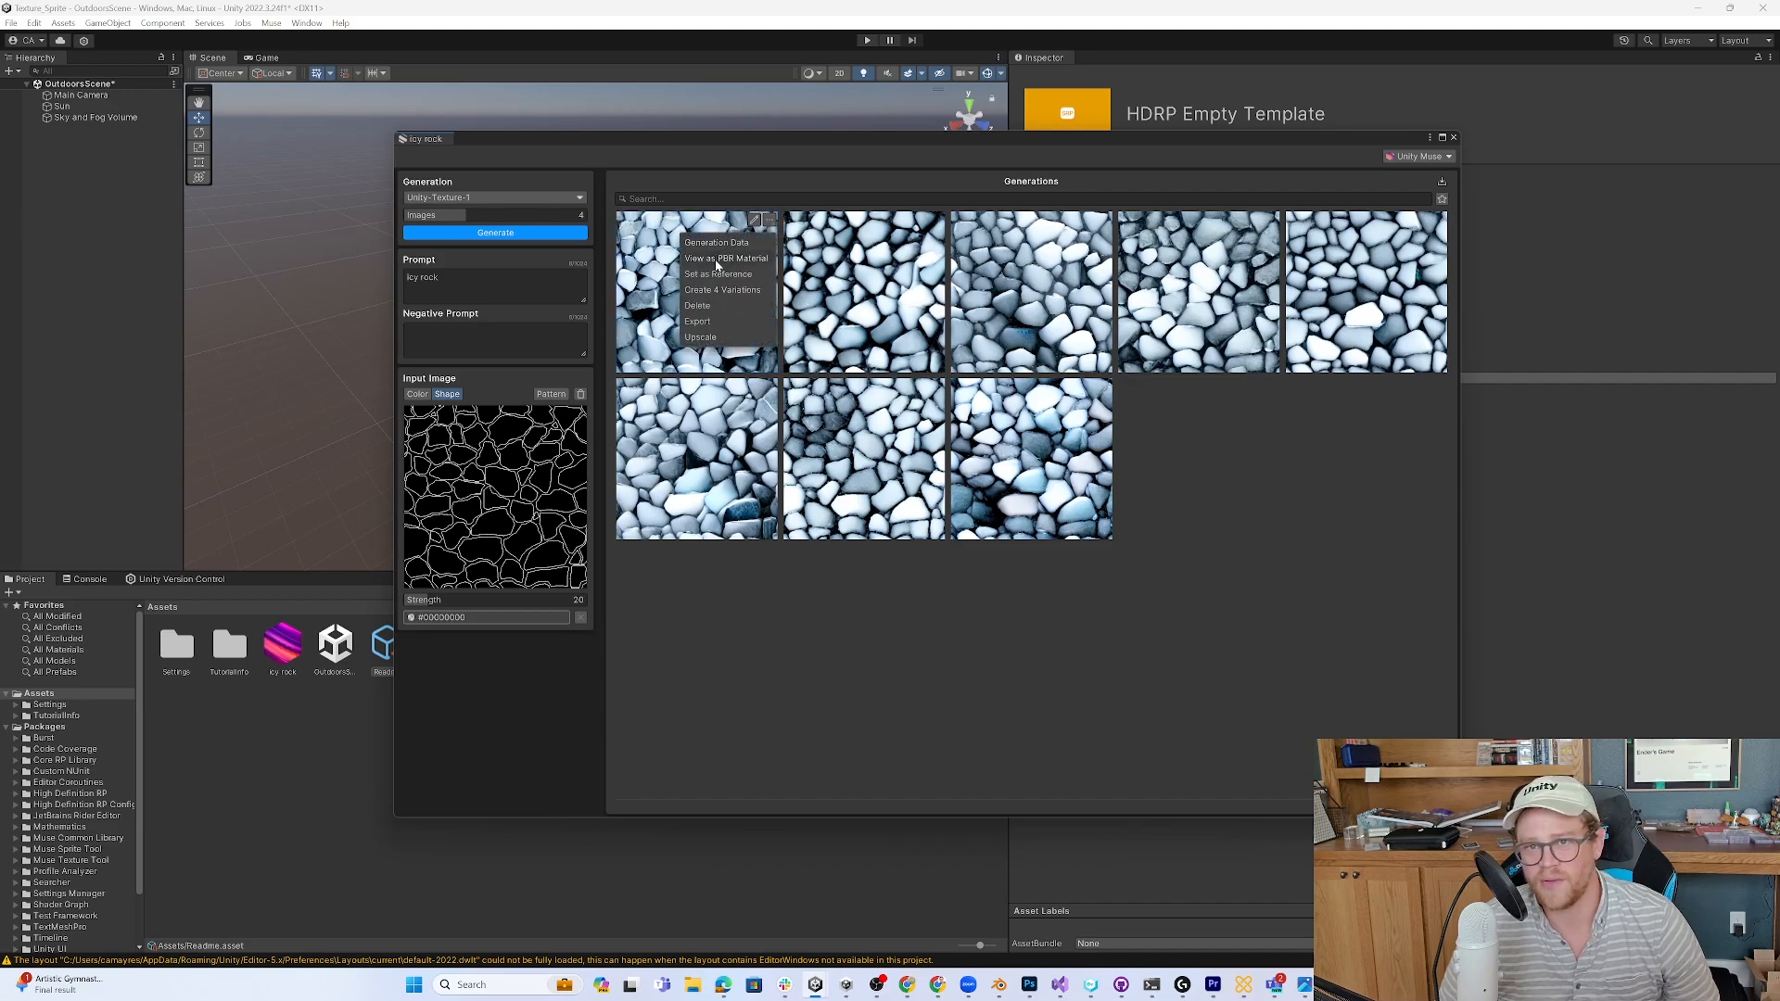
click(698, 305)
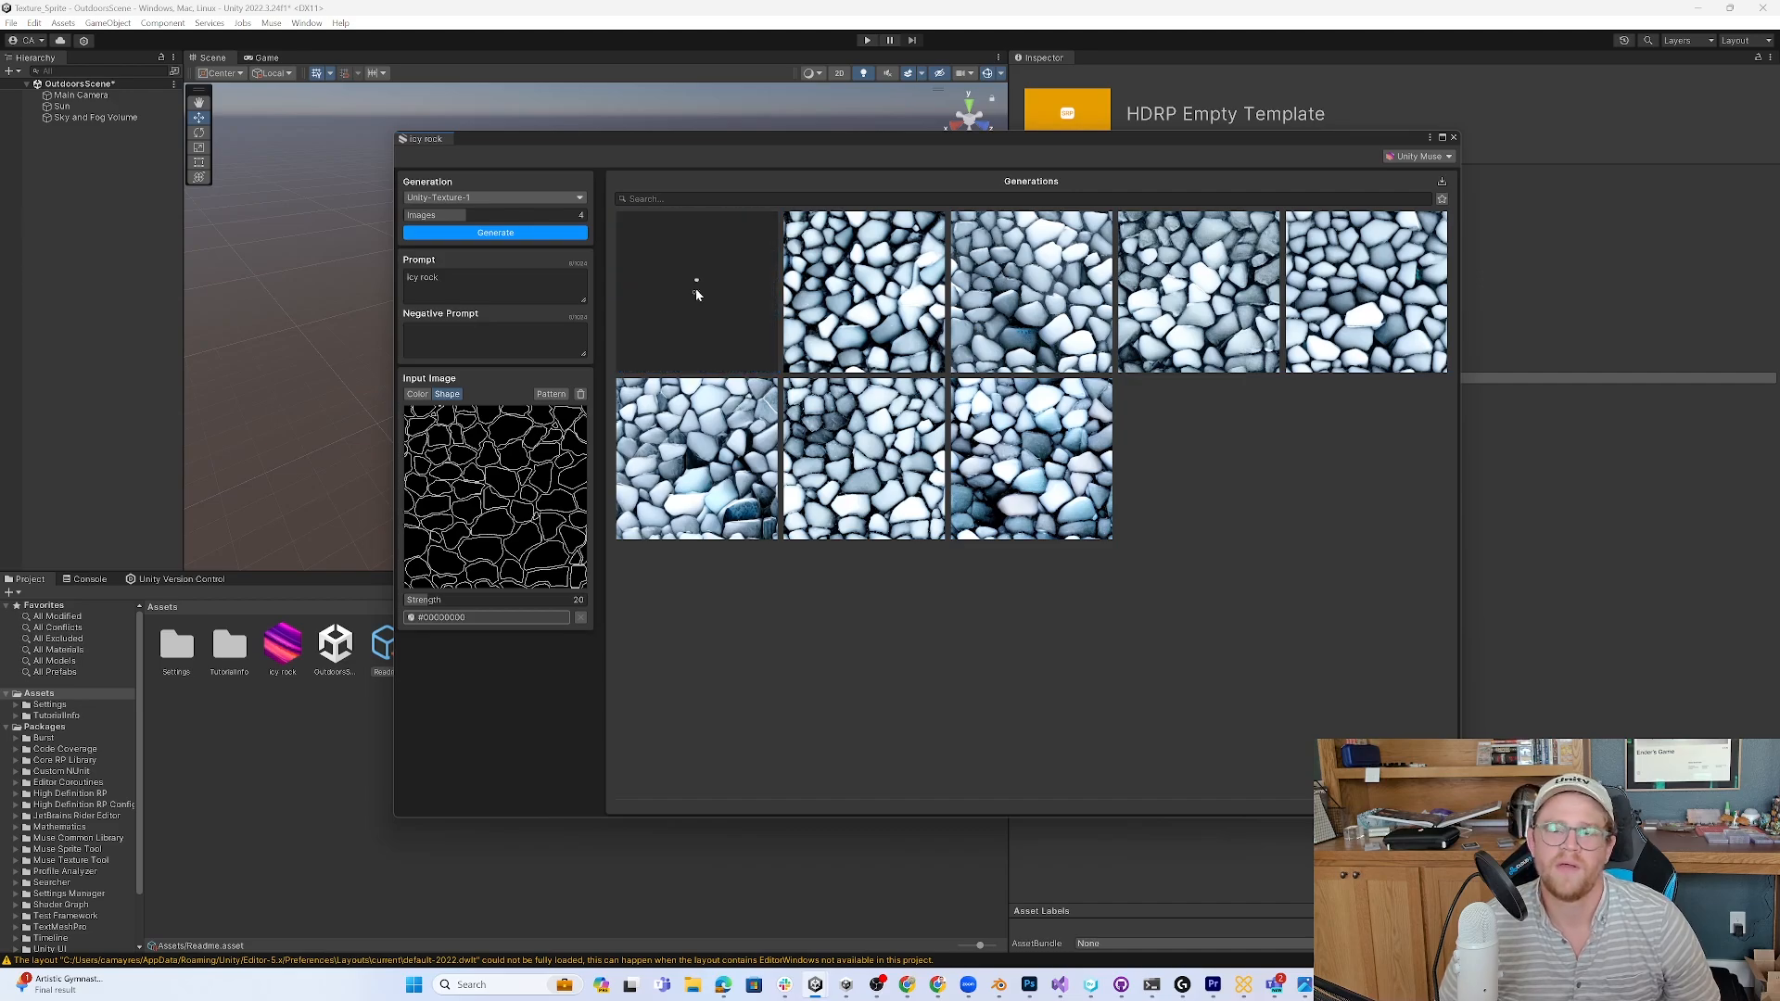
click(496, 232)
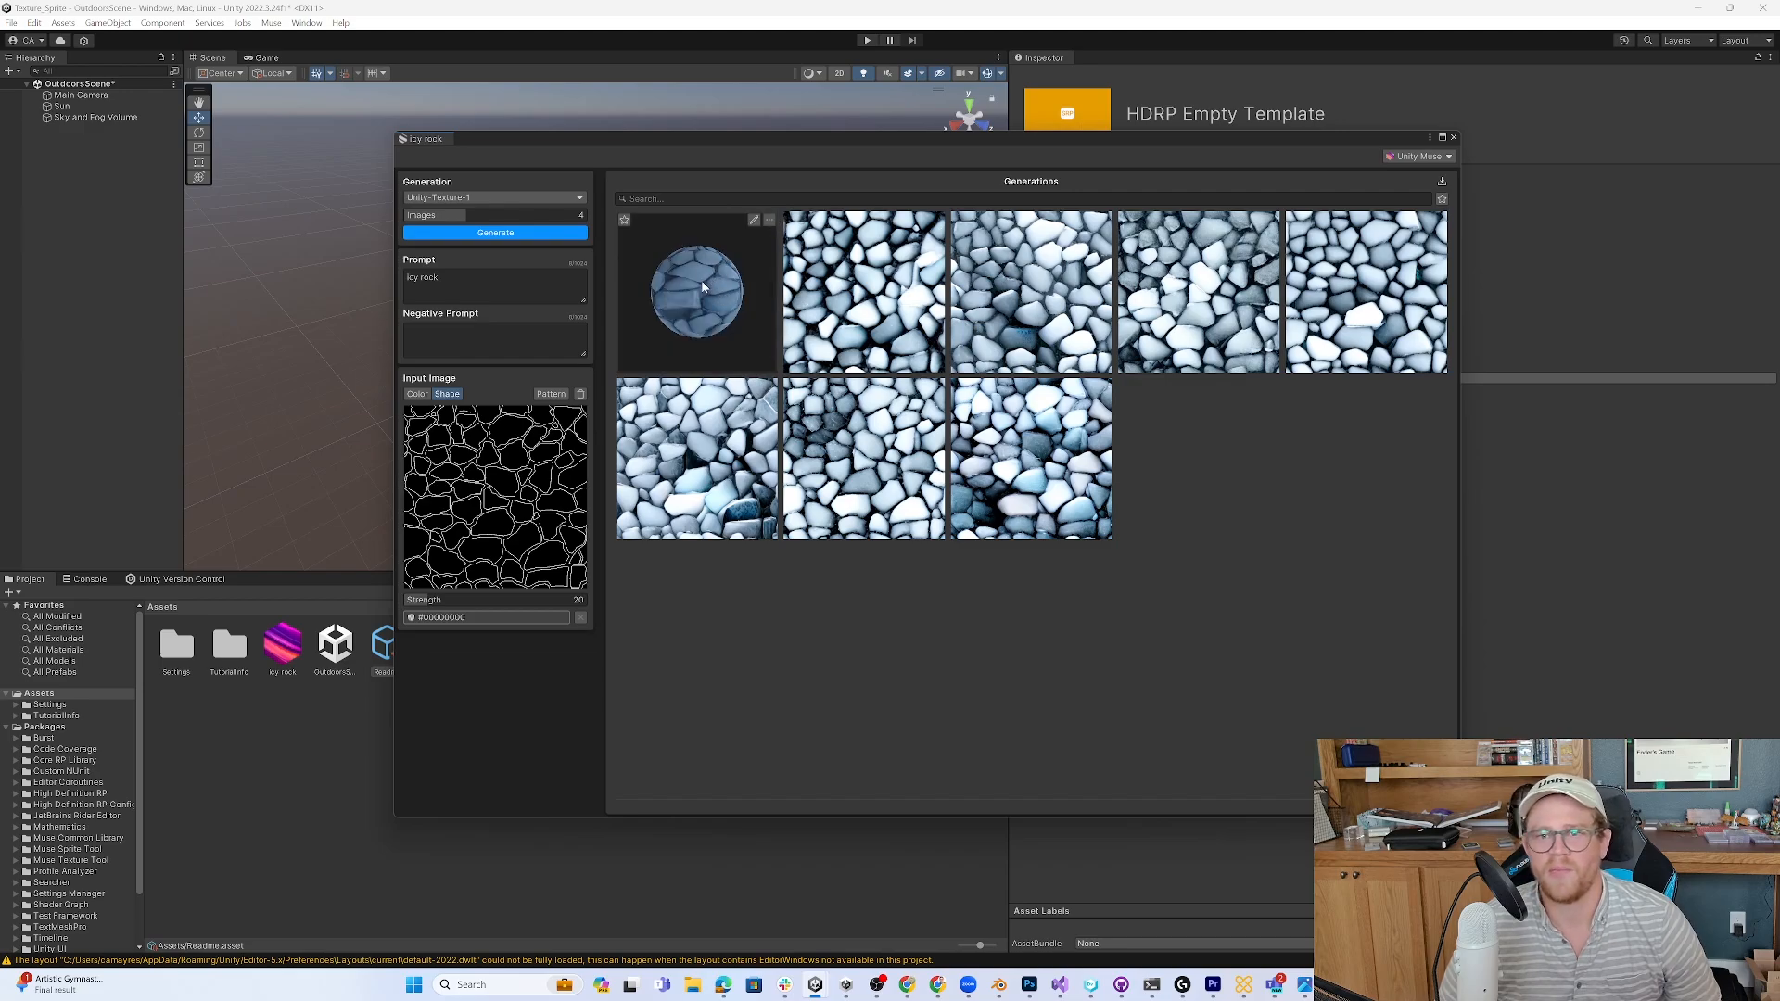
click(696, 290)
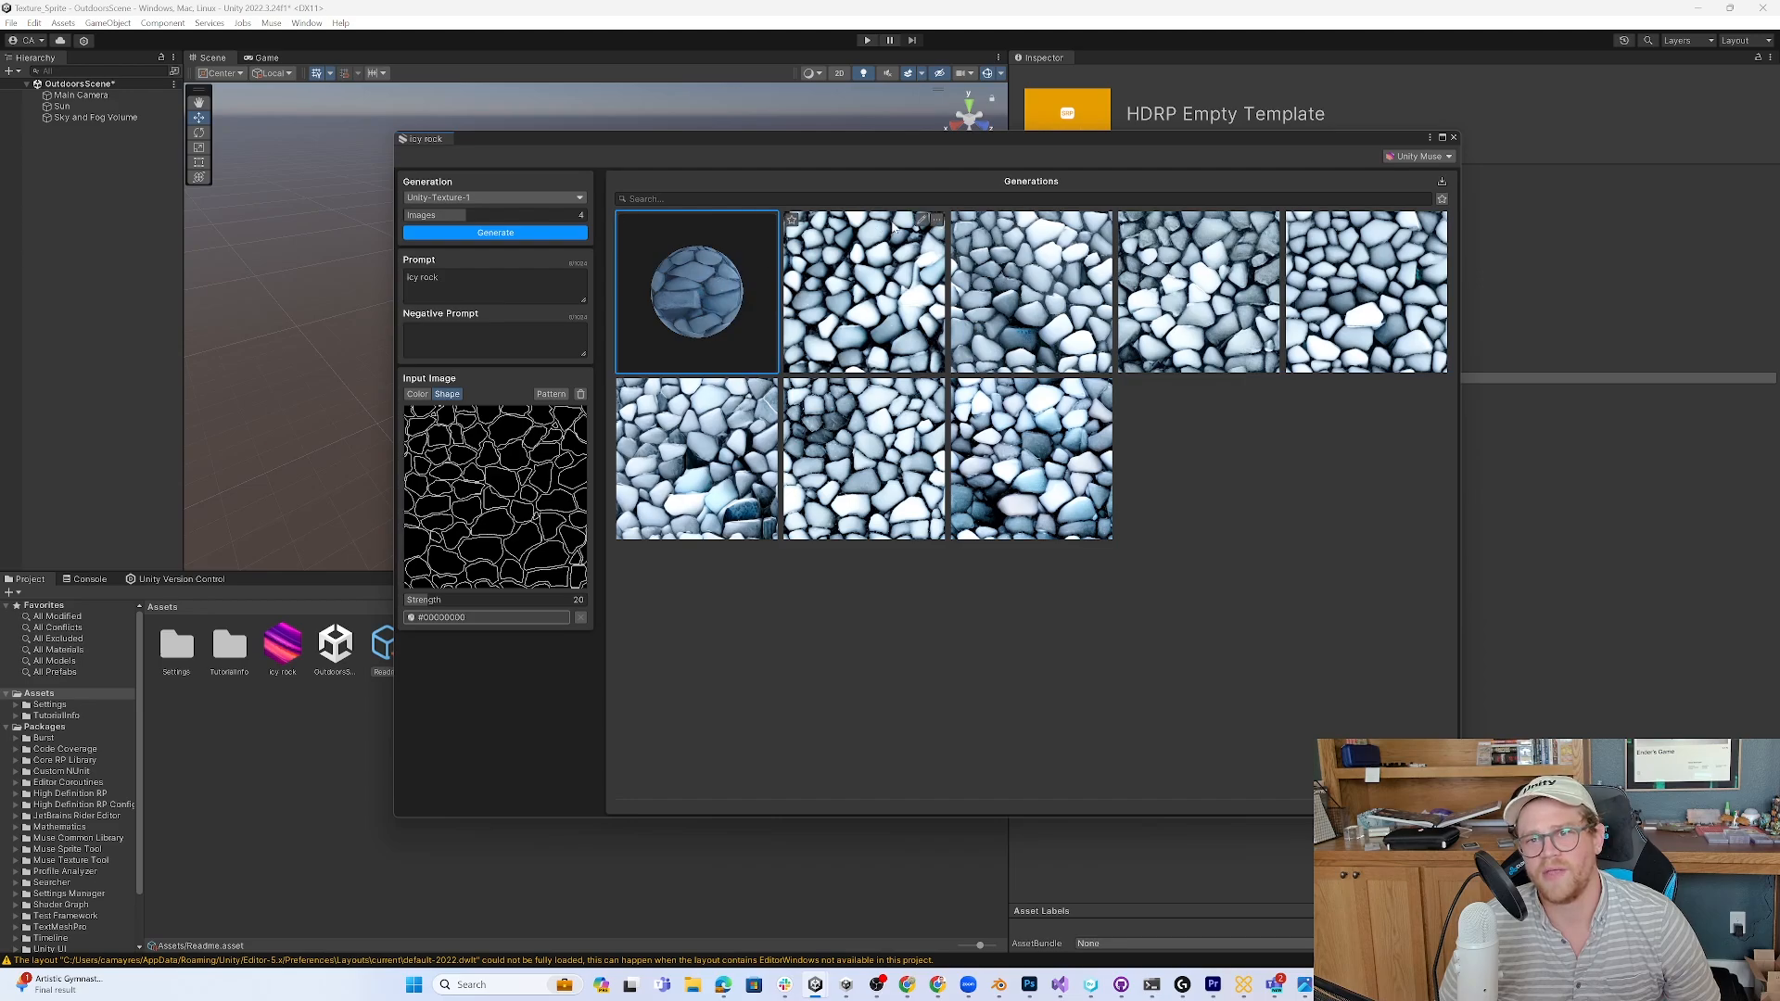
click(936, 223)
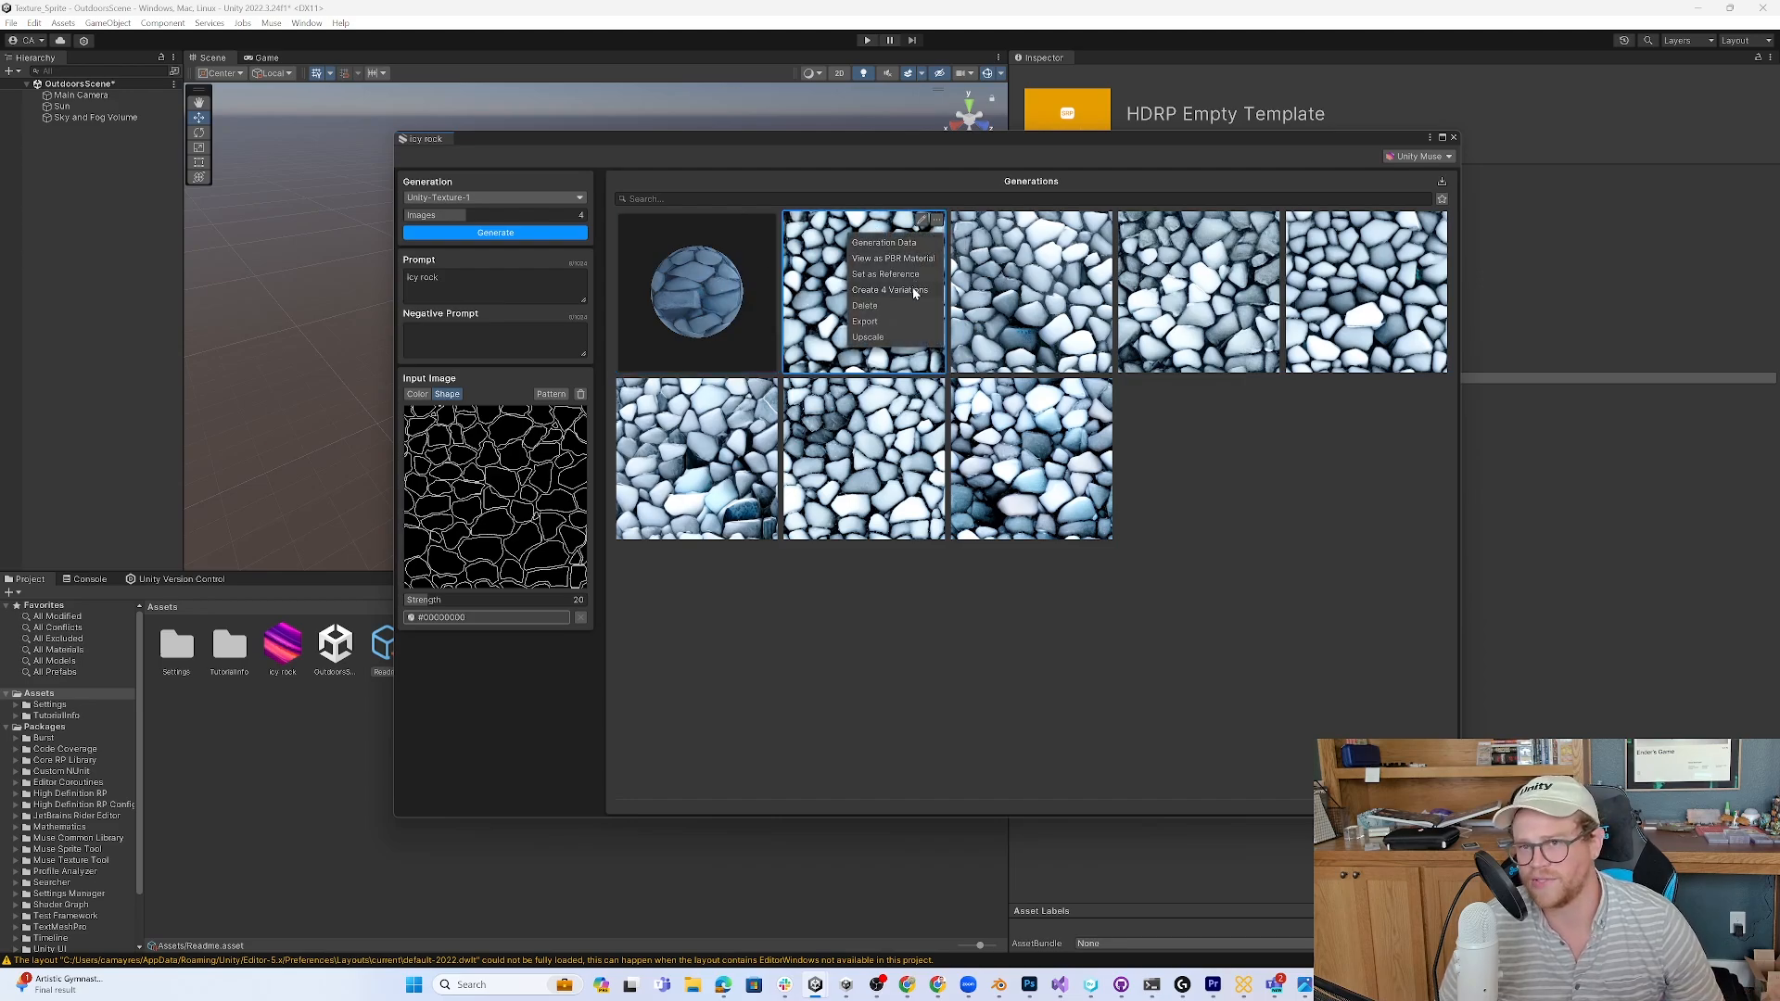
mouse_move(892, 315)
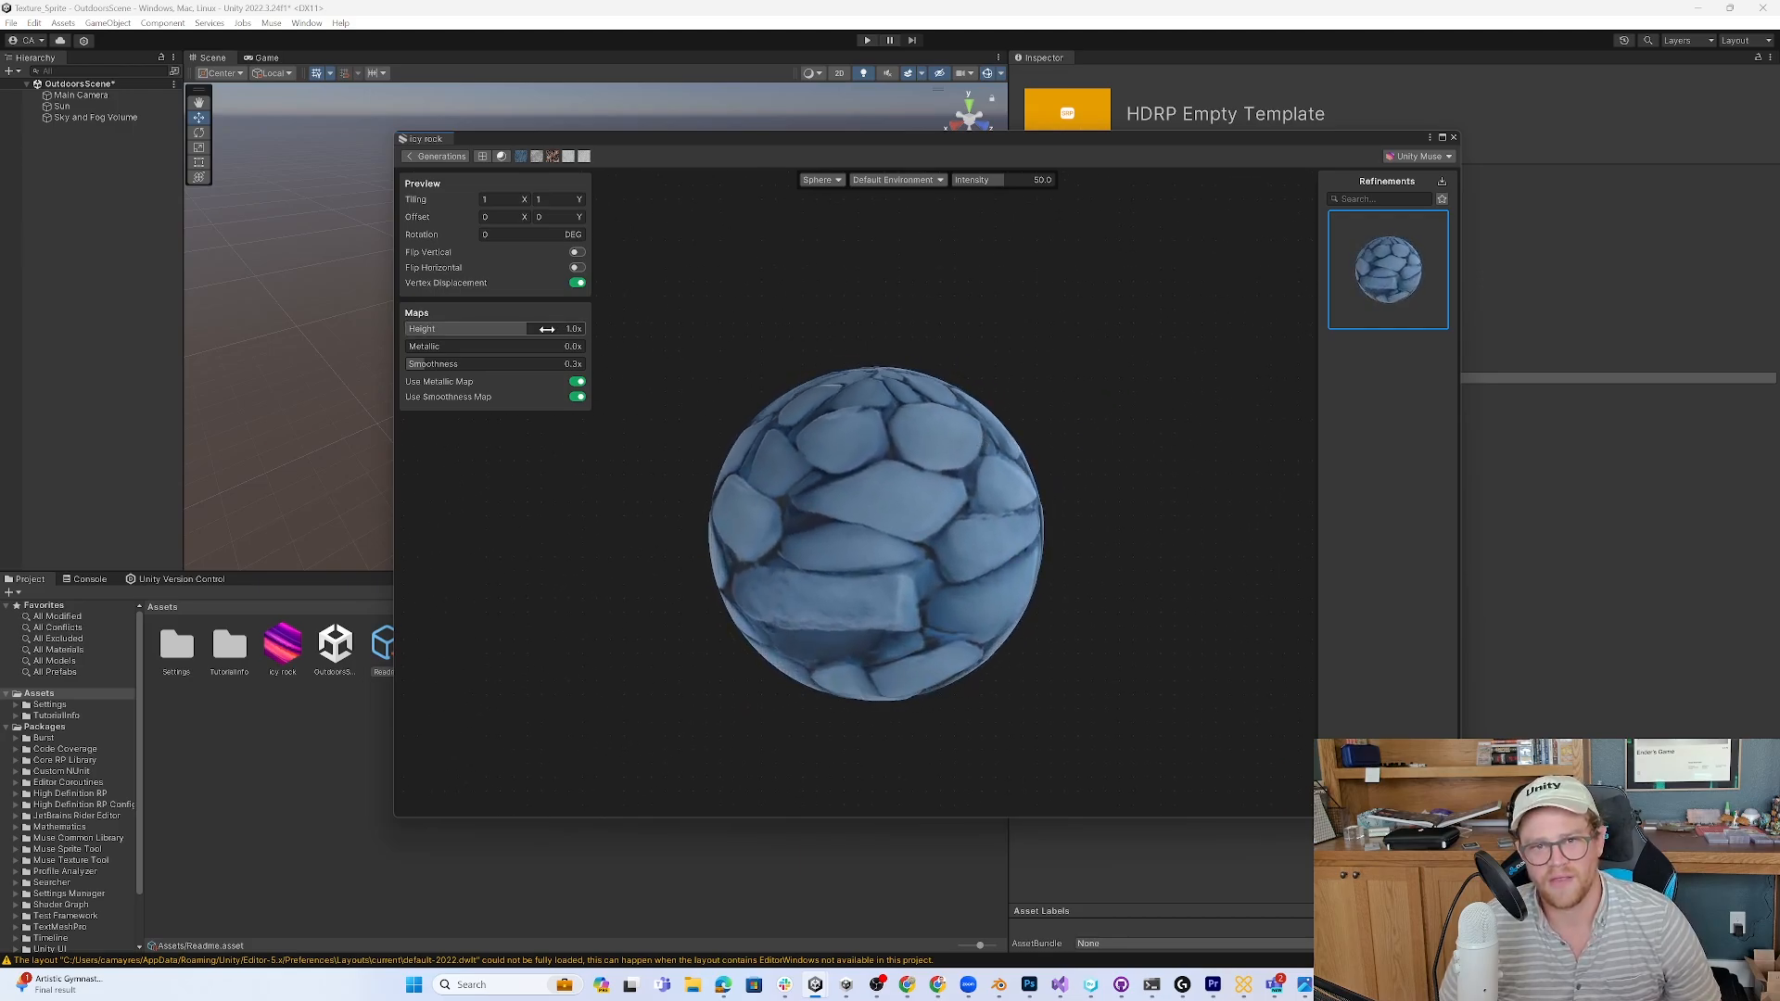
- Raise the material's height strength to 2.2 and set tiling X and Y to 2
drag(522, 328, 551, 328)
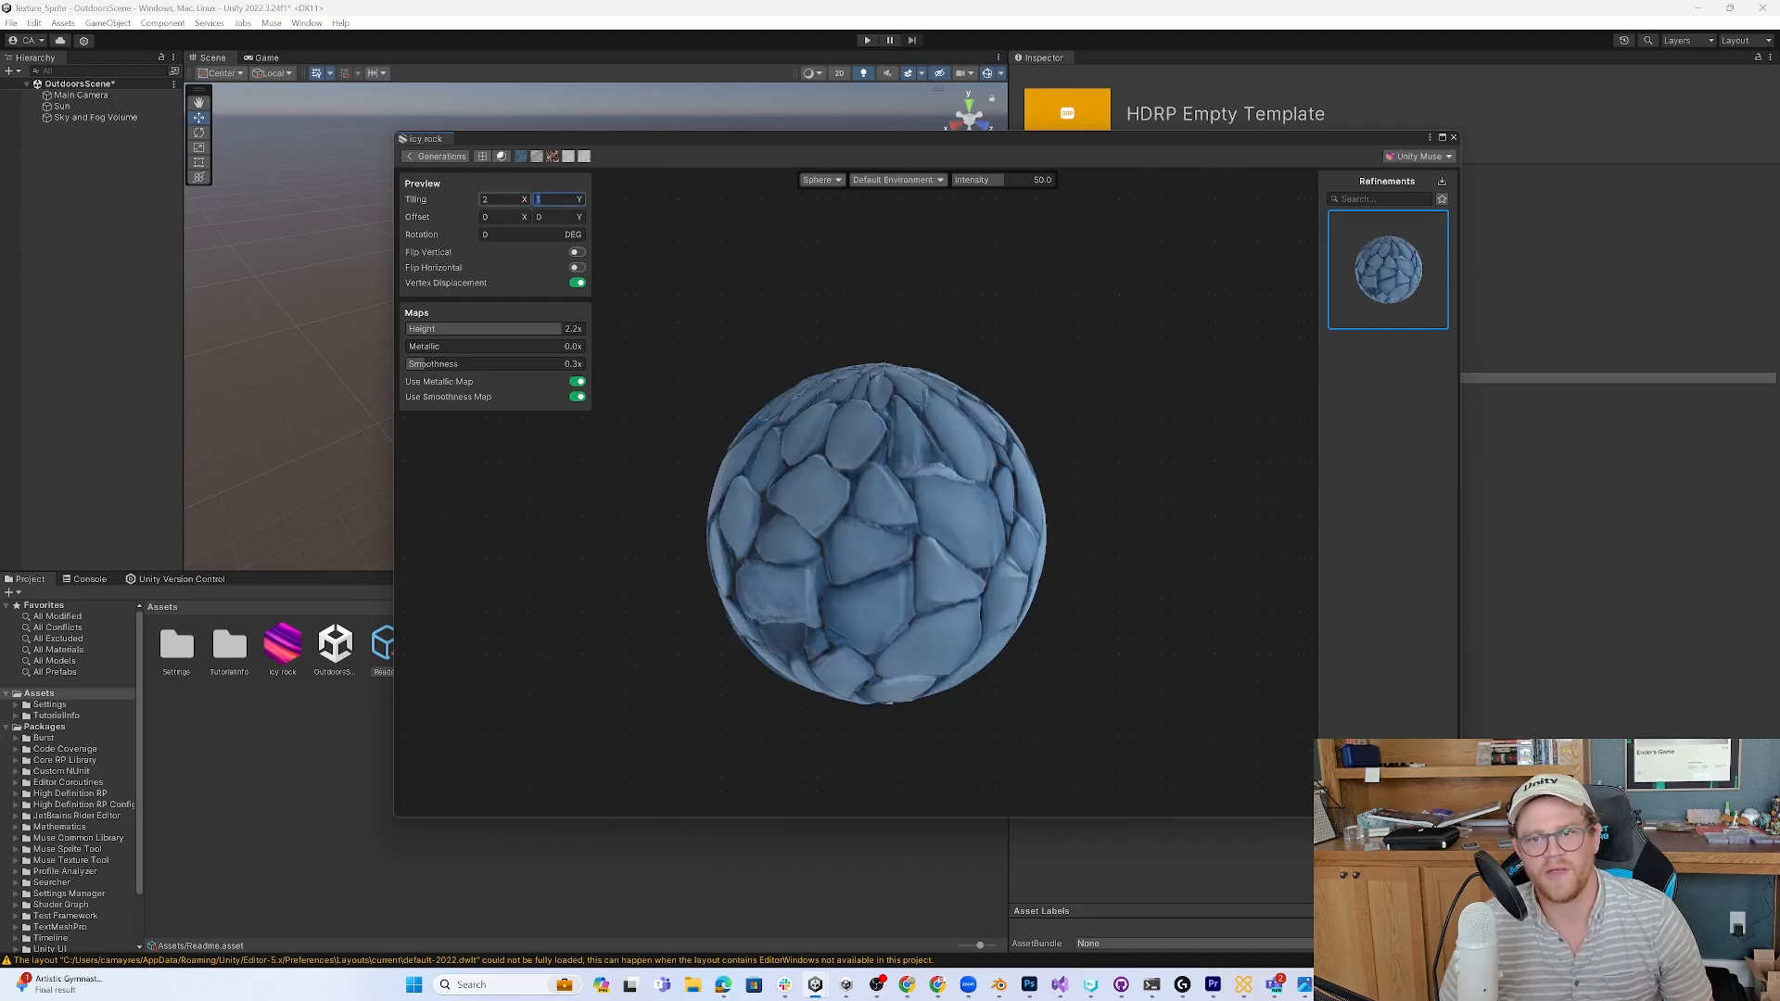
text(2)
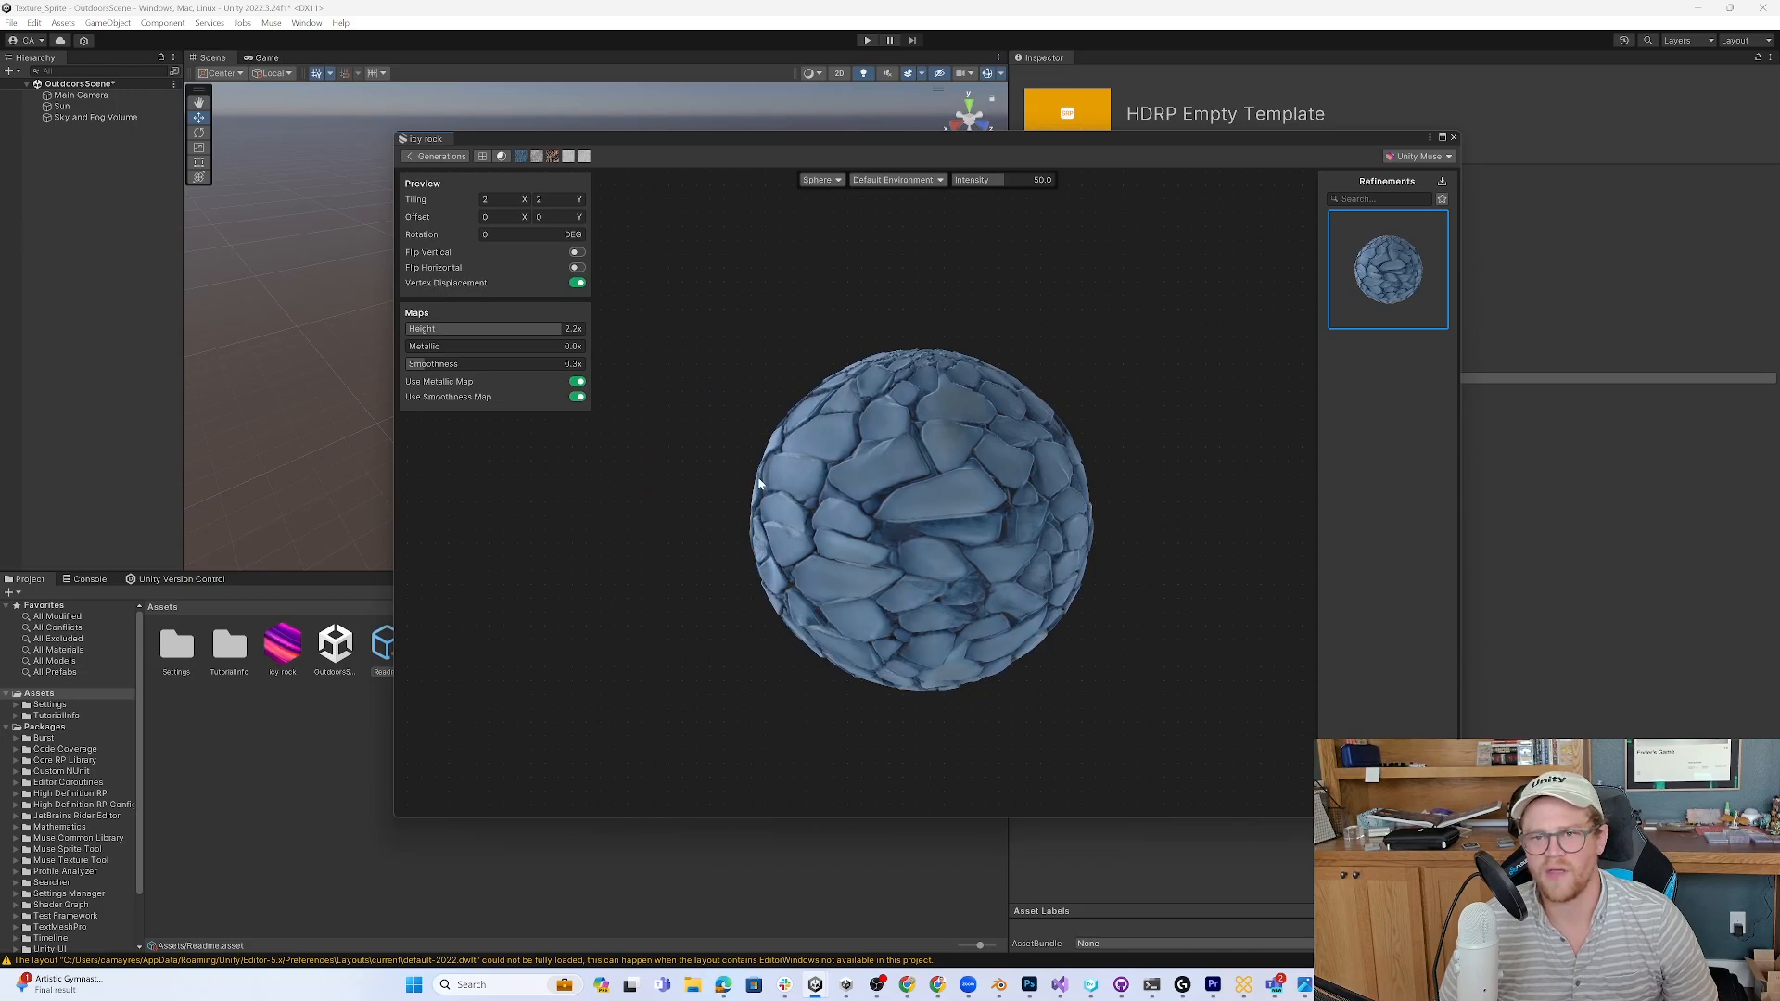
mouse_move(945, 417)
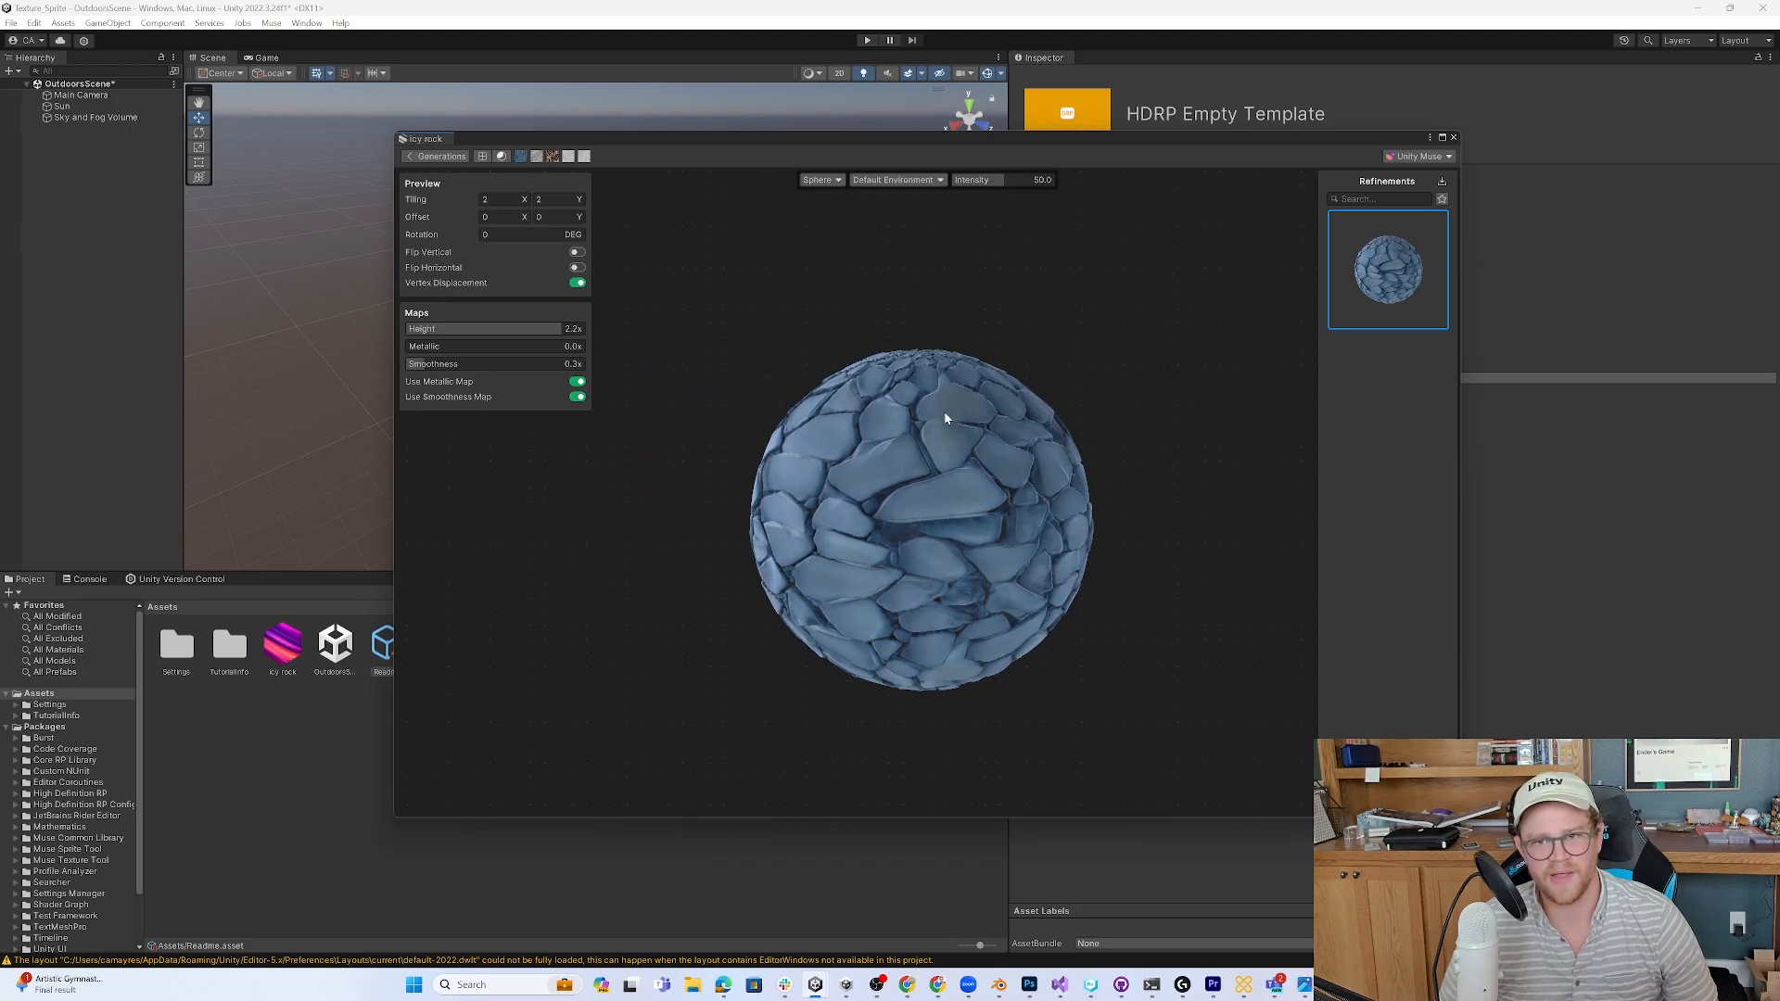
click(32, 23)
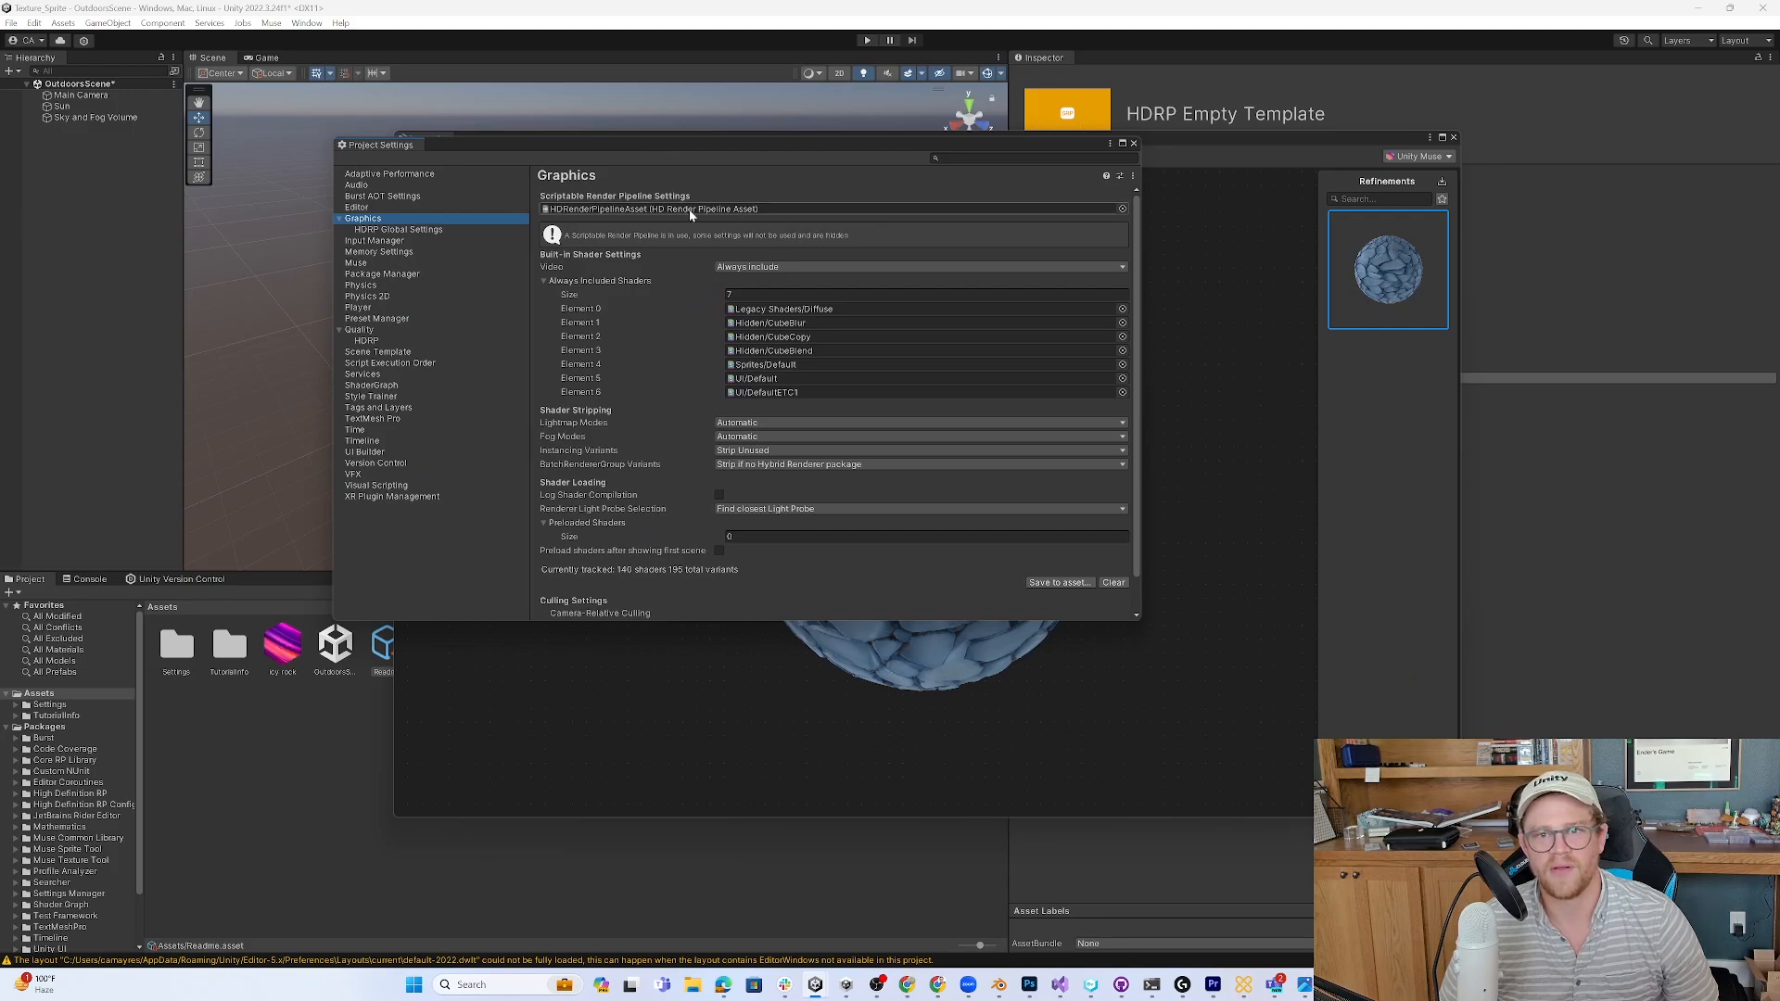
- Inspect HDRI Sky under HDRP Global Settings, then return to the icy rock material preview
click(398, 229)
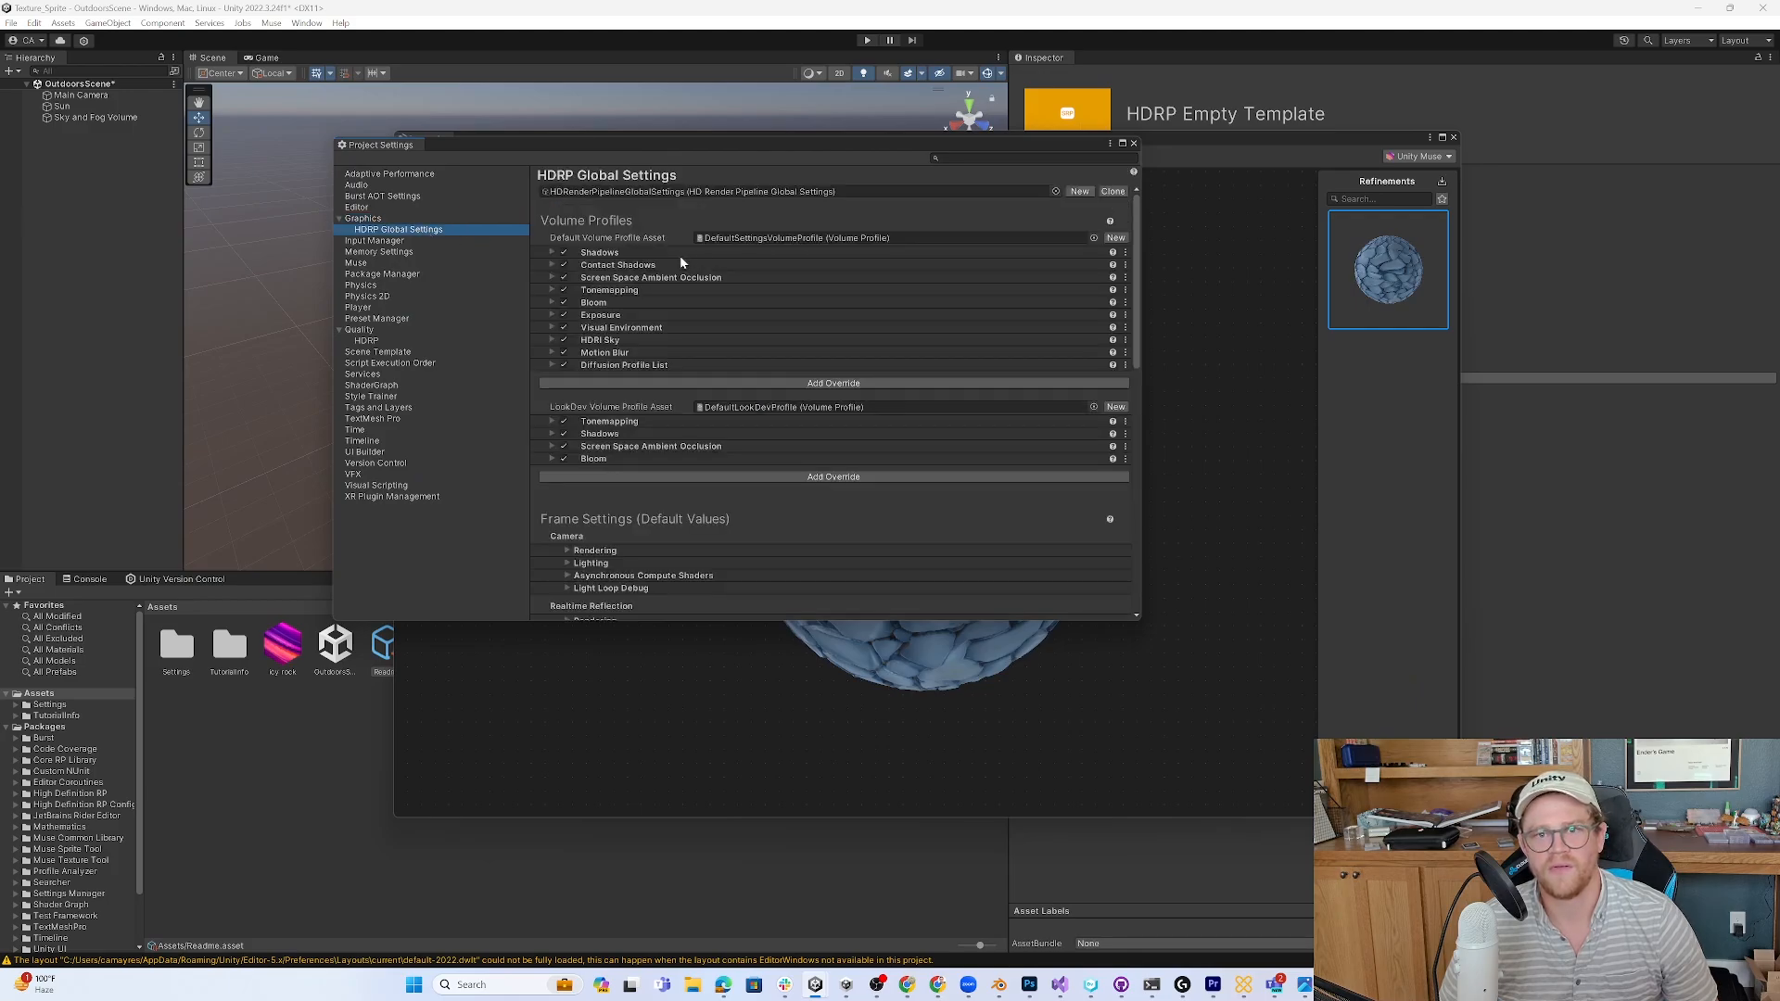
click(552, 314)
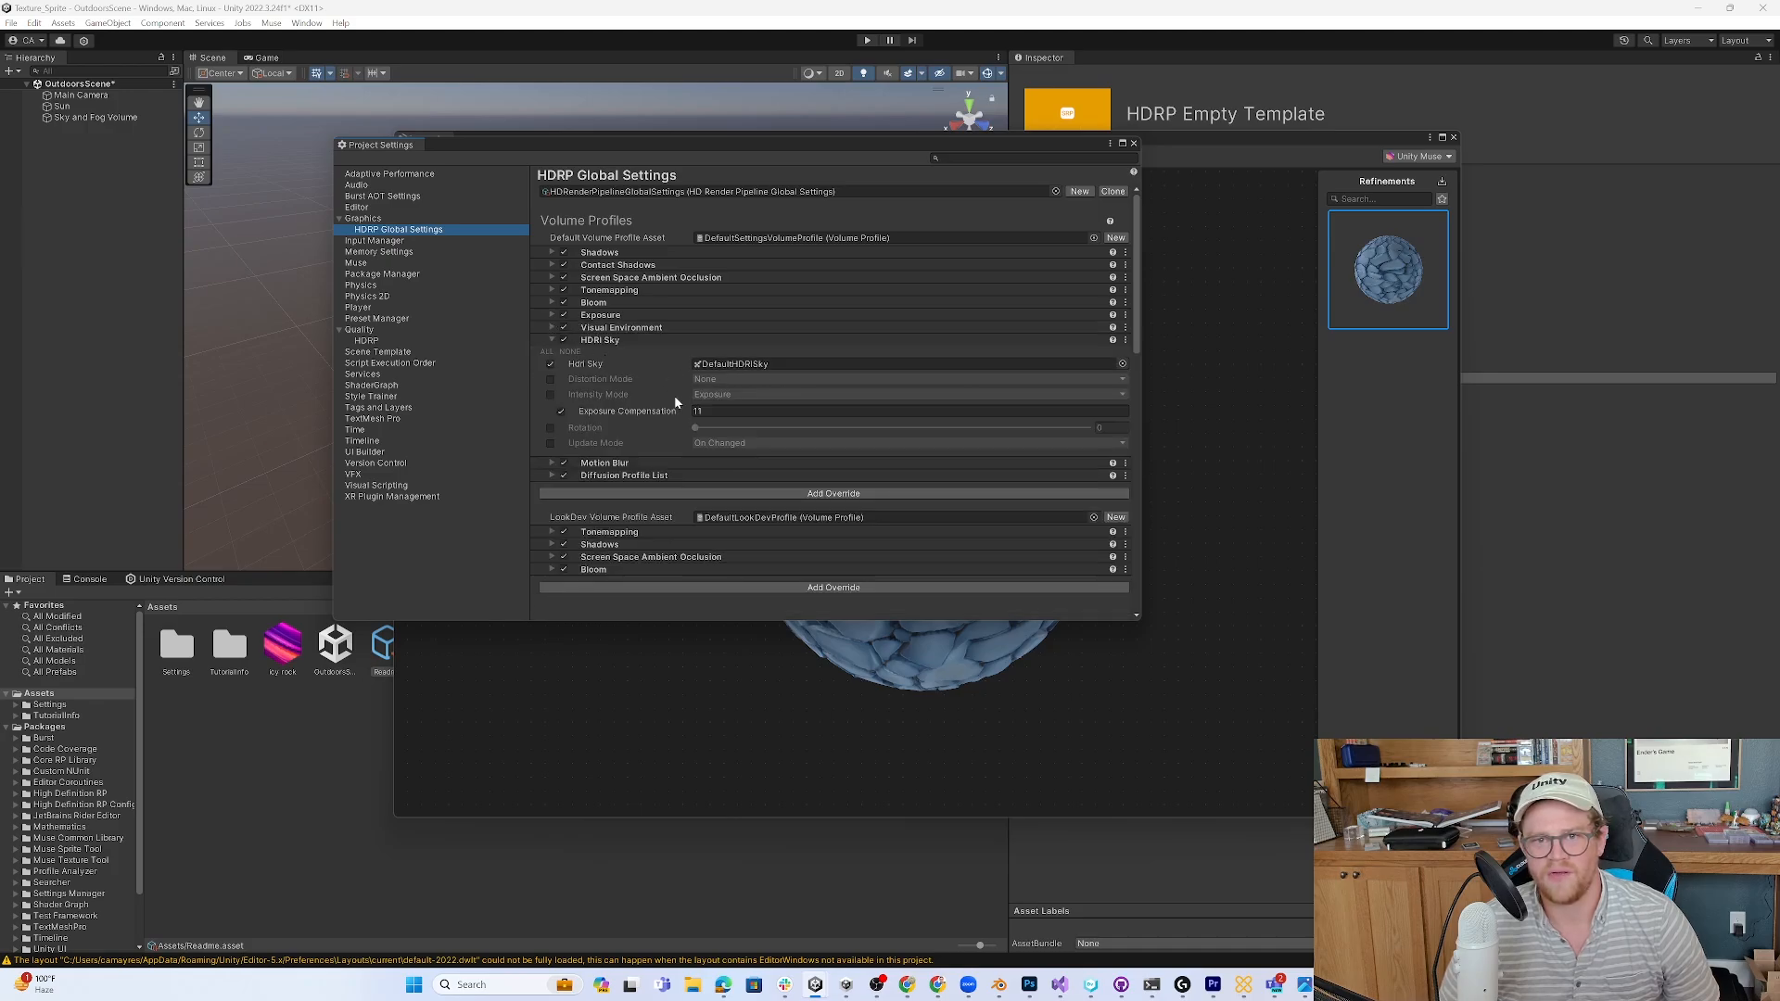
mouse_move(550, 395)
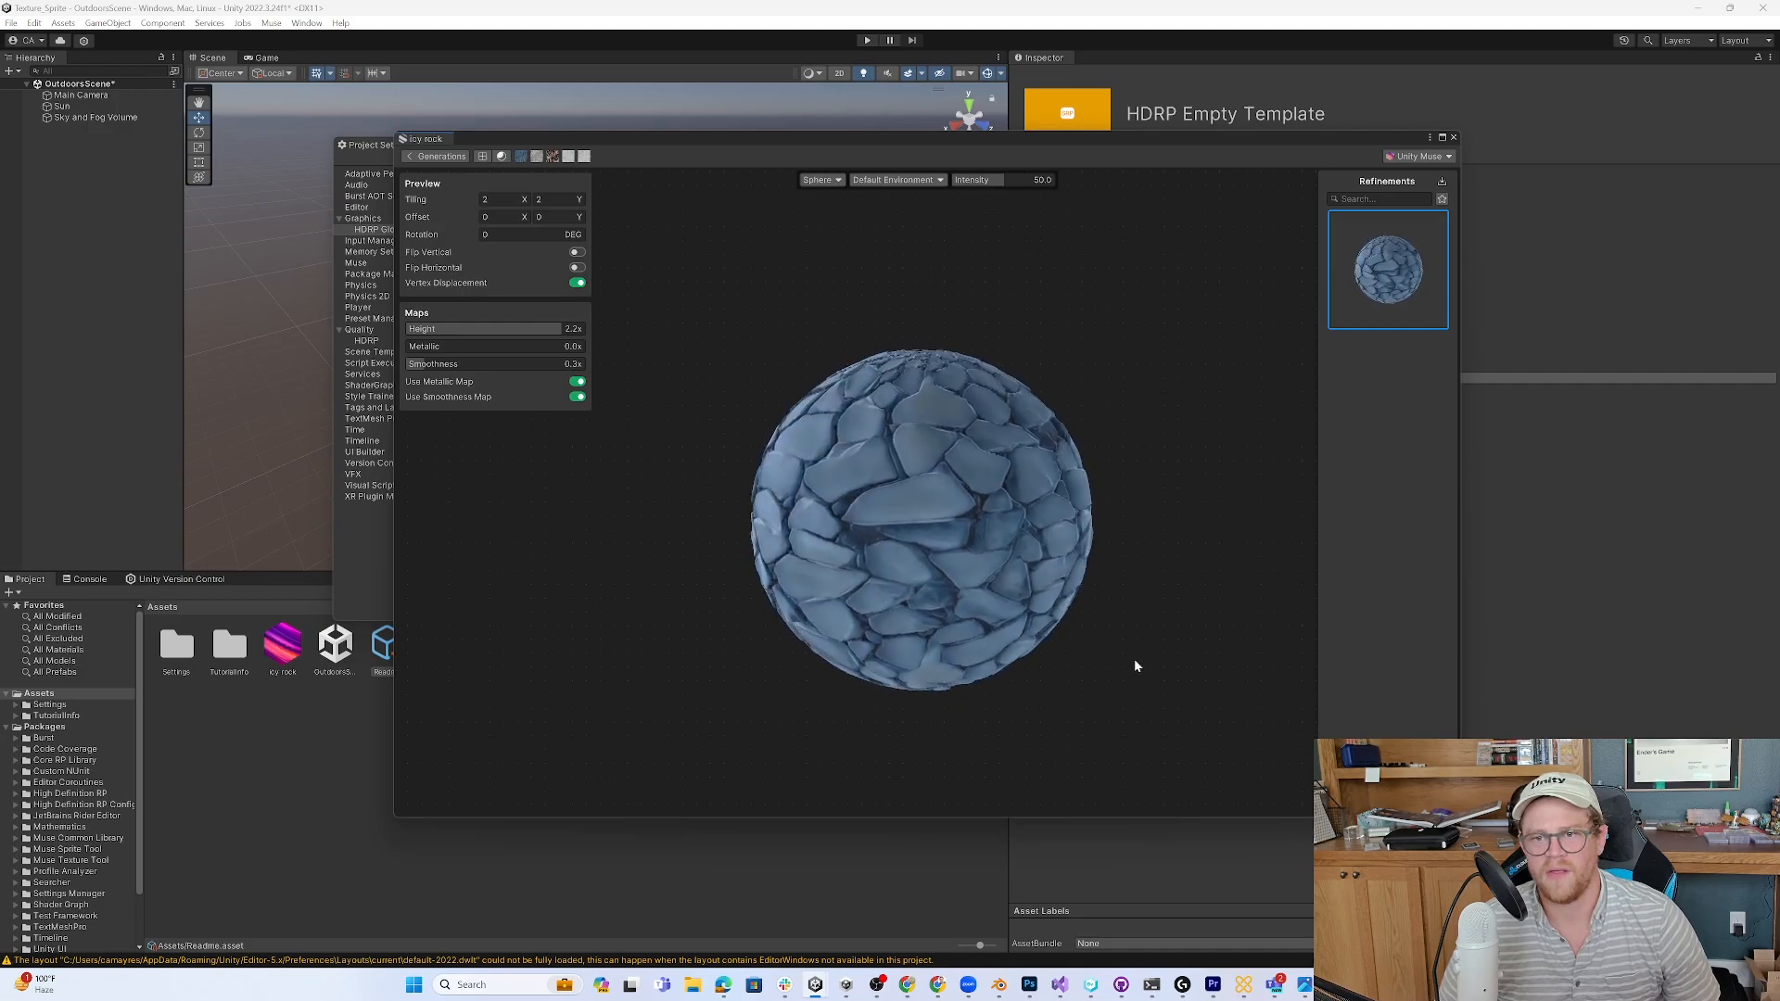
click(397, 229)
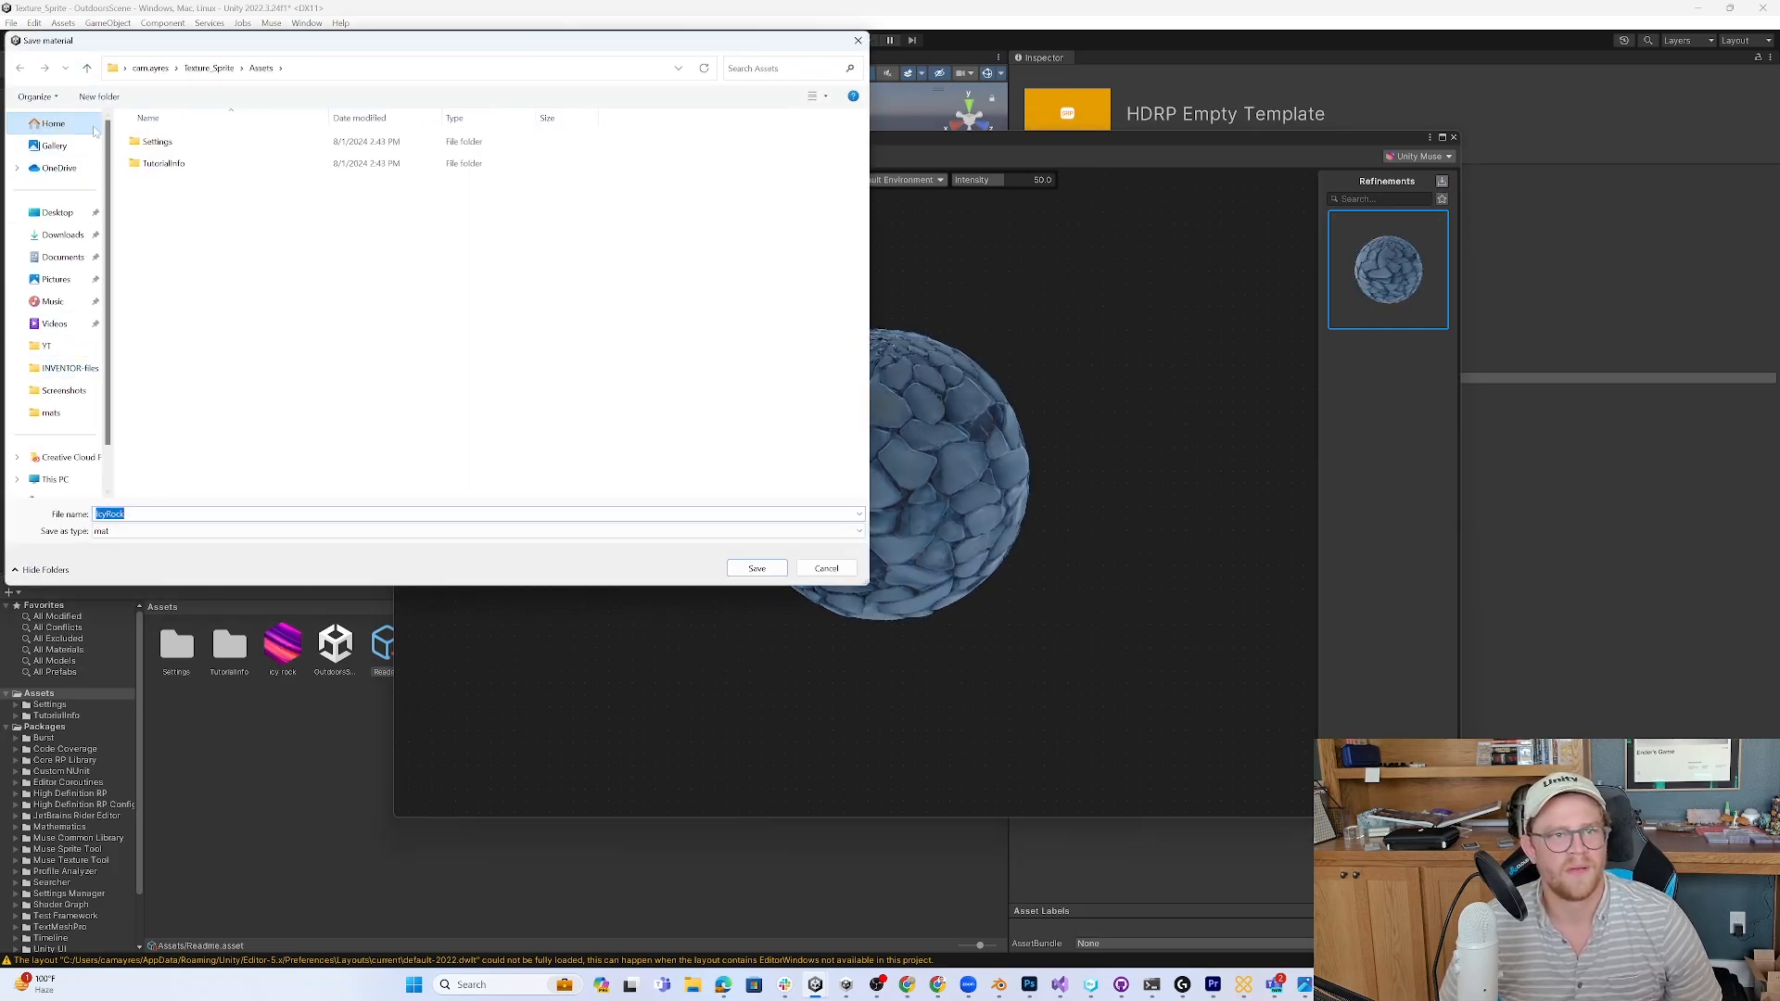
- Save the material as IcyRock in a new Assets/Materials folder
click(100, 96)
text(Materials)
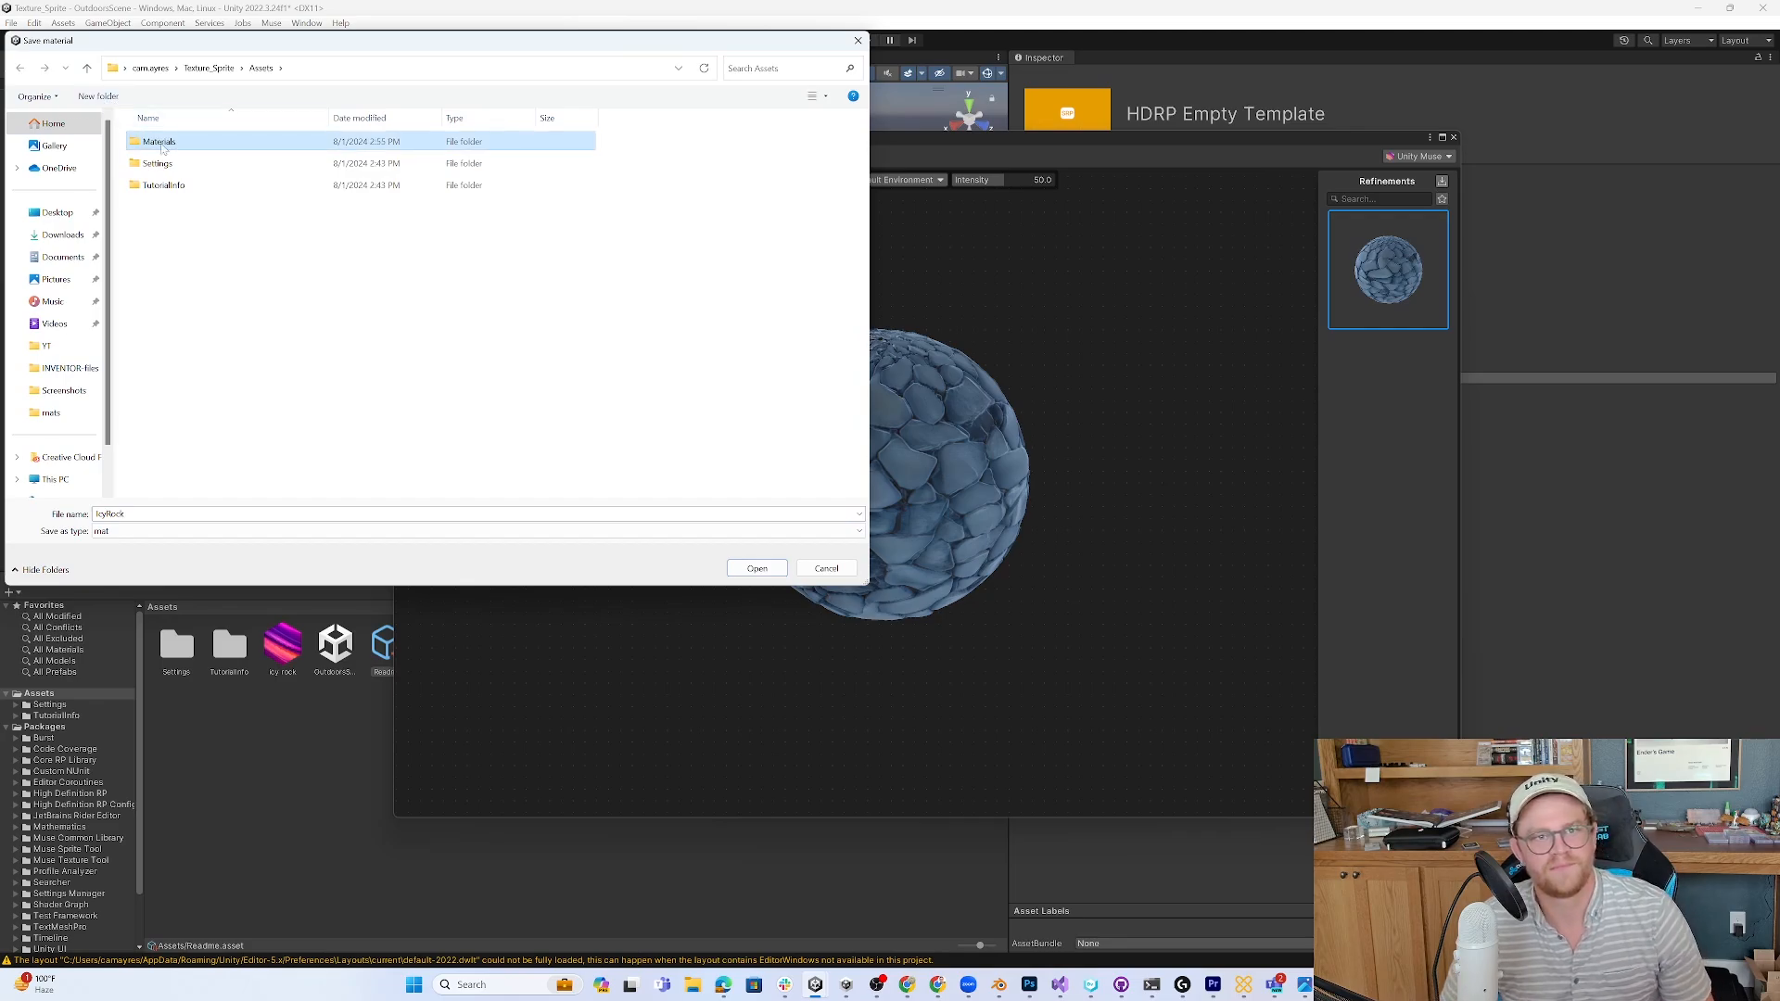
double_click(158, 141)
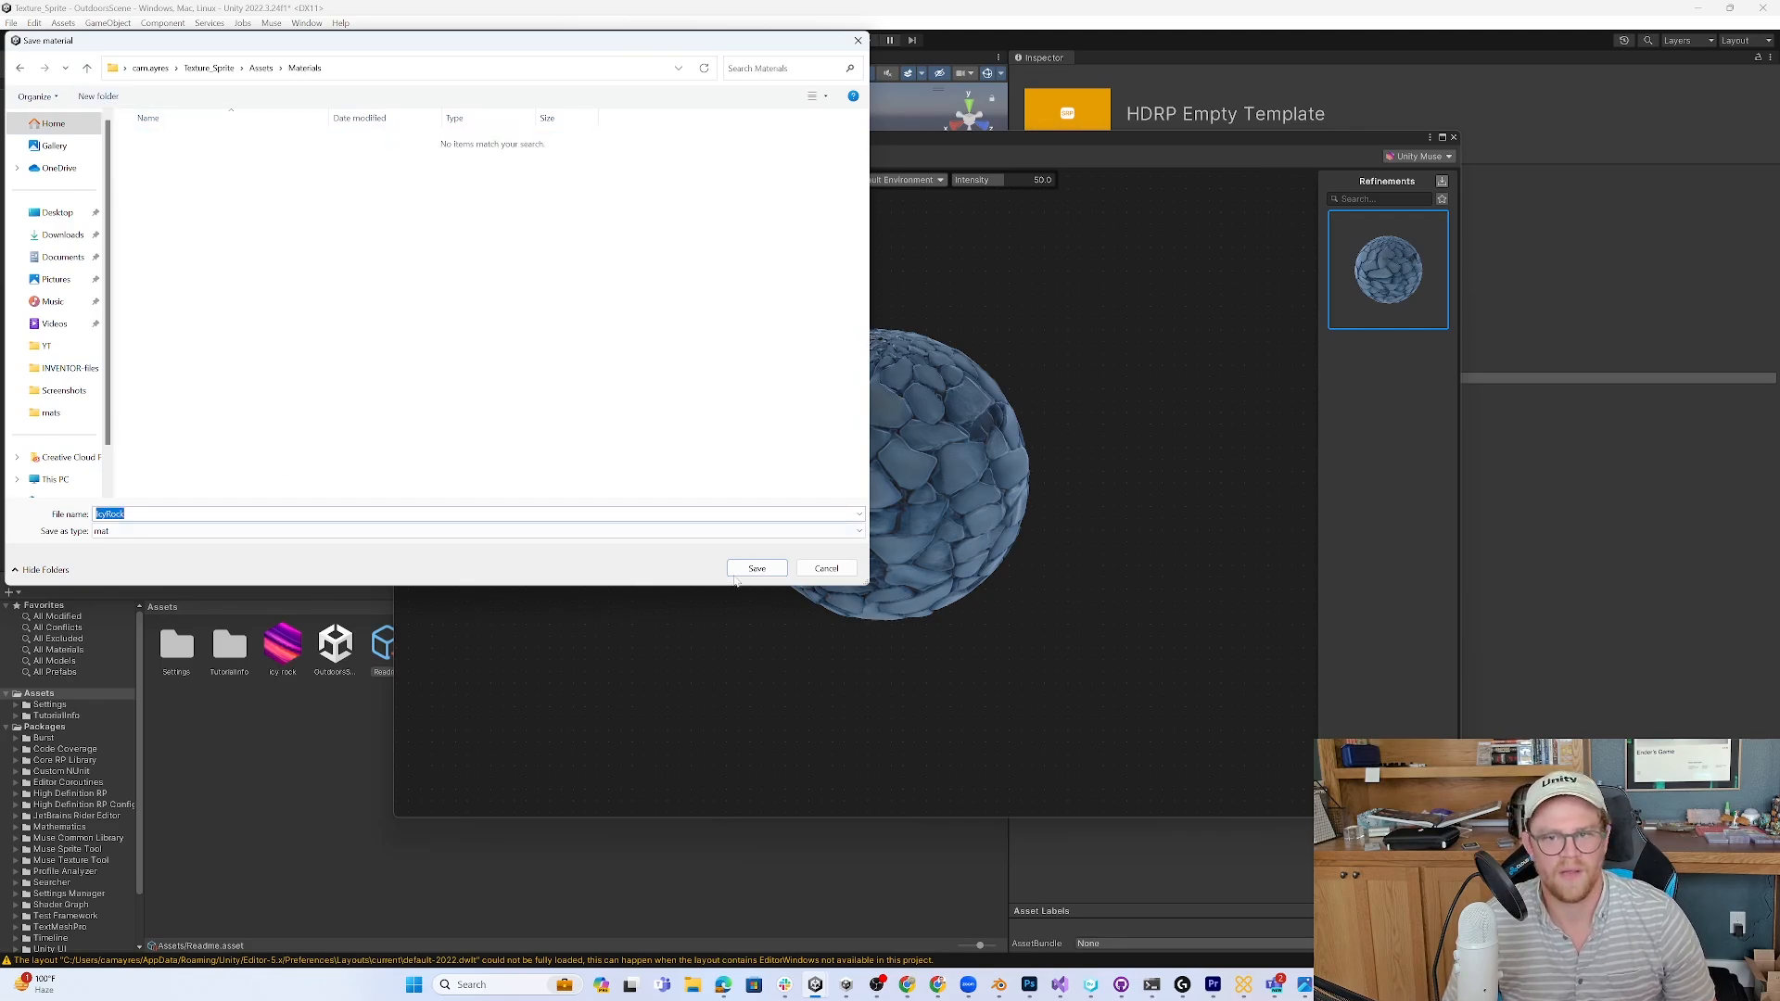
click(756, 568)
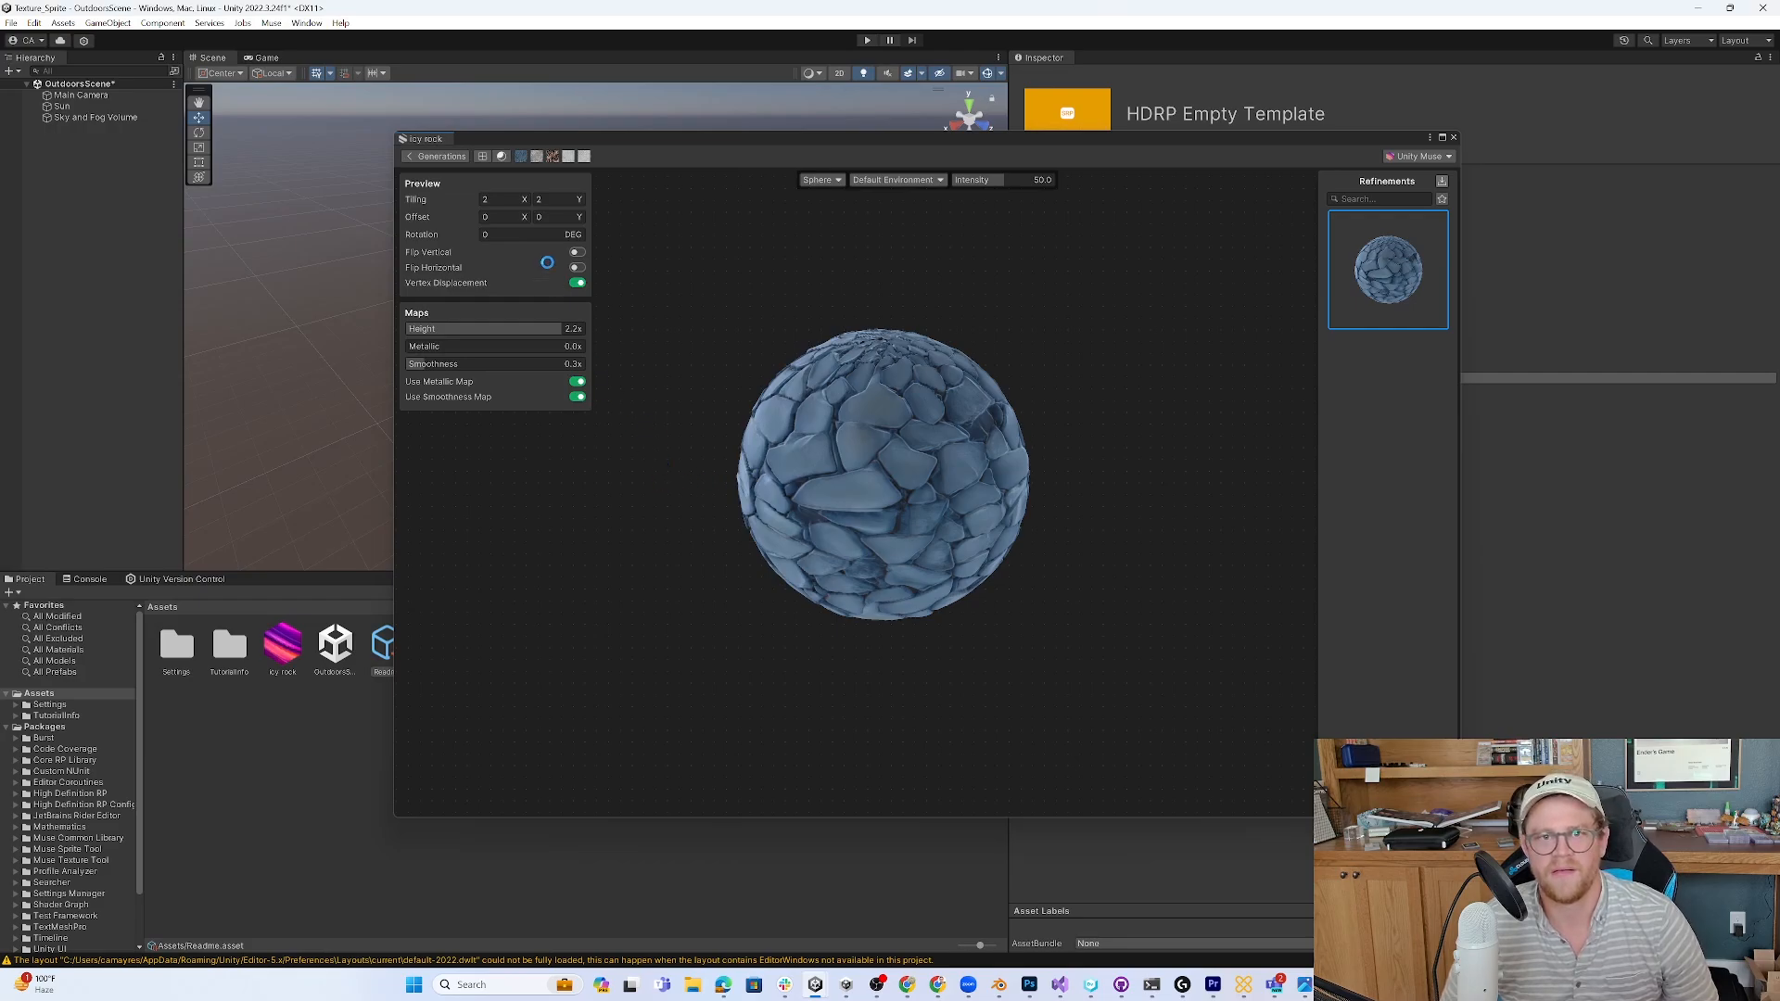
click(1454, 136)
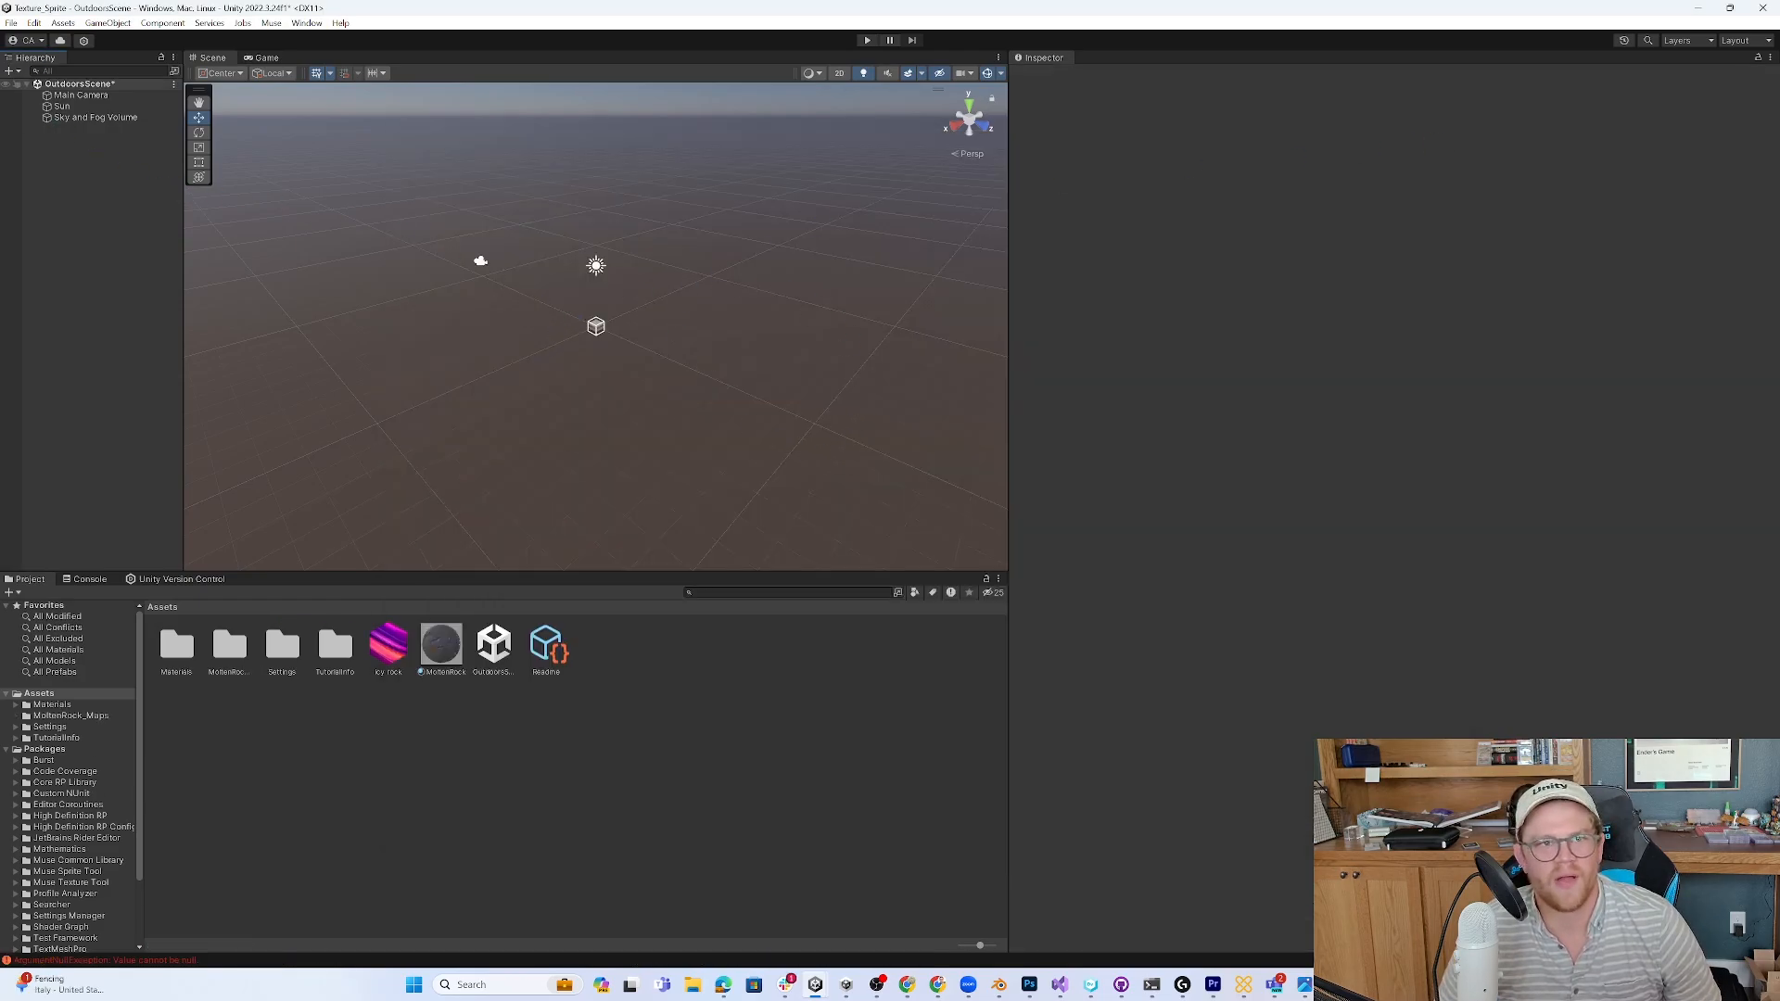
- Create a new Basic Indoors (HDRP) scene, saving changes to the outdoors scene
click(9, 24)
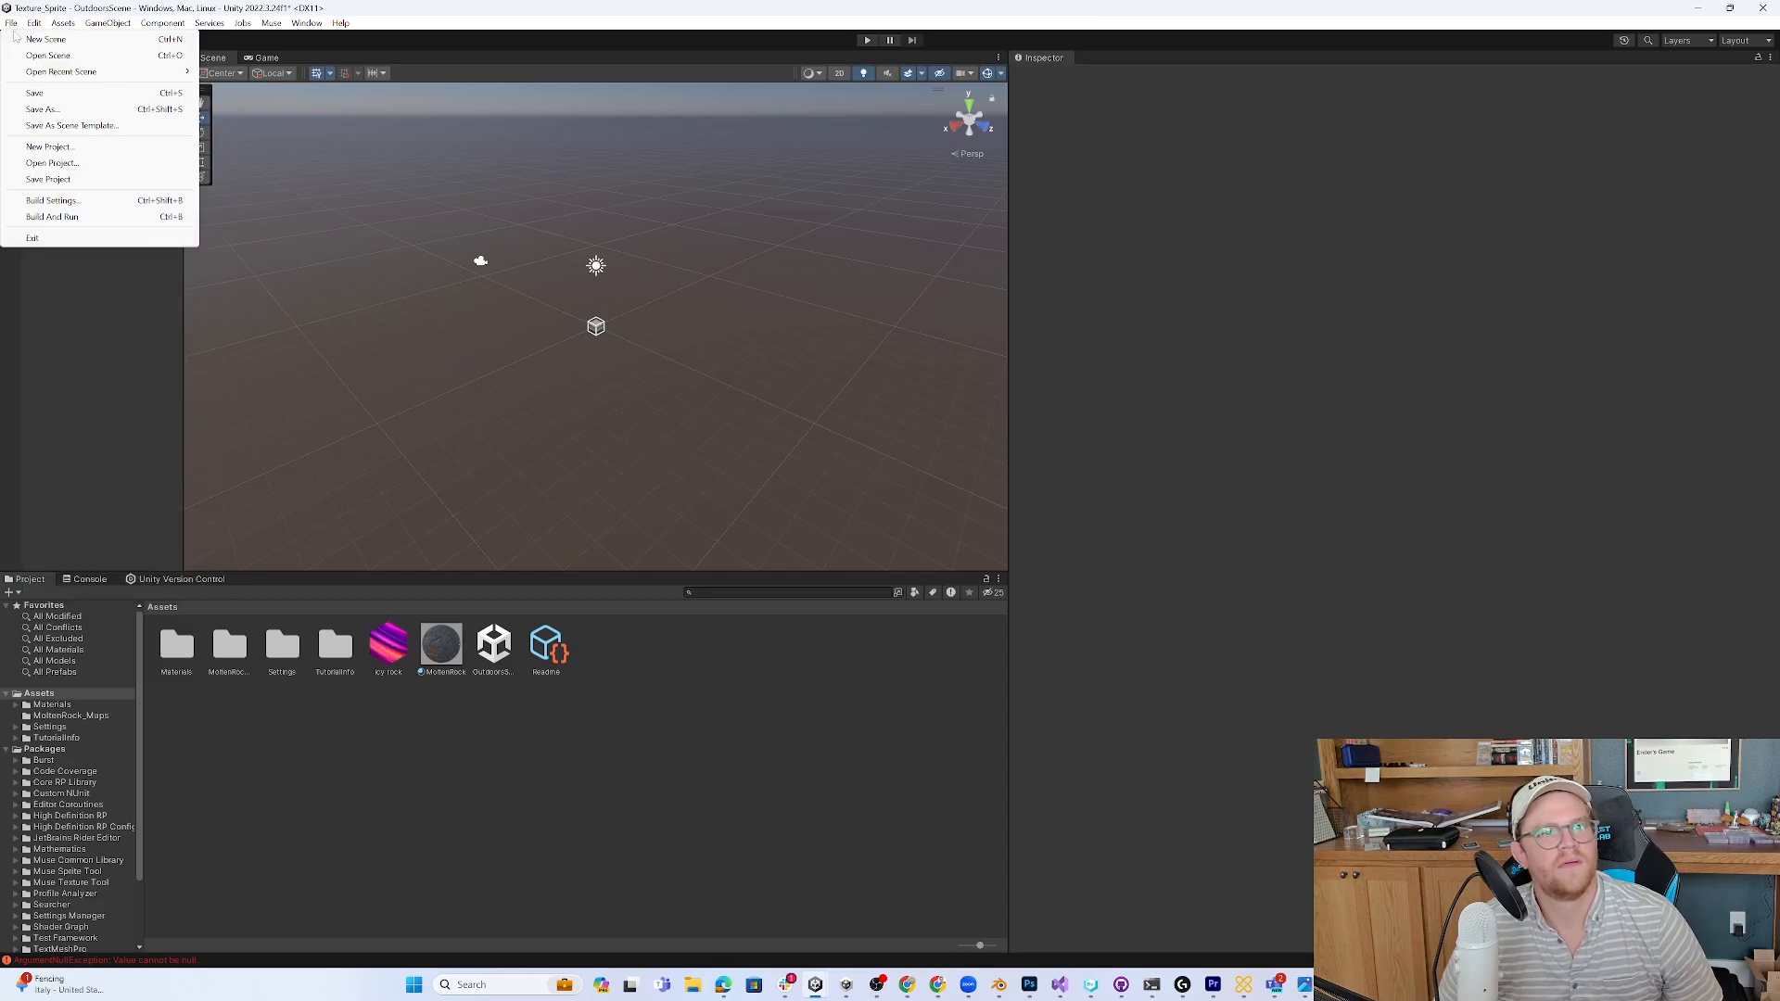
click(51, 38)
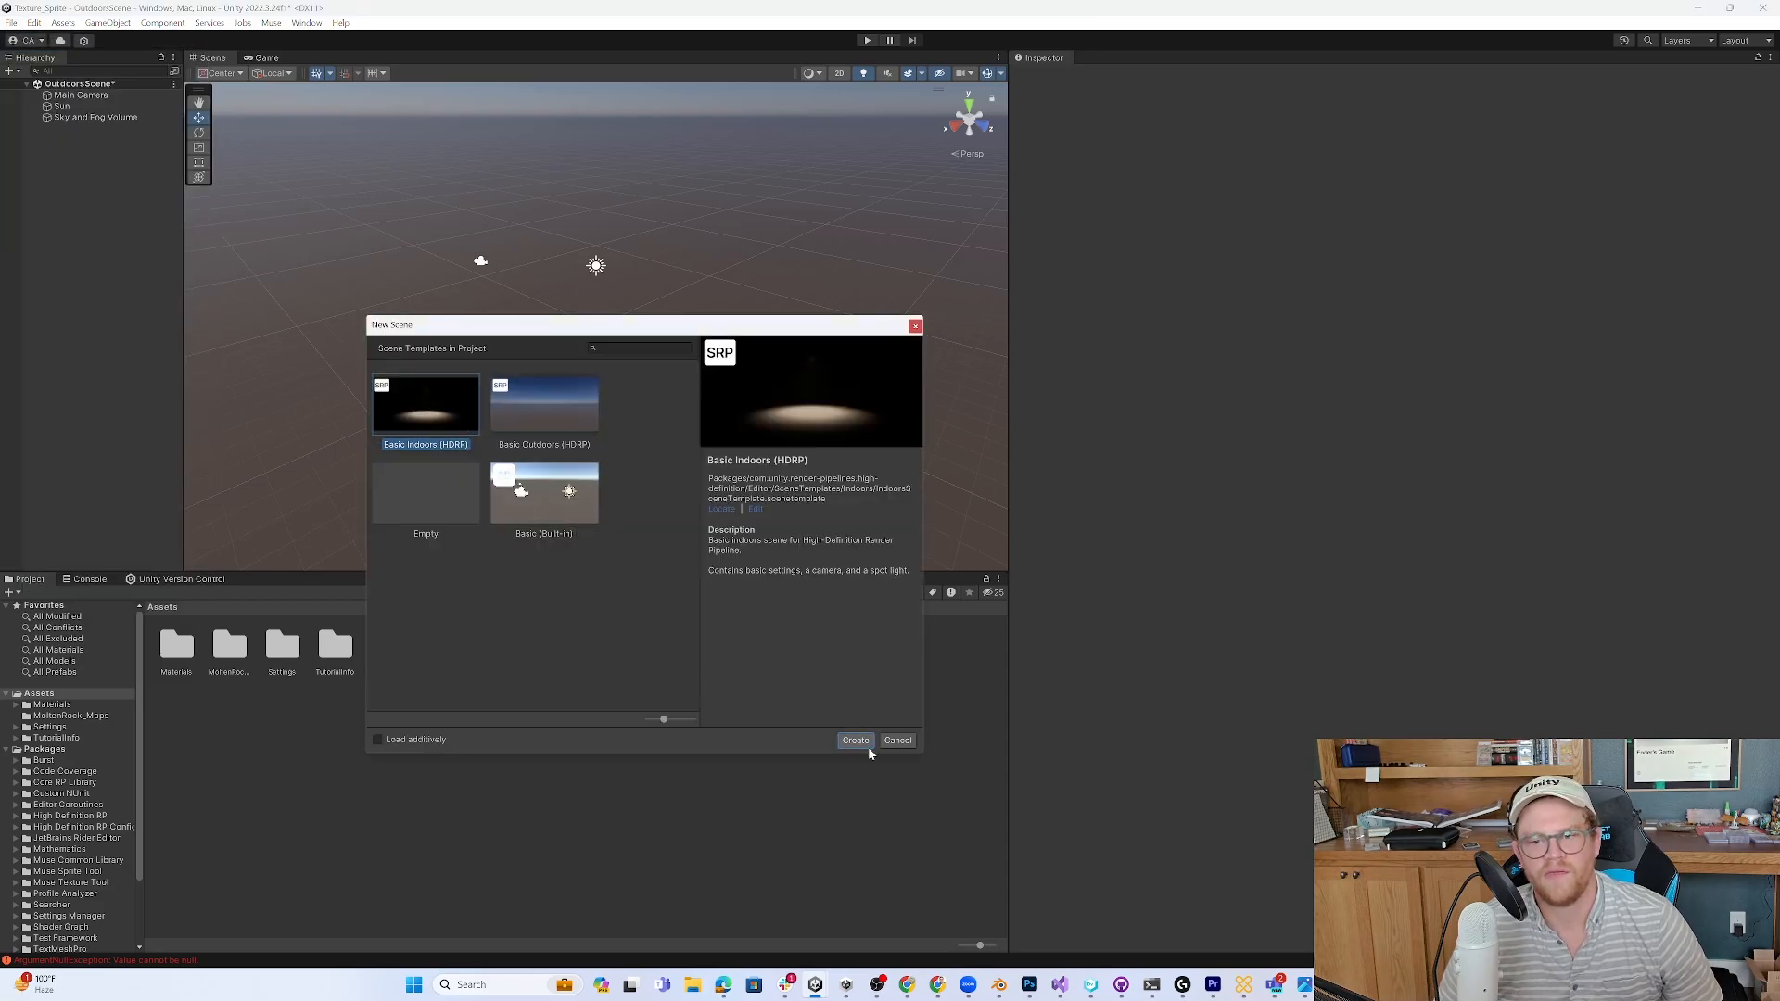
click(855, 740)
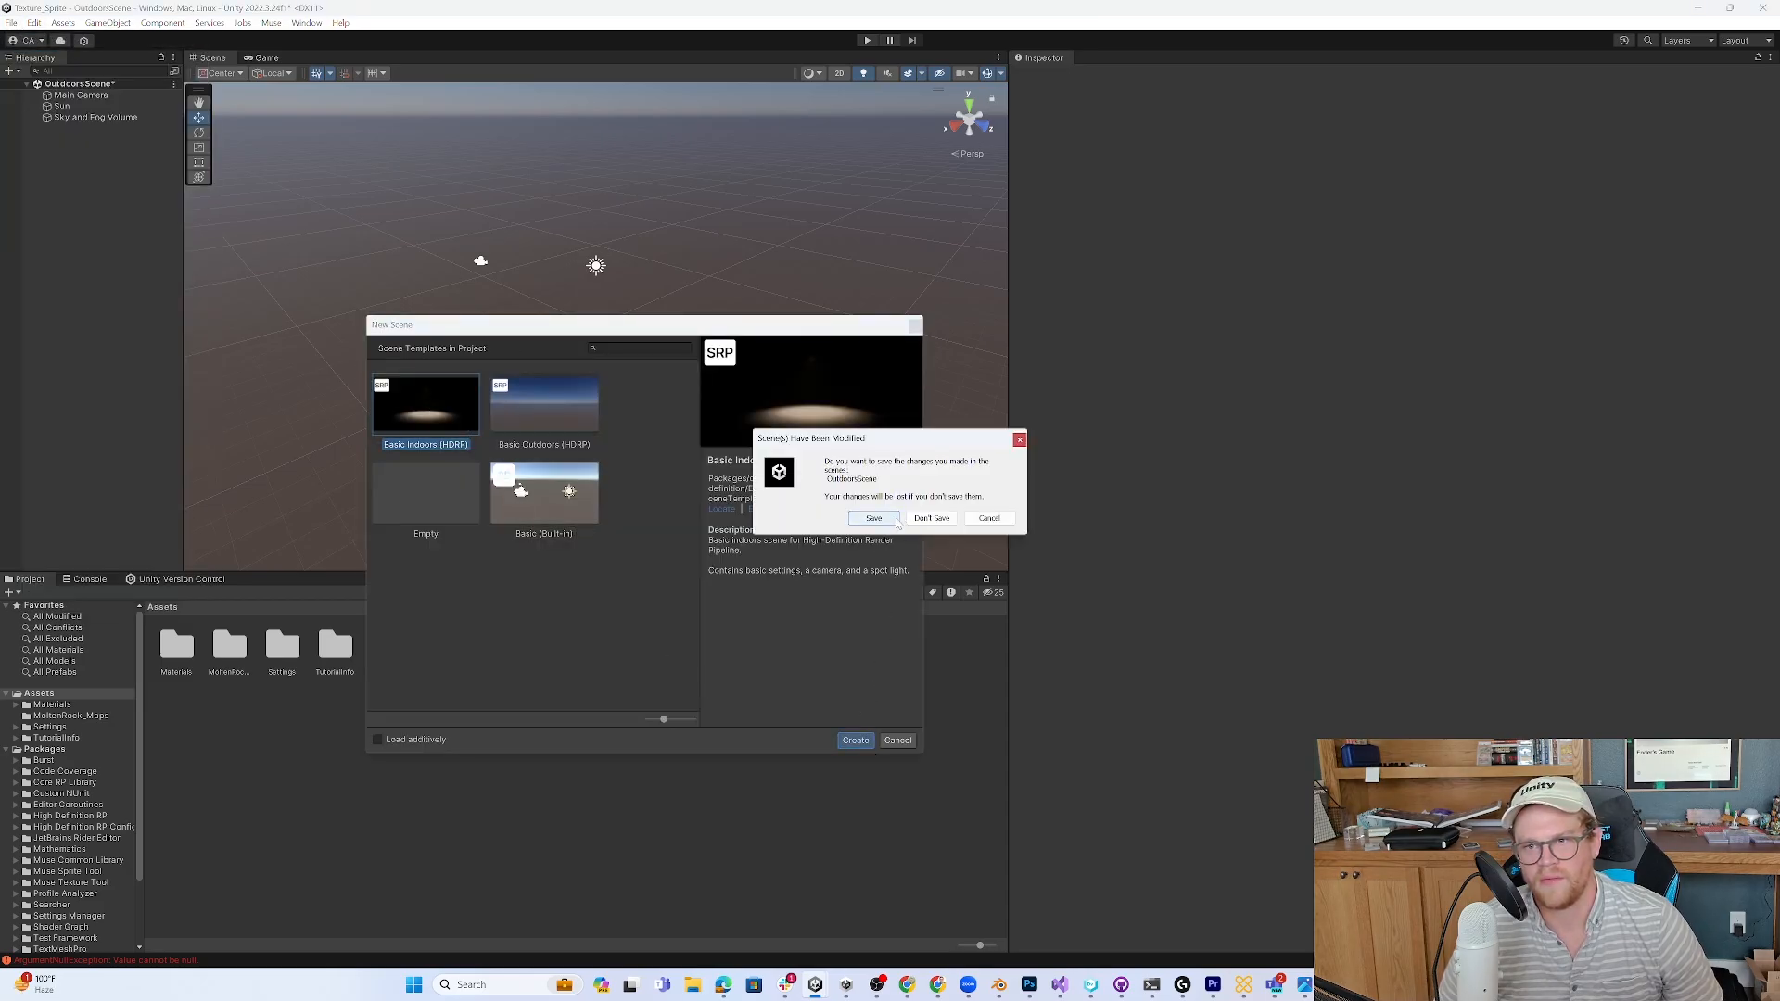
click(932, 518)
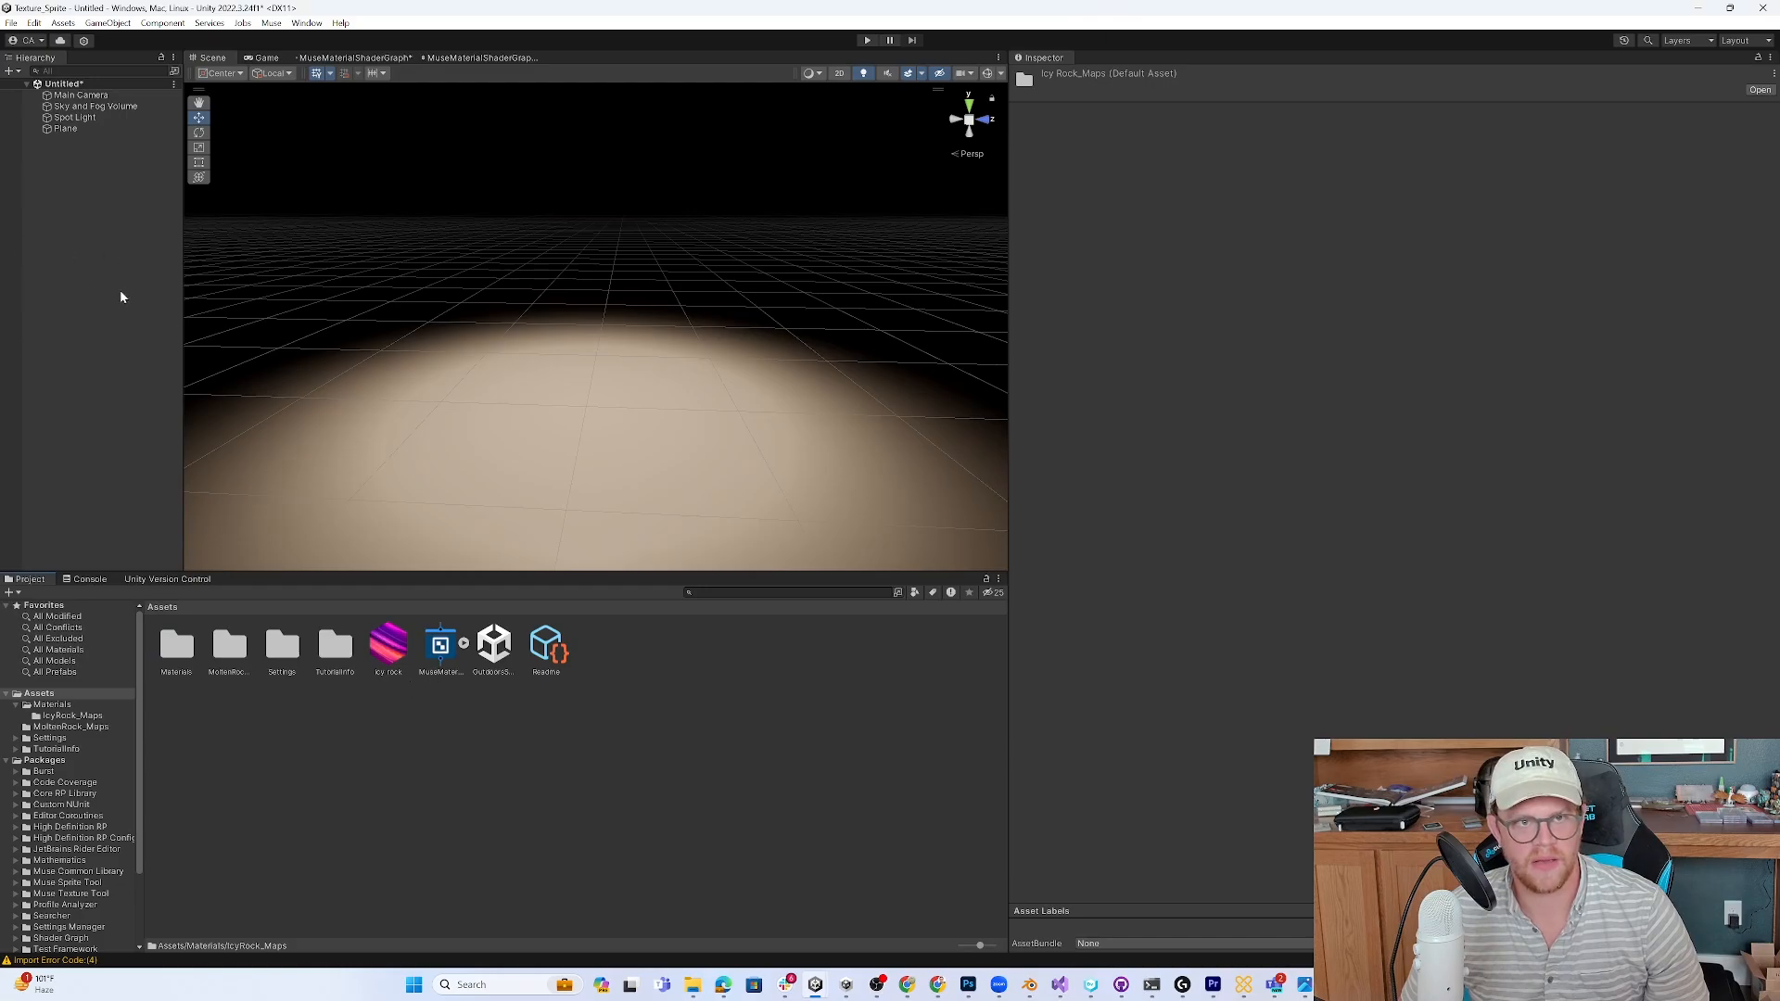
- Add a sphere, cover it with the IcyRock material, and set tiling to 5
right_click(121, 297)
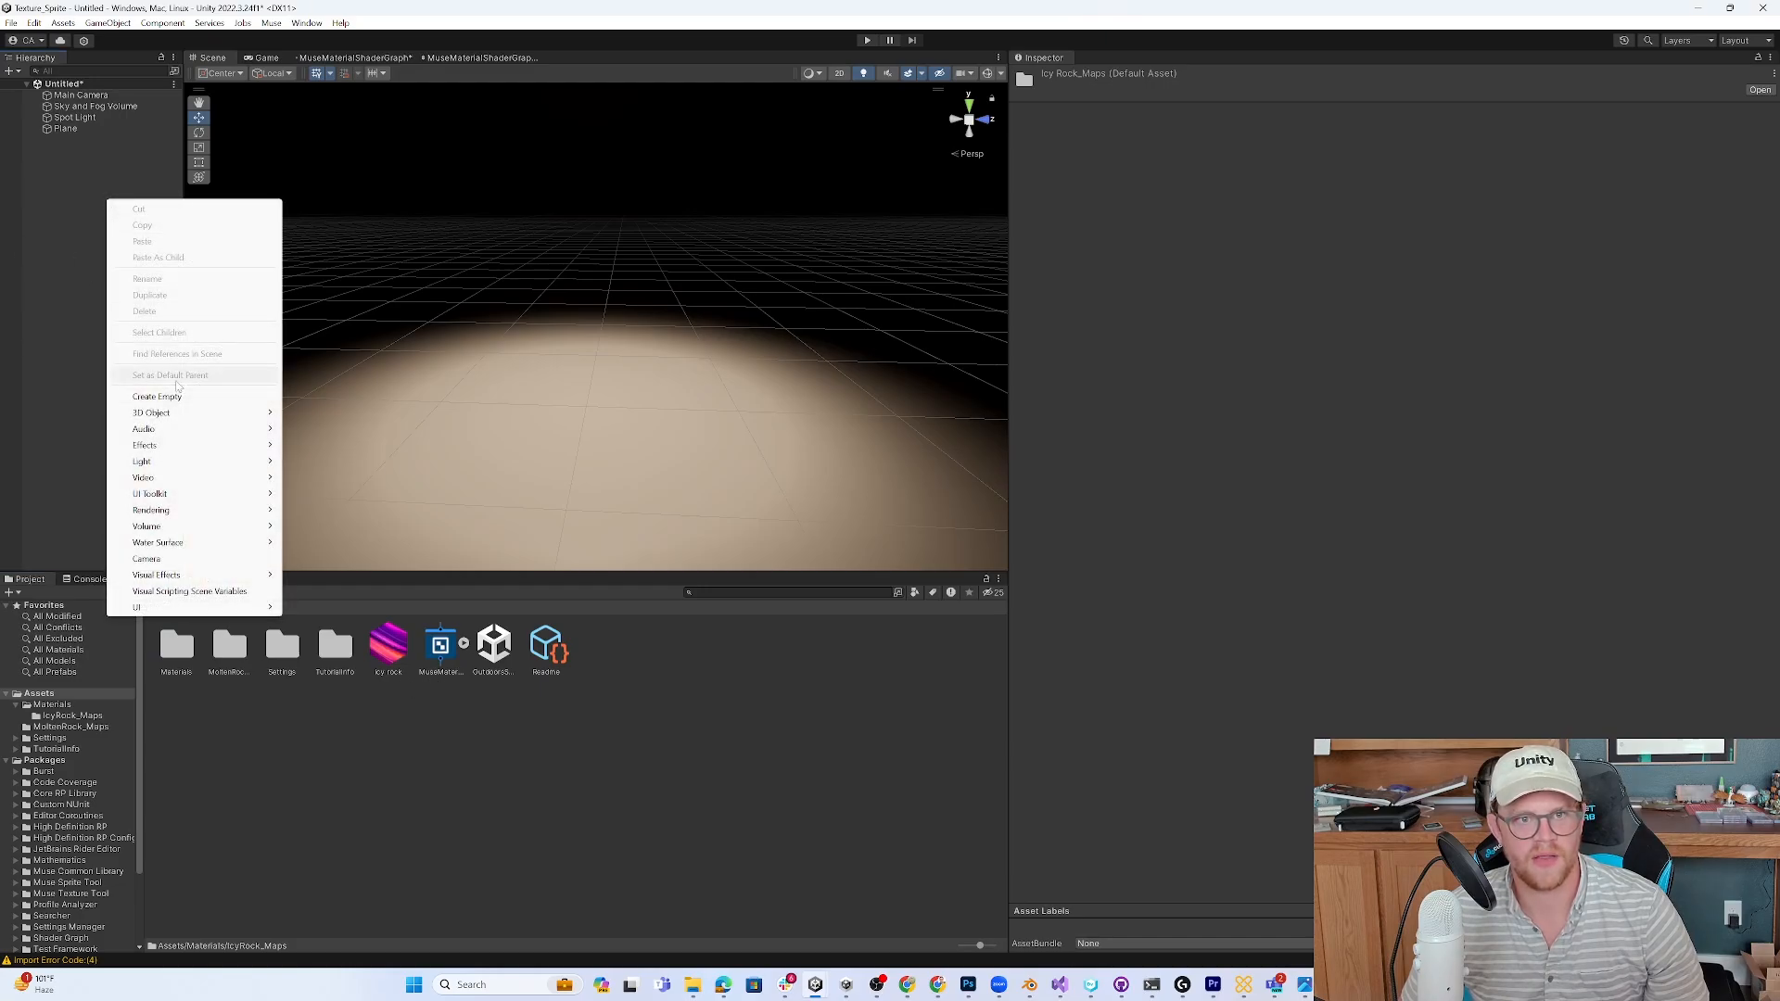
mouse_move(175, 398)
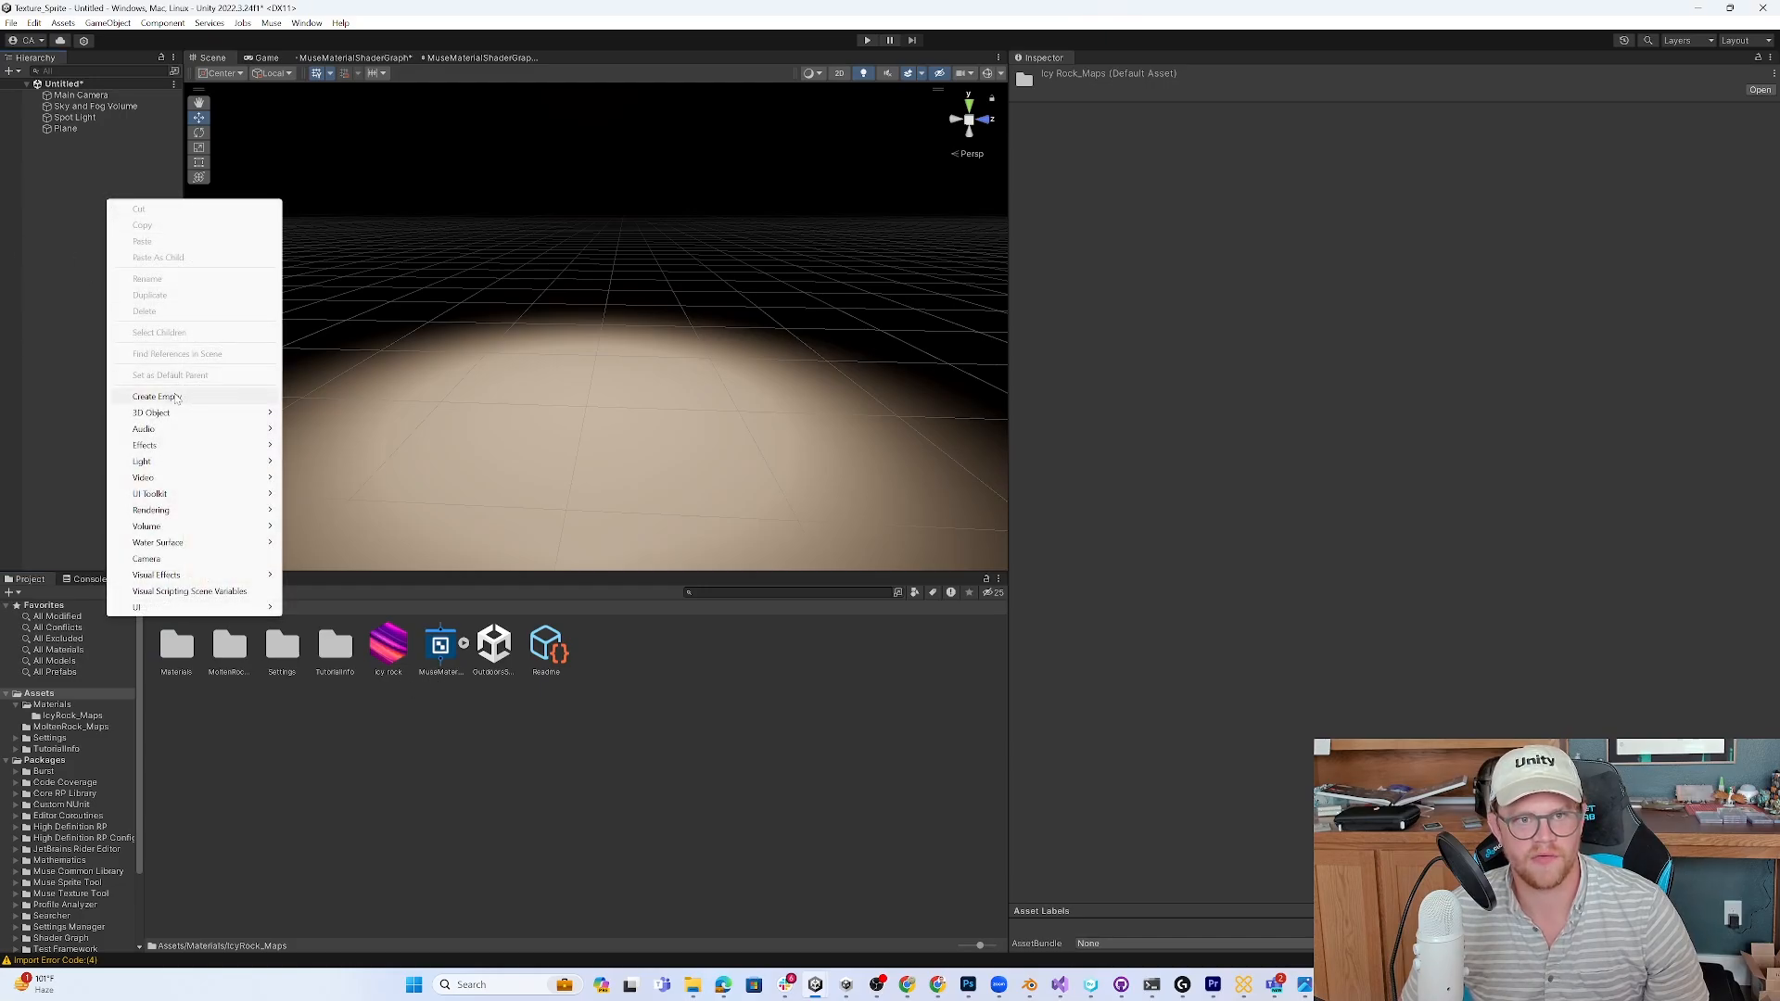
mouse_move(151, 413)
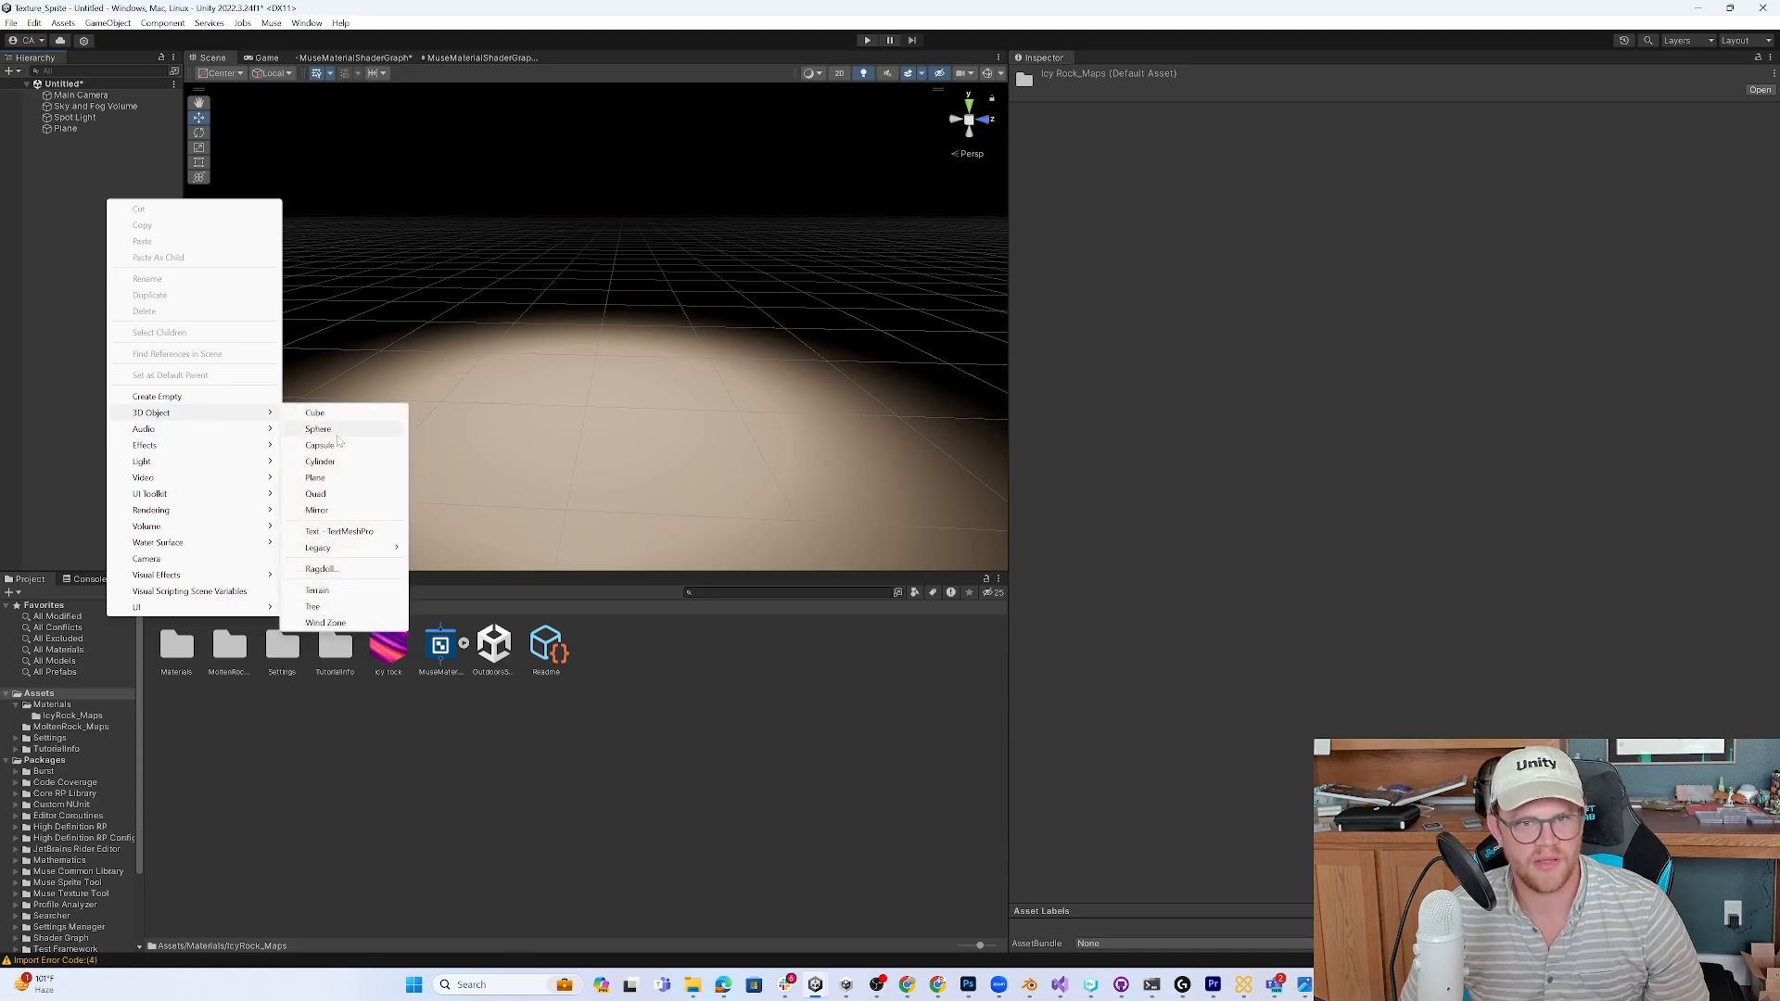
click(318, 429)
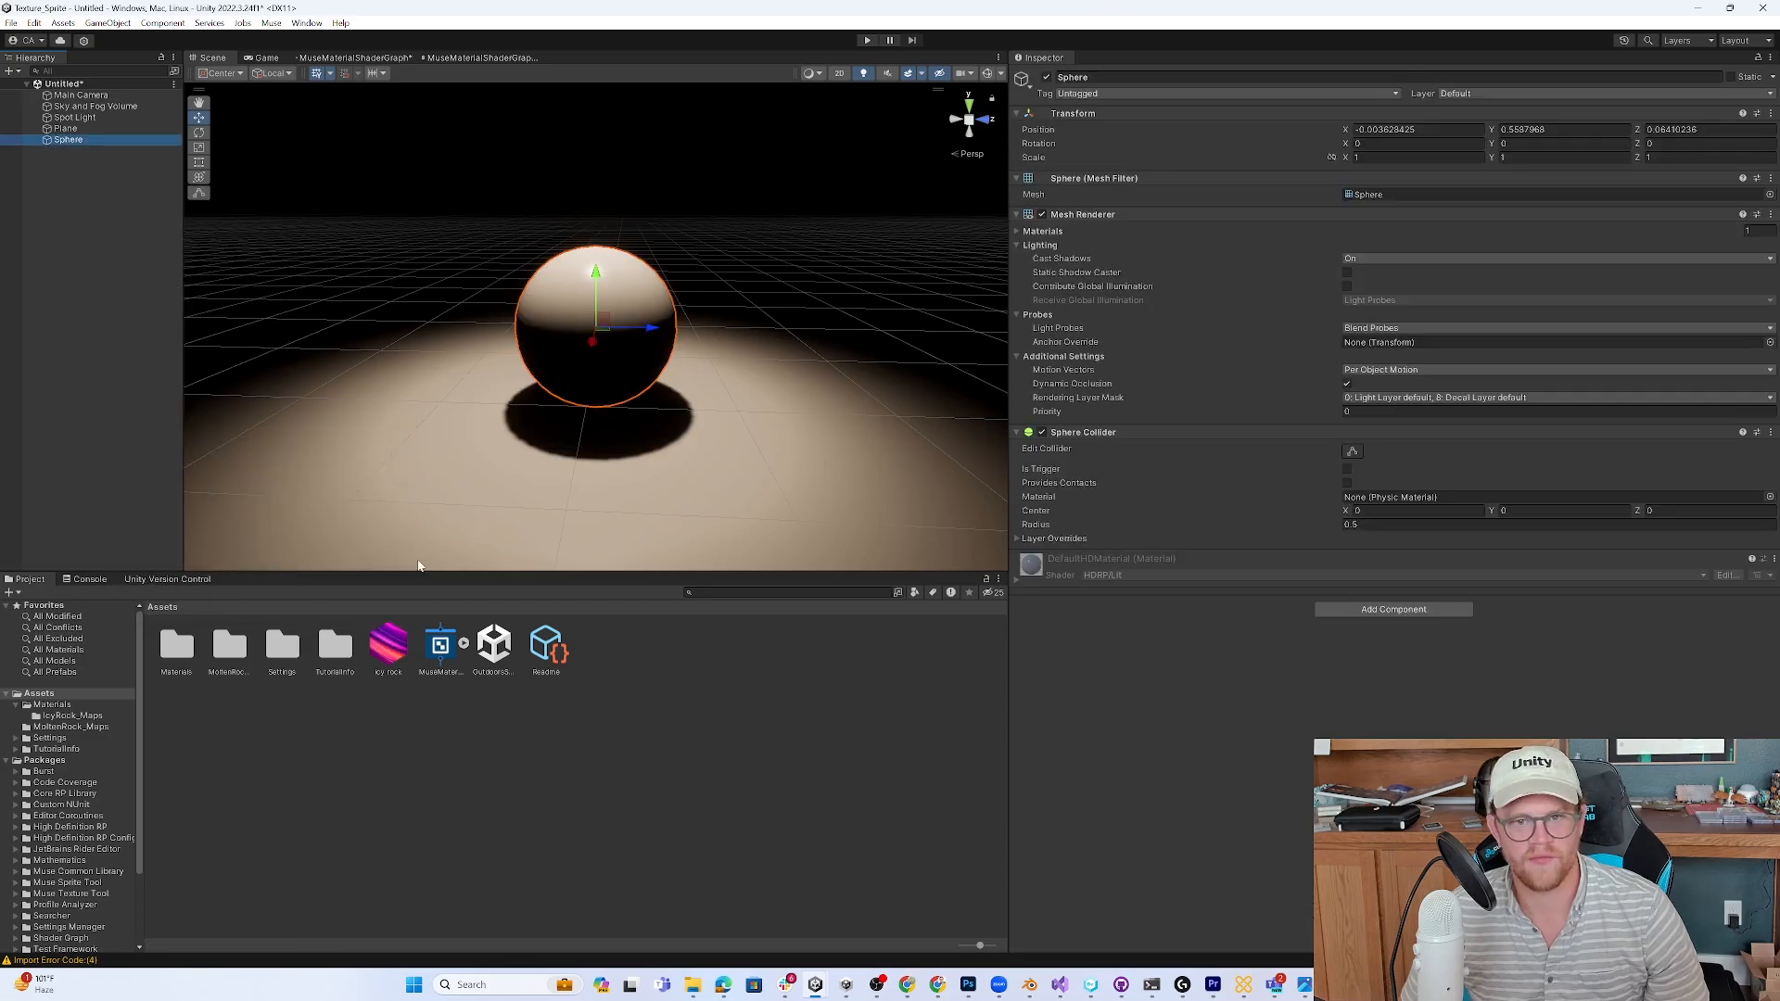
mouse_move(250, 686)
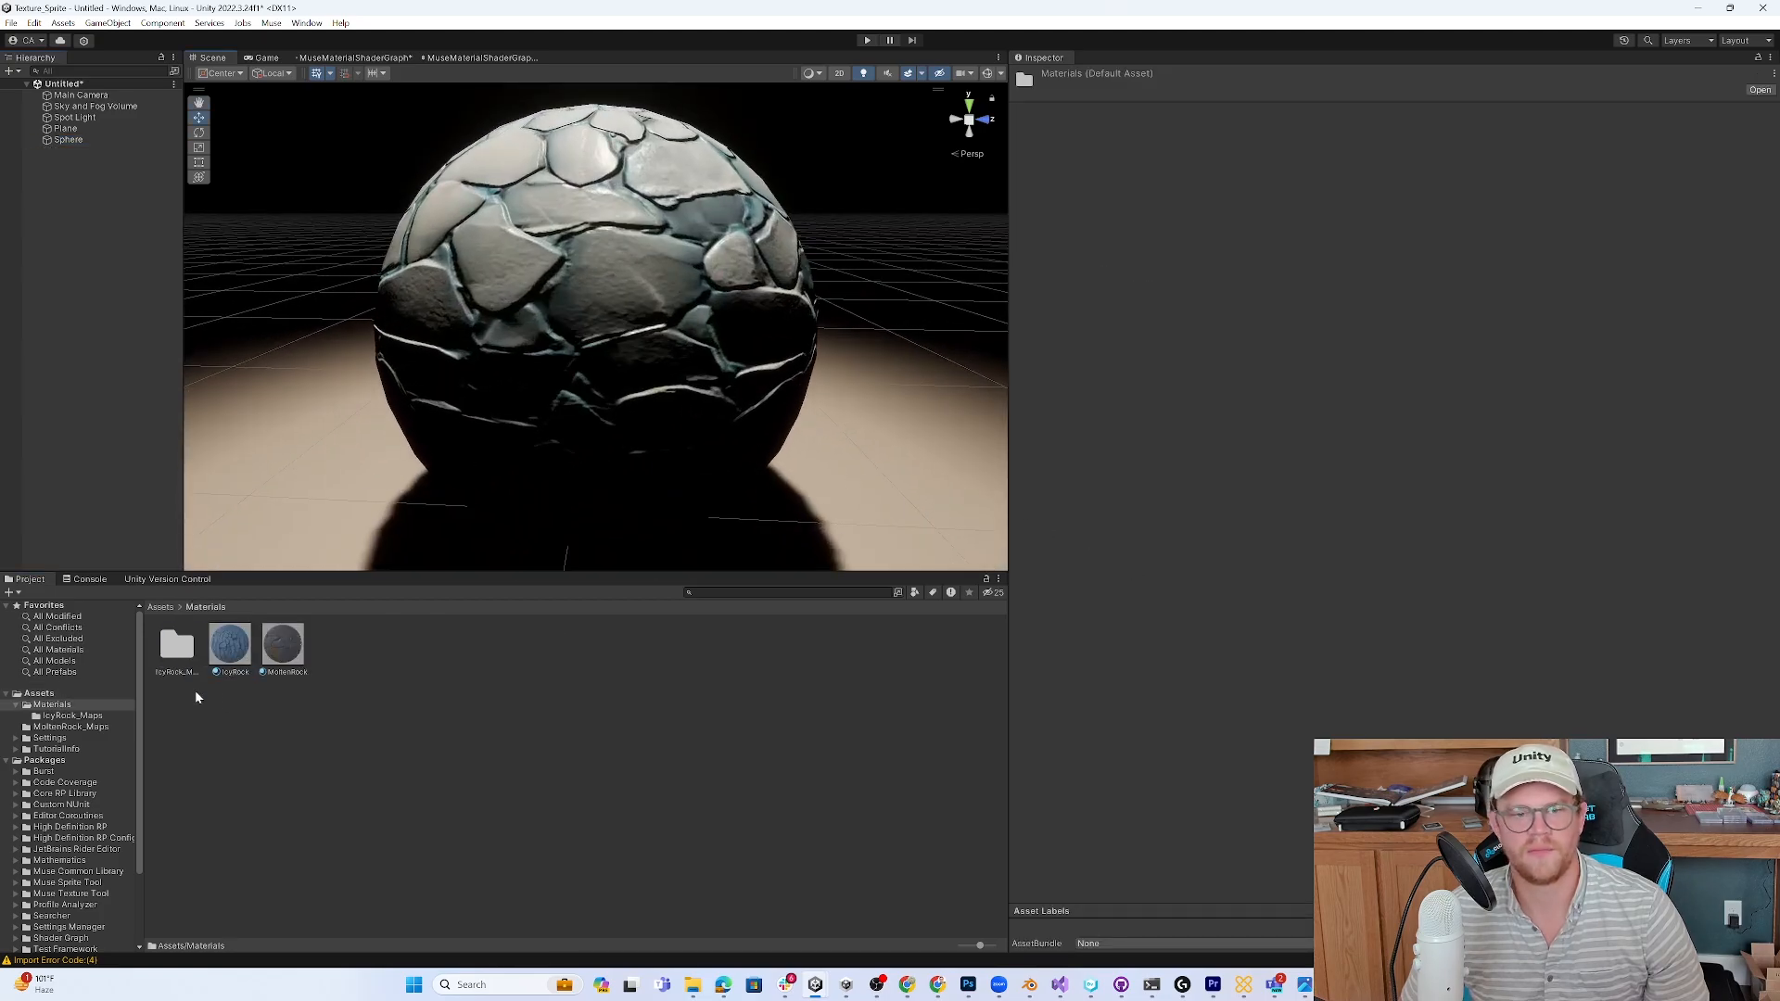
click(229, 644)
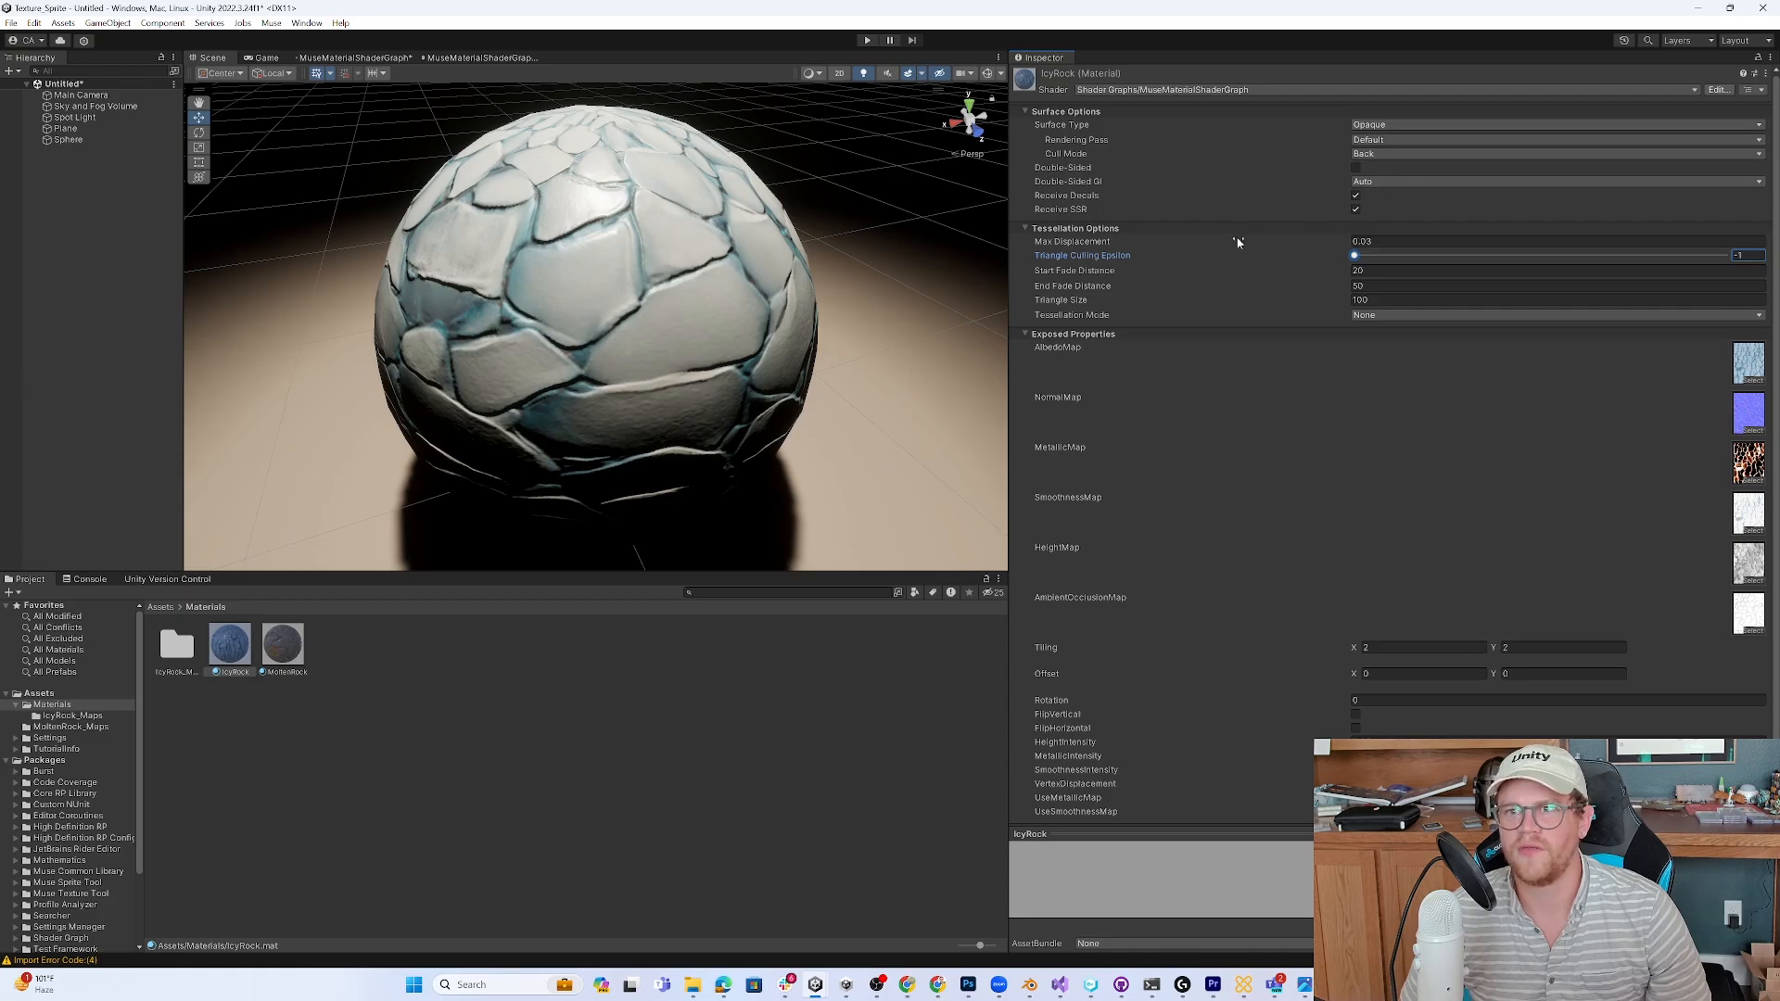
mouse_move(1202, 243)
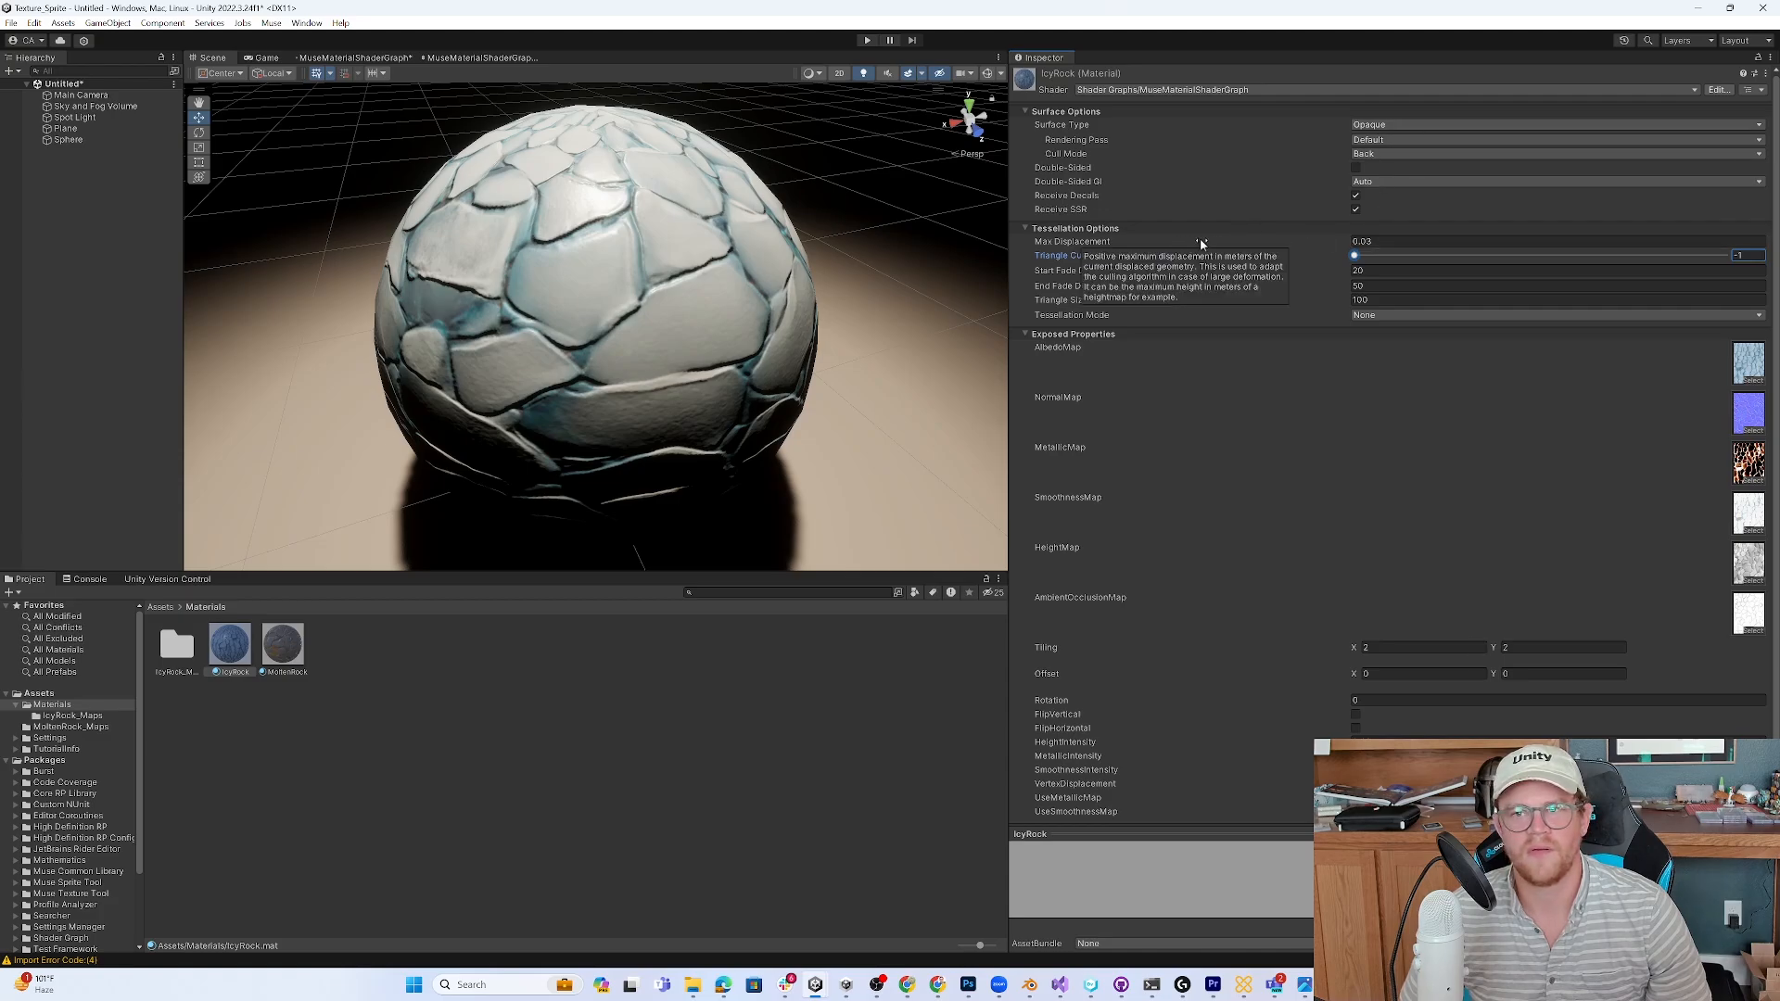
mouse_move(1081, 649)
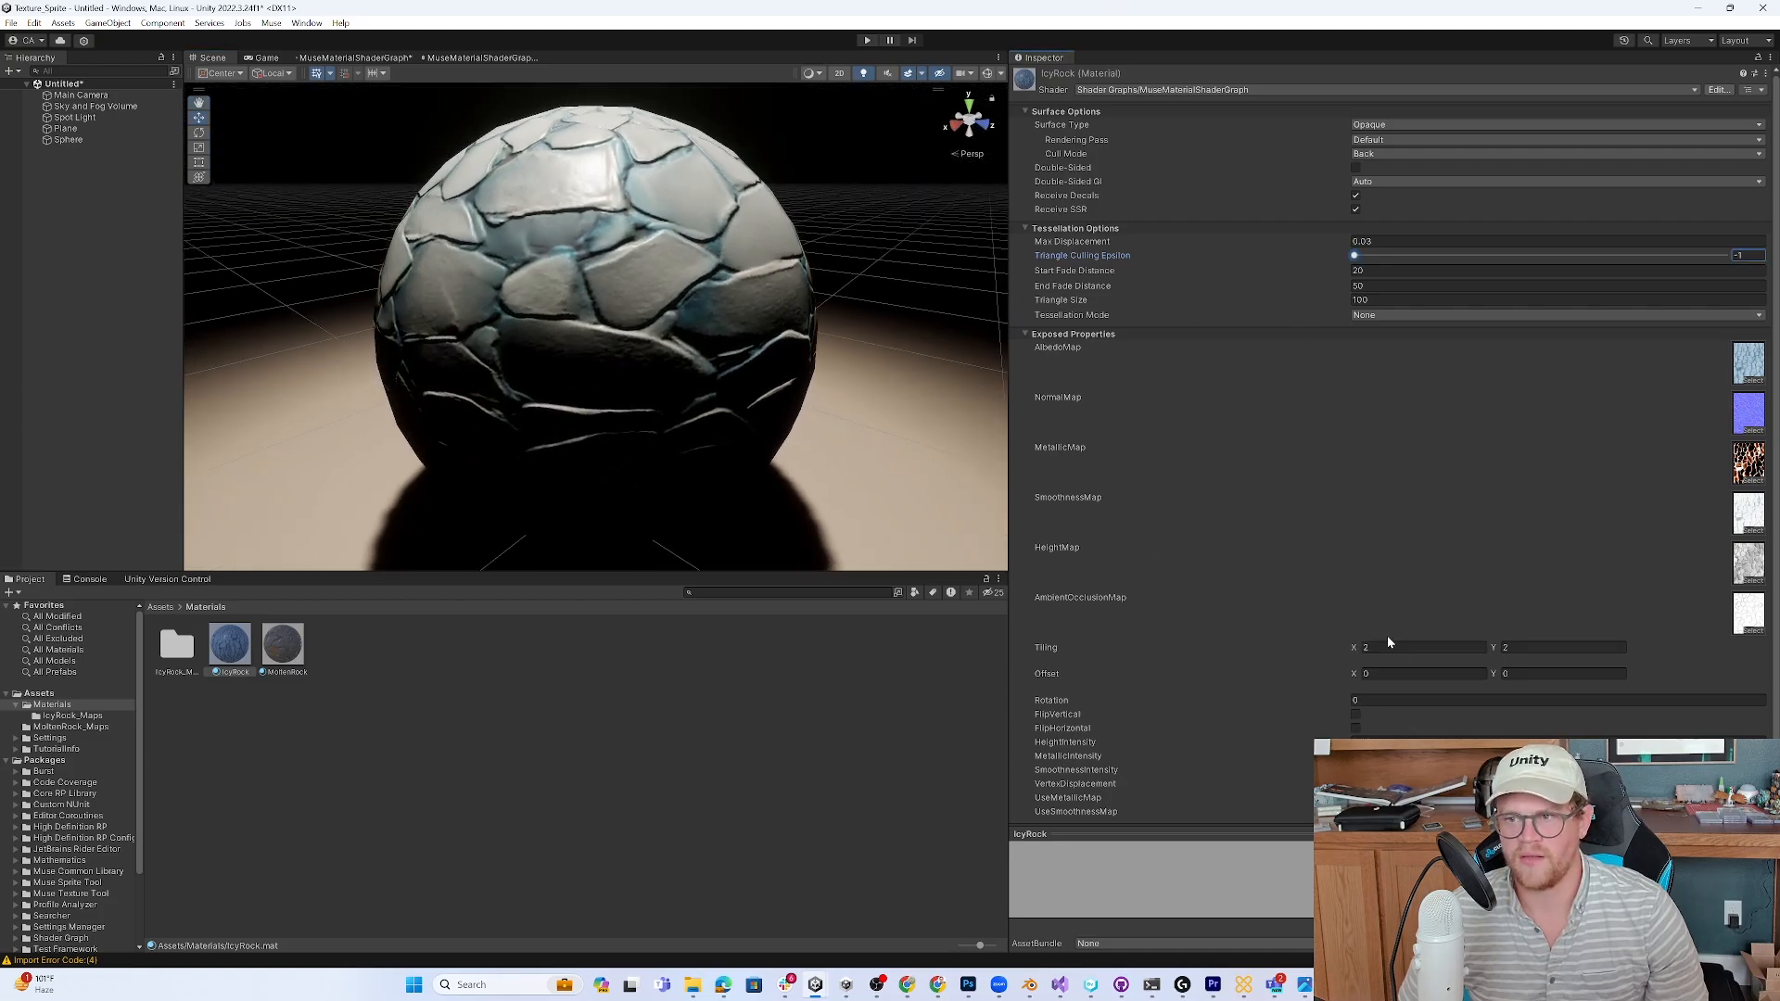
text(5)
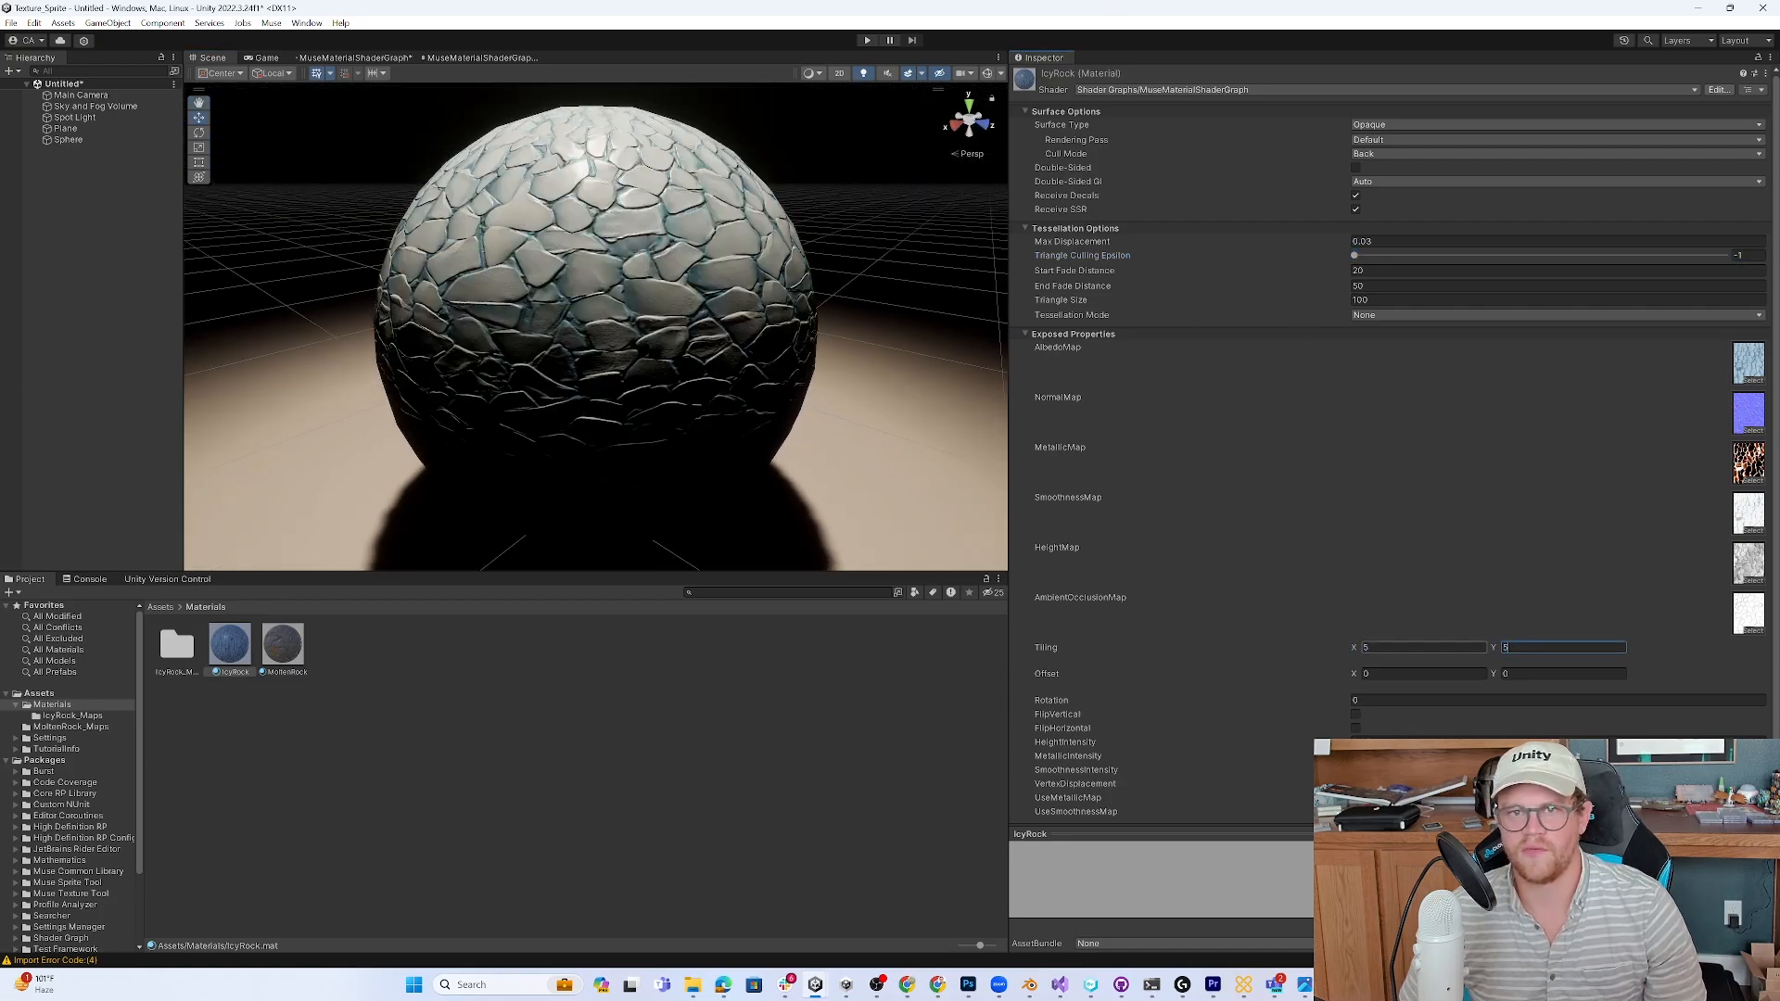
click(58, 128)
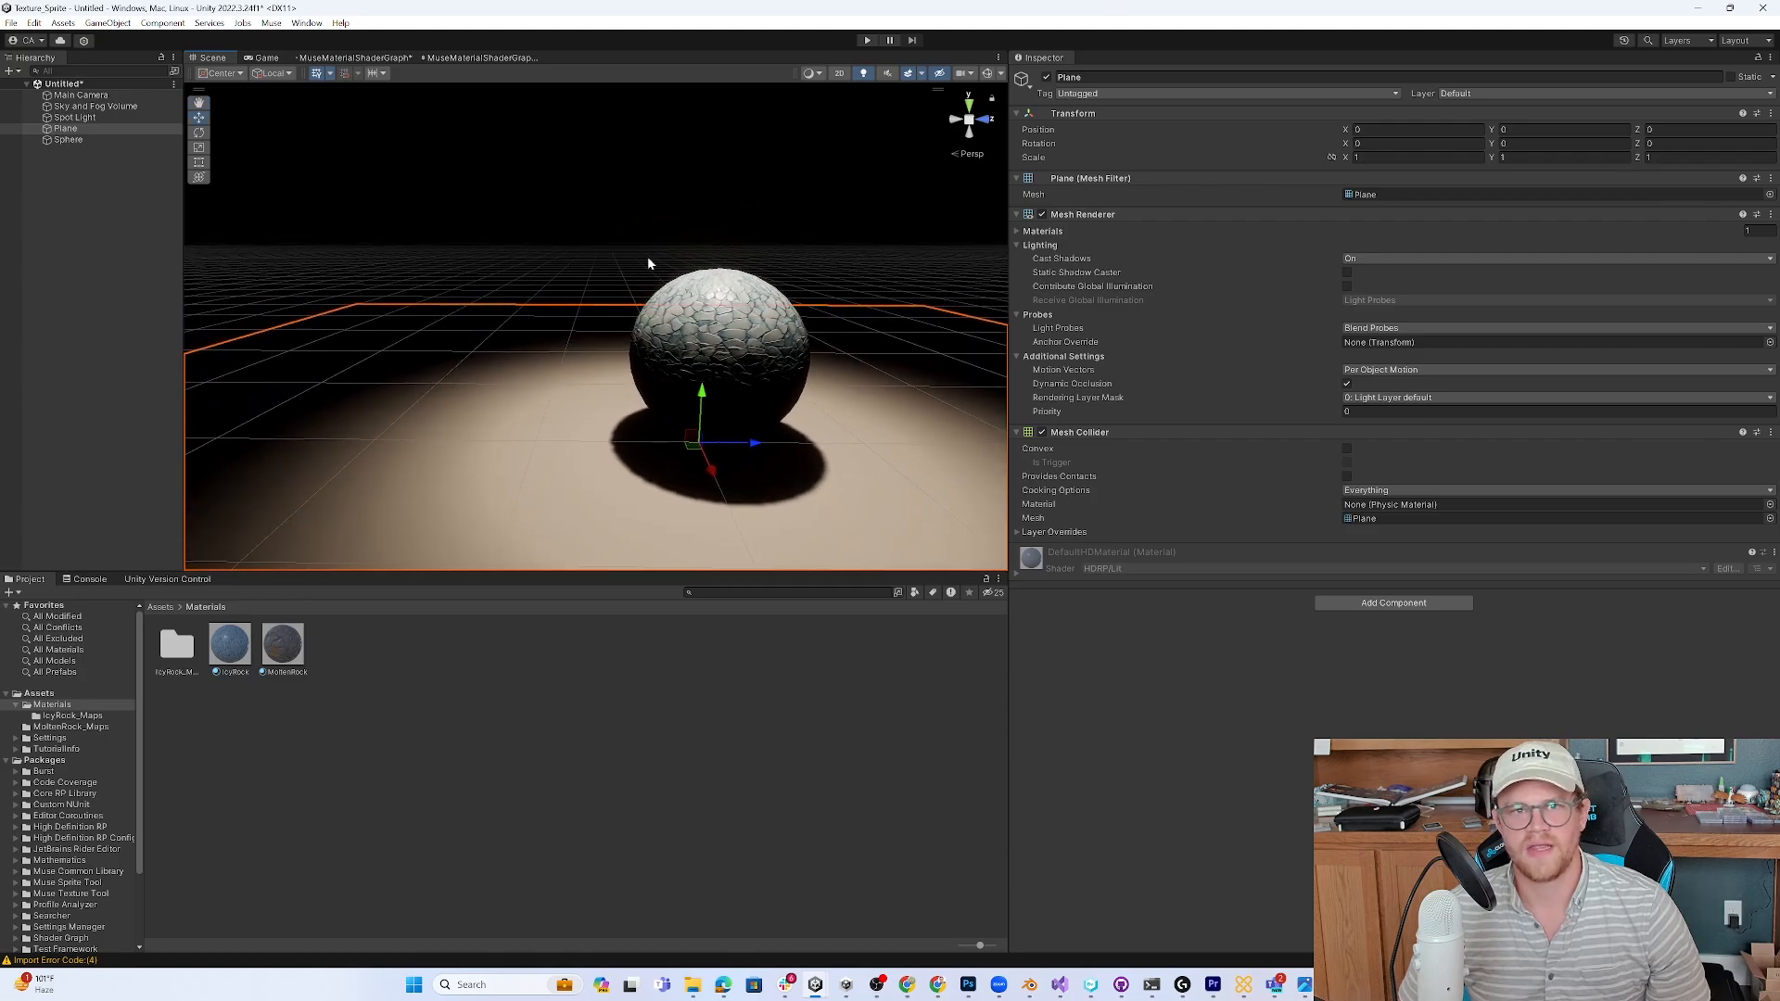
- Open a new Muse Sprite Generator and enter the prompt 'fire'
click(270, 23)
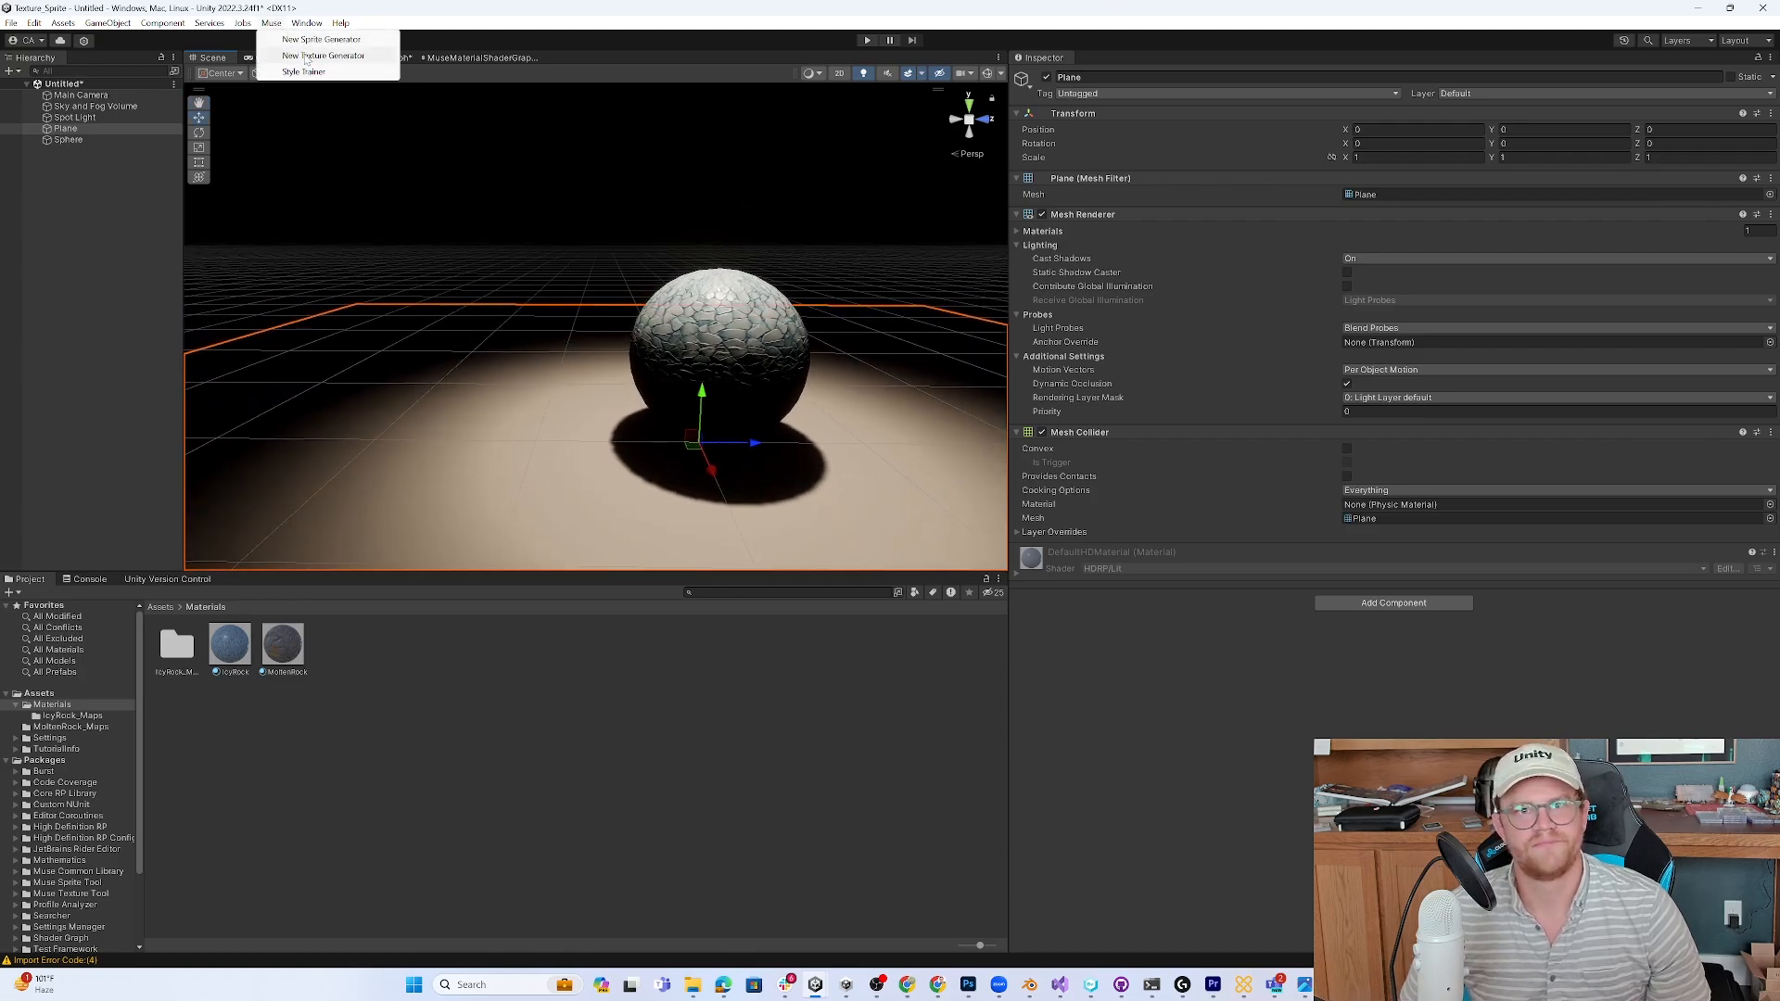
click(316, 39)
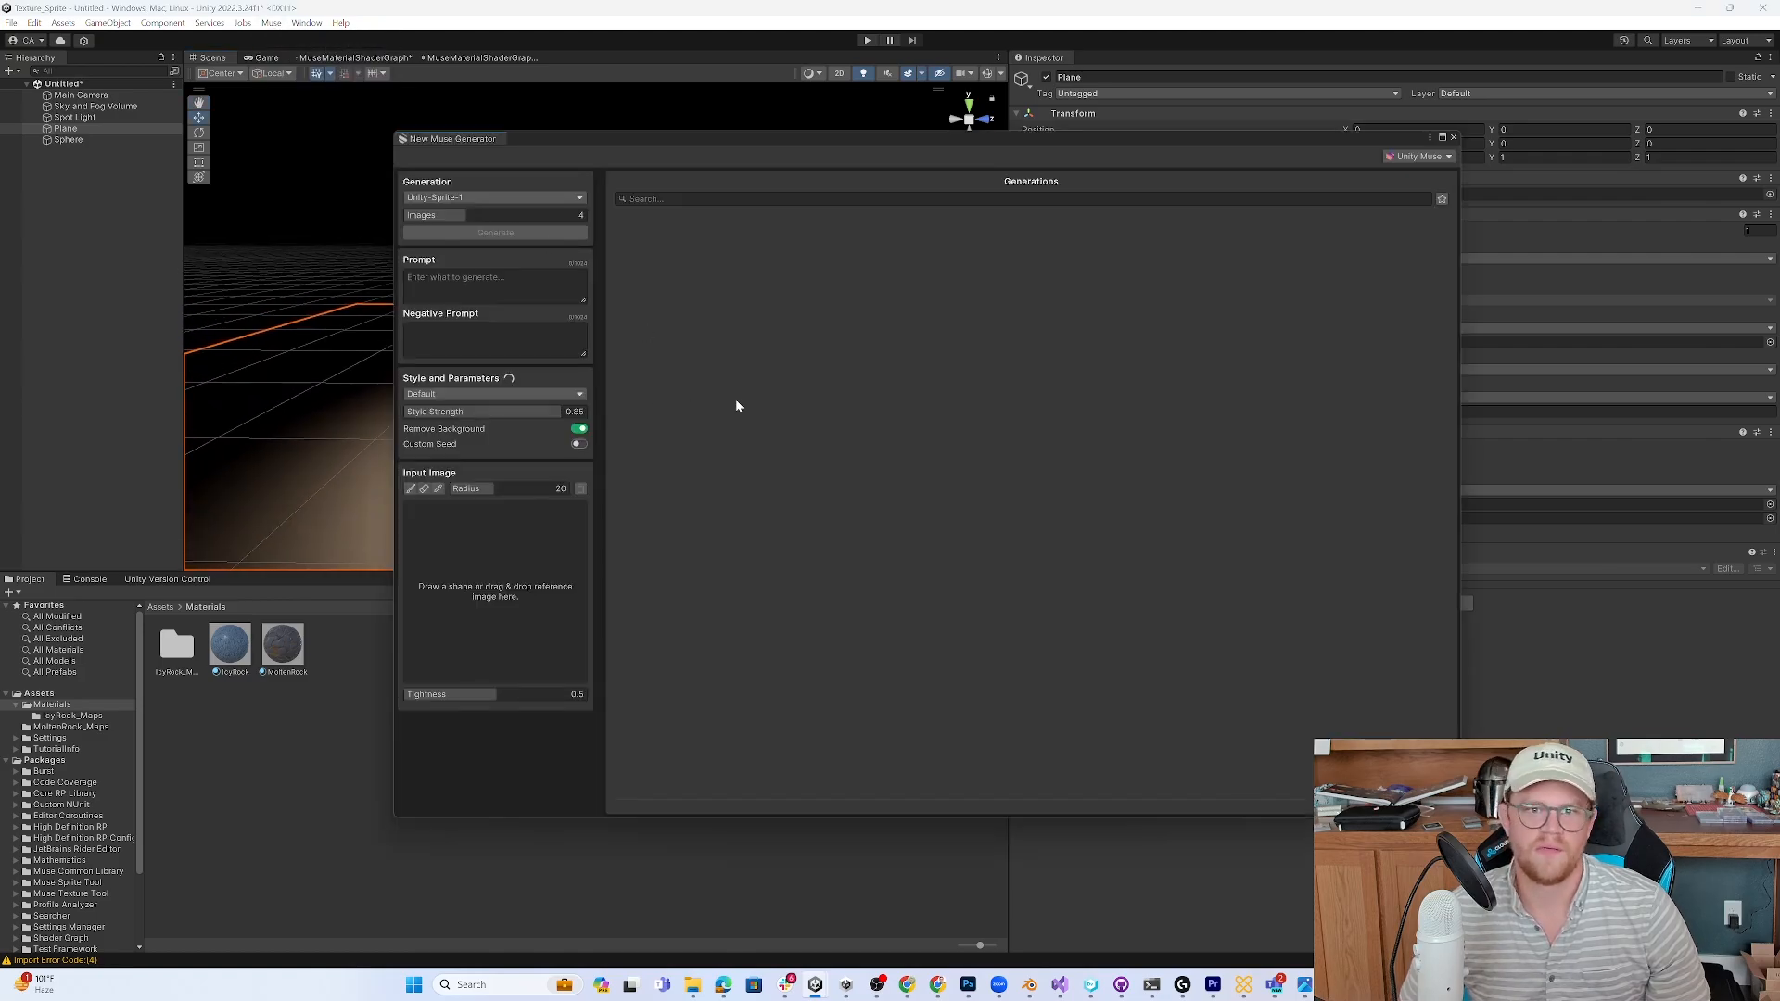
click(495, 283)
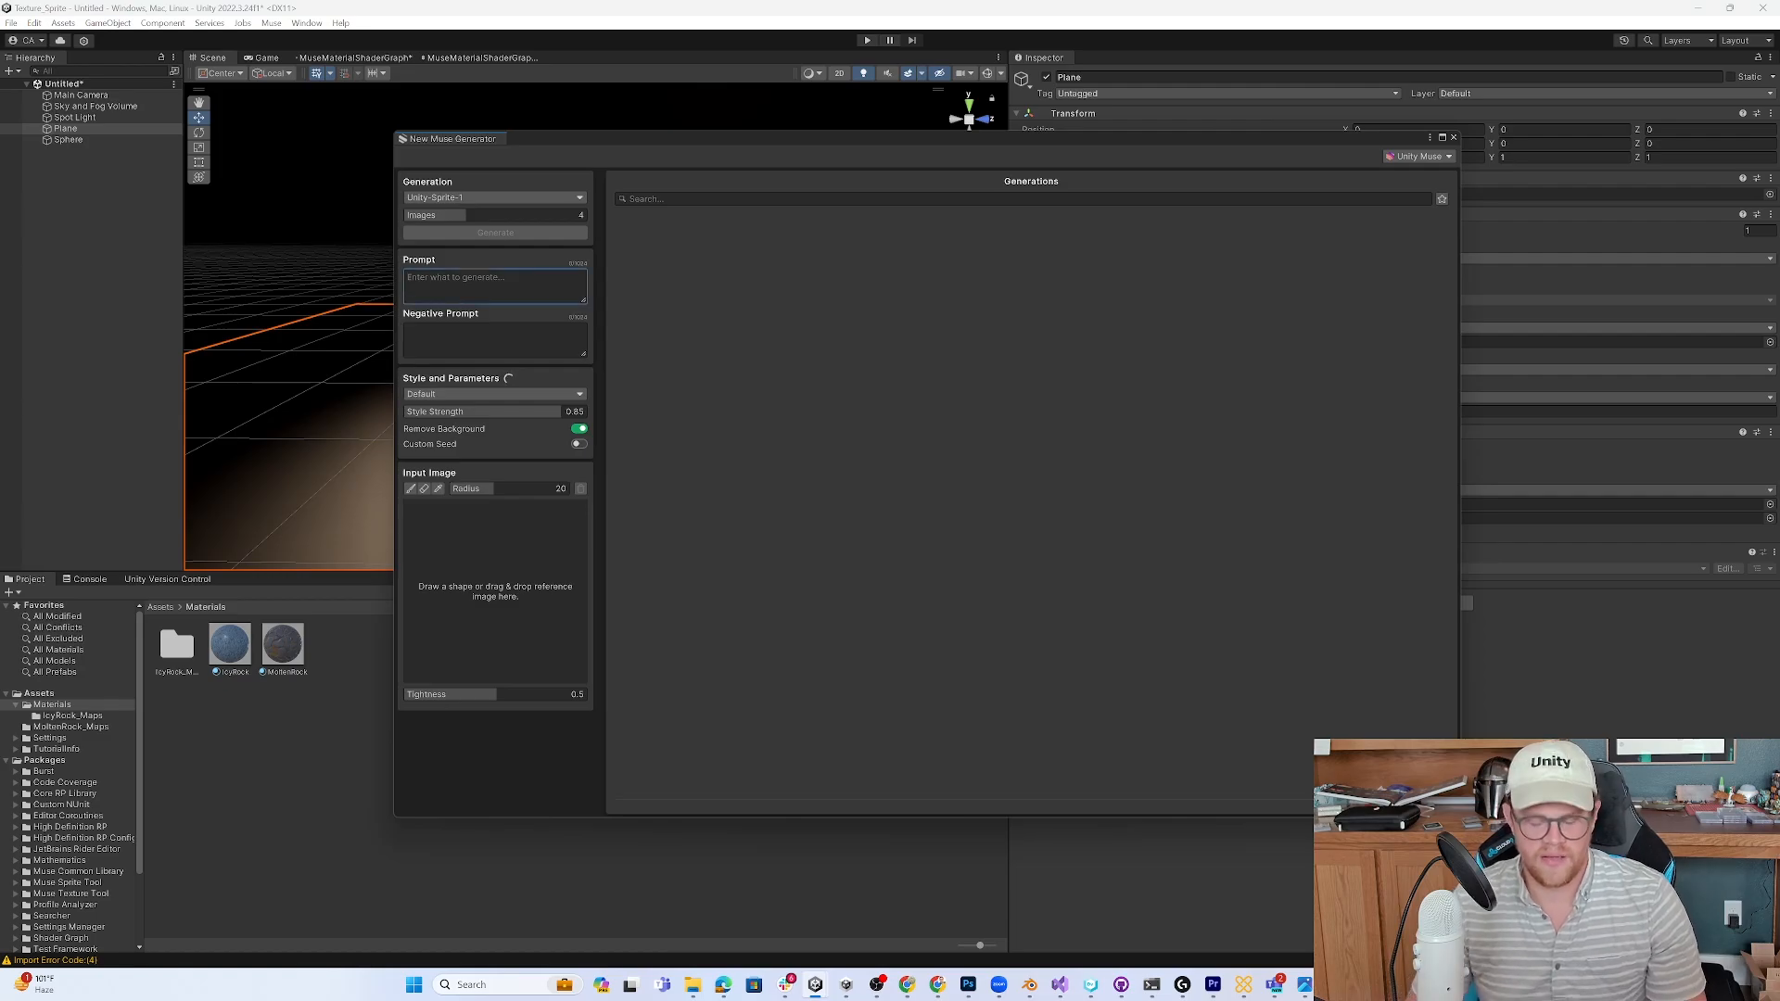
text(fire)
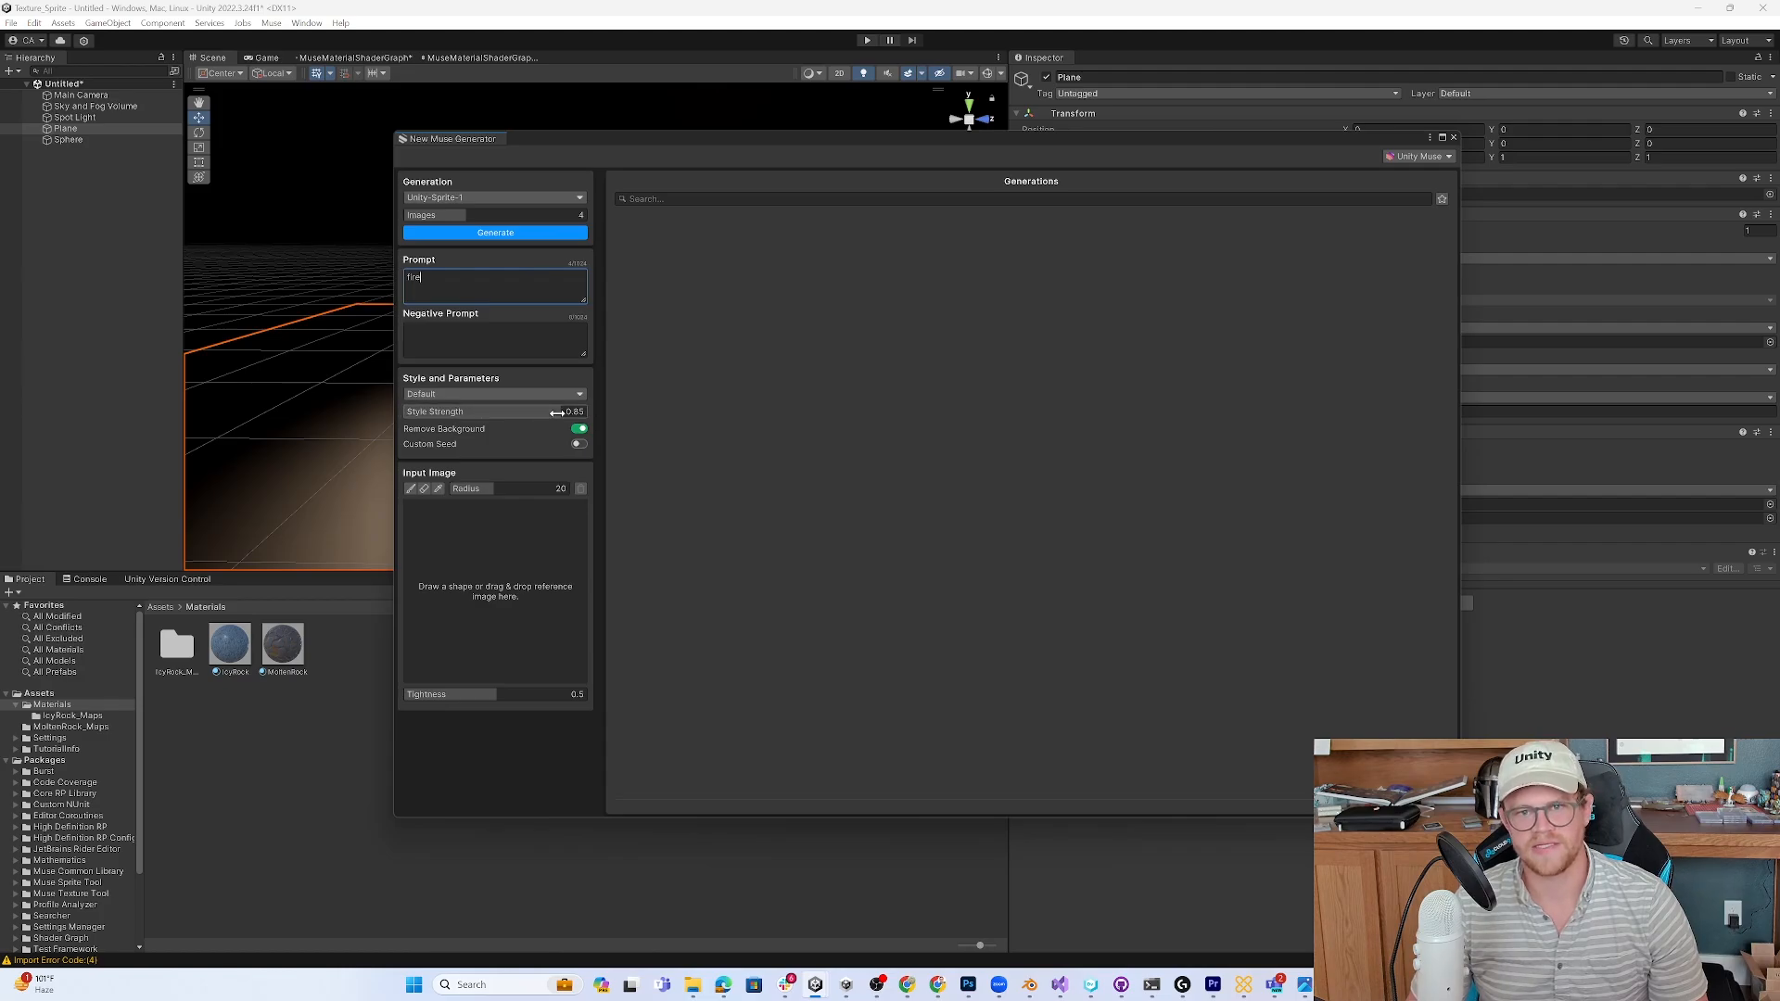
- Lower style strength to 0.35, paint a flame input image, and generate sprites
drag(556, 410, 486, 411)
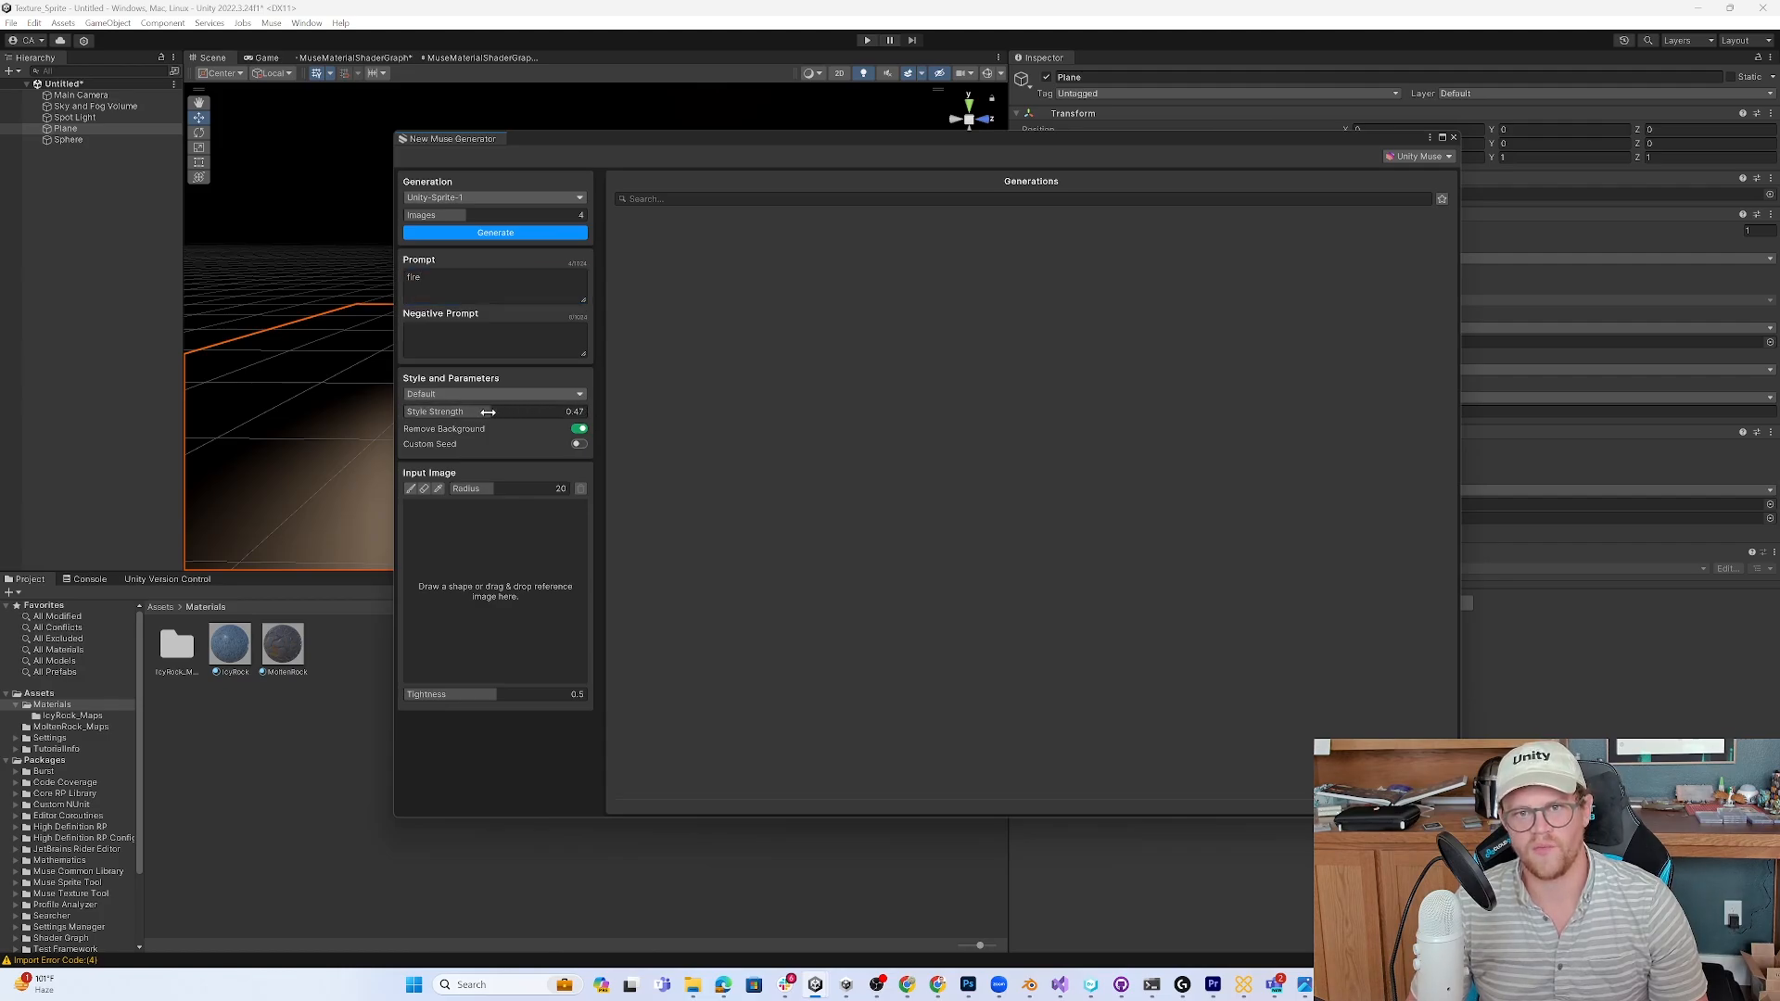
drag(489, 410, 466, 410)
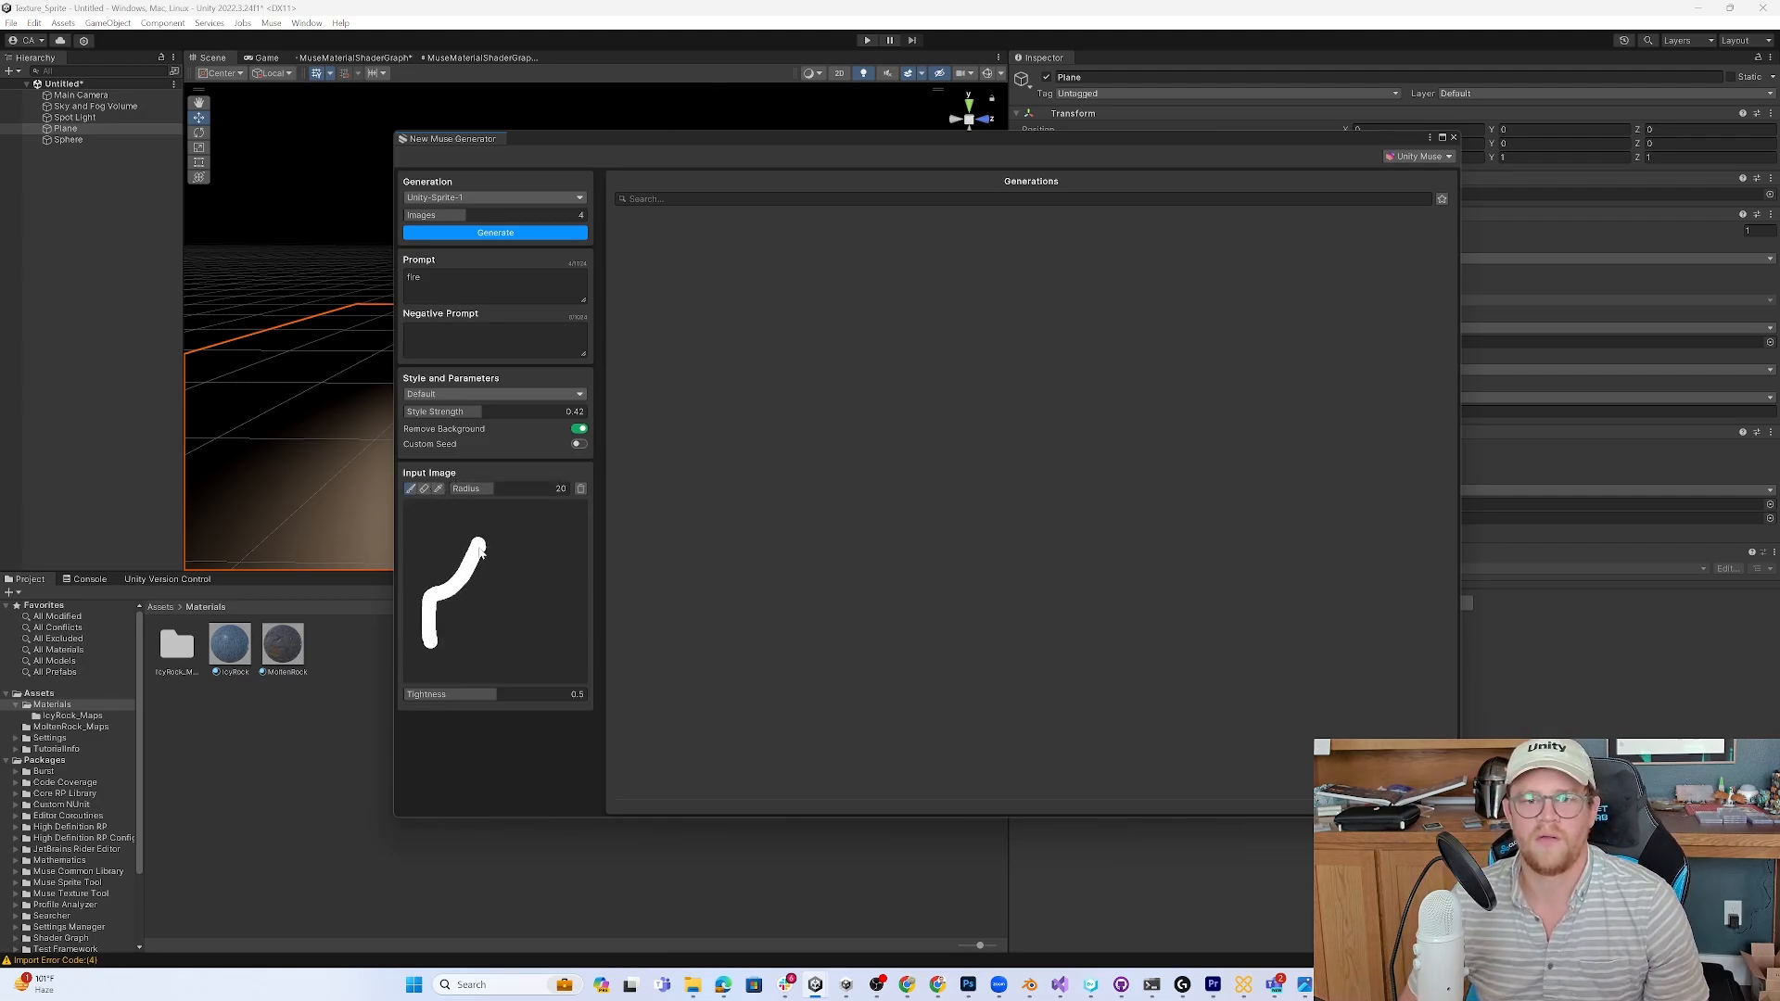
drag(454, 556, 546, 641)
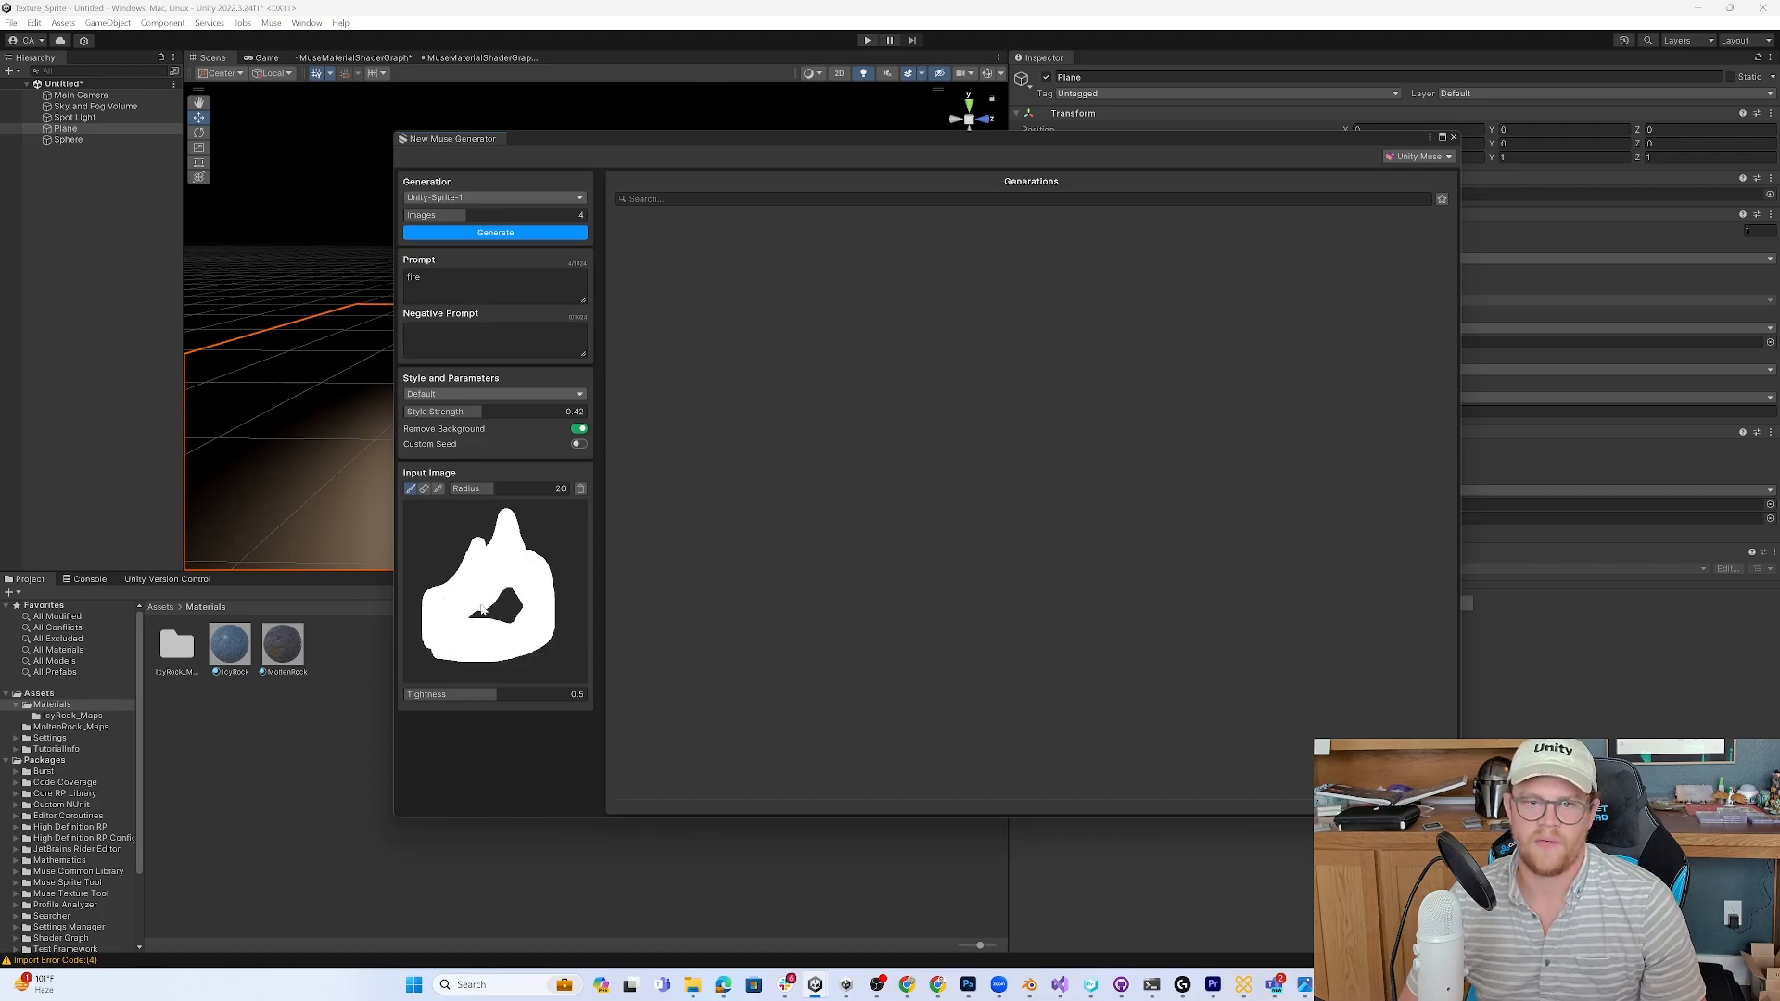
drag(482, 607, 511, 622)
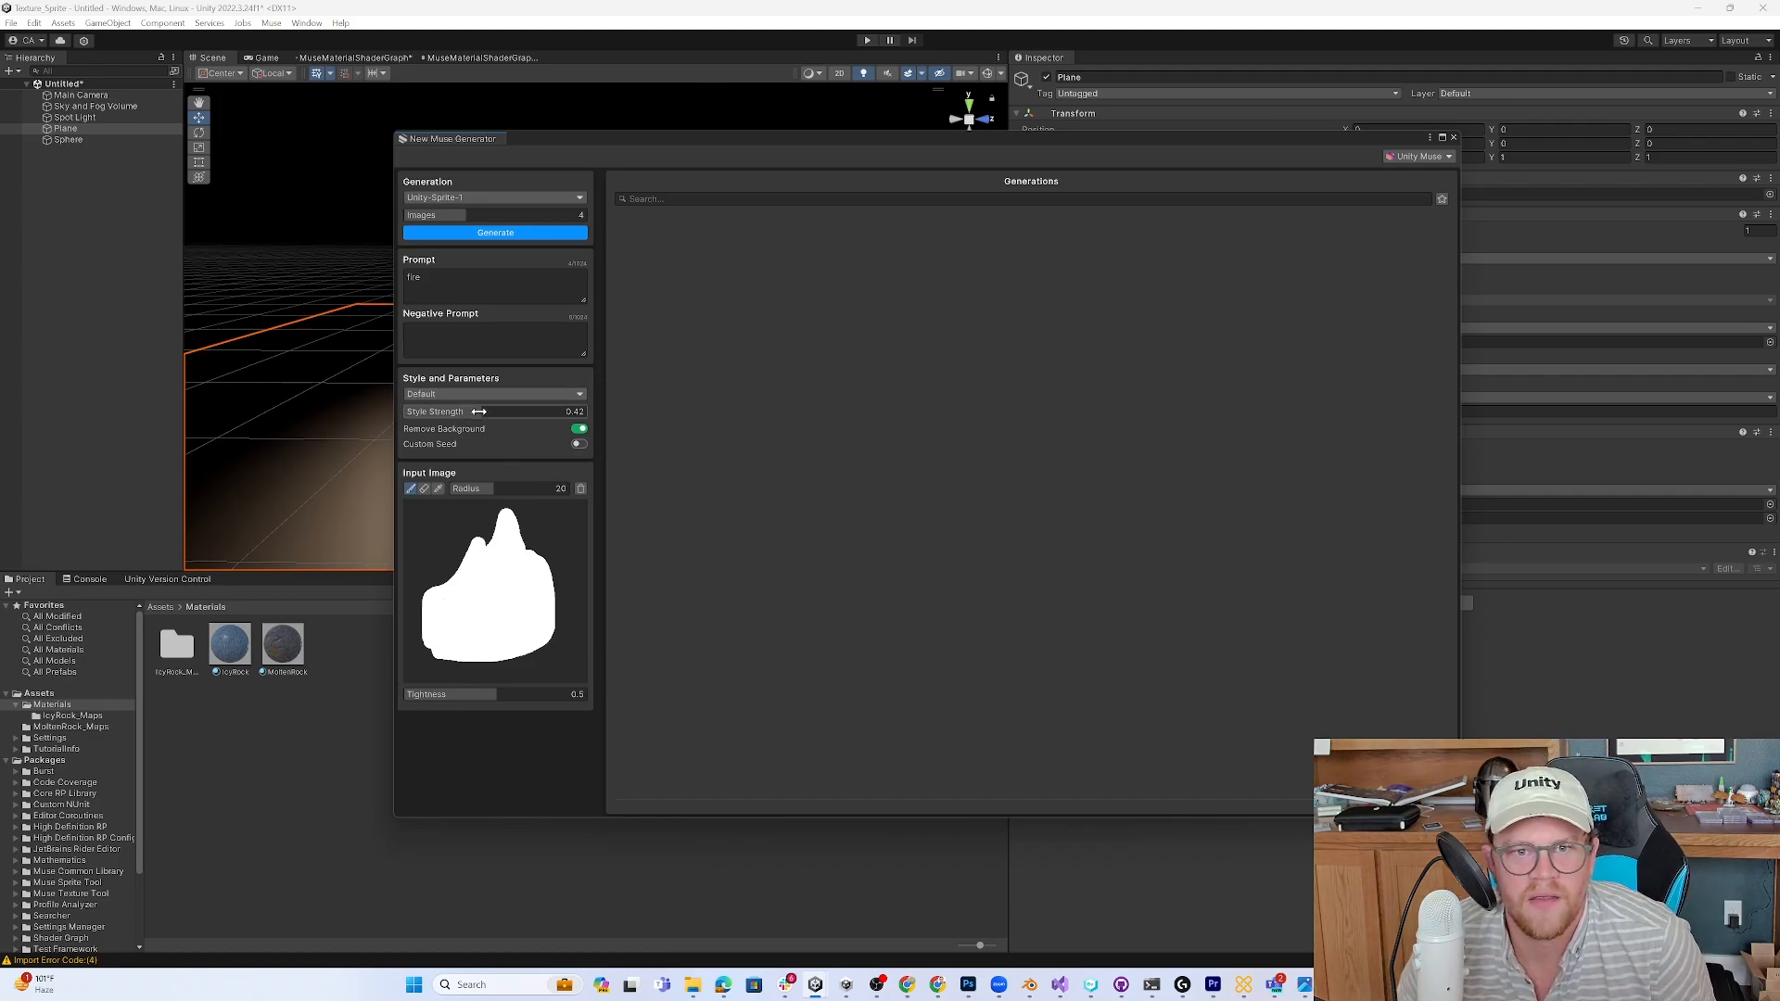
drag(479, 411, 461, 411)
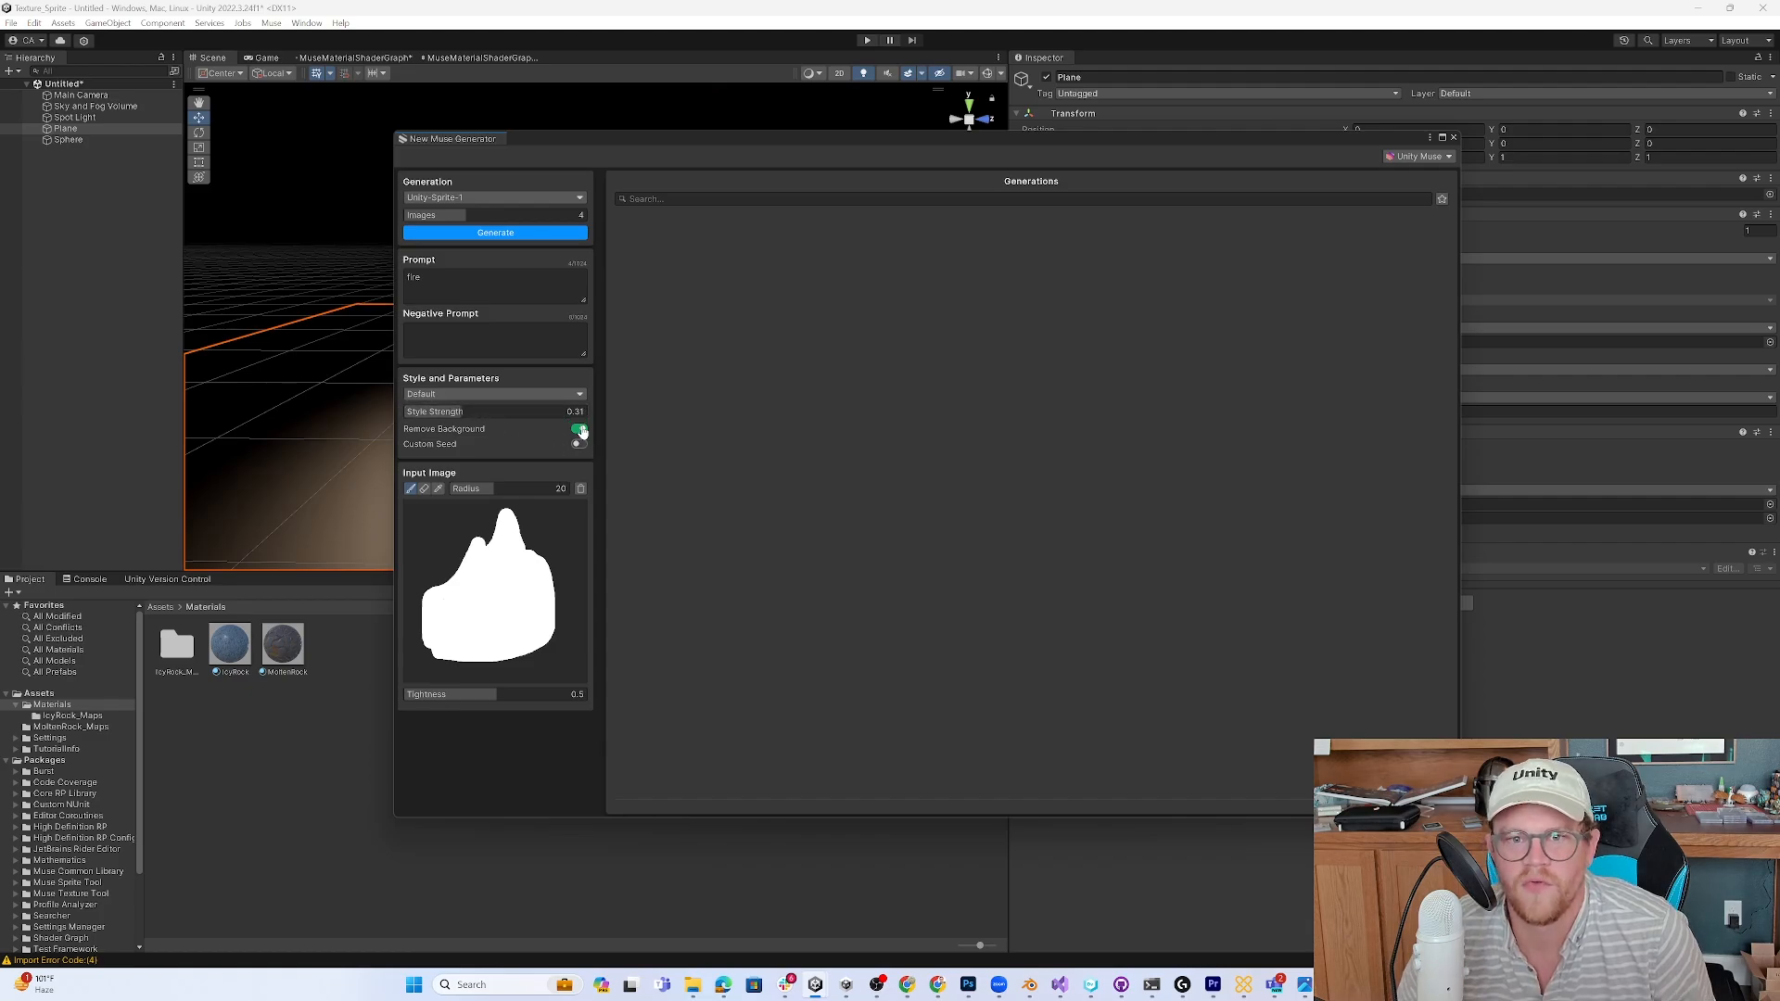
click(495, 233)
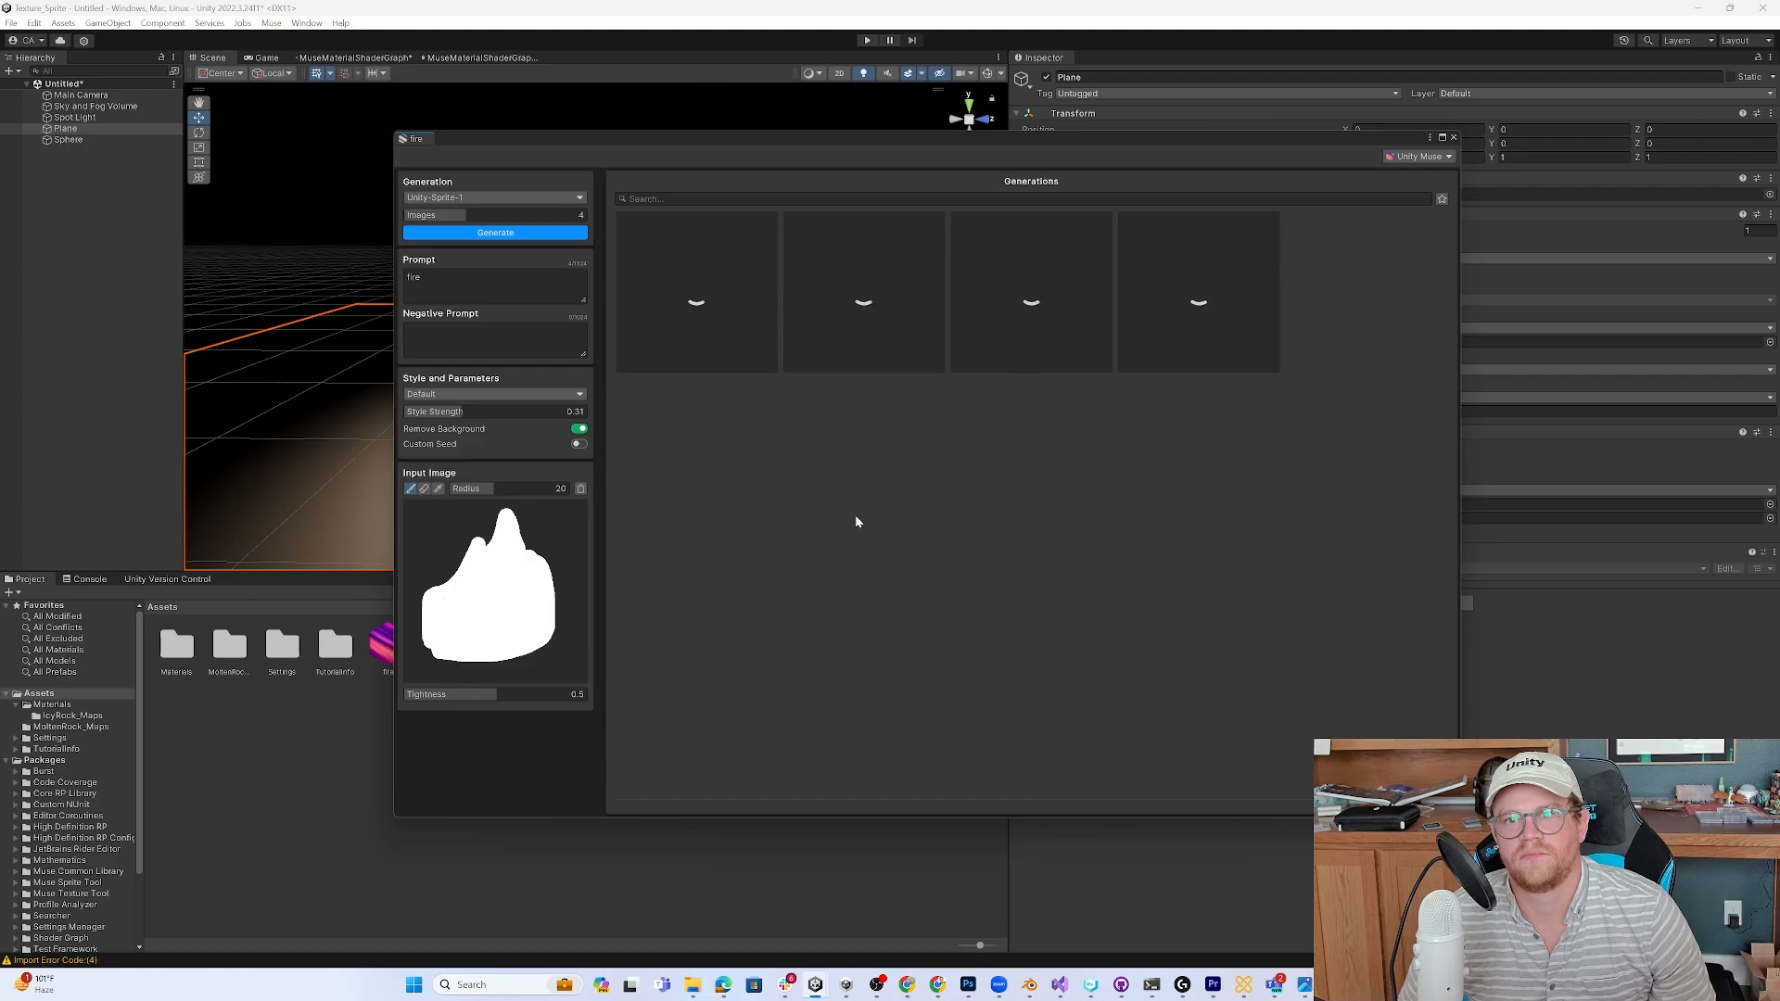
- Move the icy rock sphere to centre it above the fire sprite
click(494, 232)
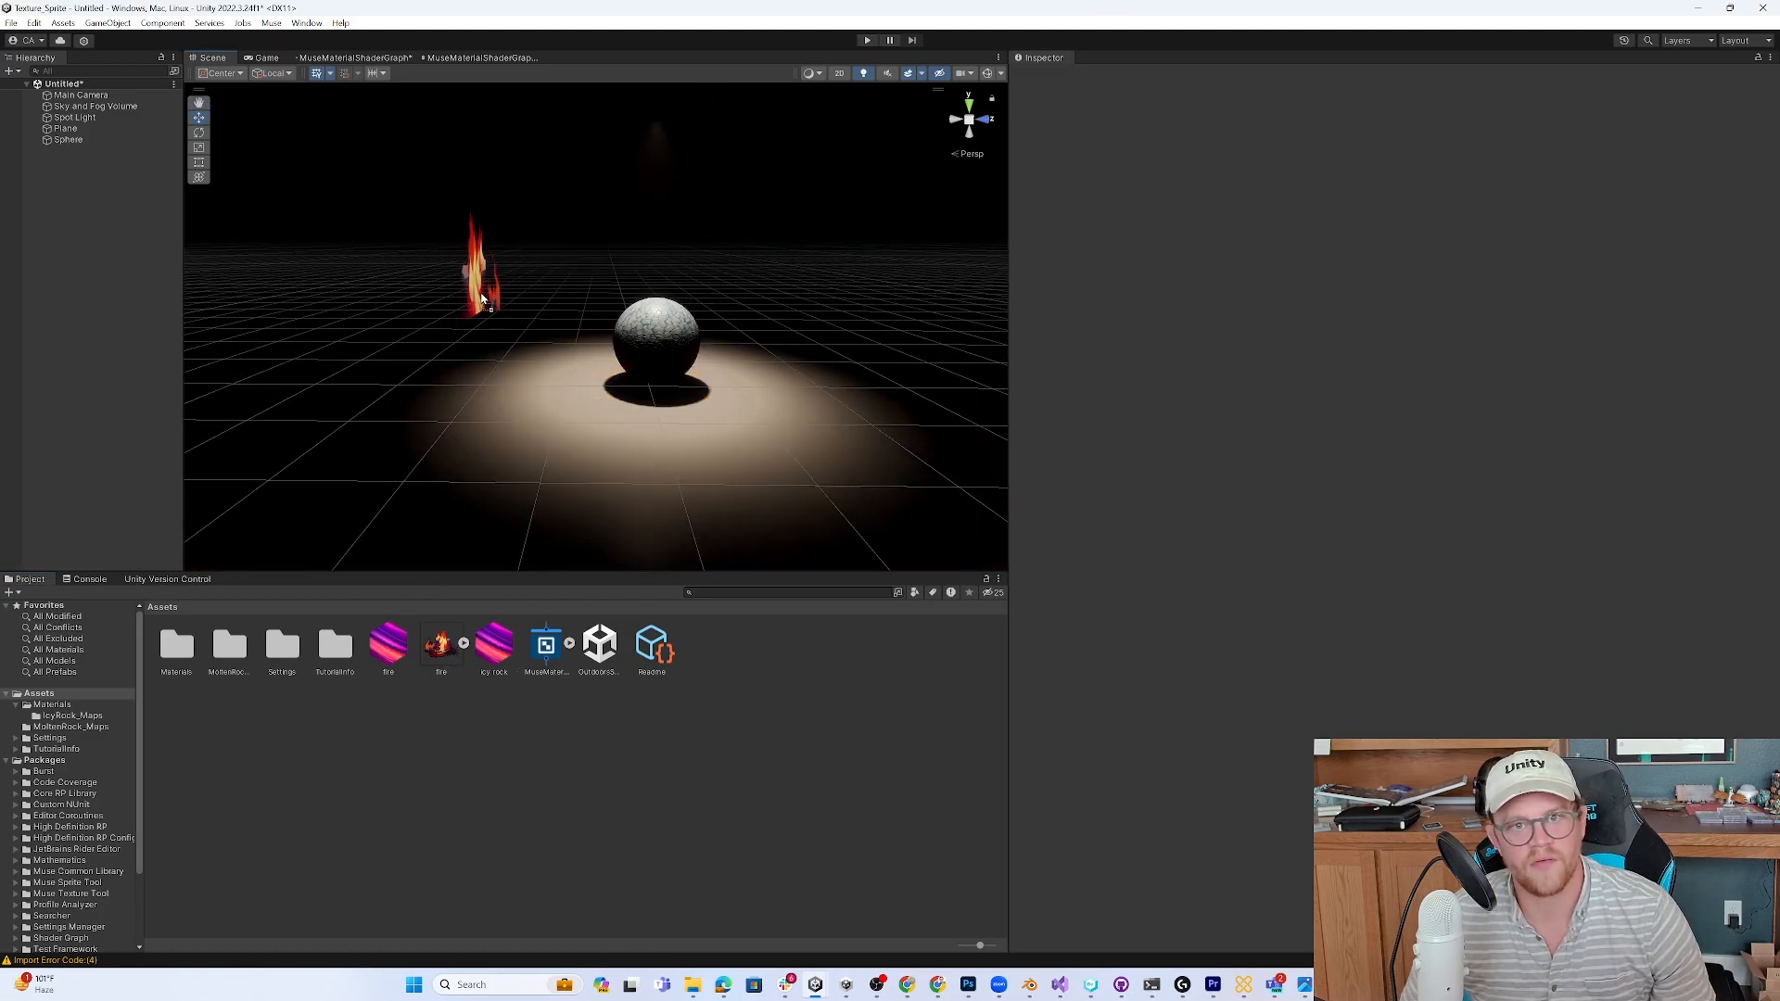
click(484, 296)
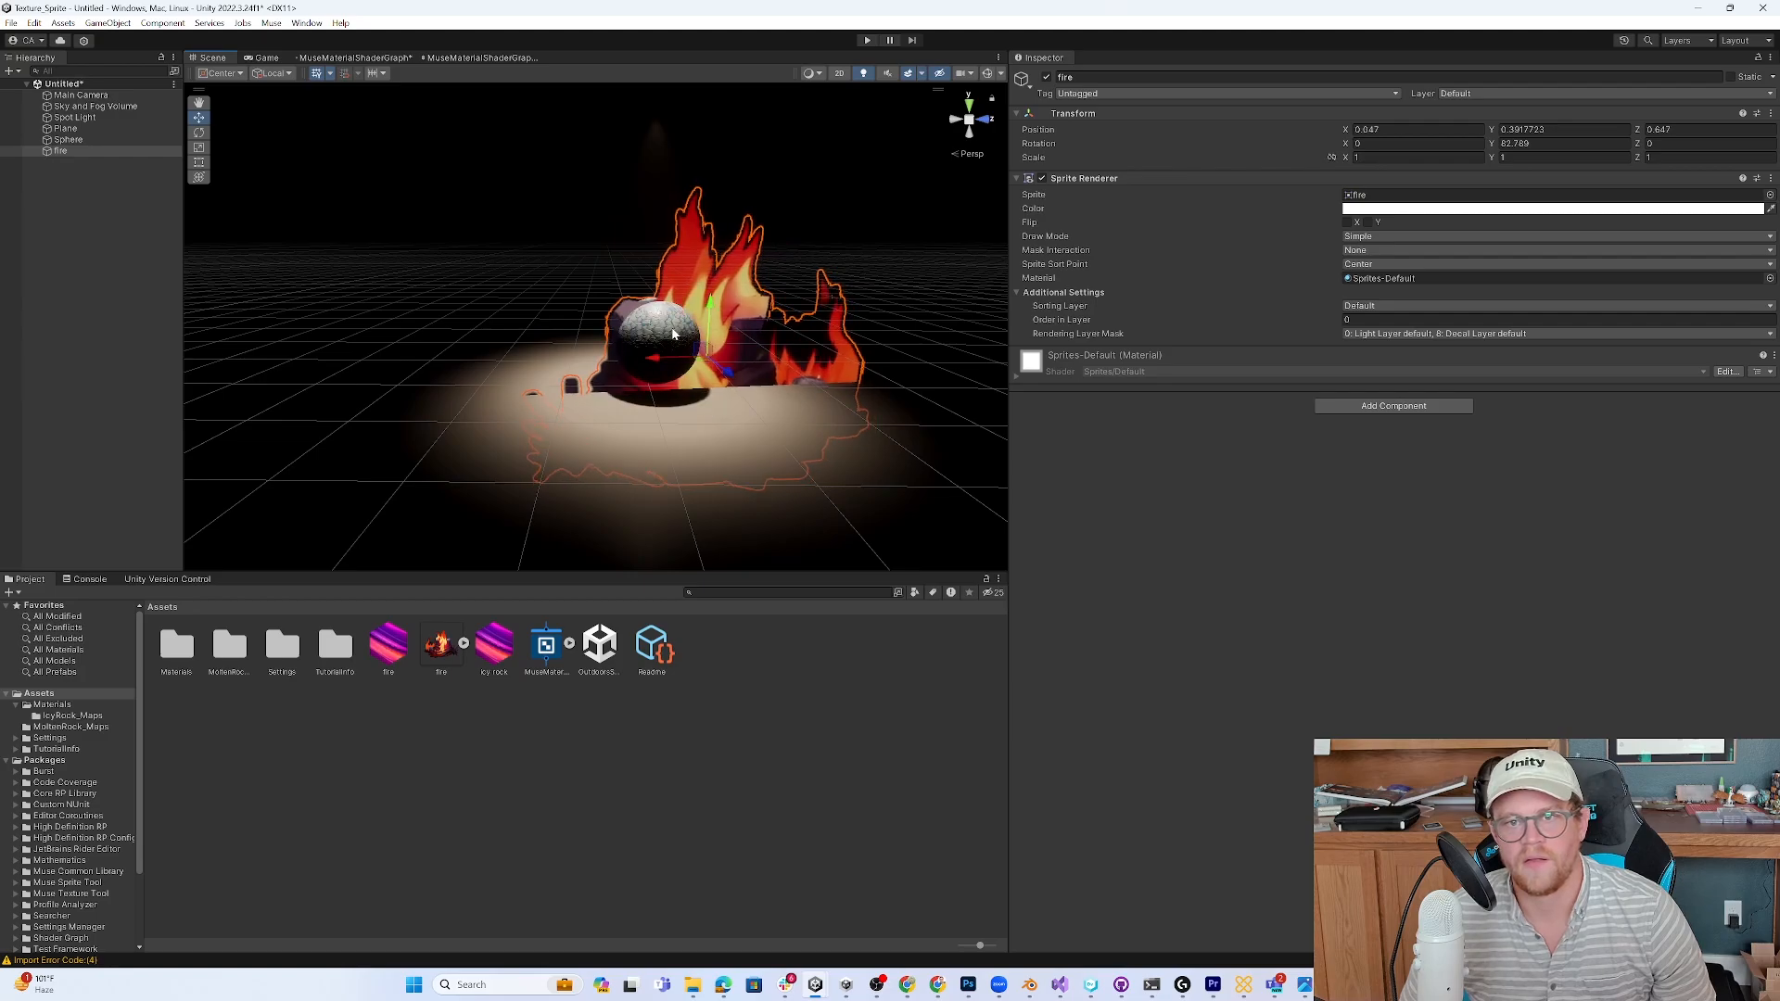
click(68, 139)
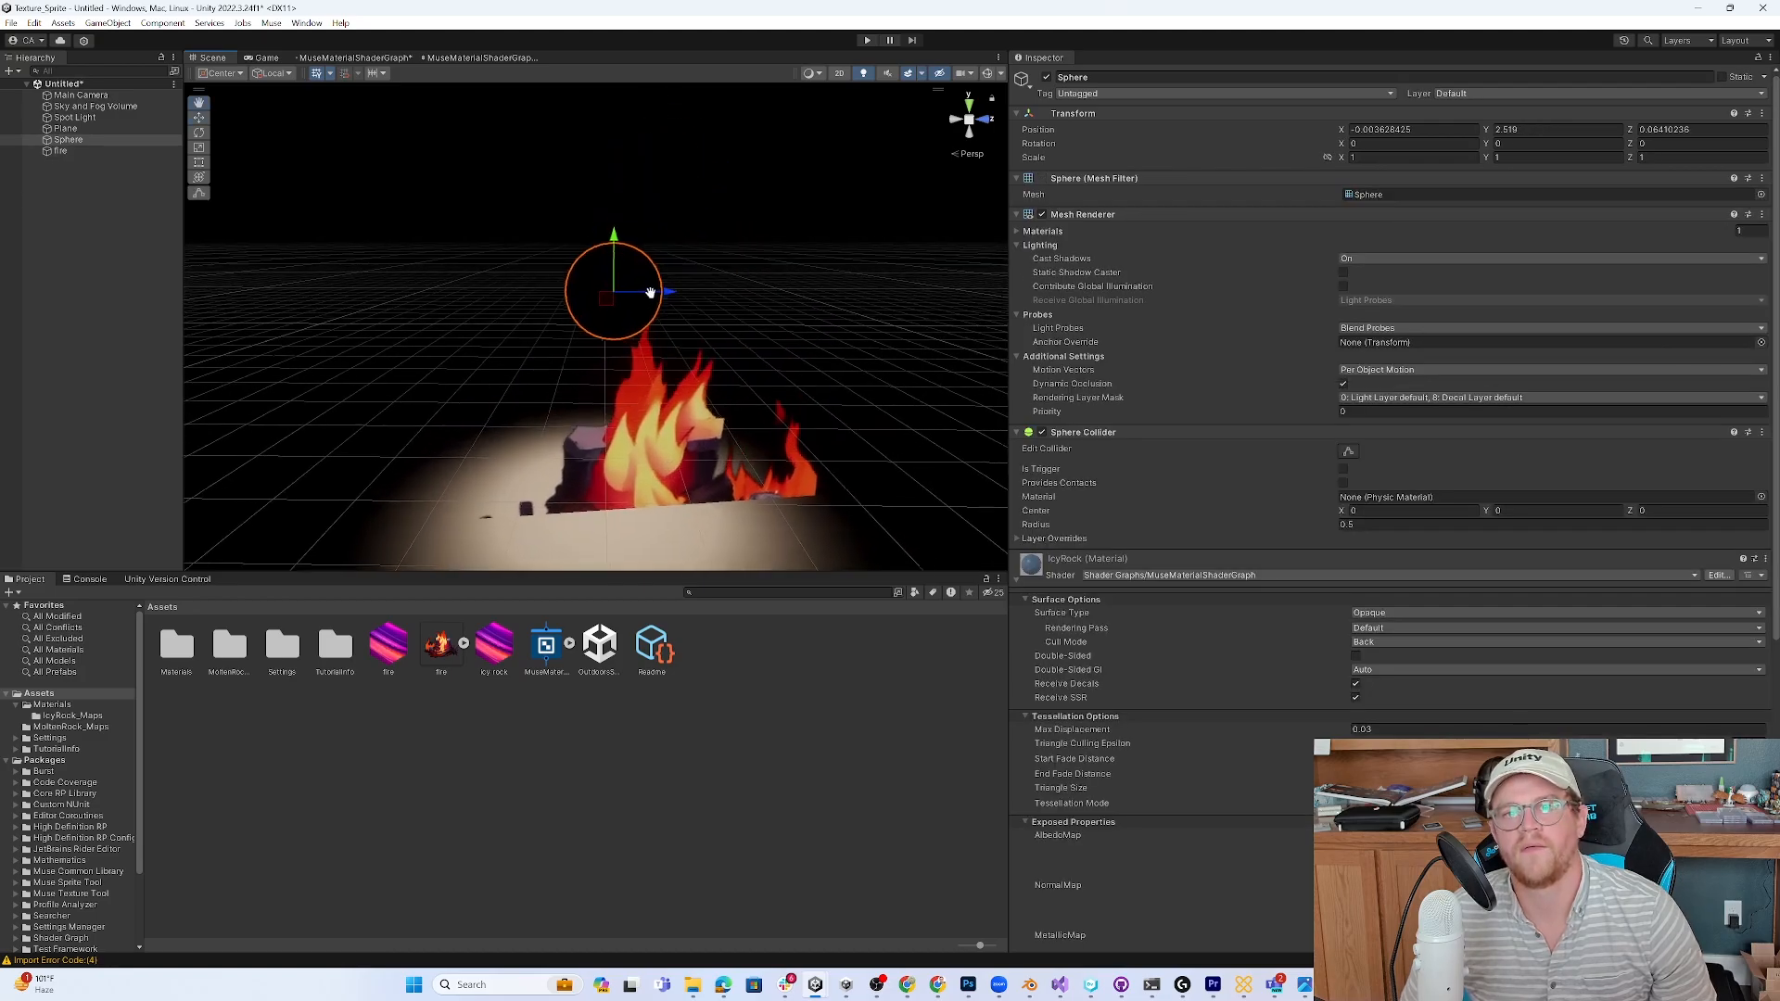
drag(662, 292, 703, 304)
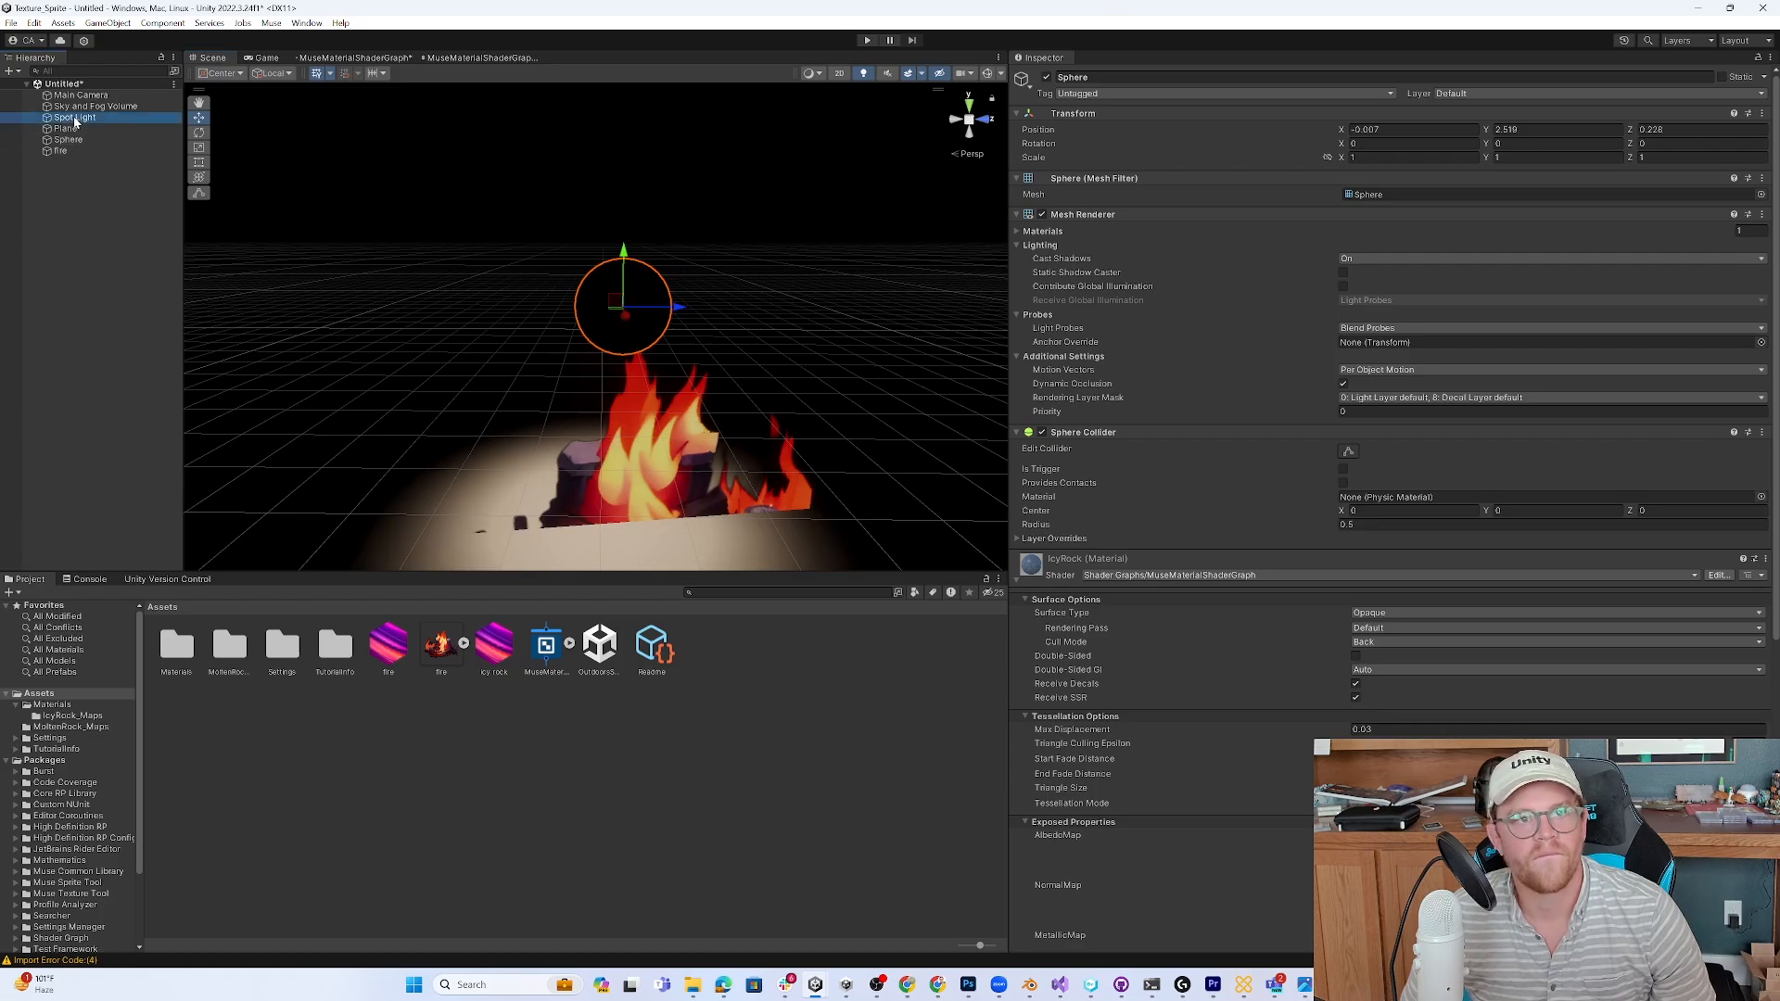
click(68, 118)
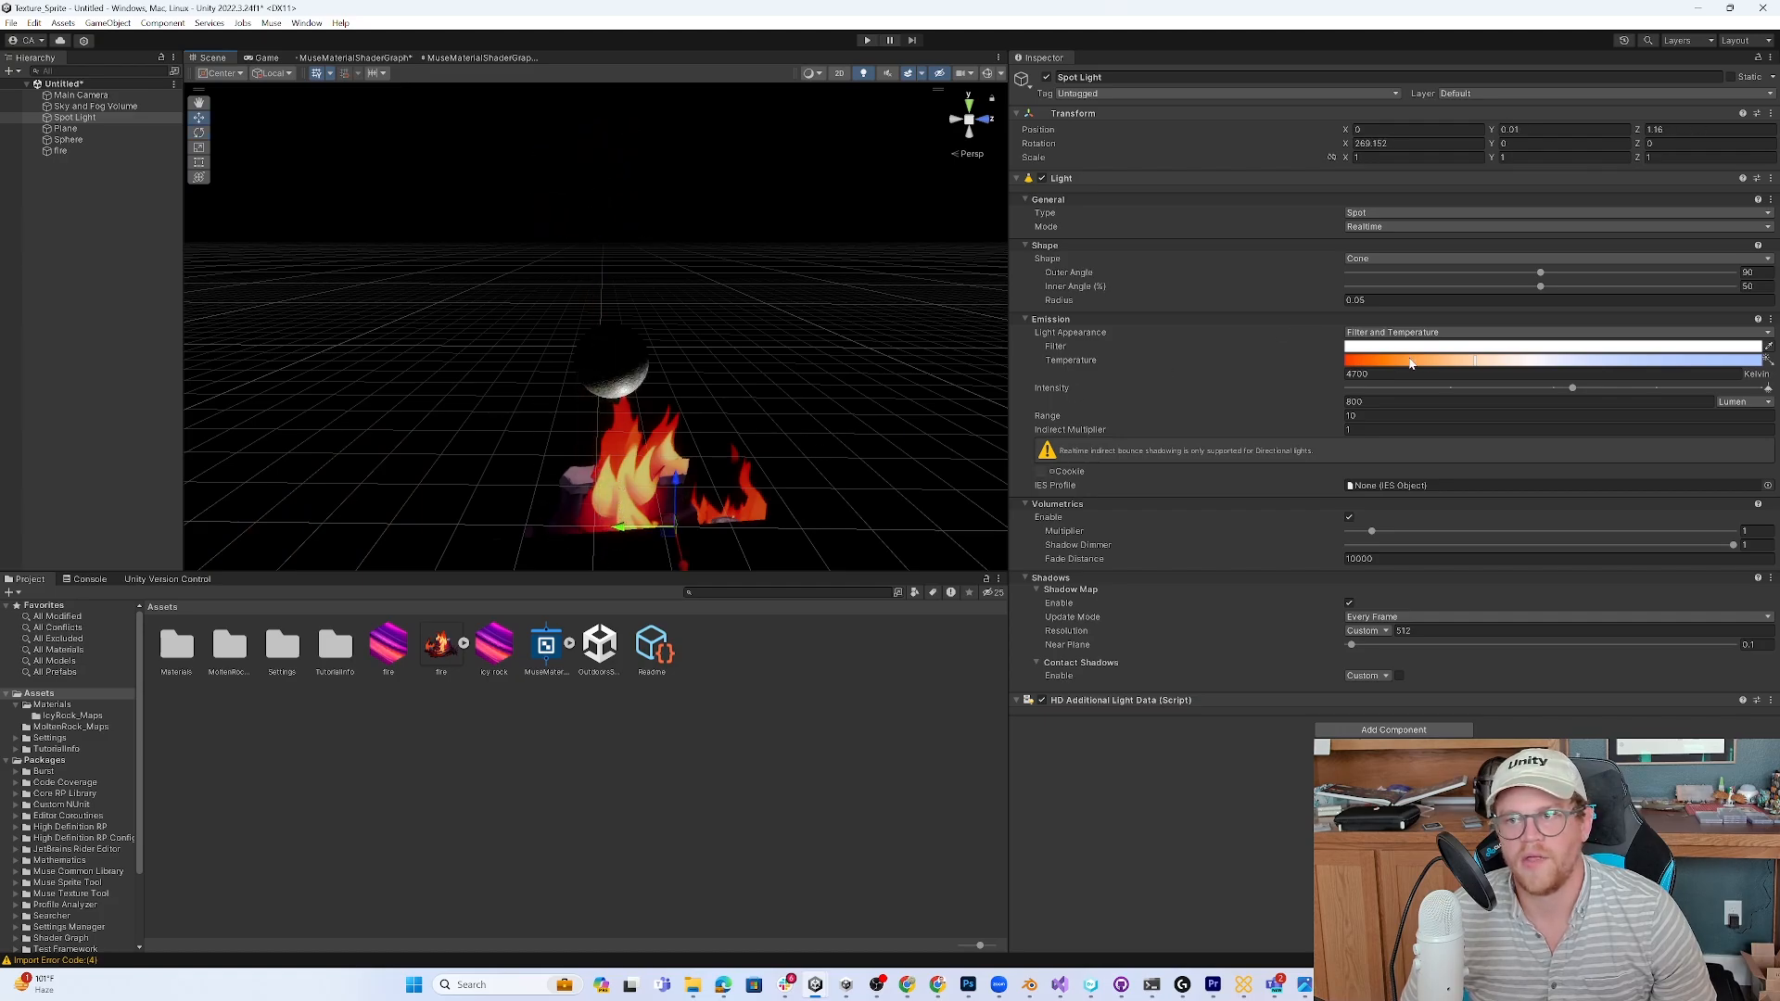
- Set the spot light temperature to 2211 K with a red filter colour
drag(1407, 361, 1357, 361)
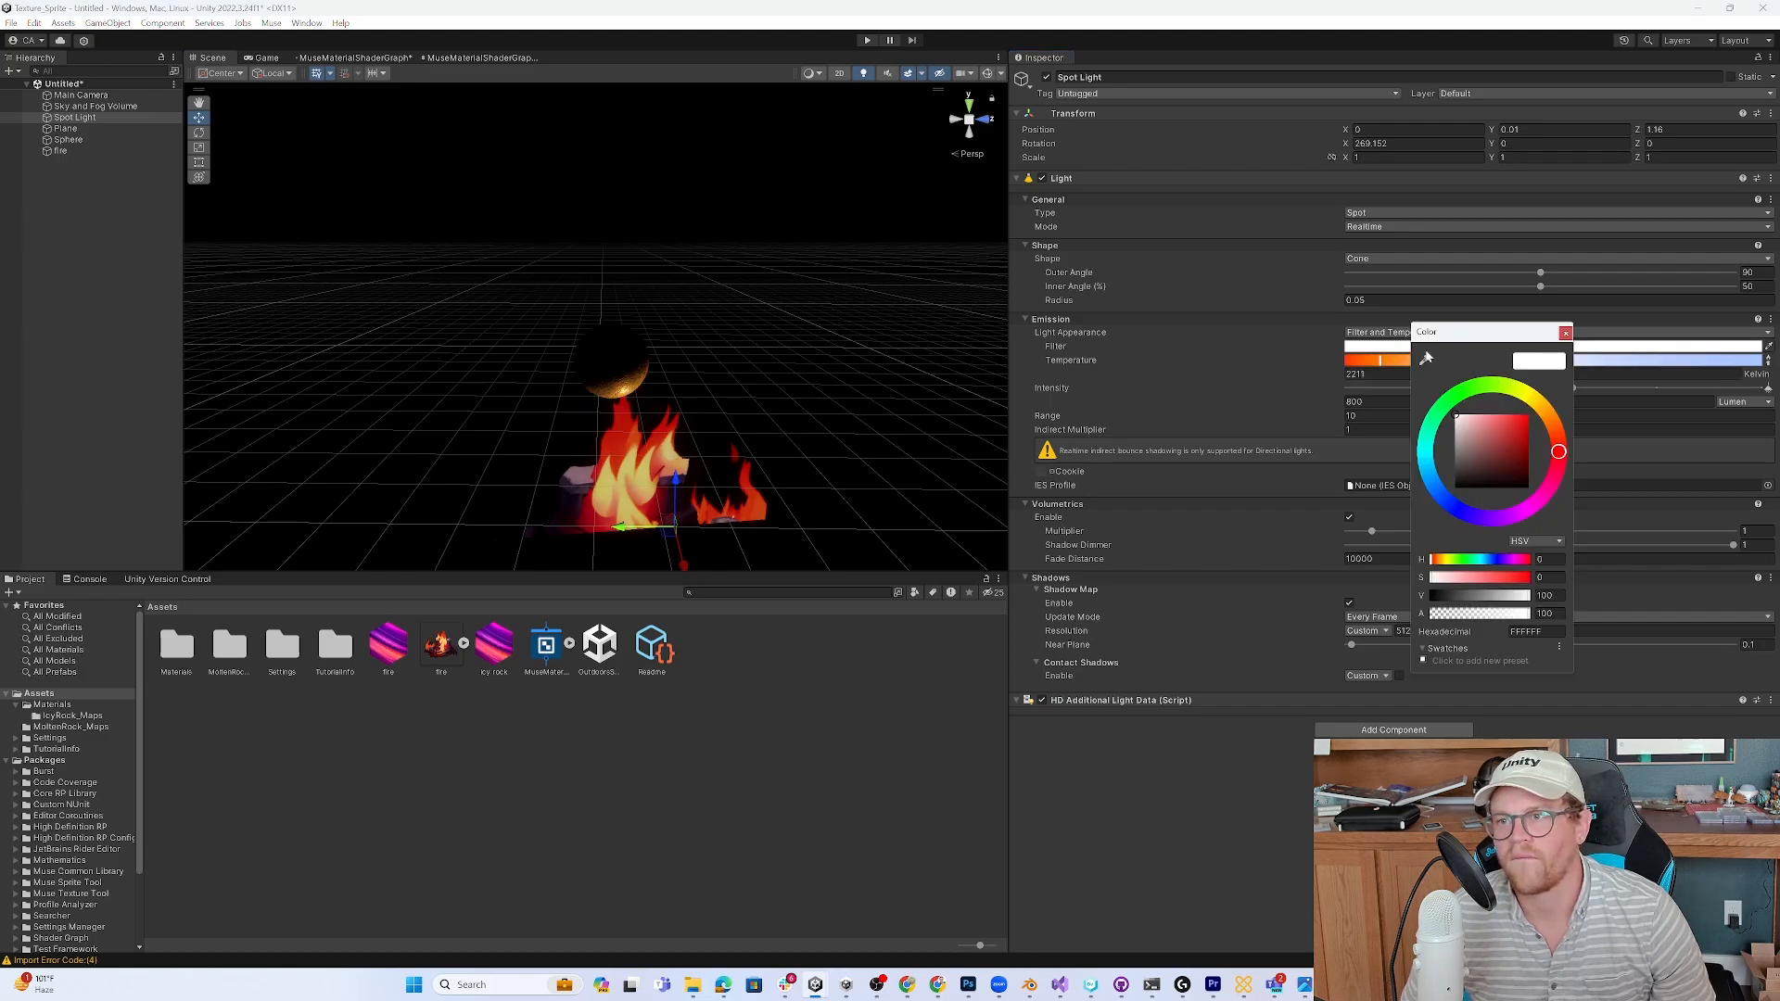
click(1509, 423)
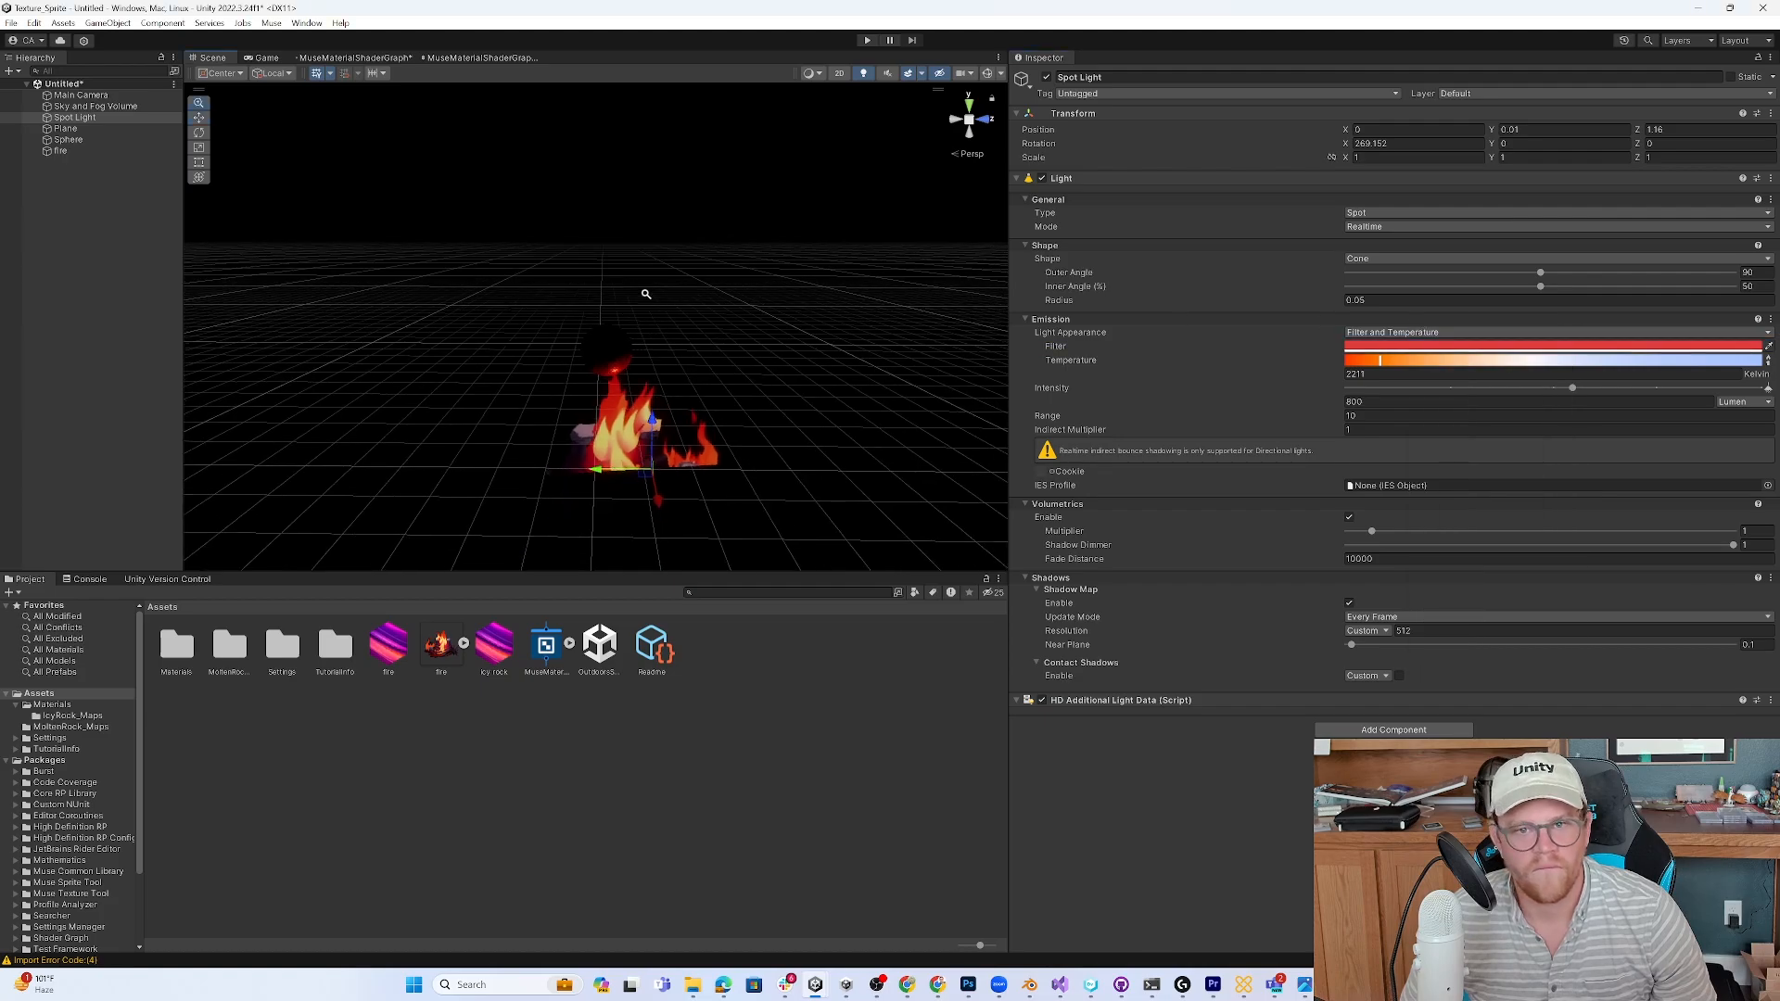
- Create a Point Light in the Hierarchy near the icy rock sphere
right_click(77, 117)
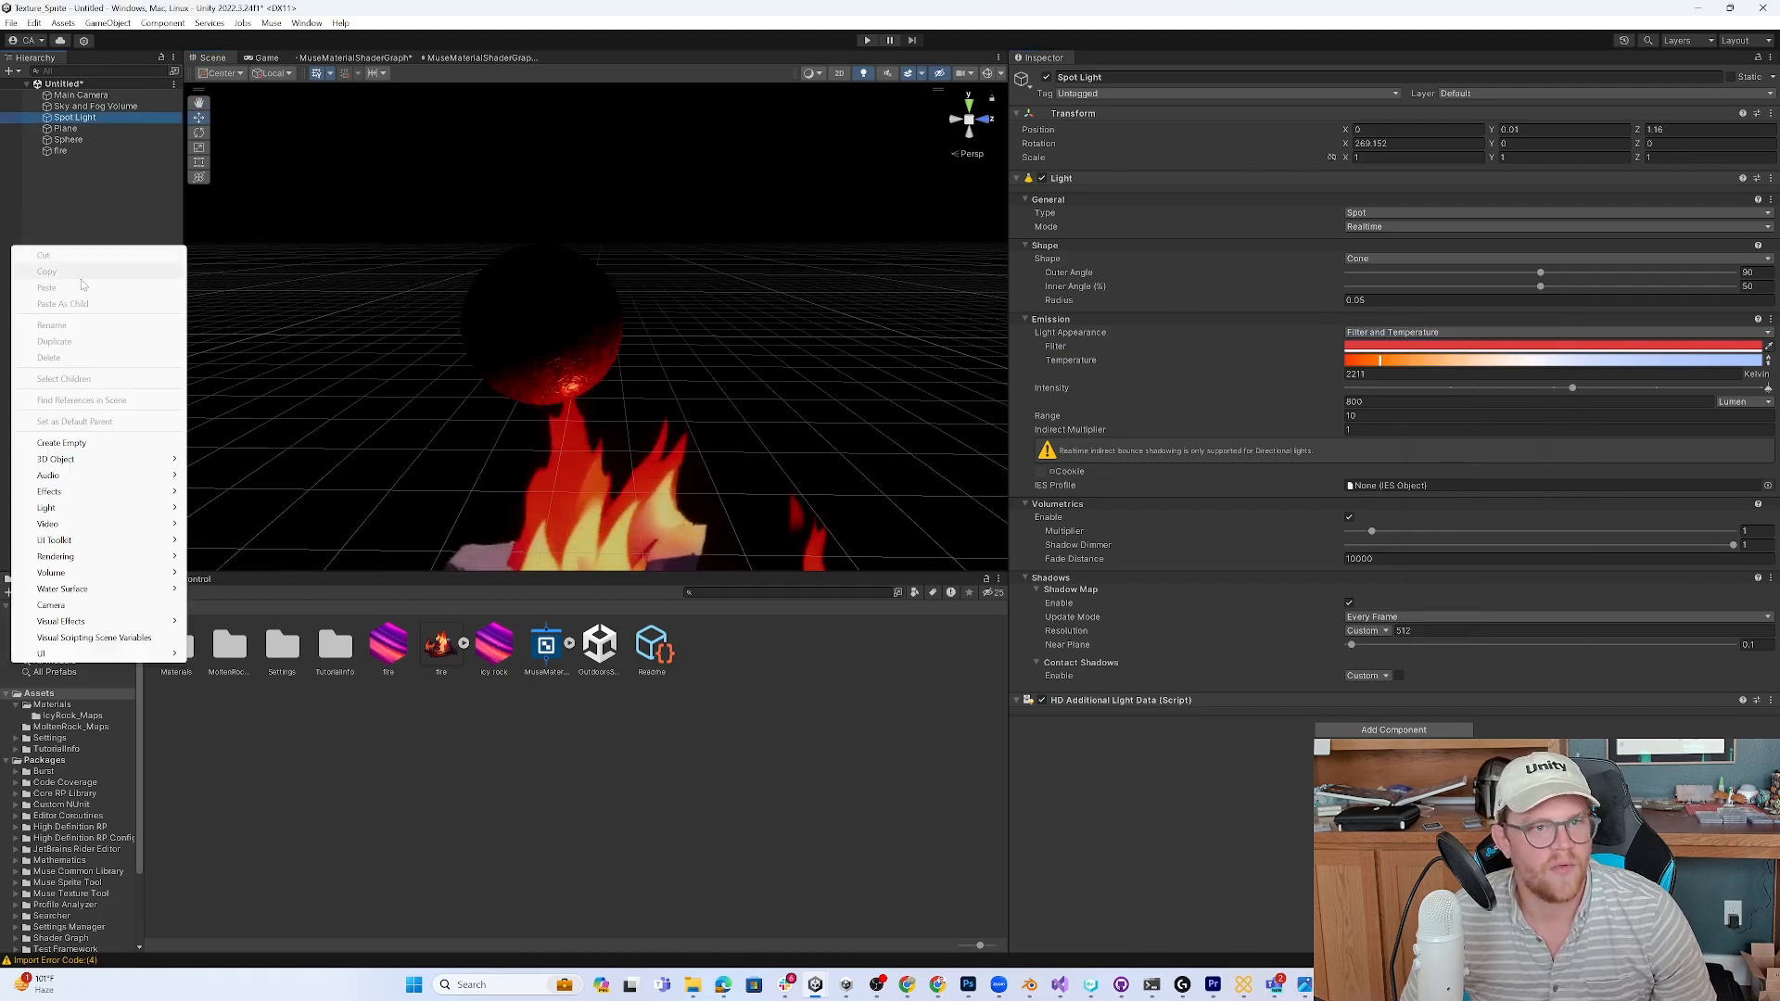
mouse_move(47, 523)
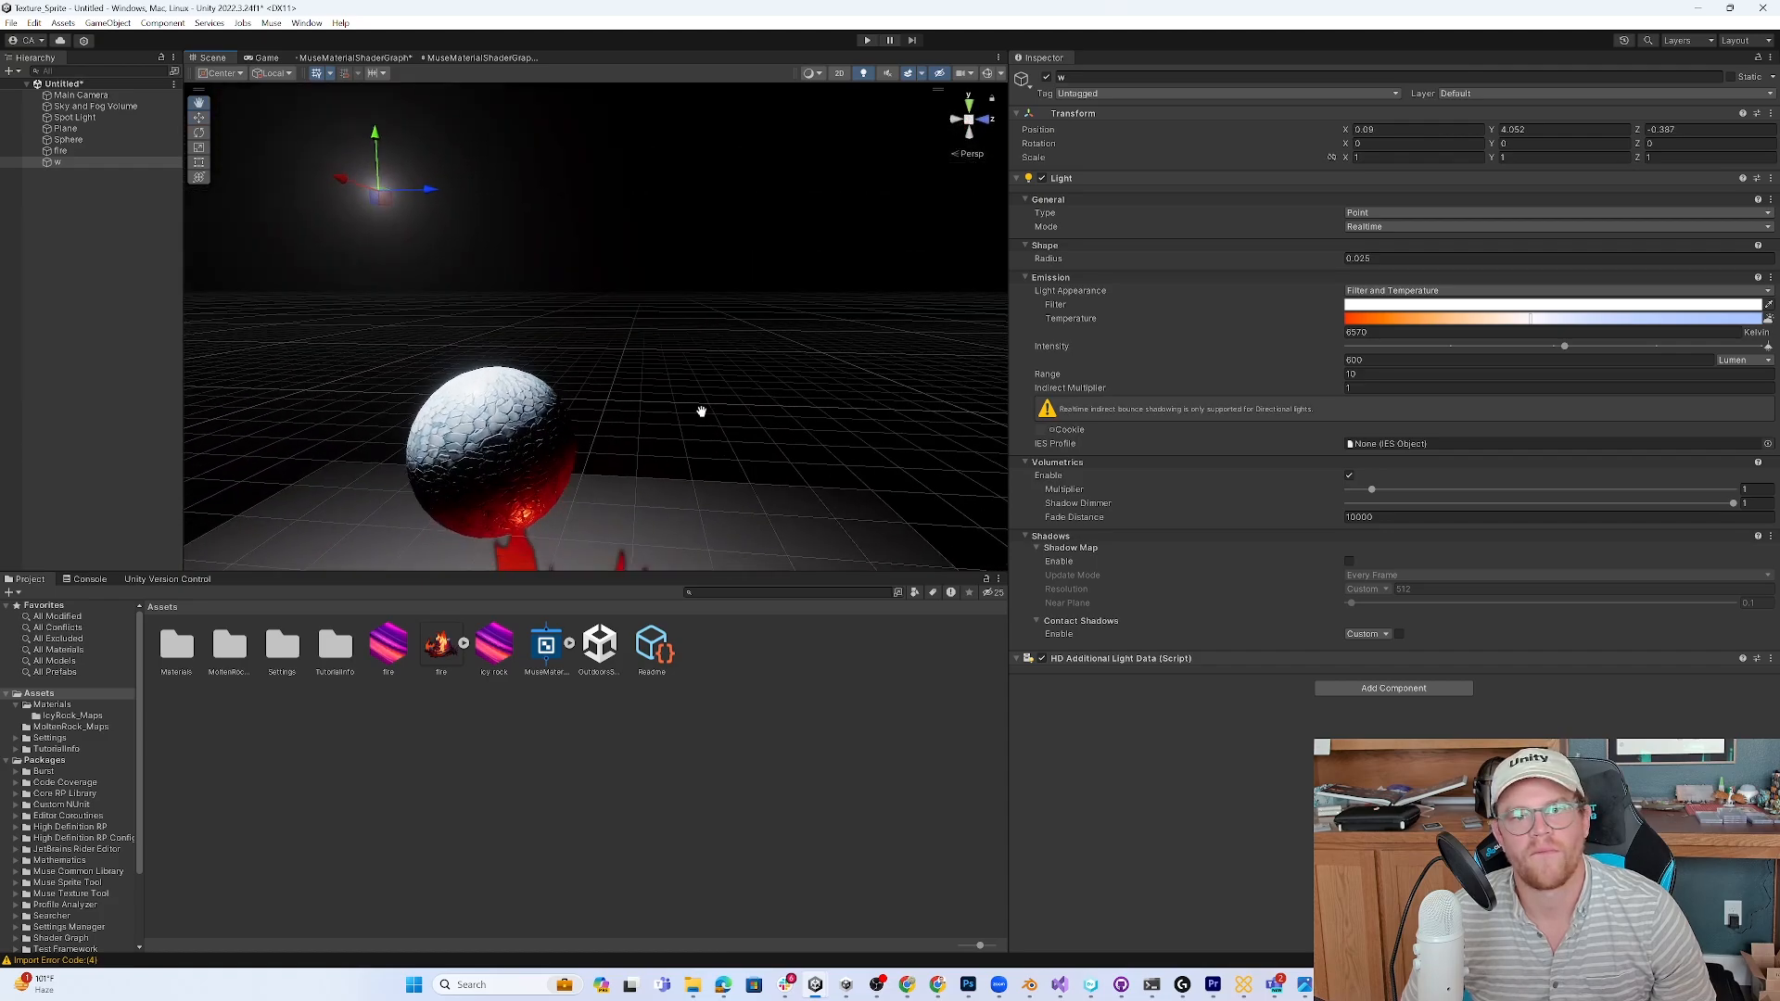
click(56, 150)
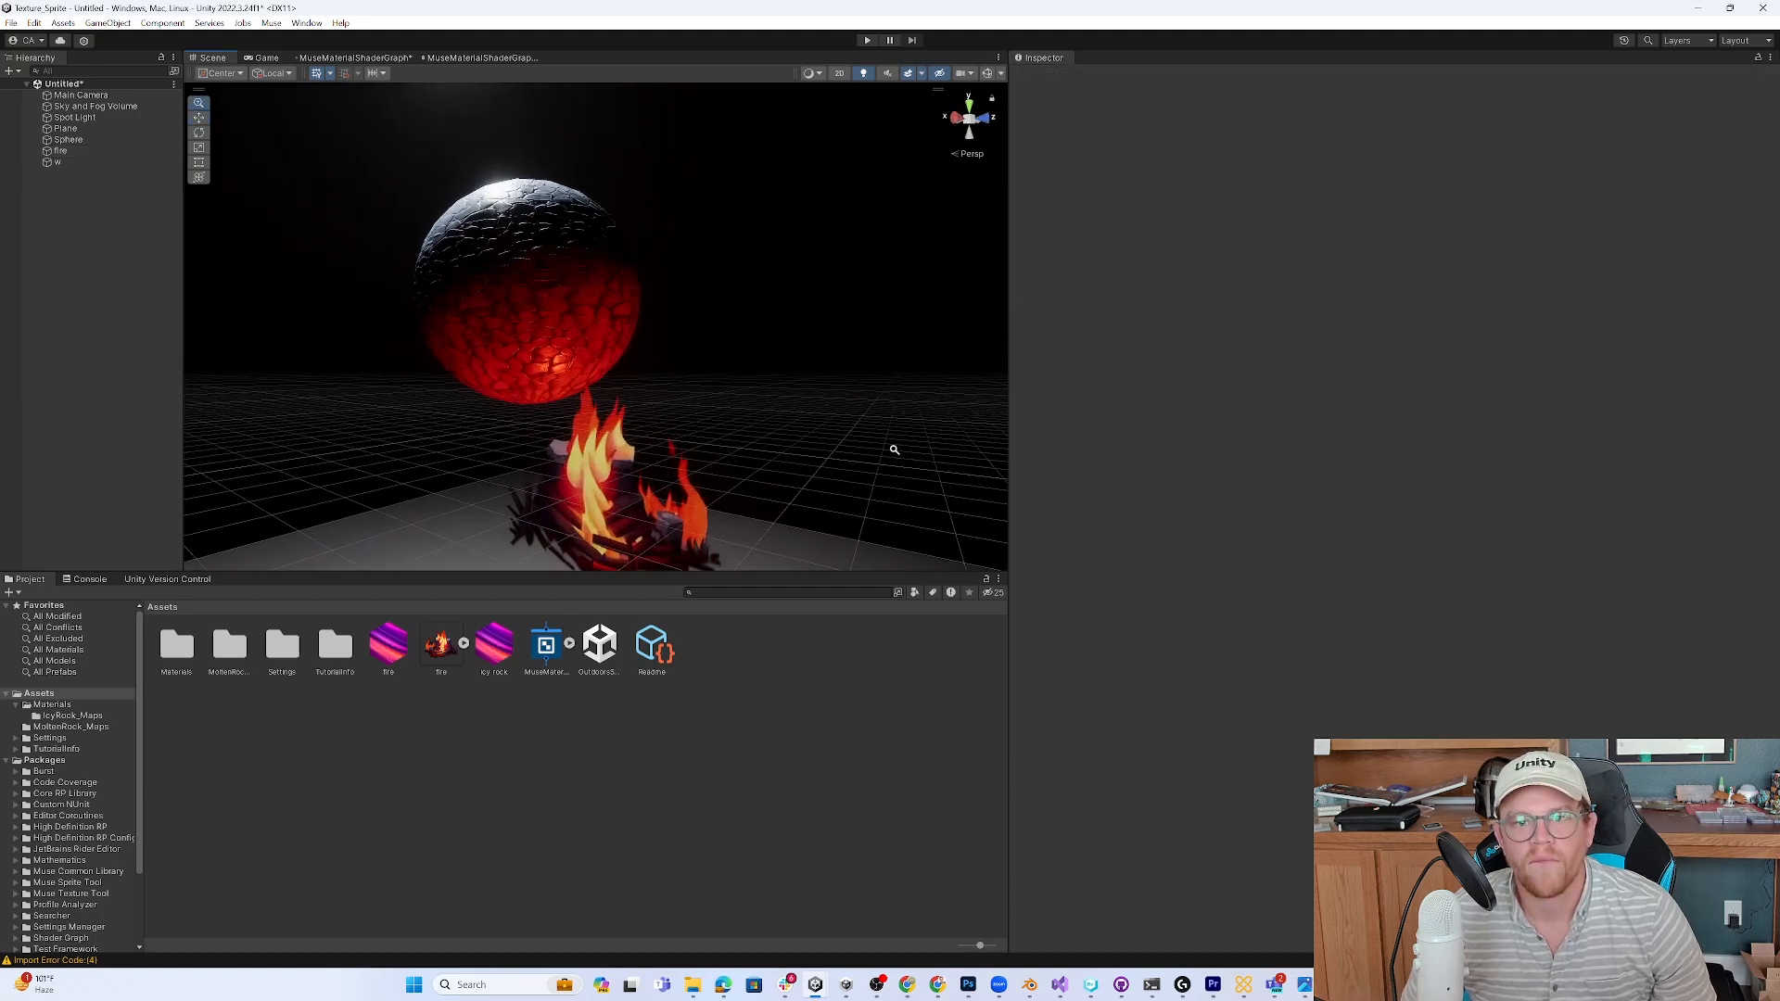
click(57, 150)
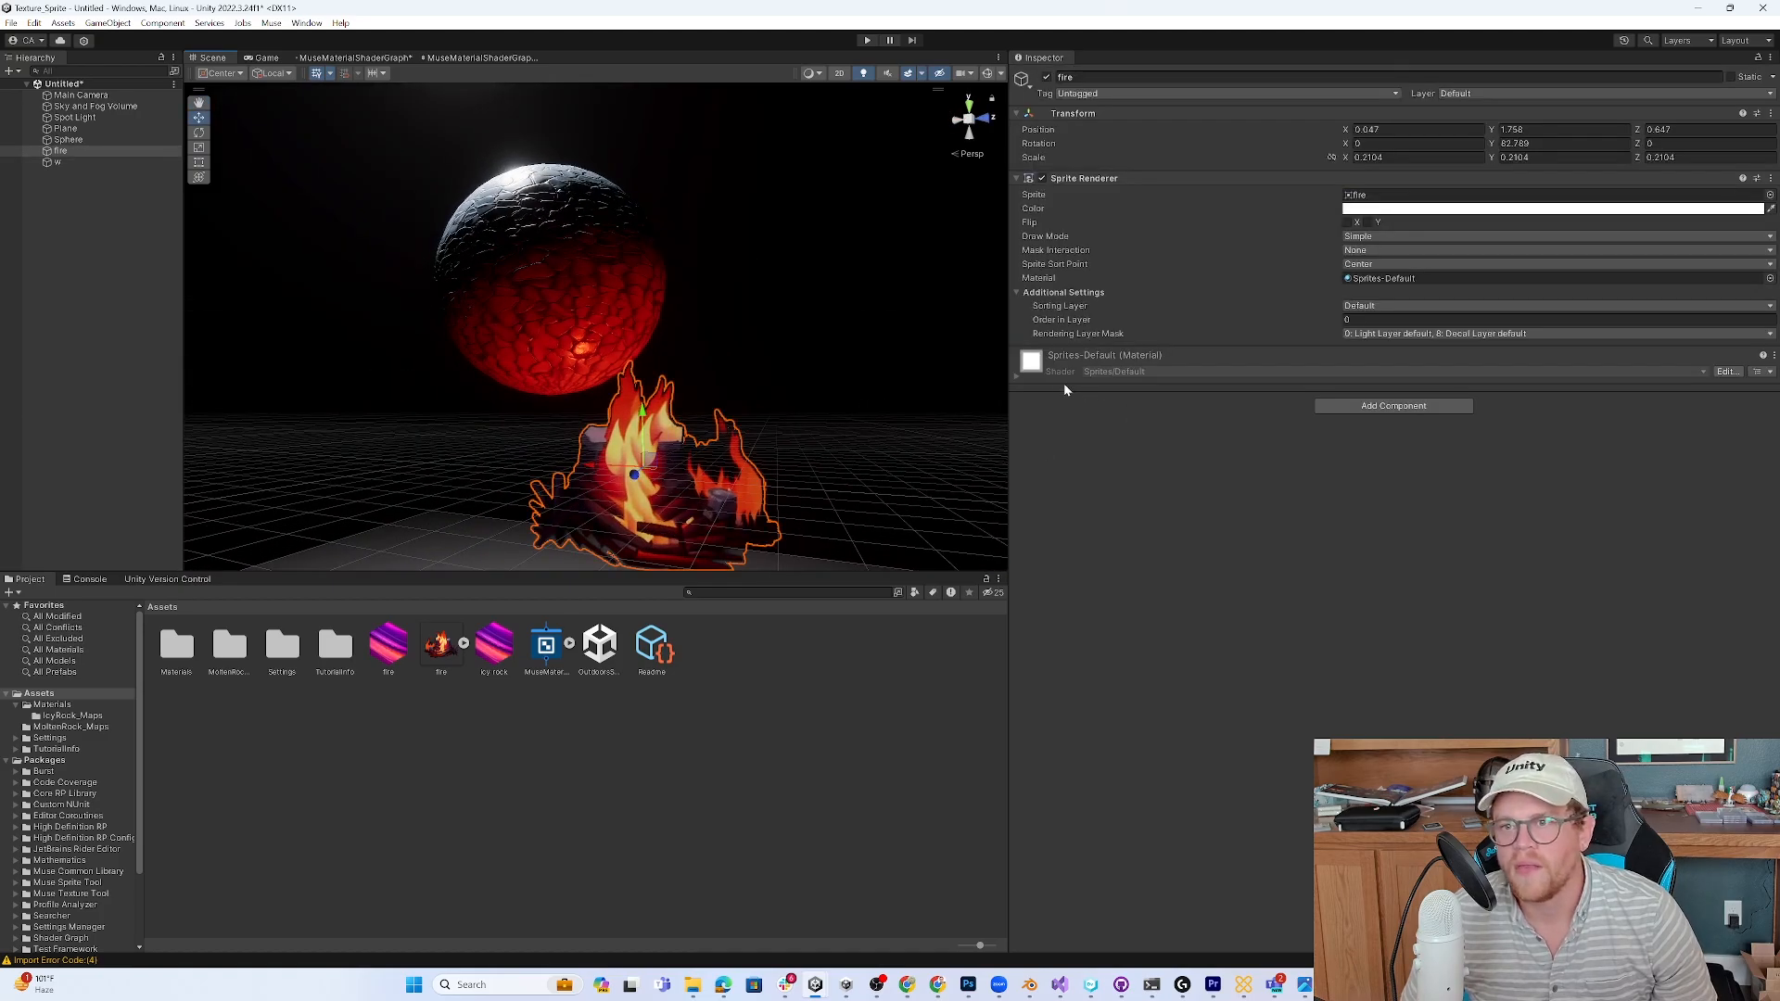
click(1016, 376)
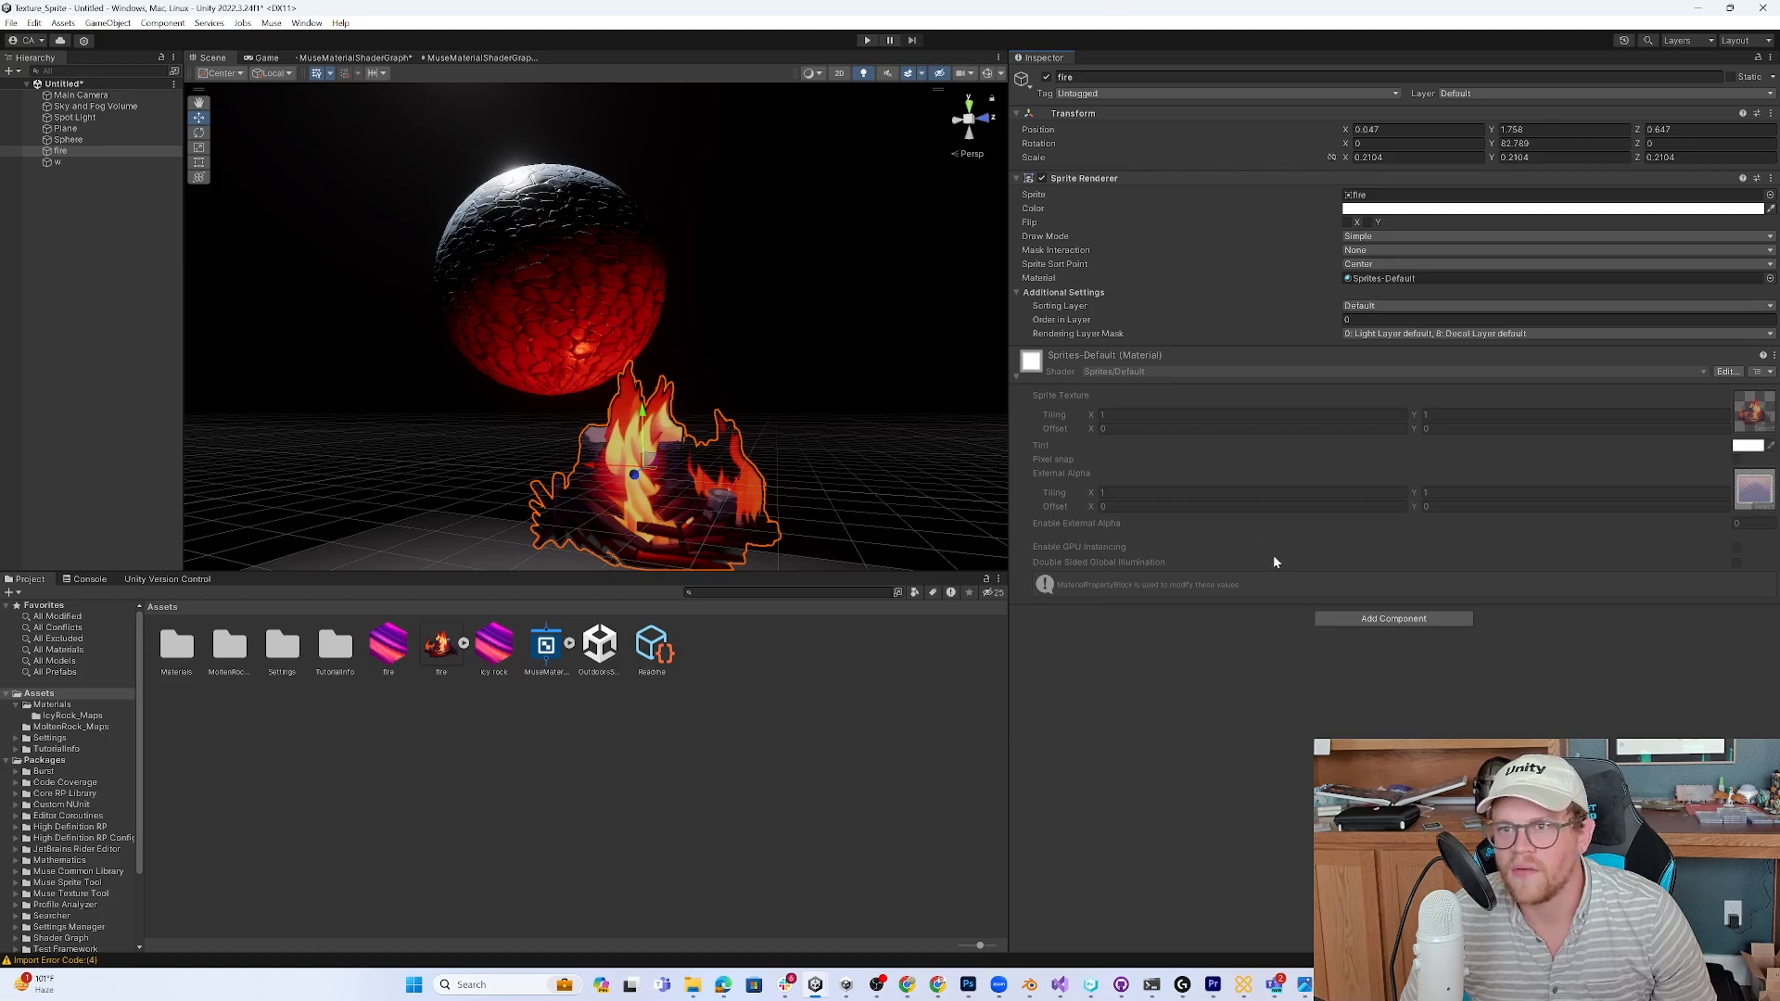
mouse_move(1259, 537)
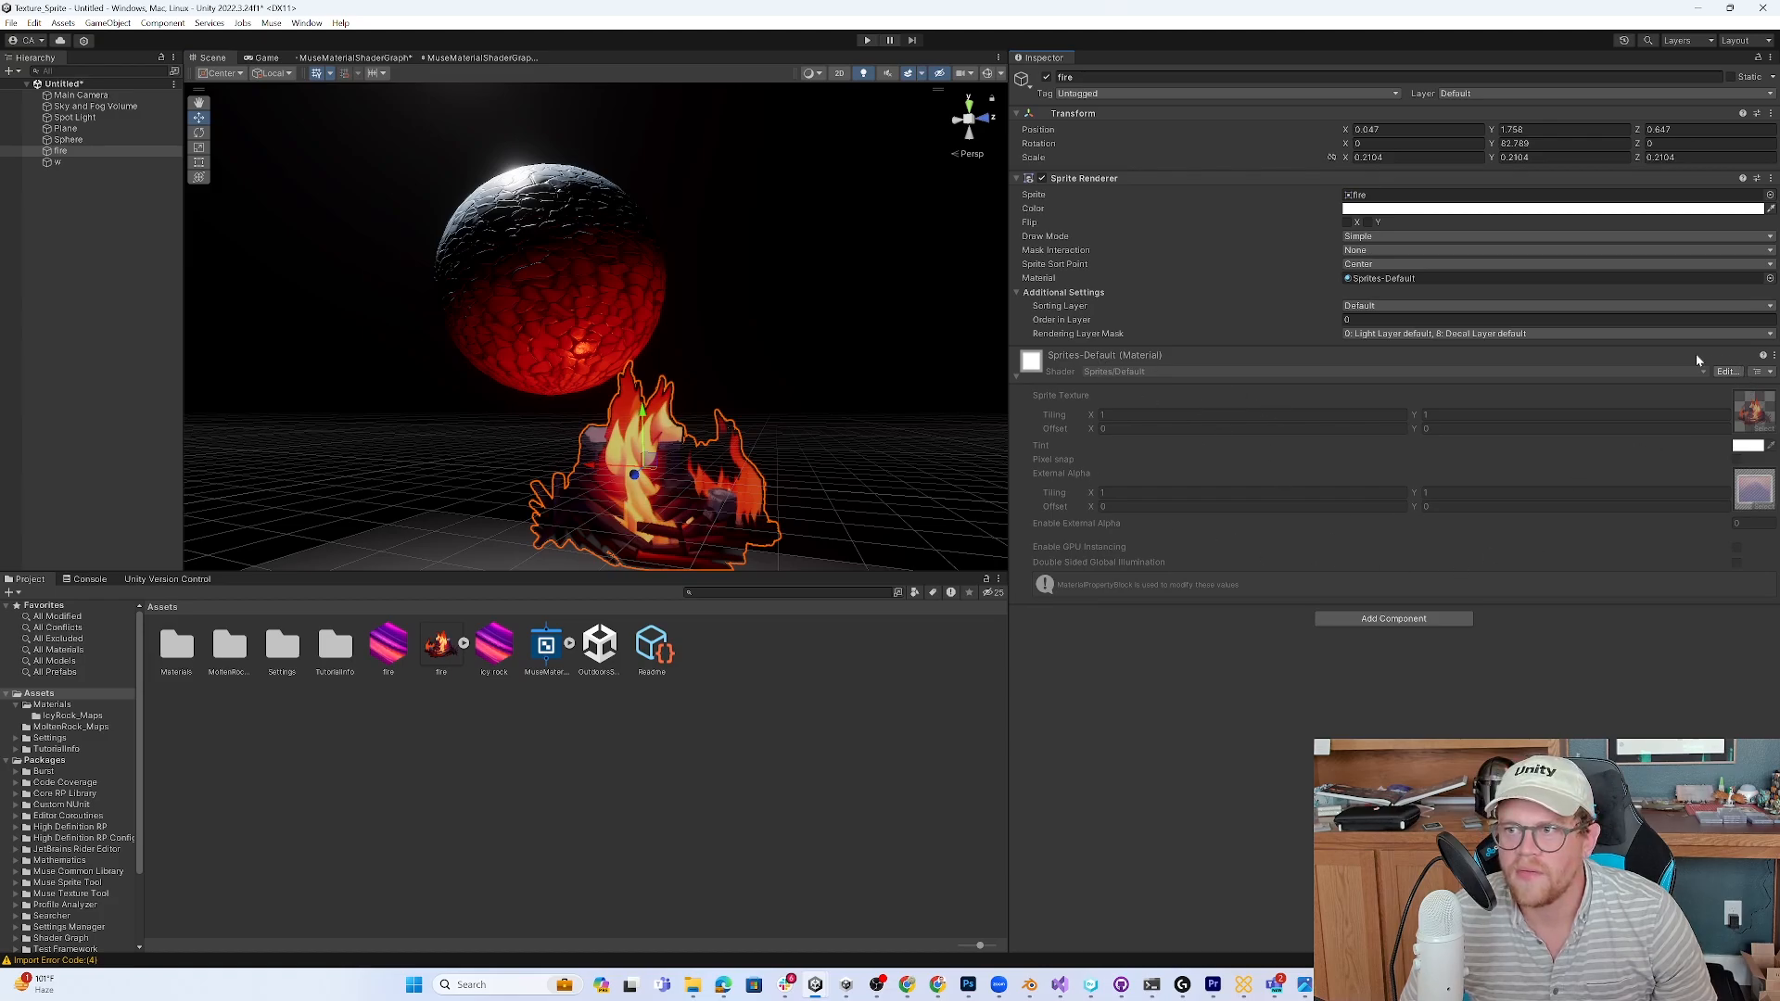
mouse_move(1506, 550)
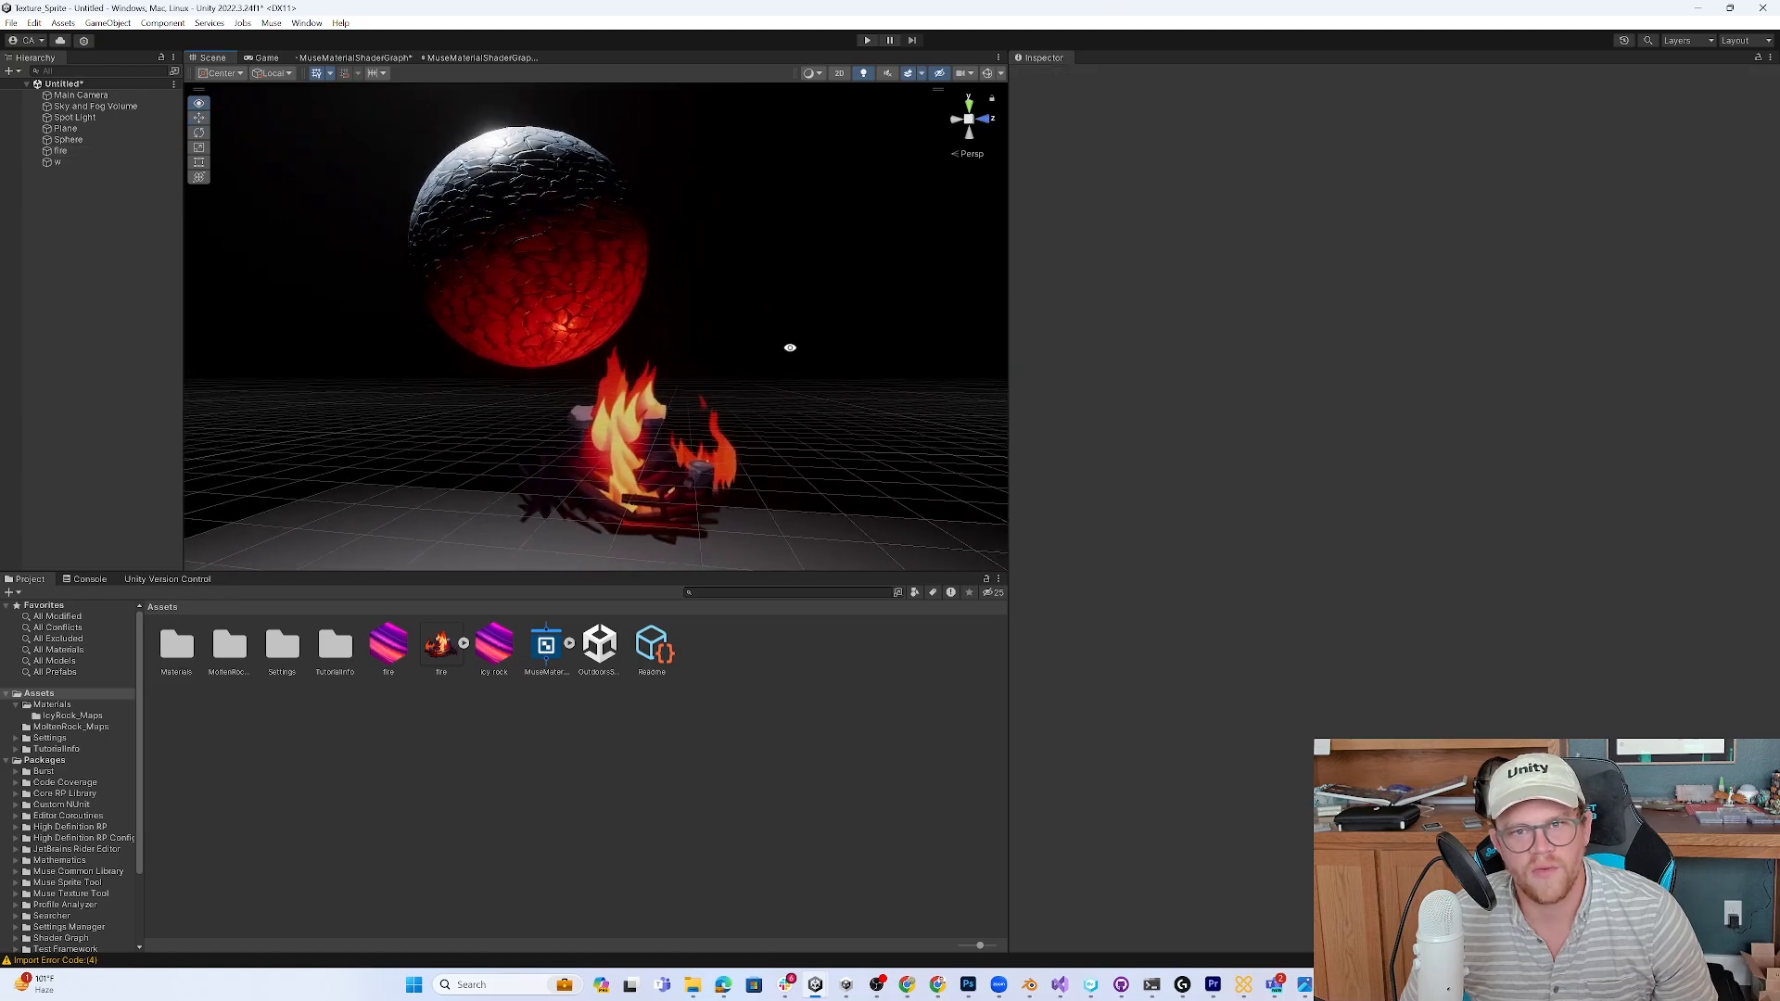
click(60, 147)
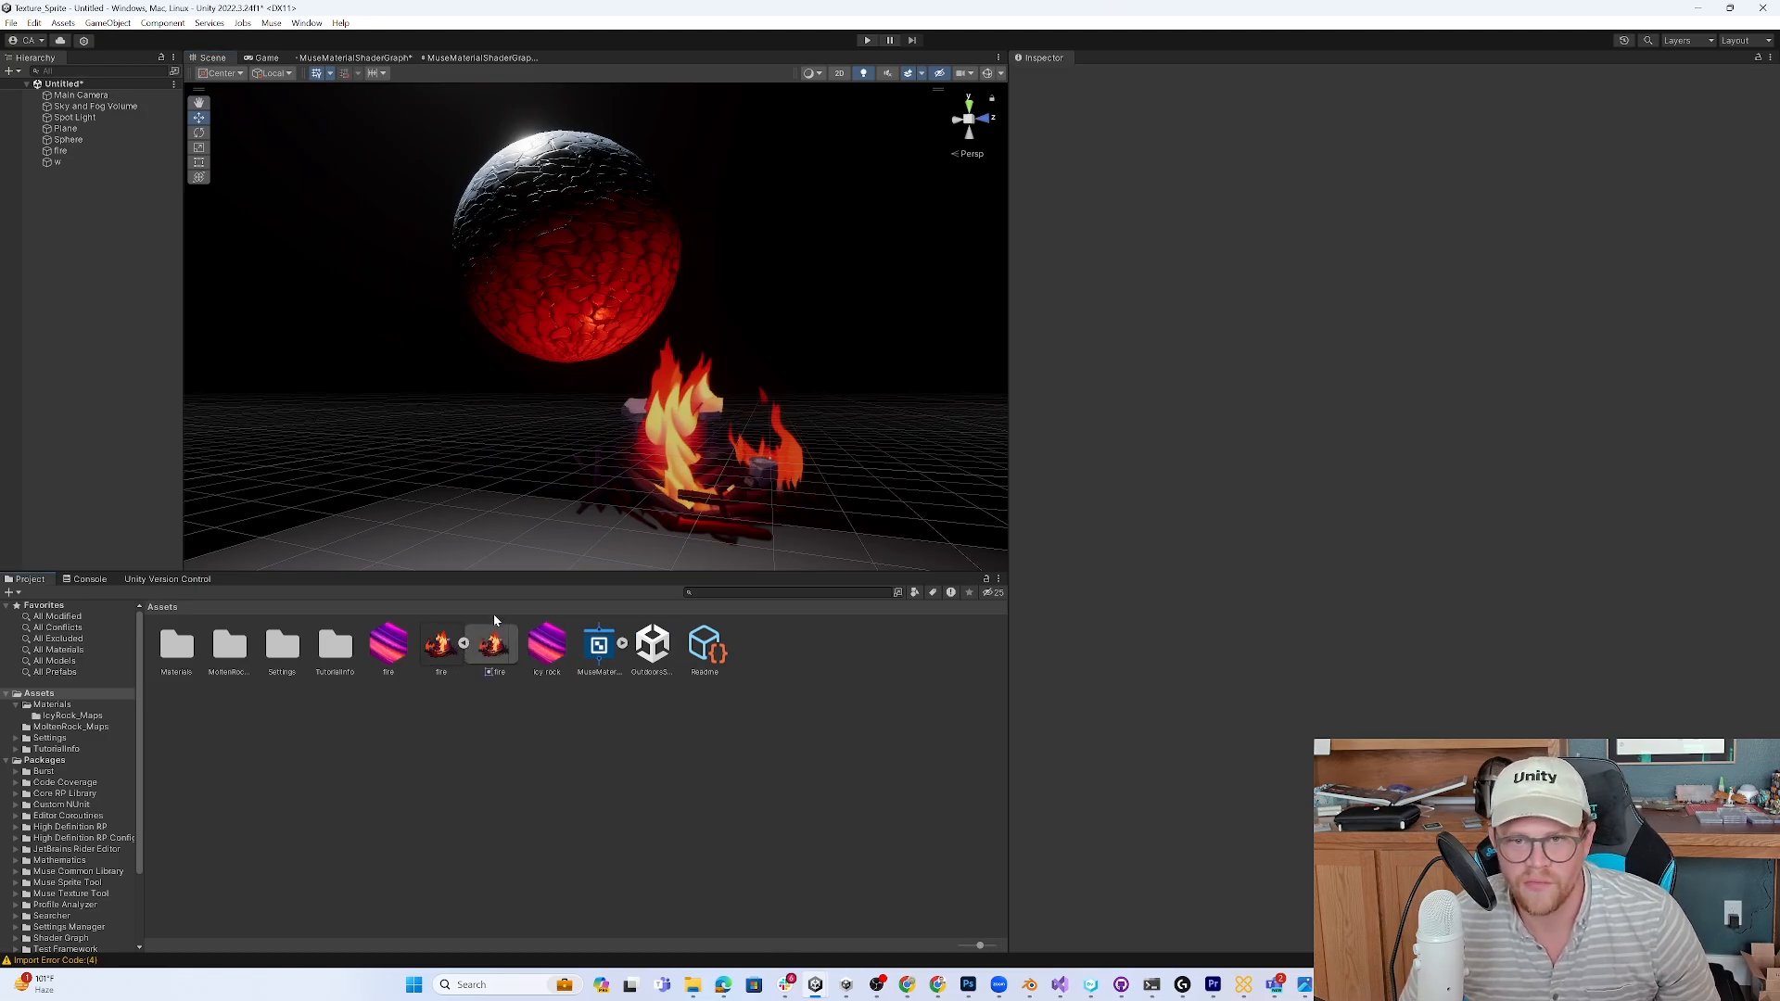
mouse_move(481, 607)
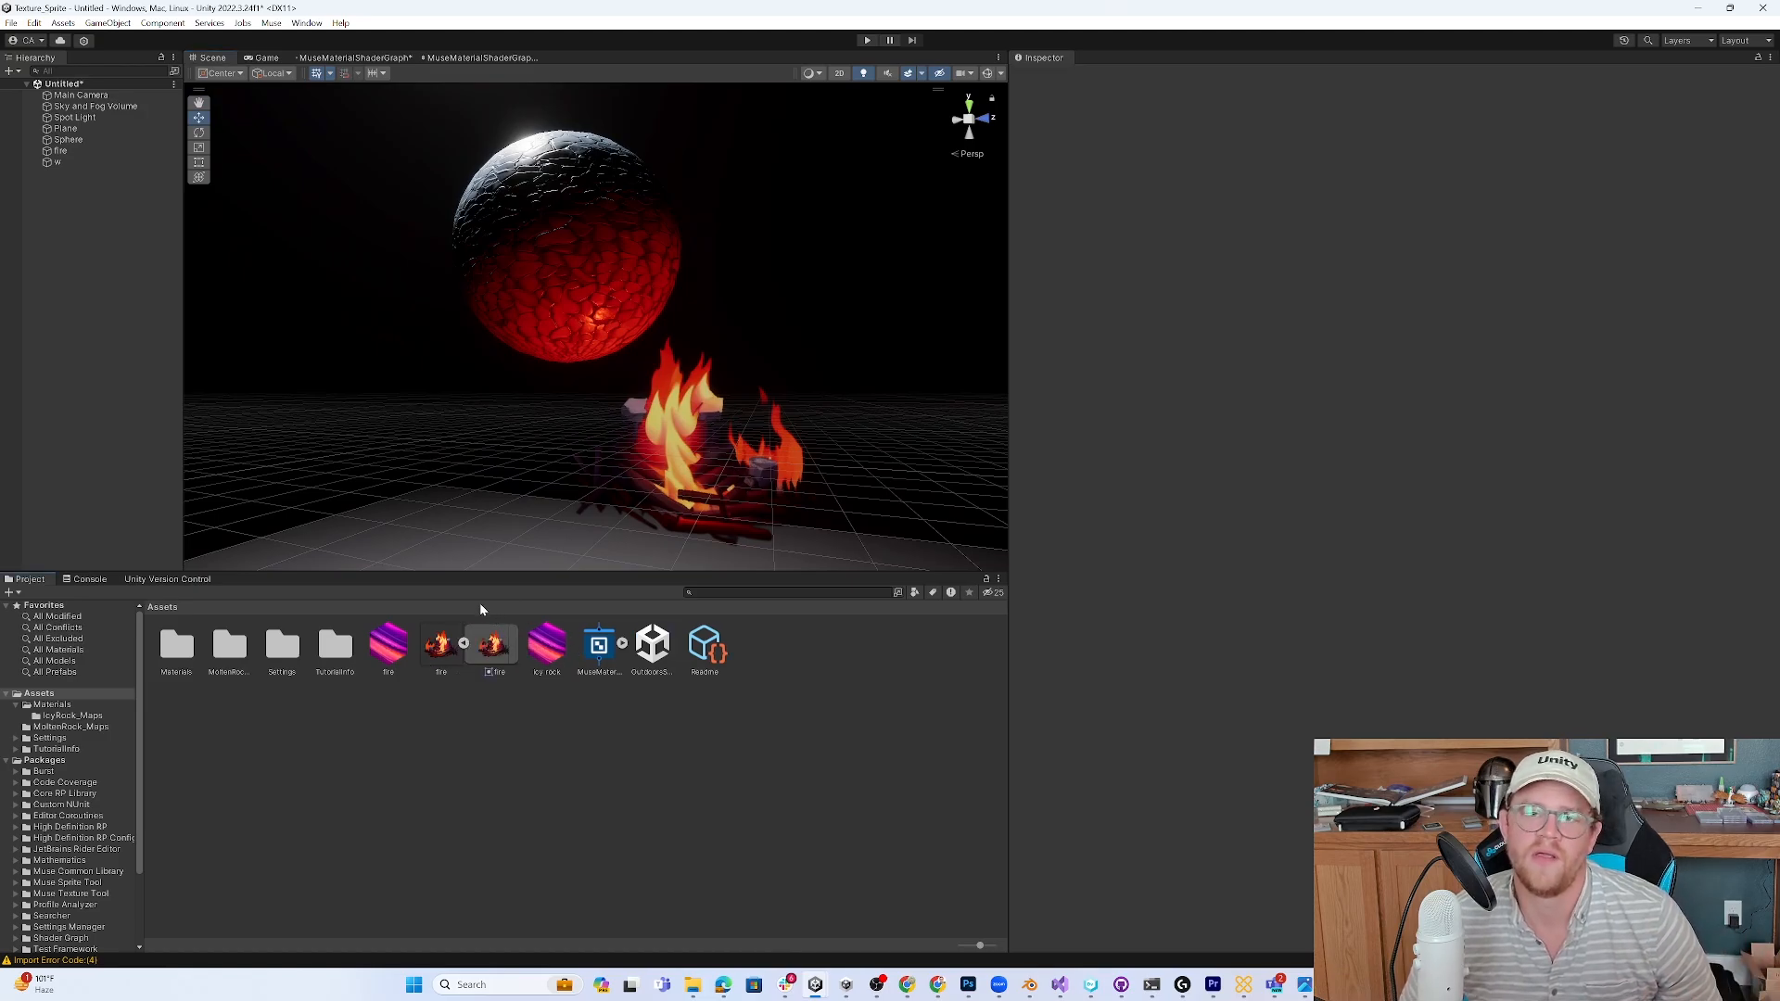
mouse_move(506, 585)
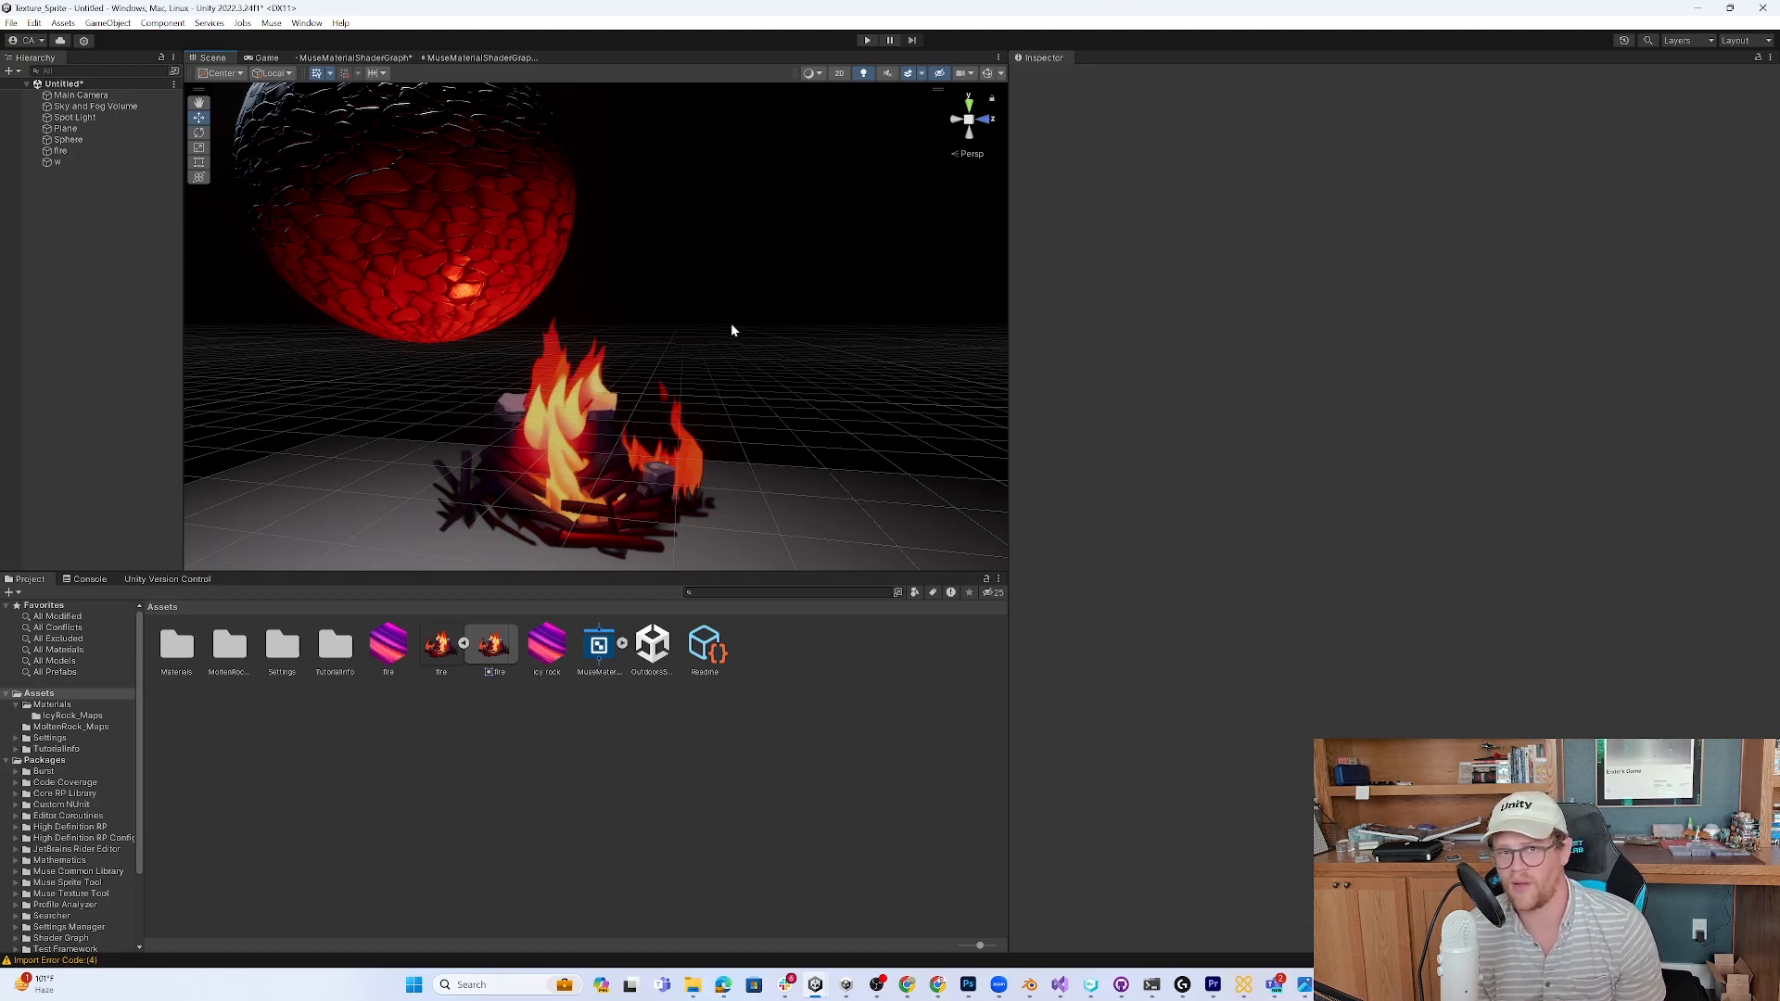
mouse_move(742, 321)
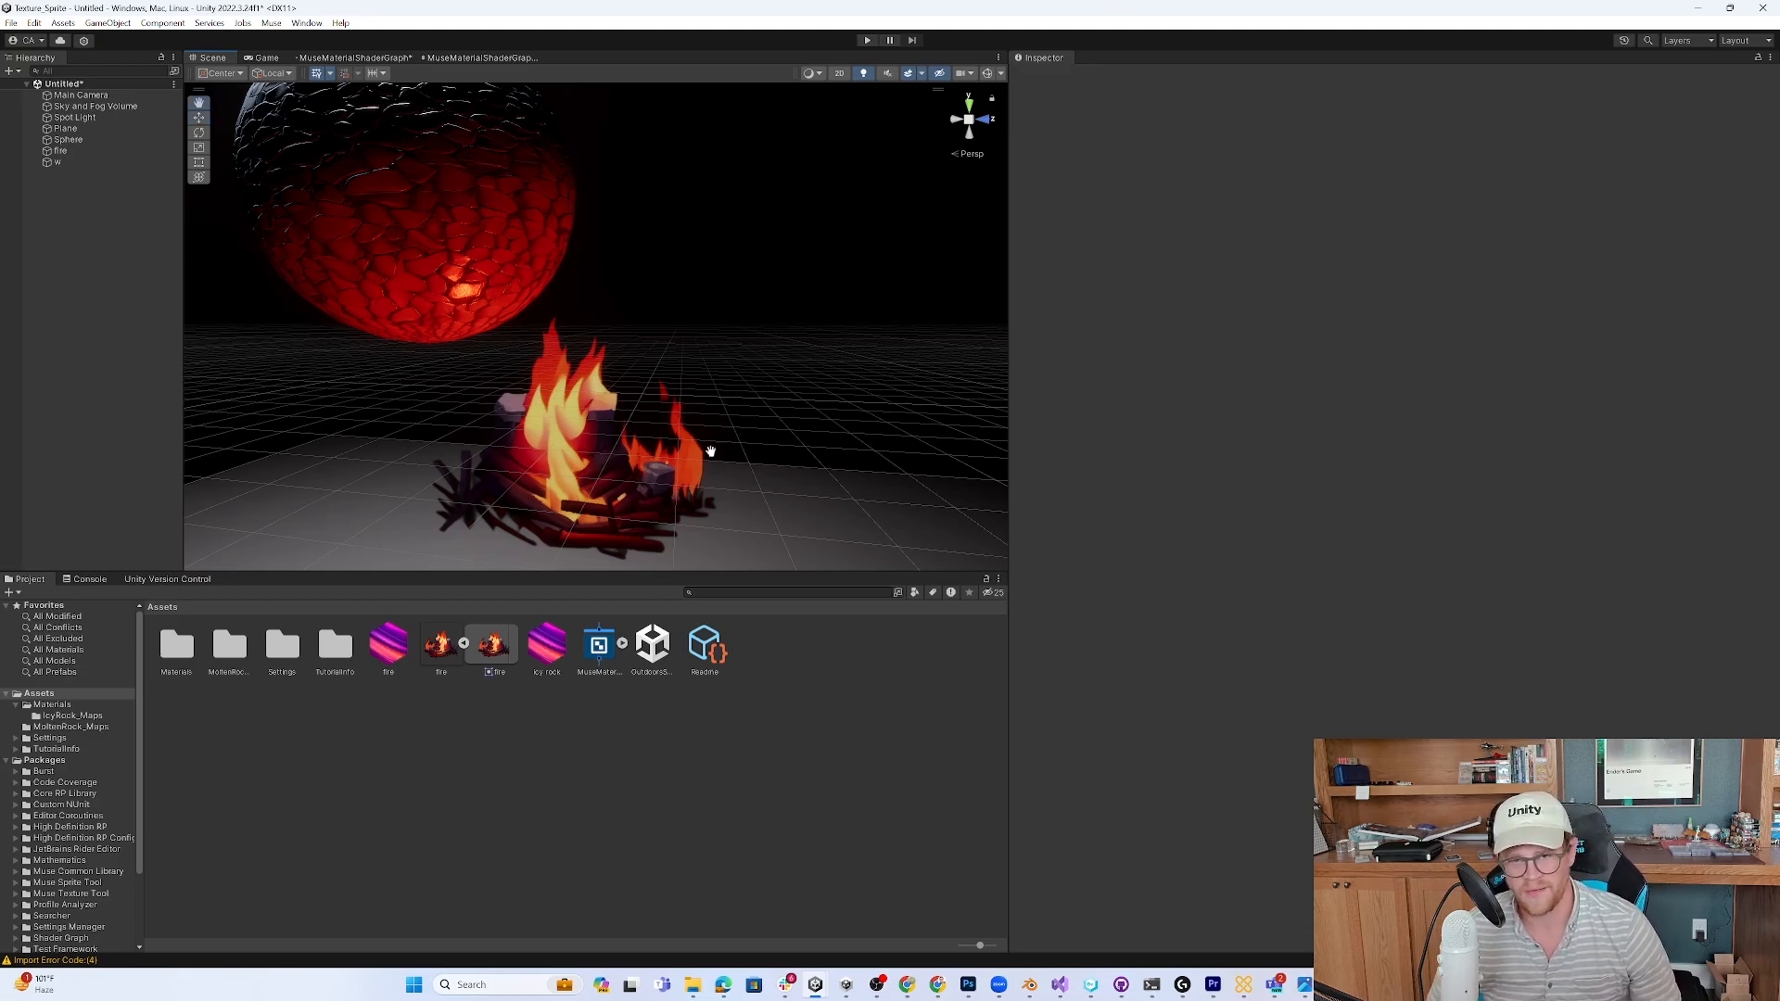
- Orbit the Scene view around the fire and sphere
drag(709, 451, 758, 509)
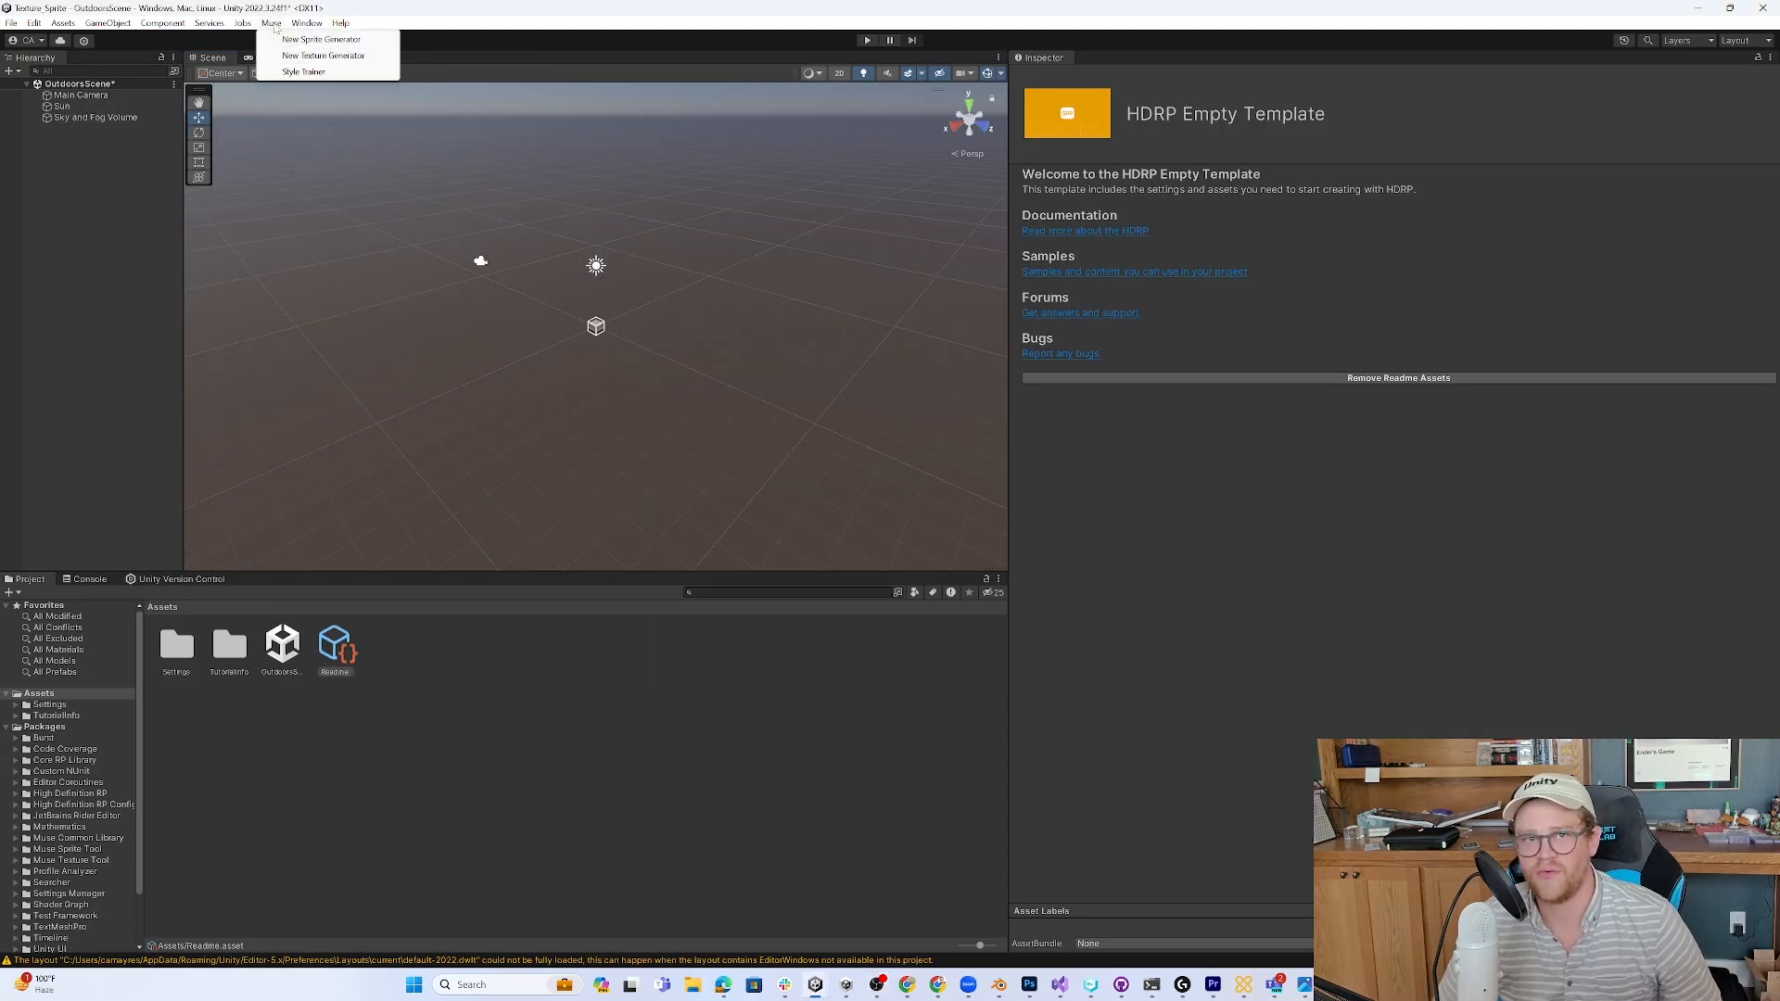
- Generate 'Icy rock' textures in a Muse Texture Generator guided by a shape pattern
click(325, 56)
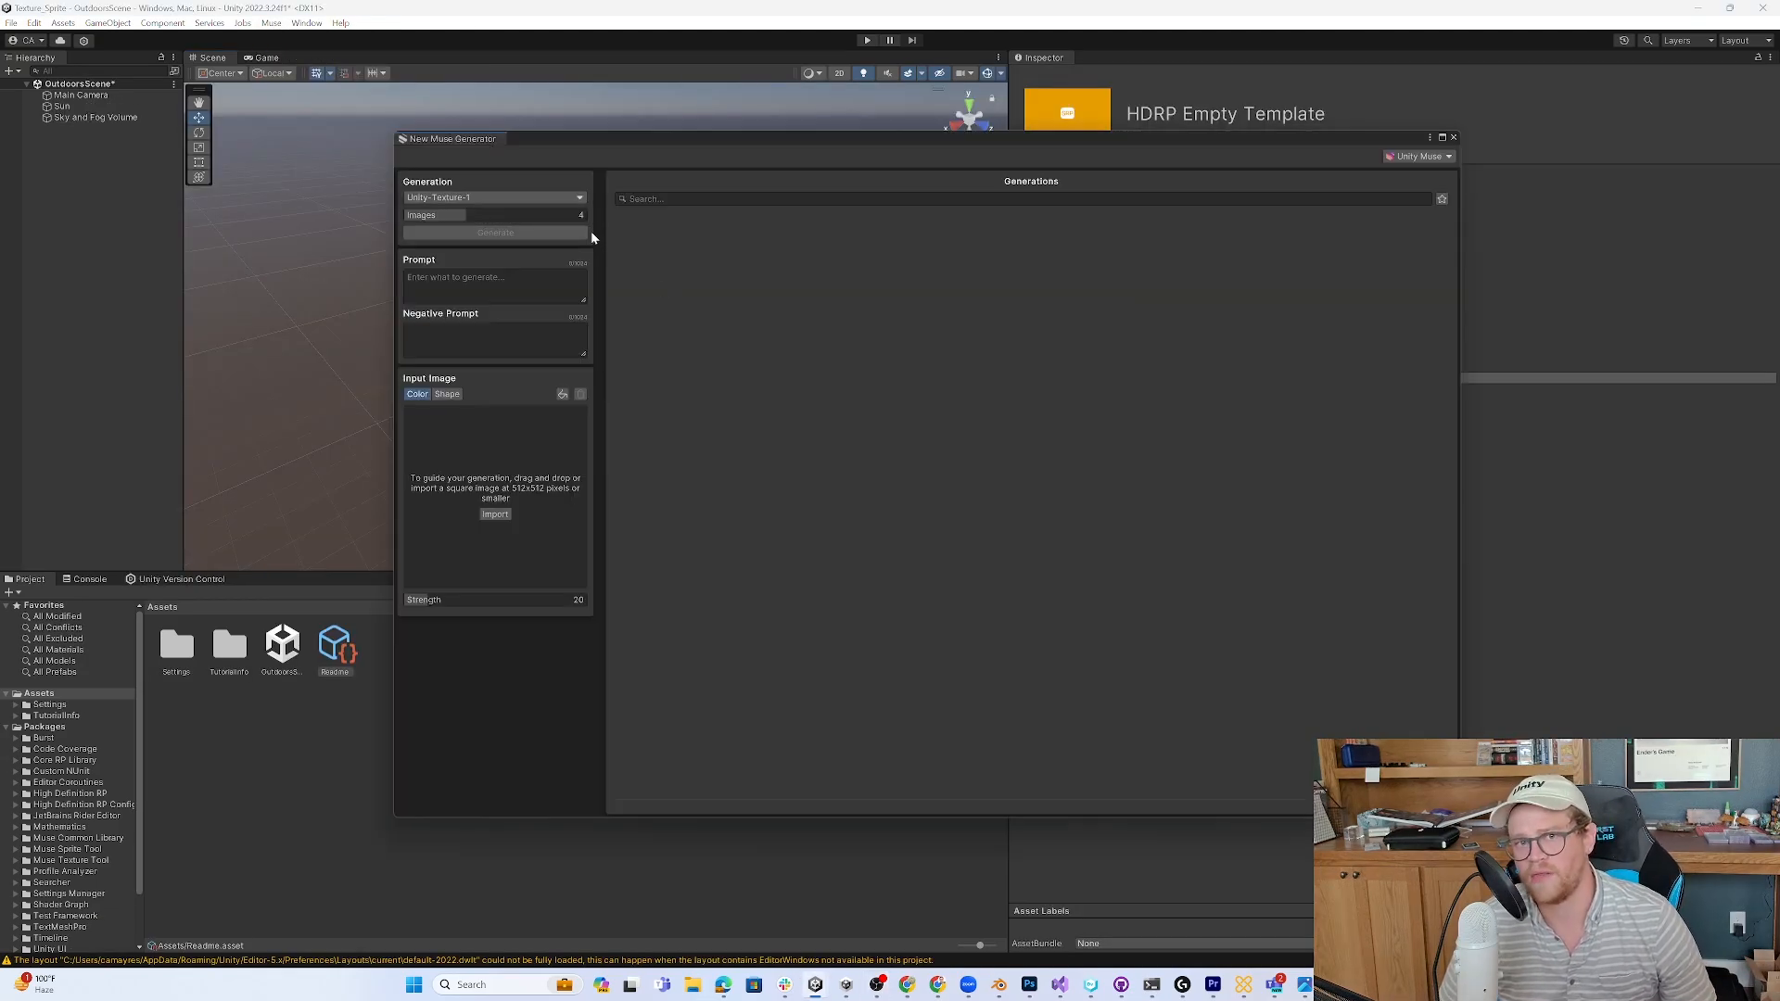
mouse_move(593, 270)
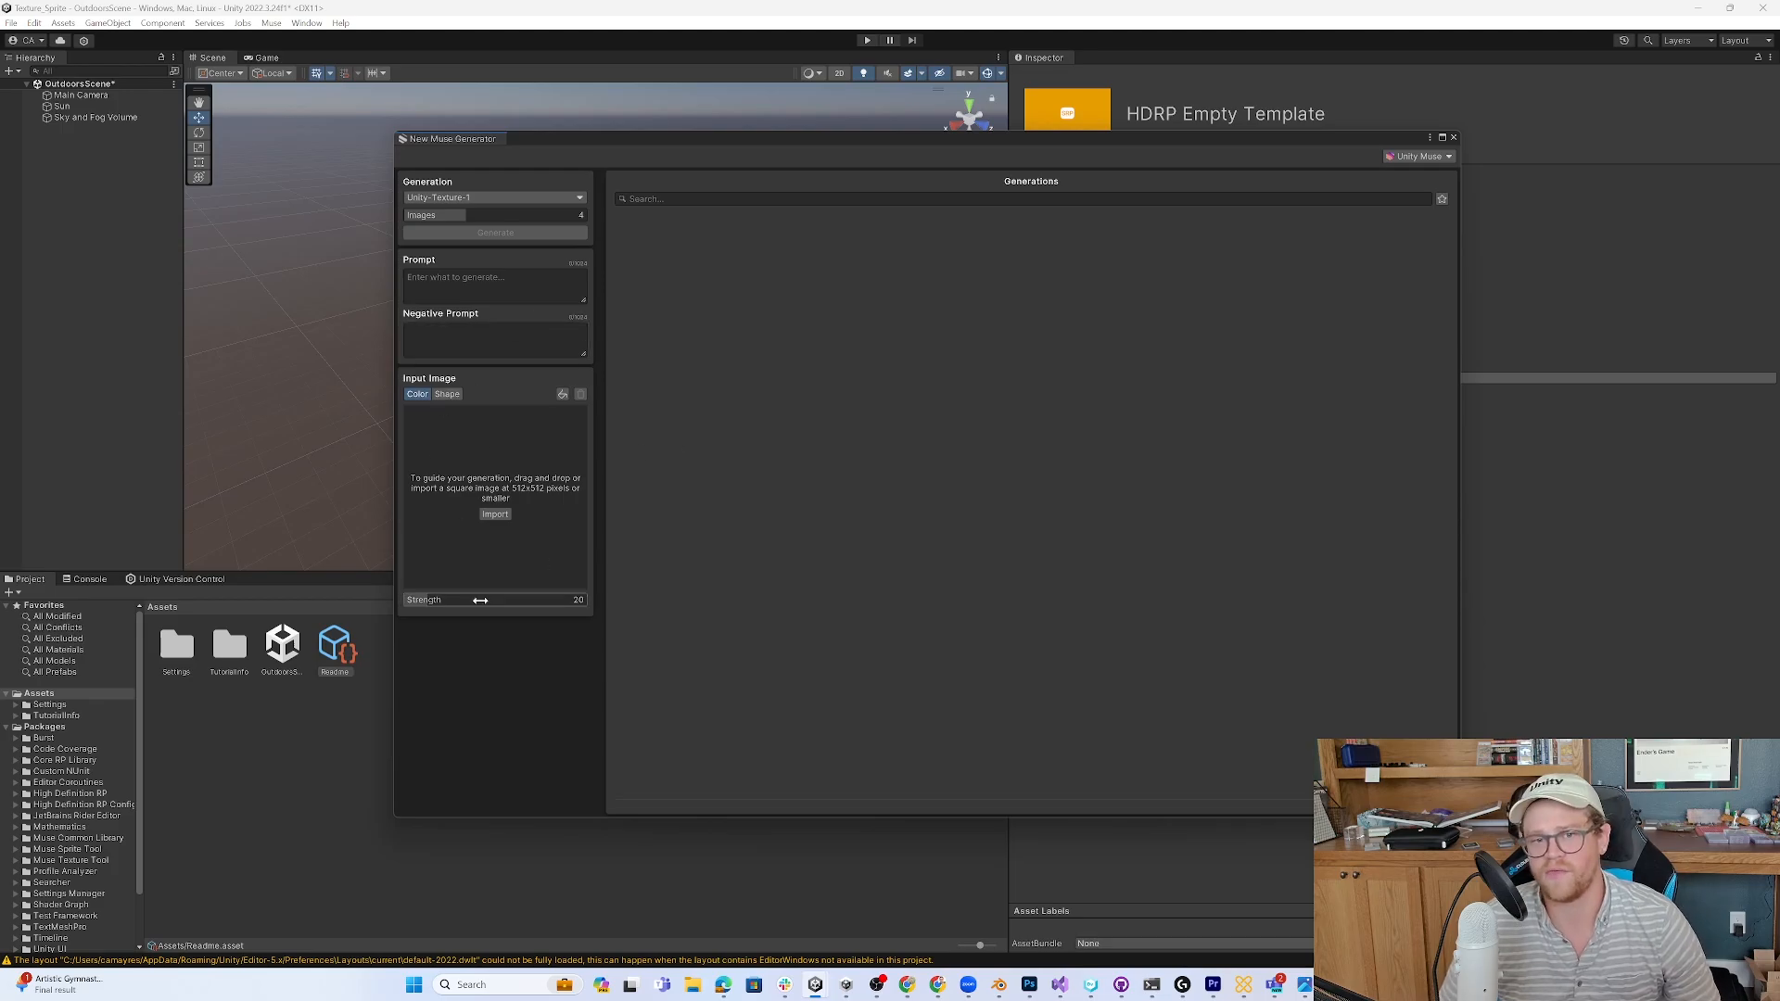
text(Icy rock)
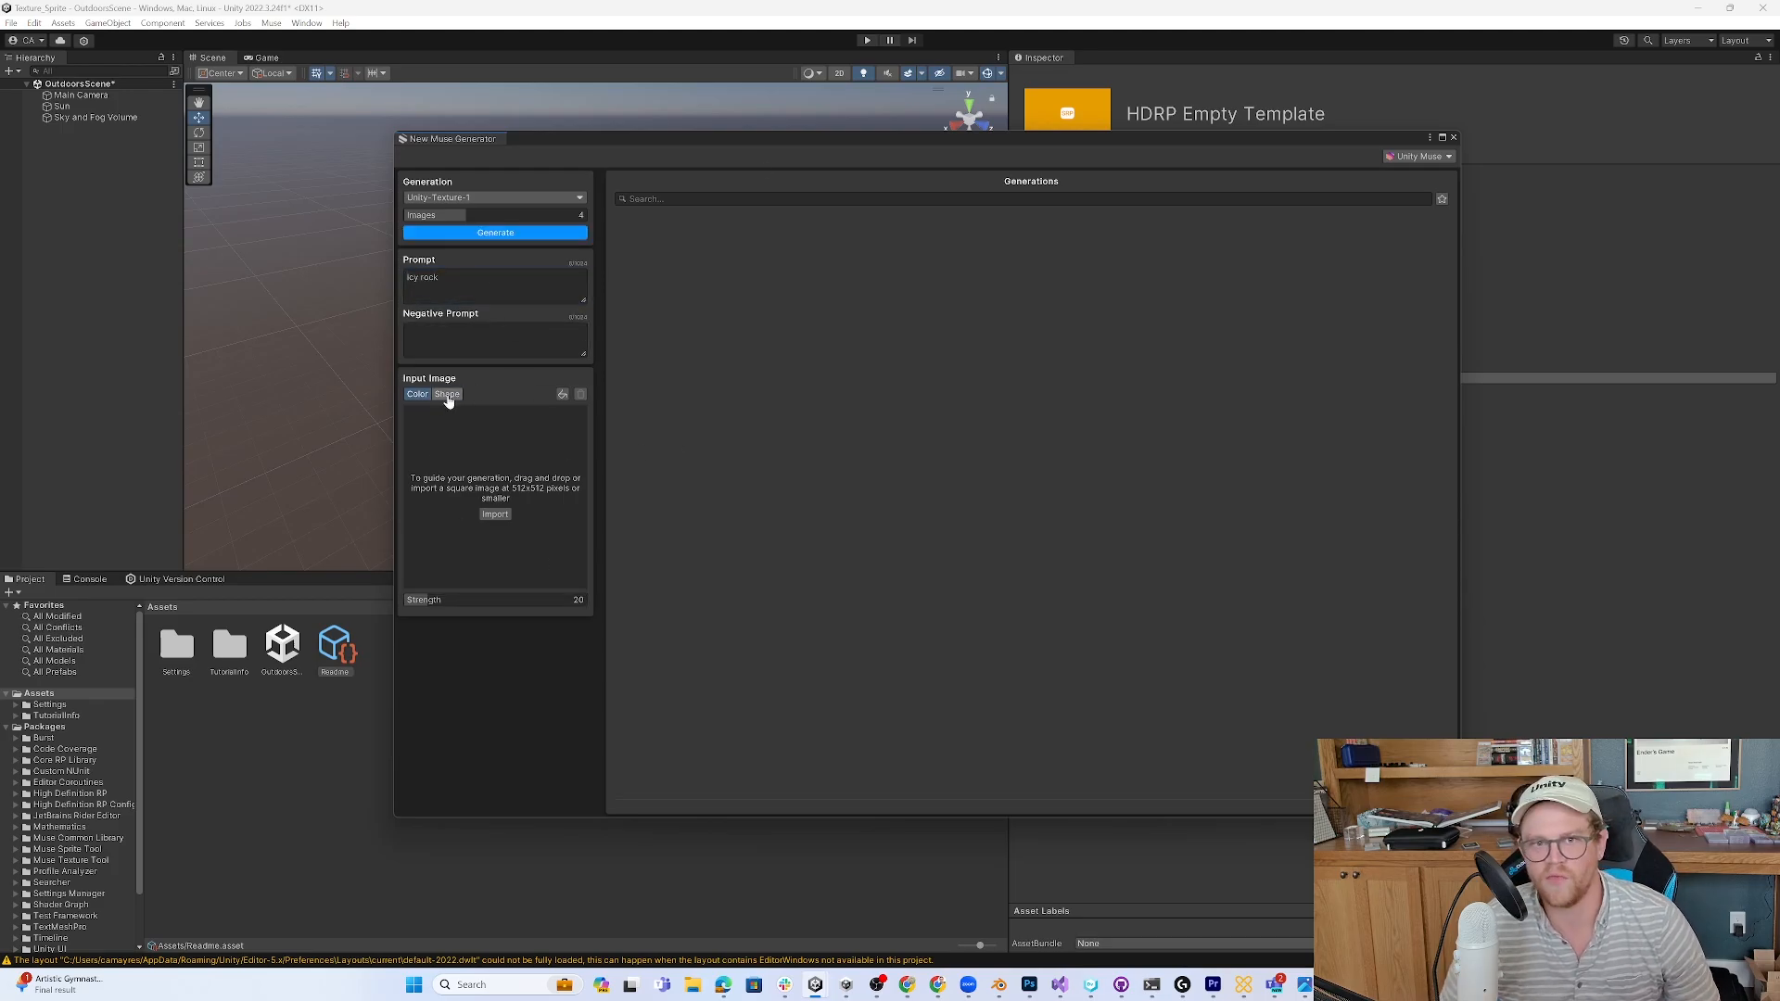
click(446, 394)
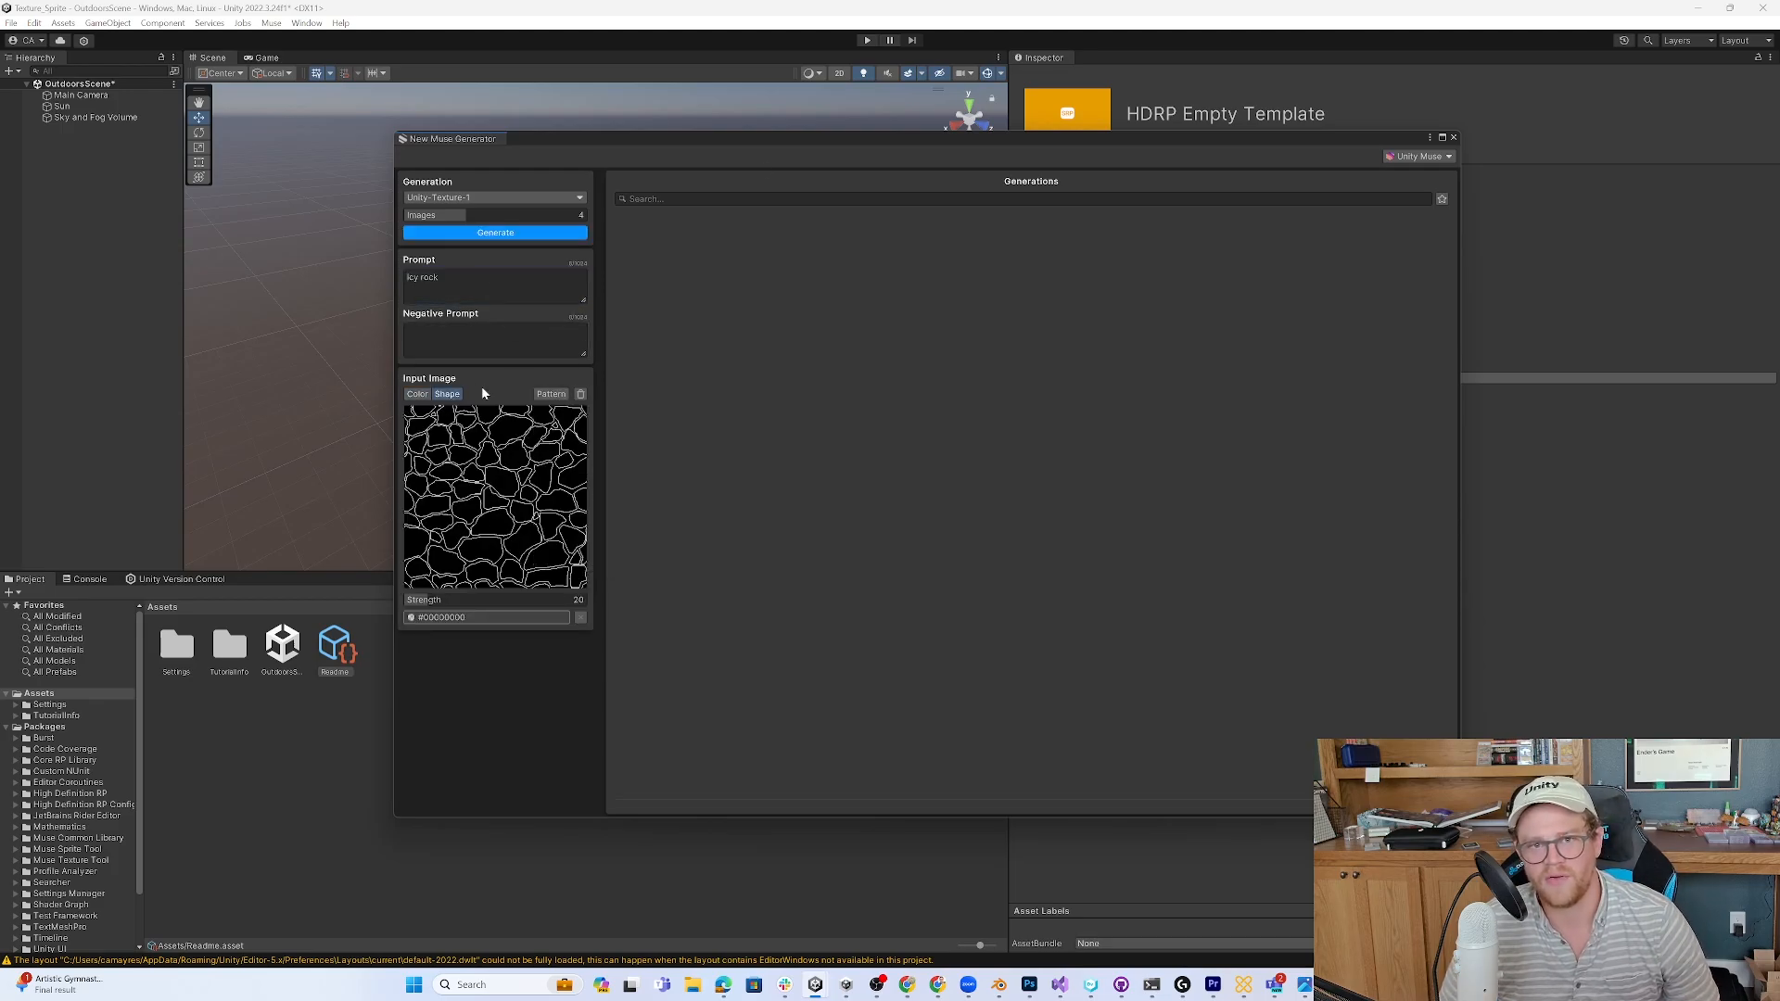
click(495, 233)
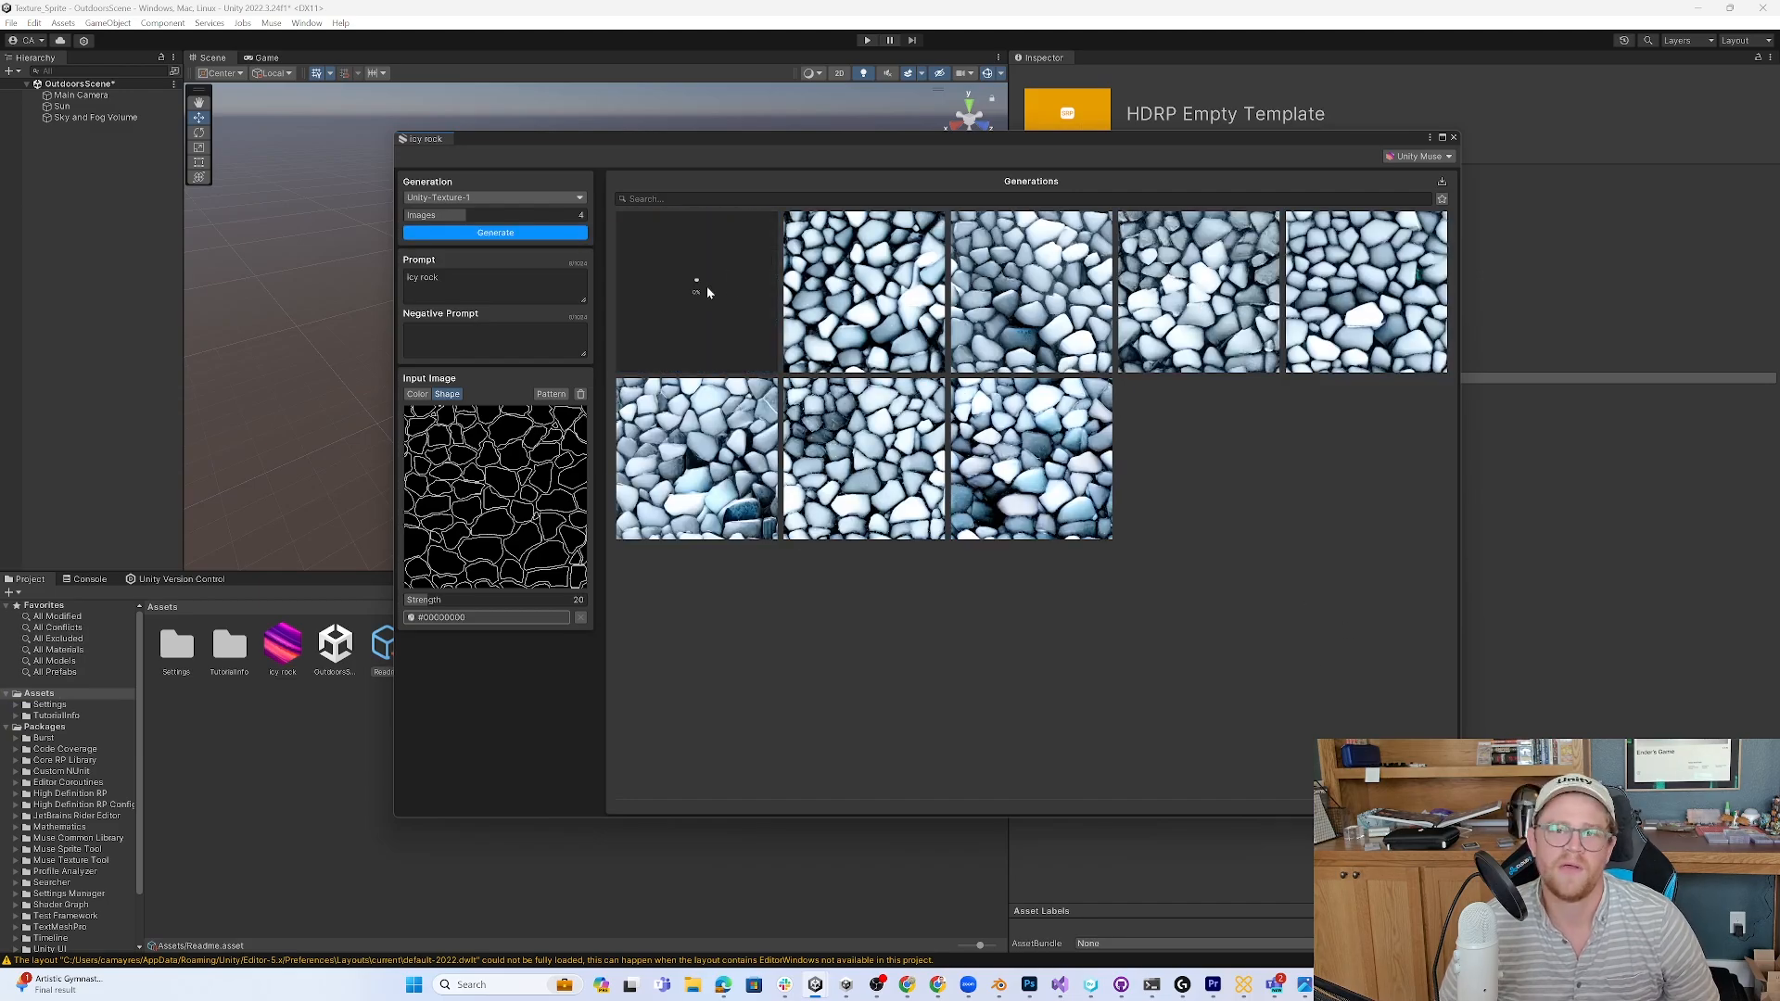
- Preview a generated texture as a PBR material with tiling 2
right_click(861, 292)
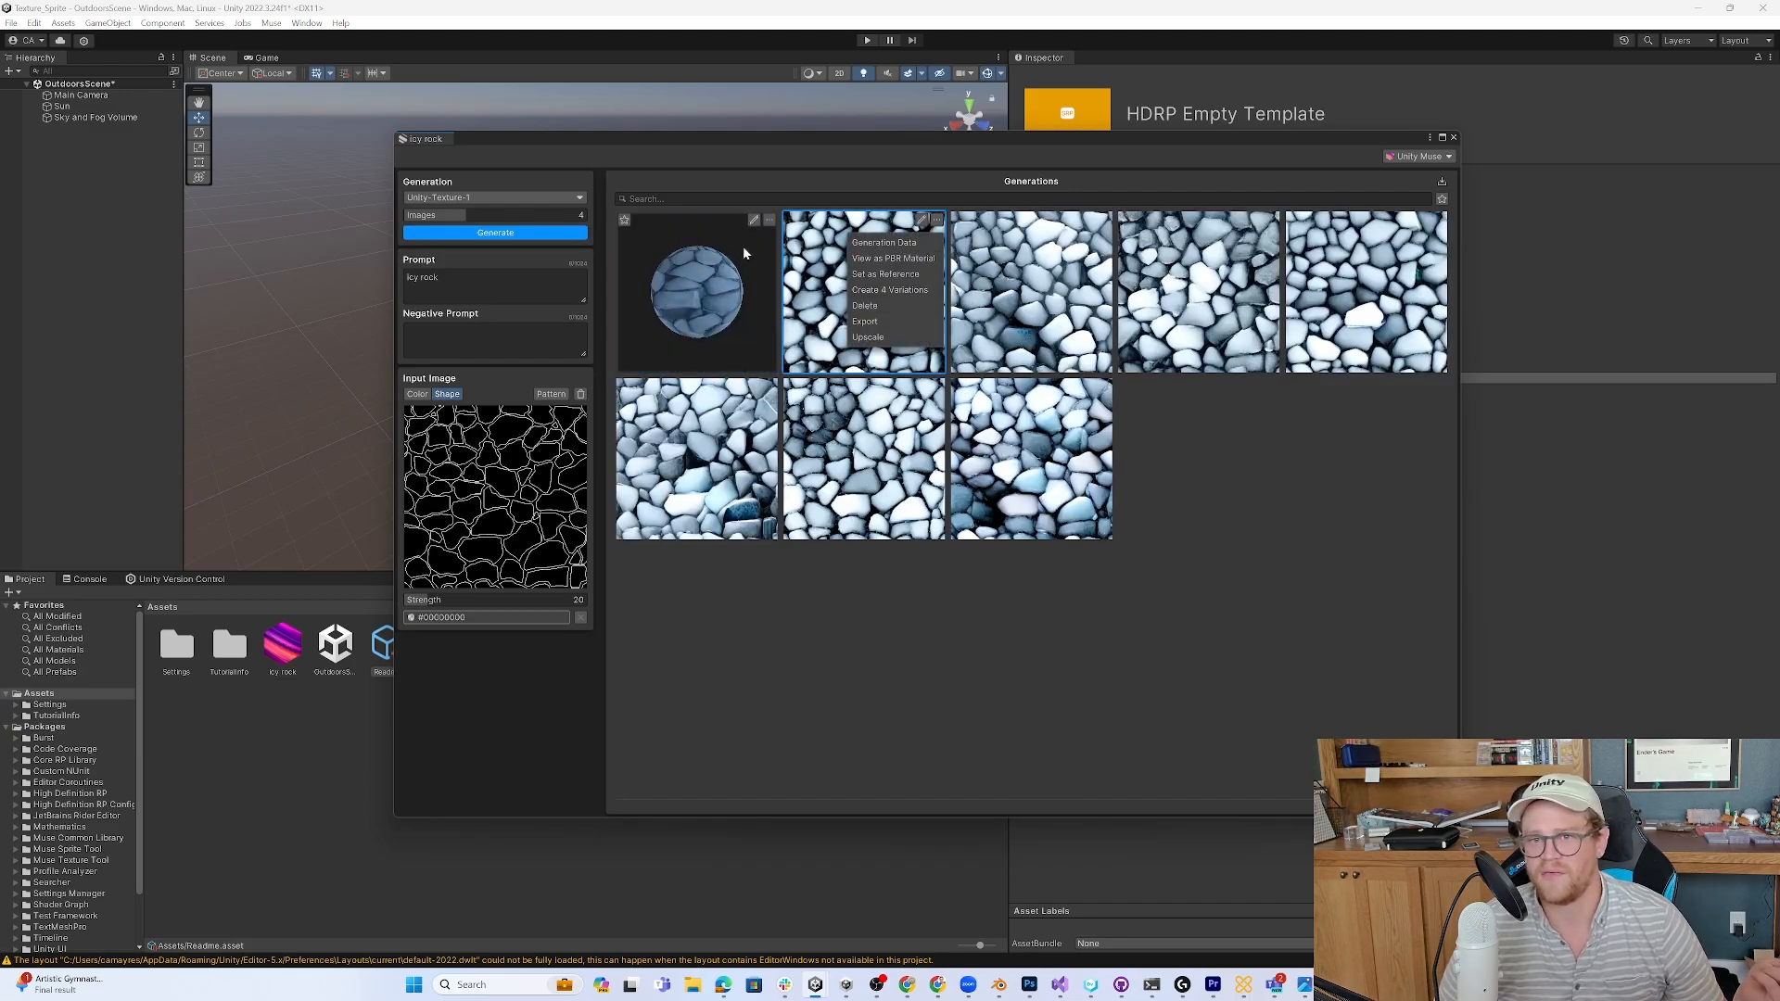
click(893, 258)
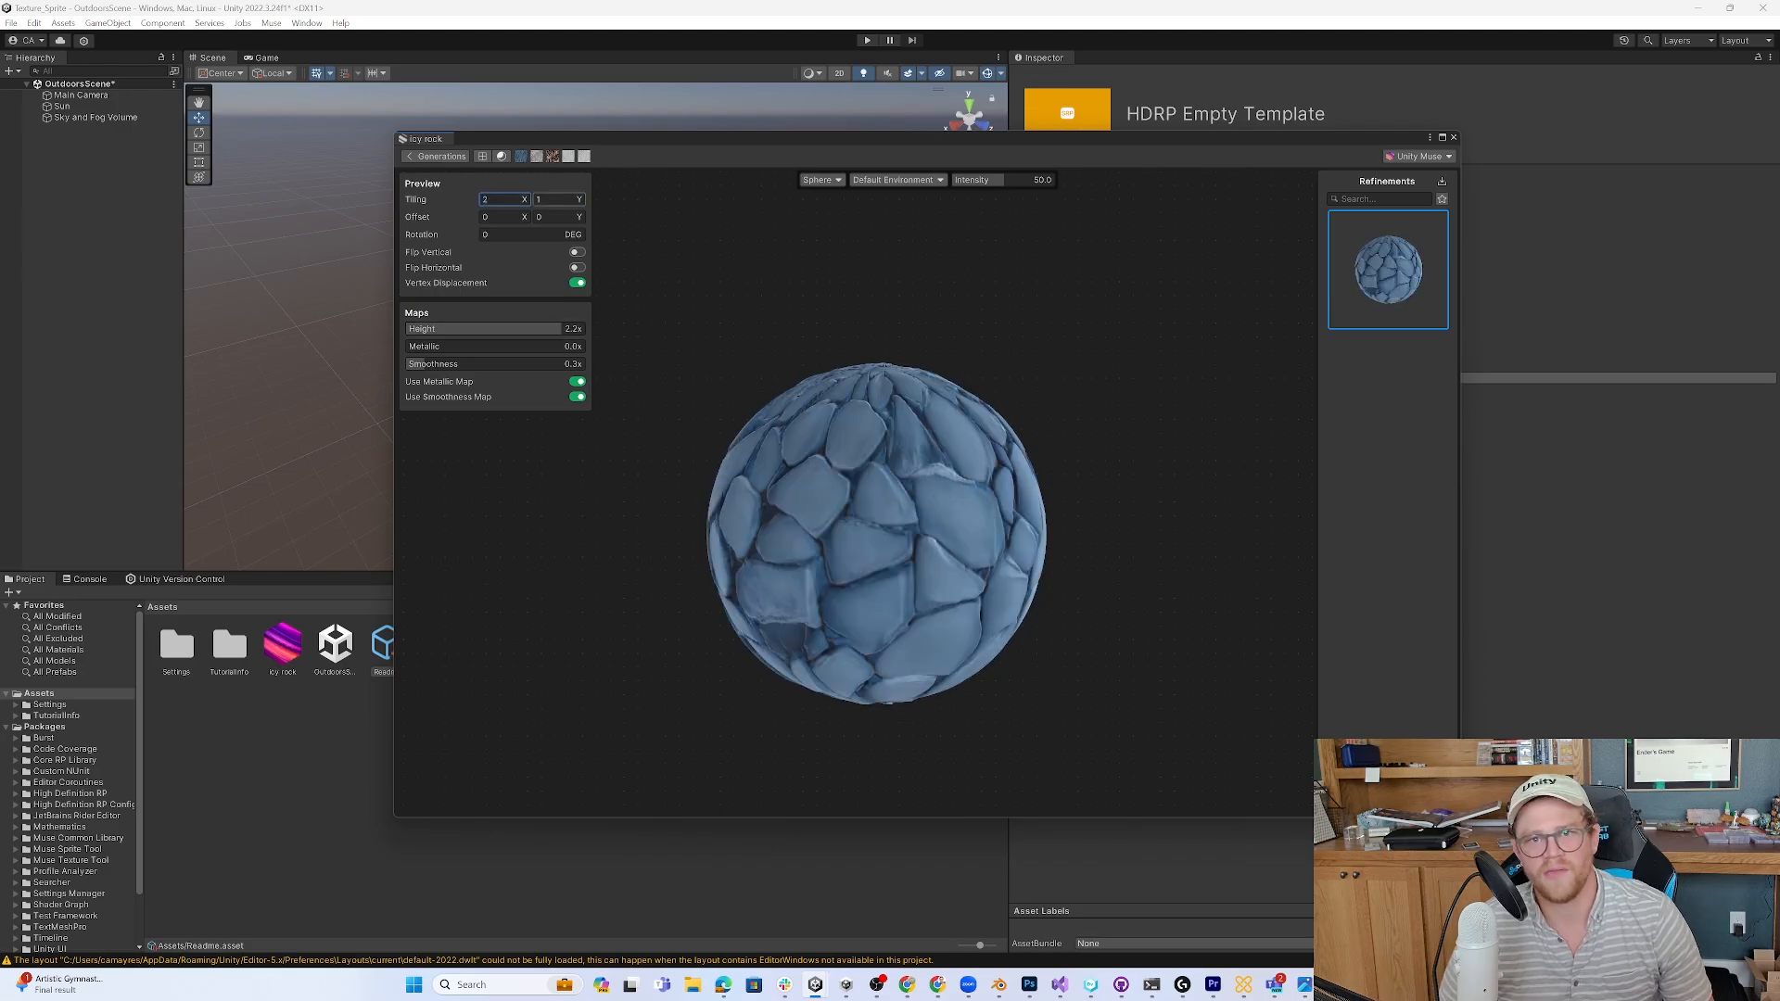
text(2)
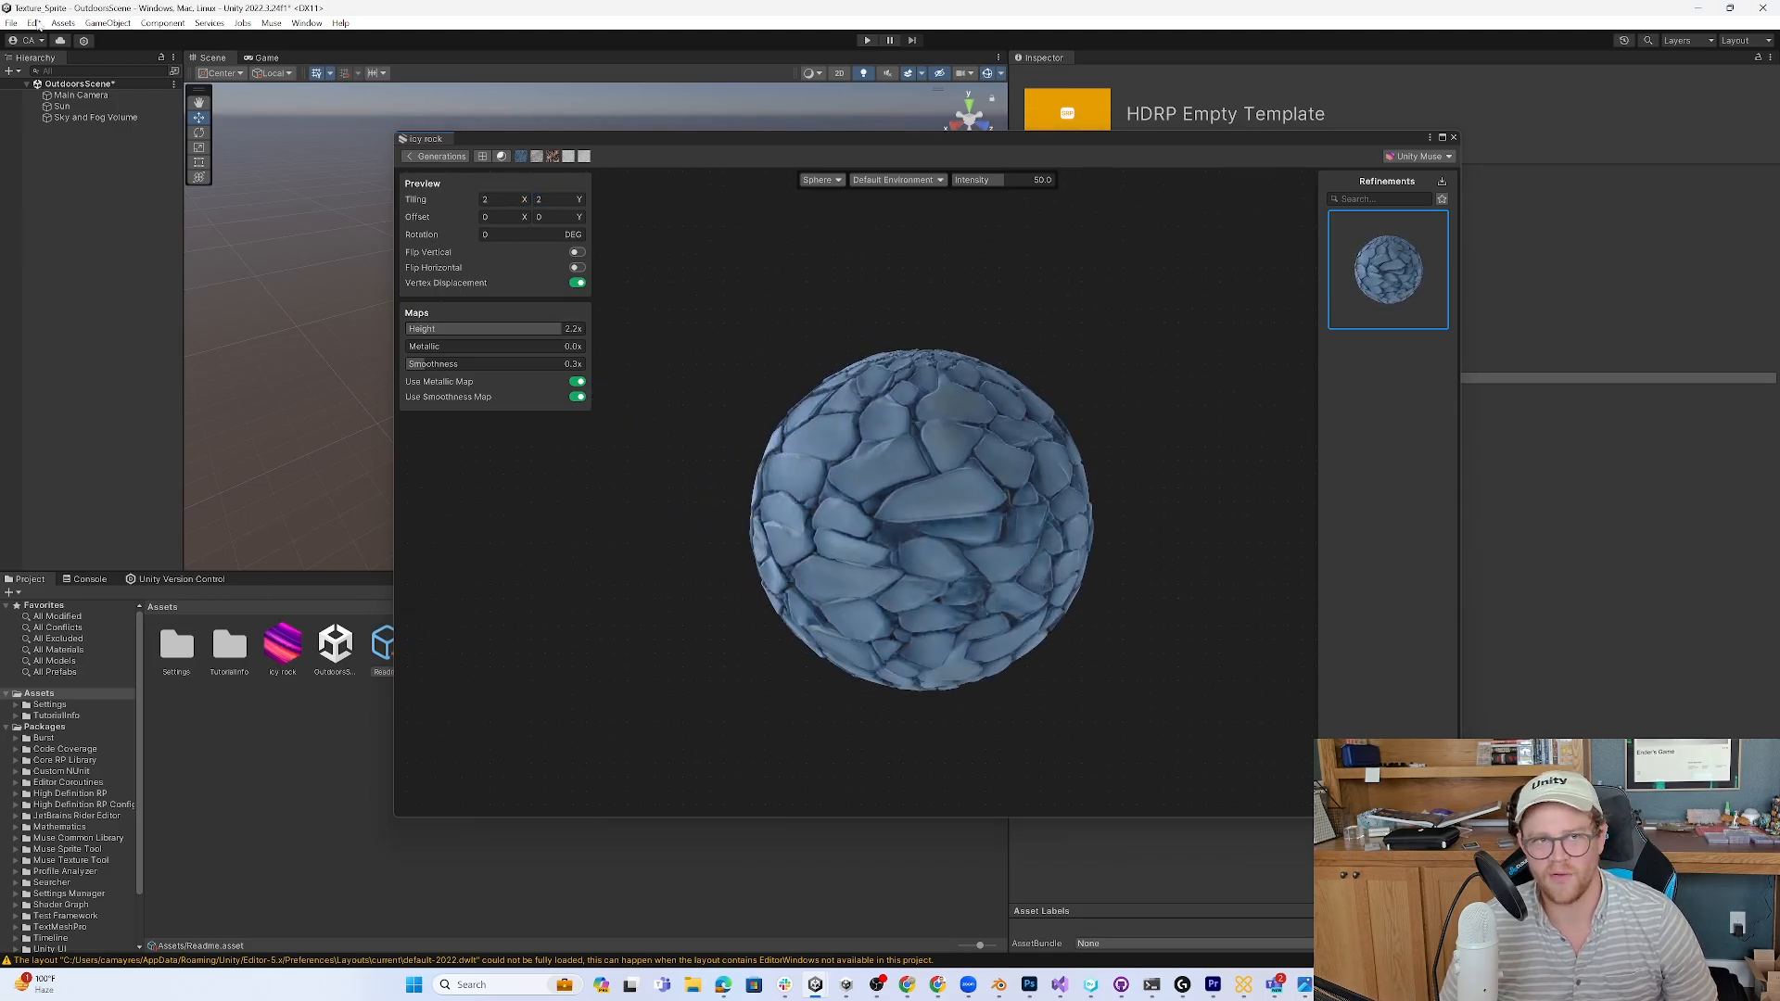